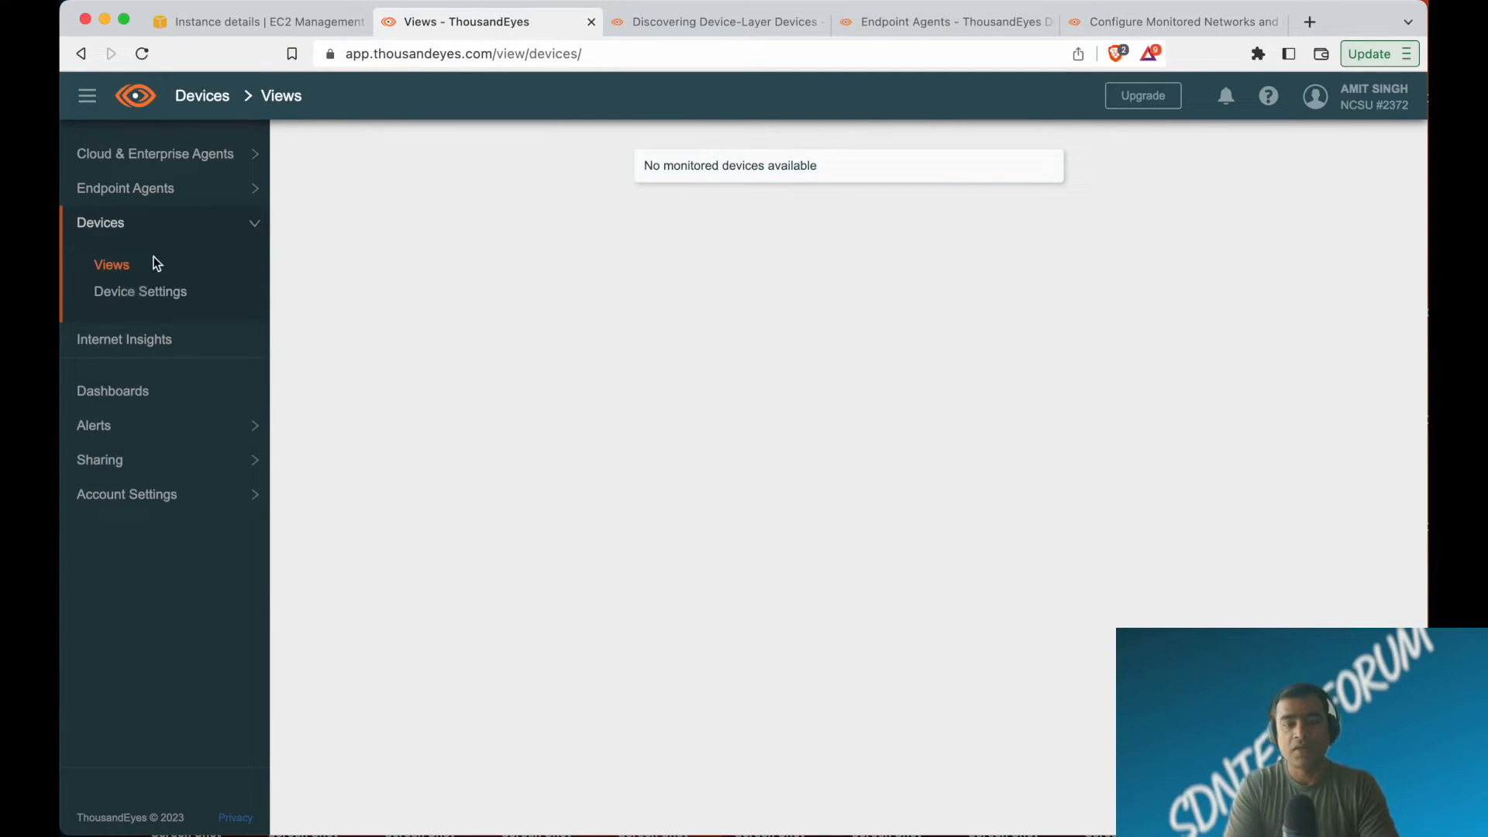
Open the Device Settings page under Devices in the left sidebar
click(139, 291)
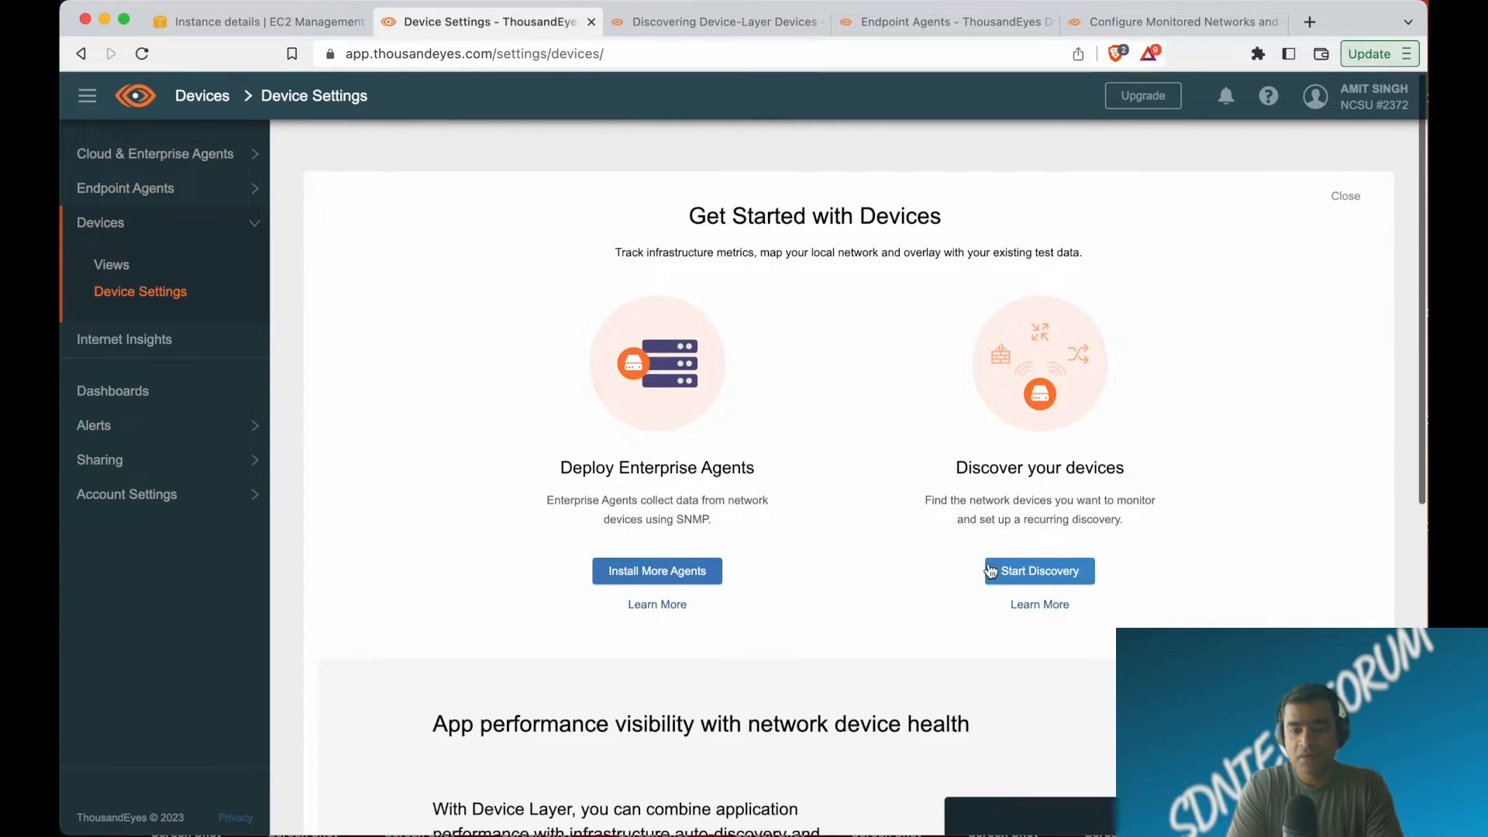
mouse_move(1270, 358)
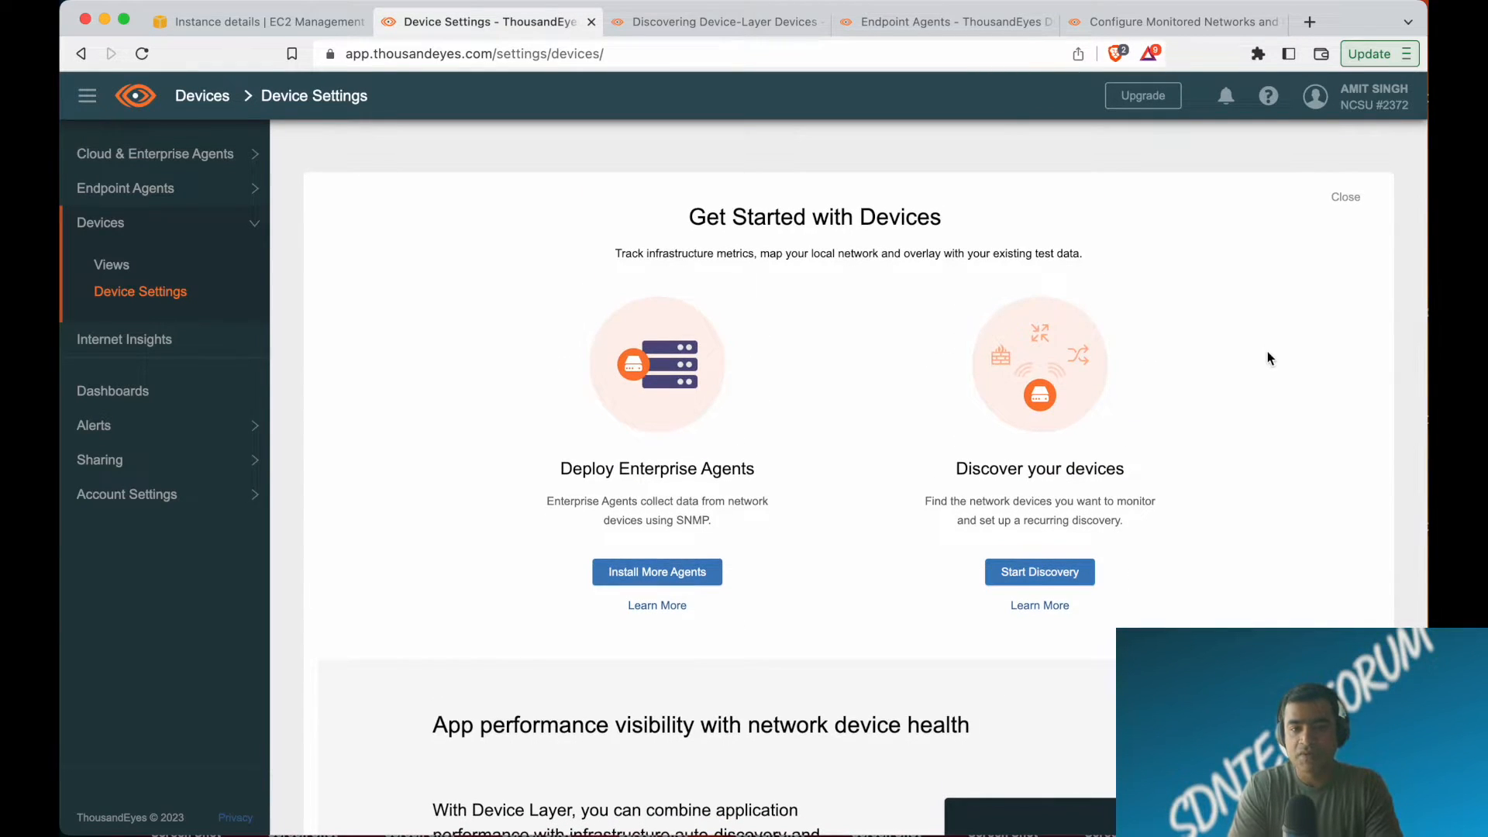
mouse_move(1098, 599)
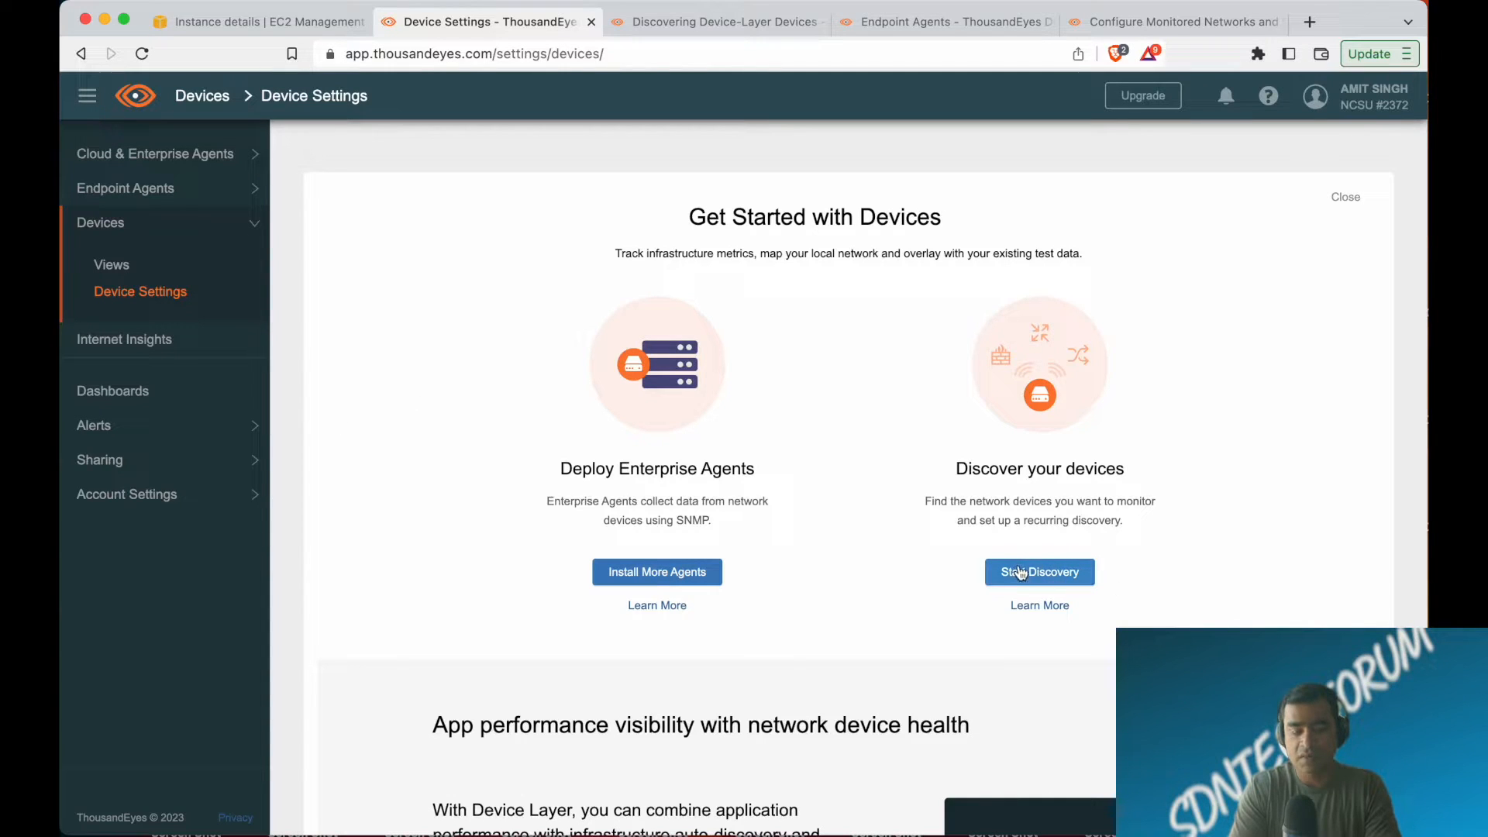
Start device discovery, glance at Advanced Settings, then list the existing SNMP credentials
click(1038, 571)
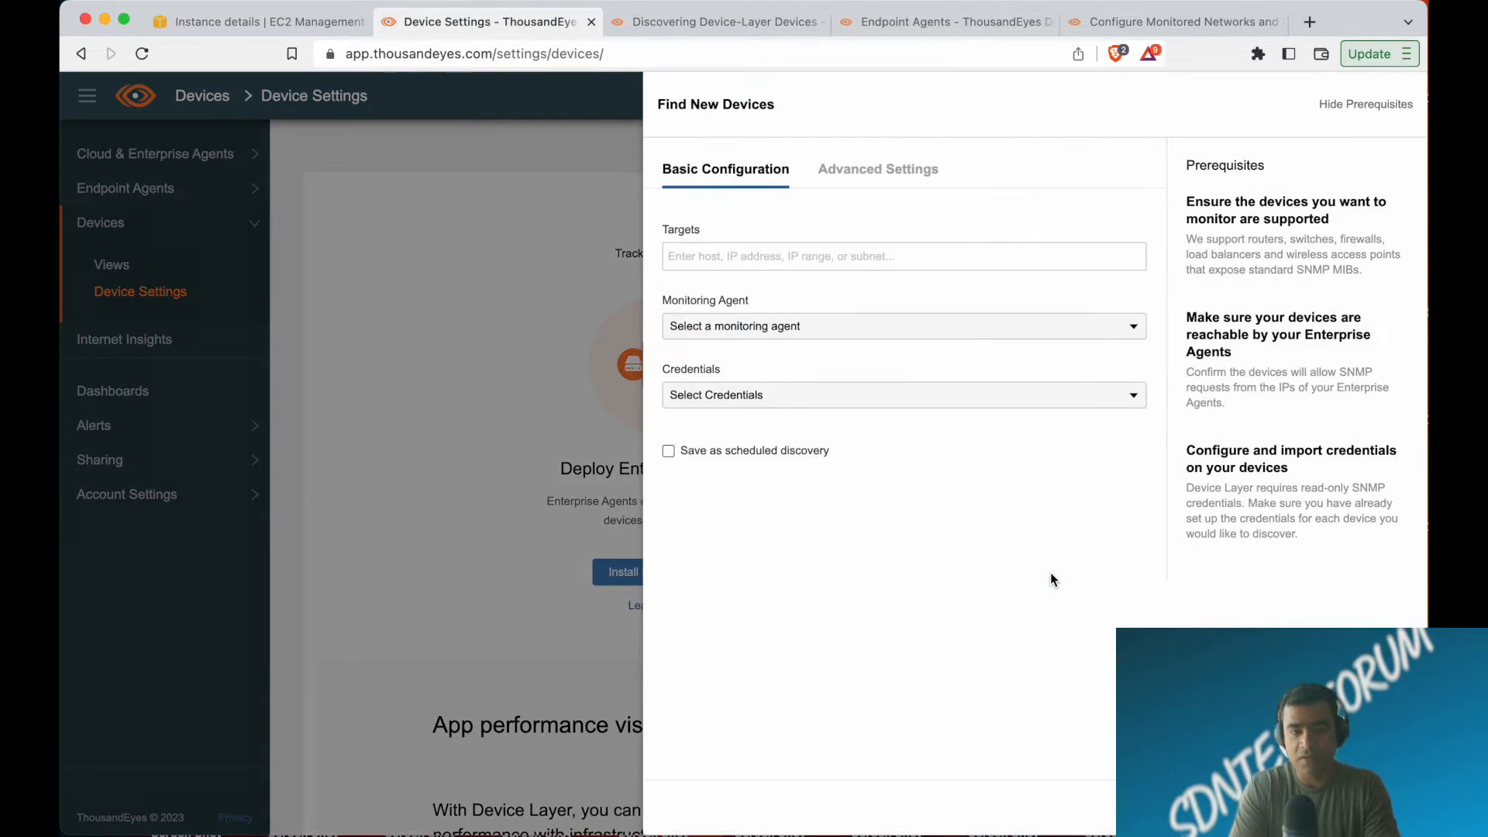
click(876, 169)
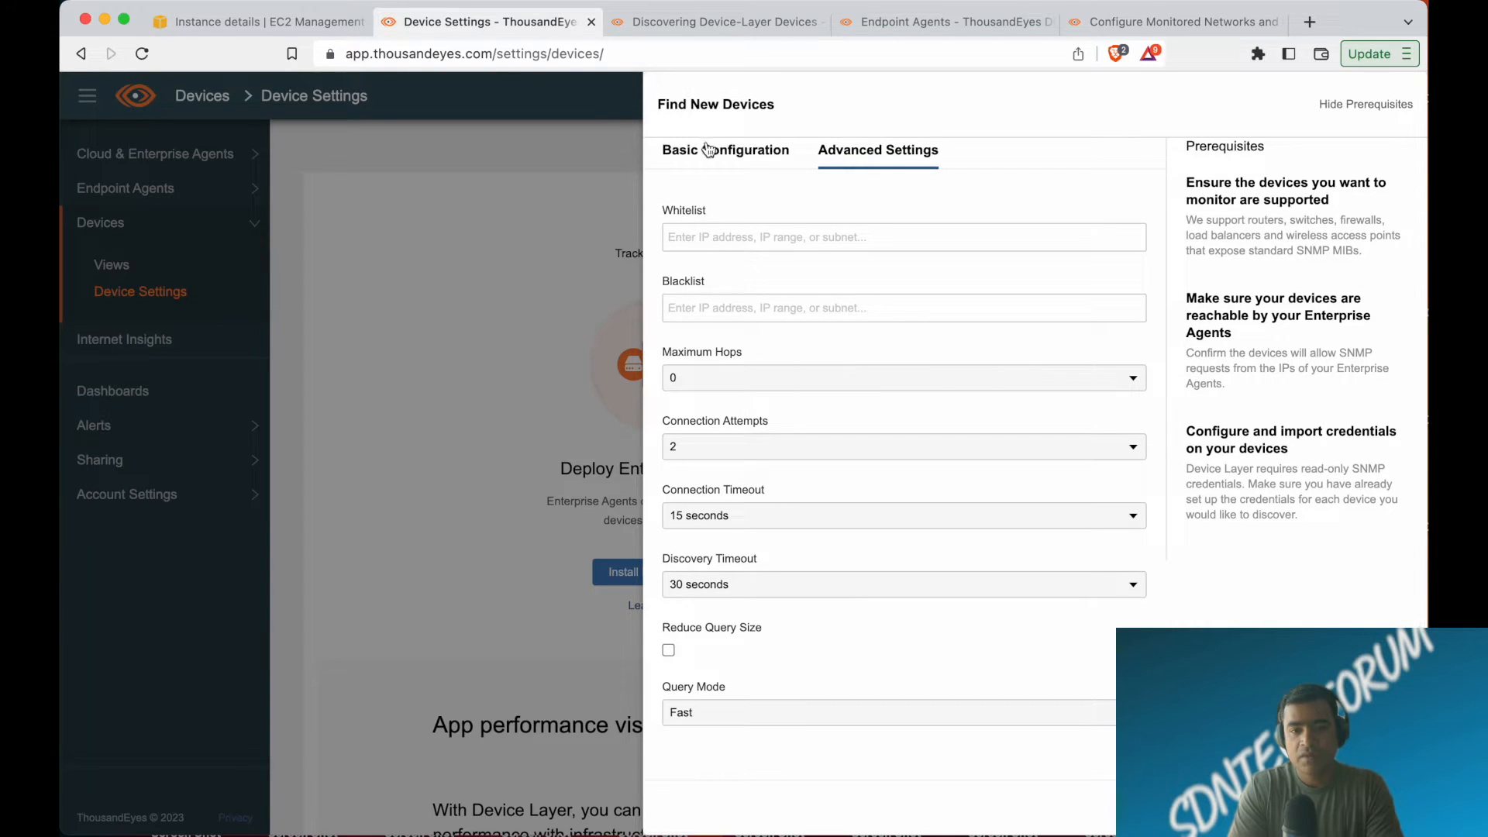
click(725, 150)
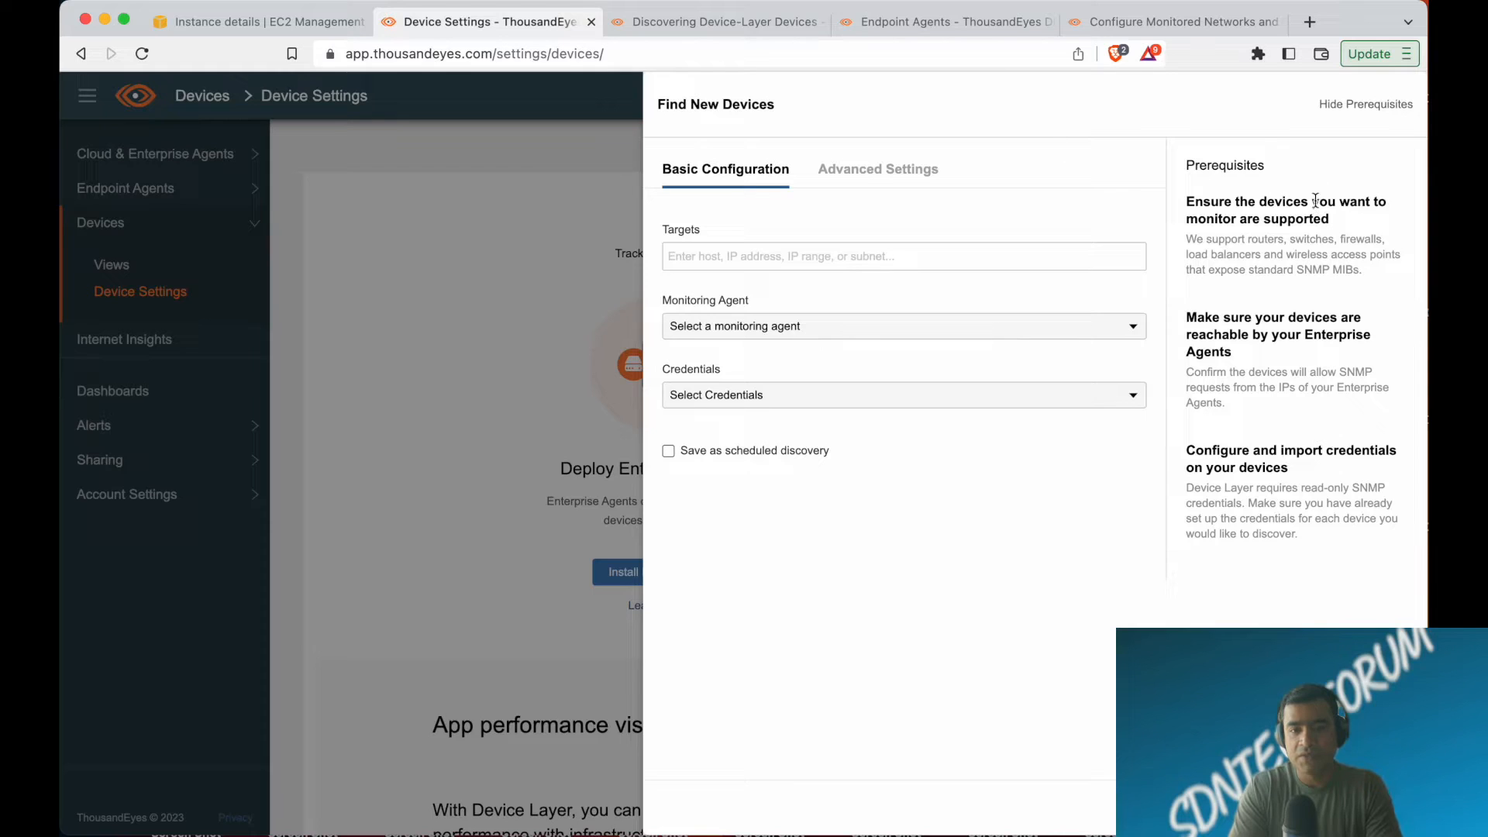
click(902, 394)
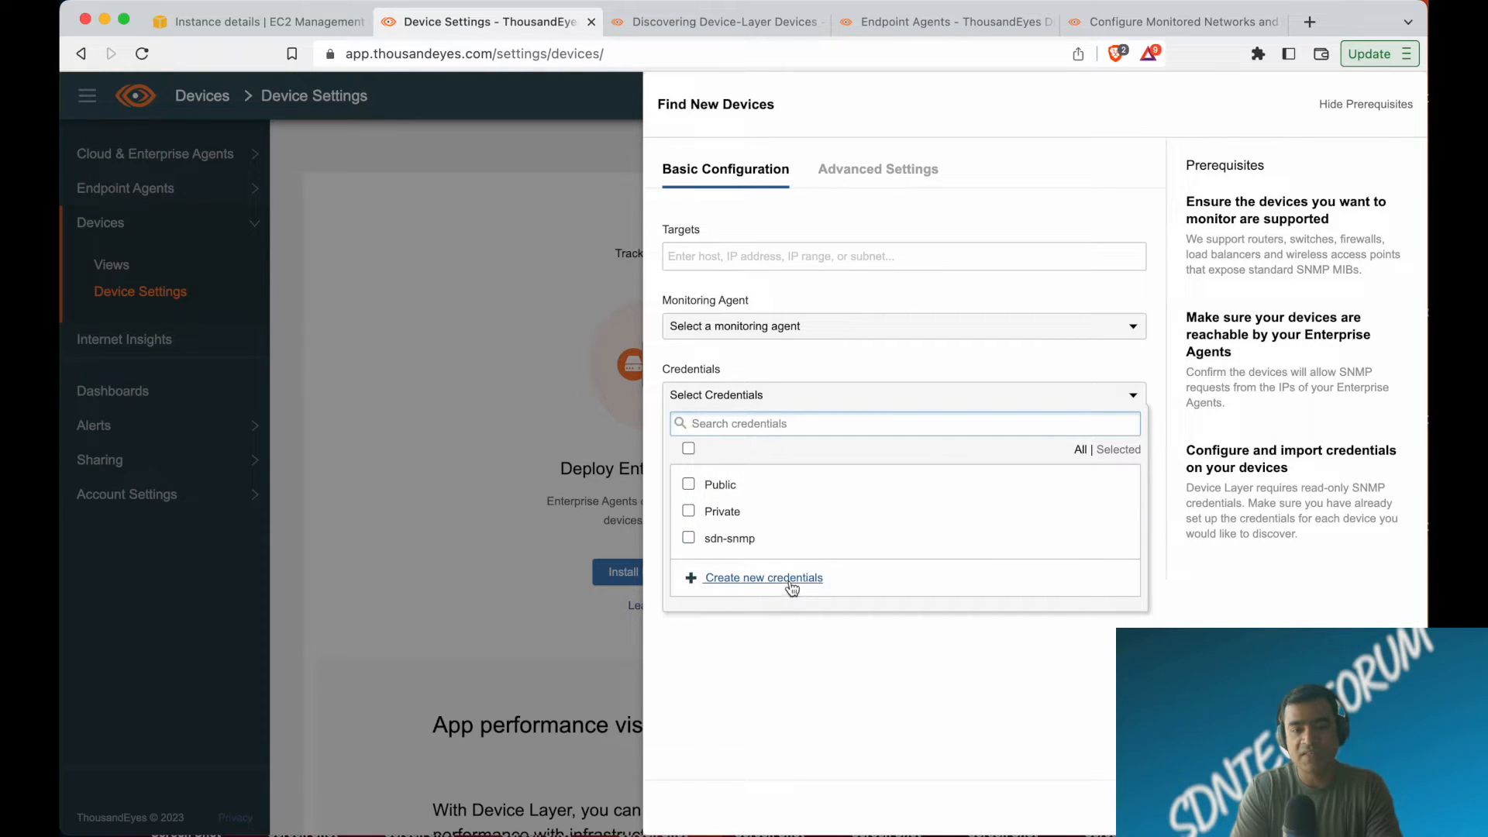
Create SNMPv2c credential 'sdn-snmp-v2' with its community string
click(764, 576)
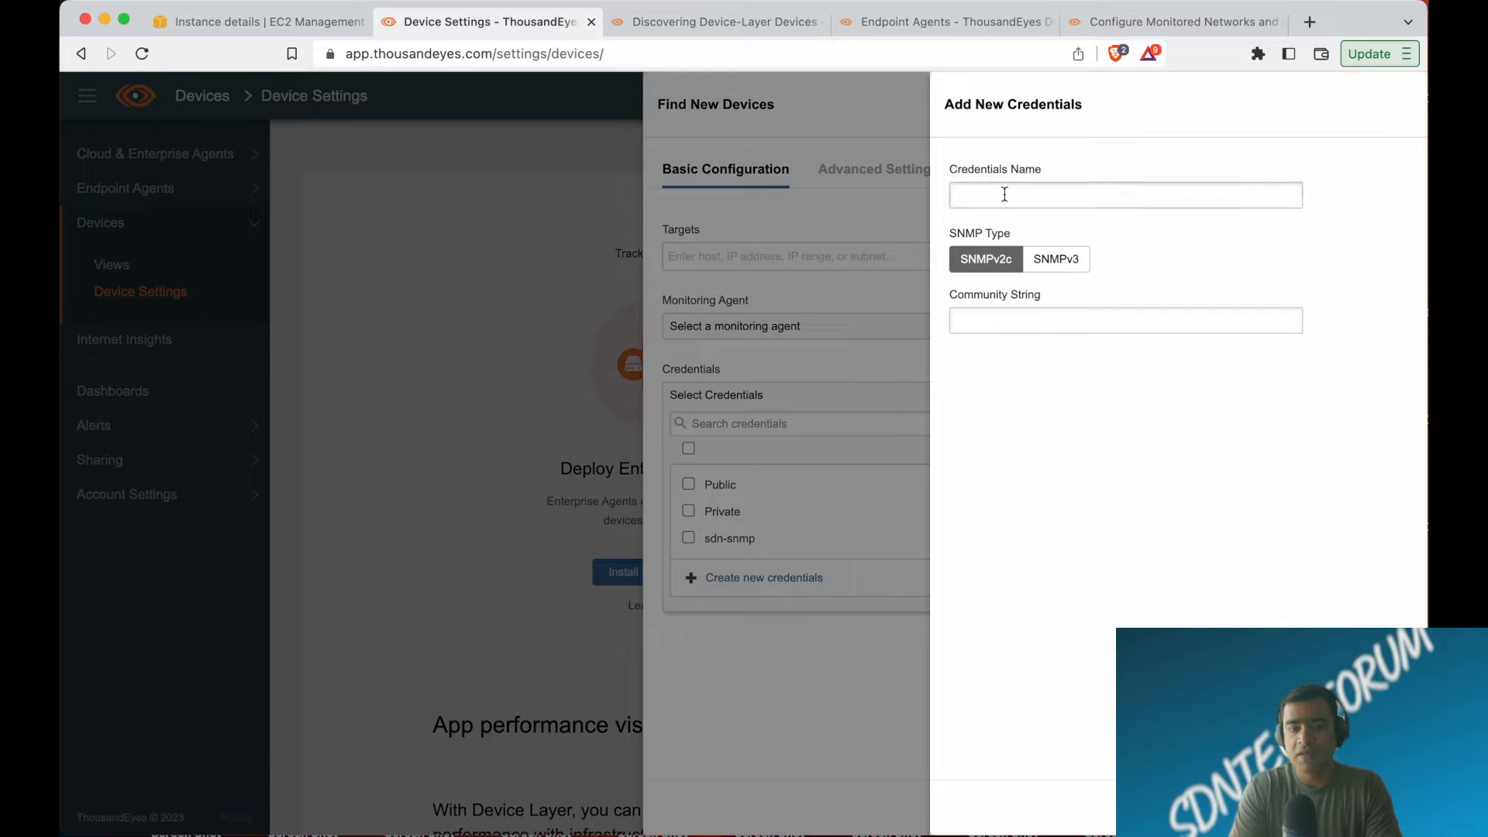
text(s)
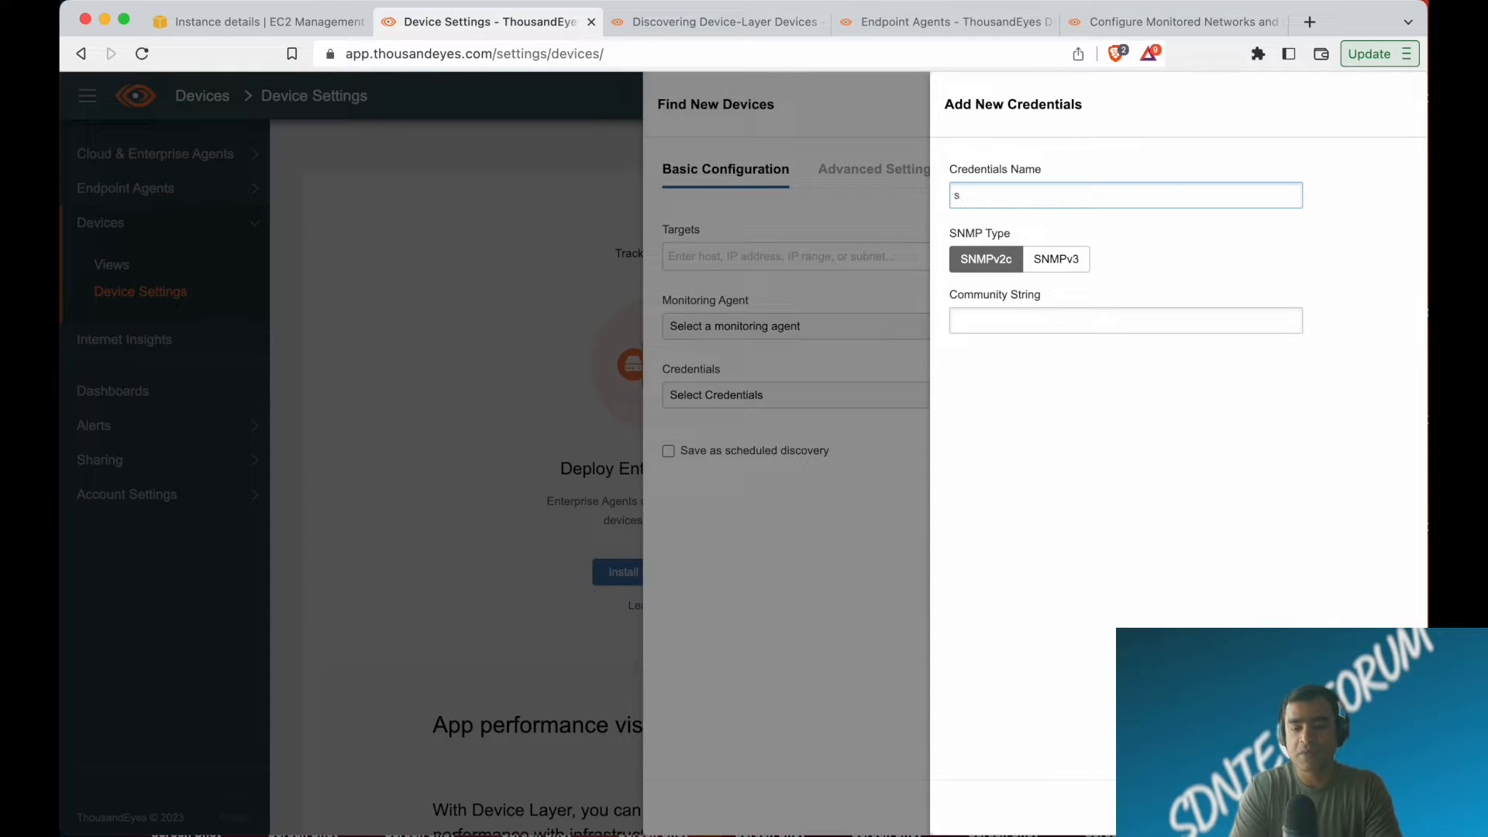
text(dn-snmp-v2)
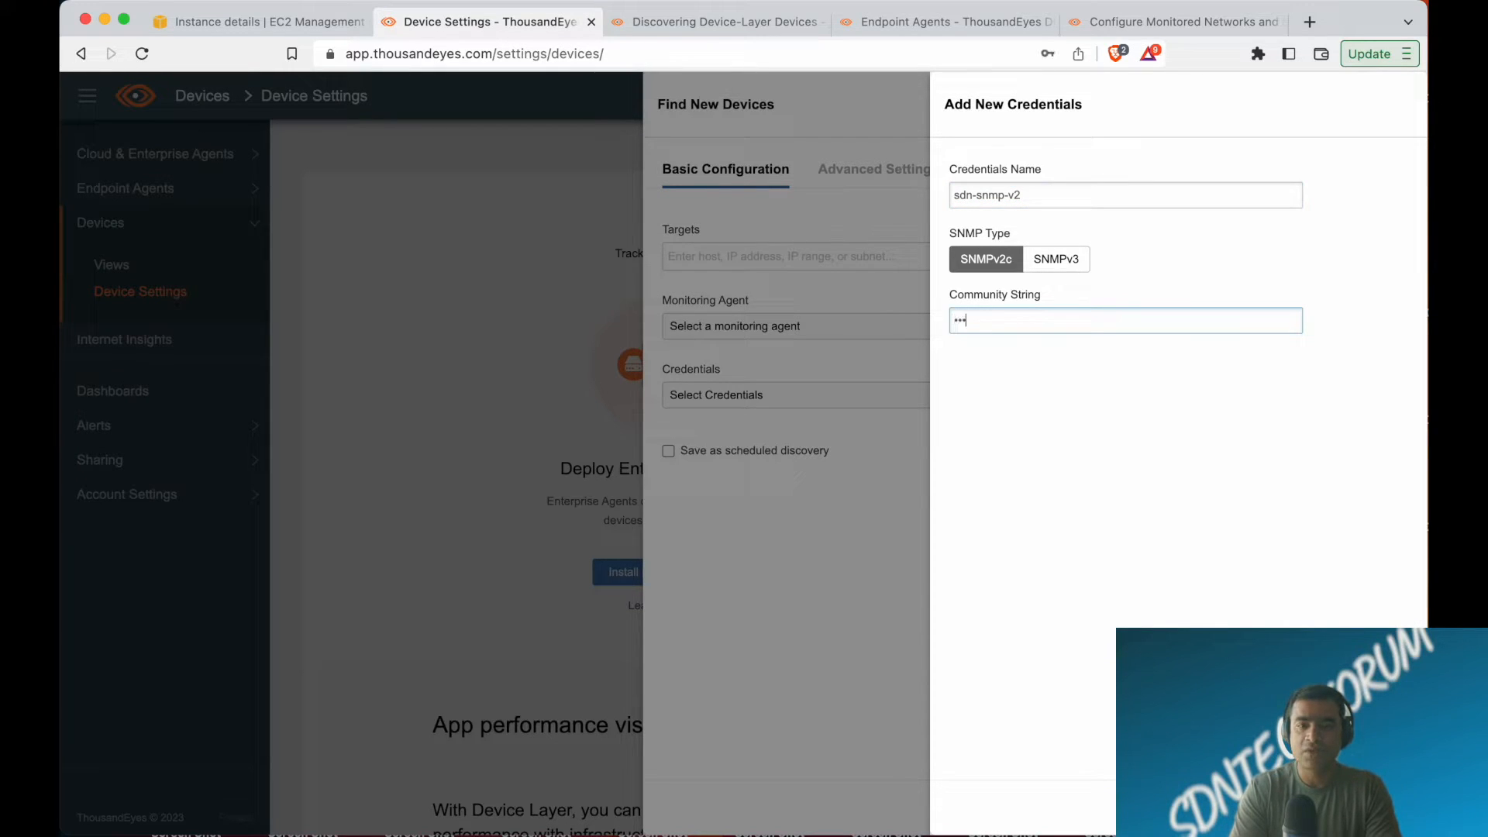
text(••••)
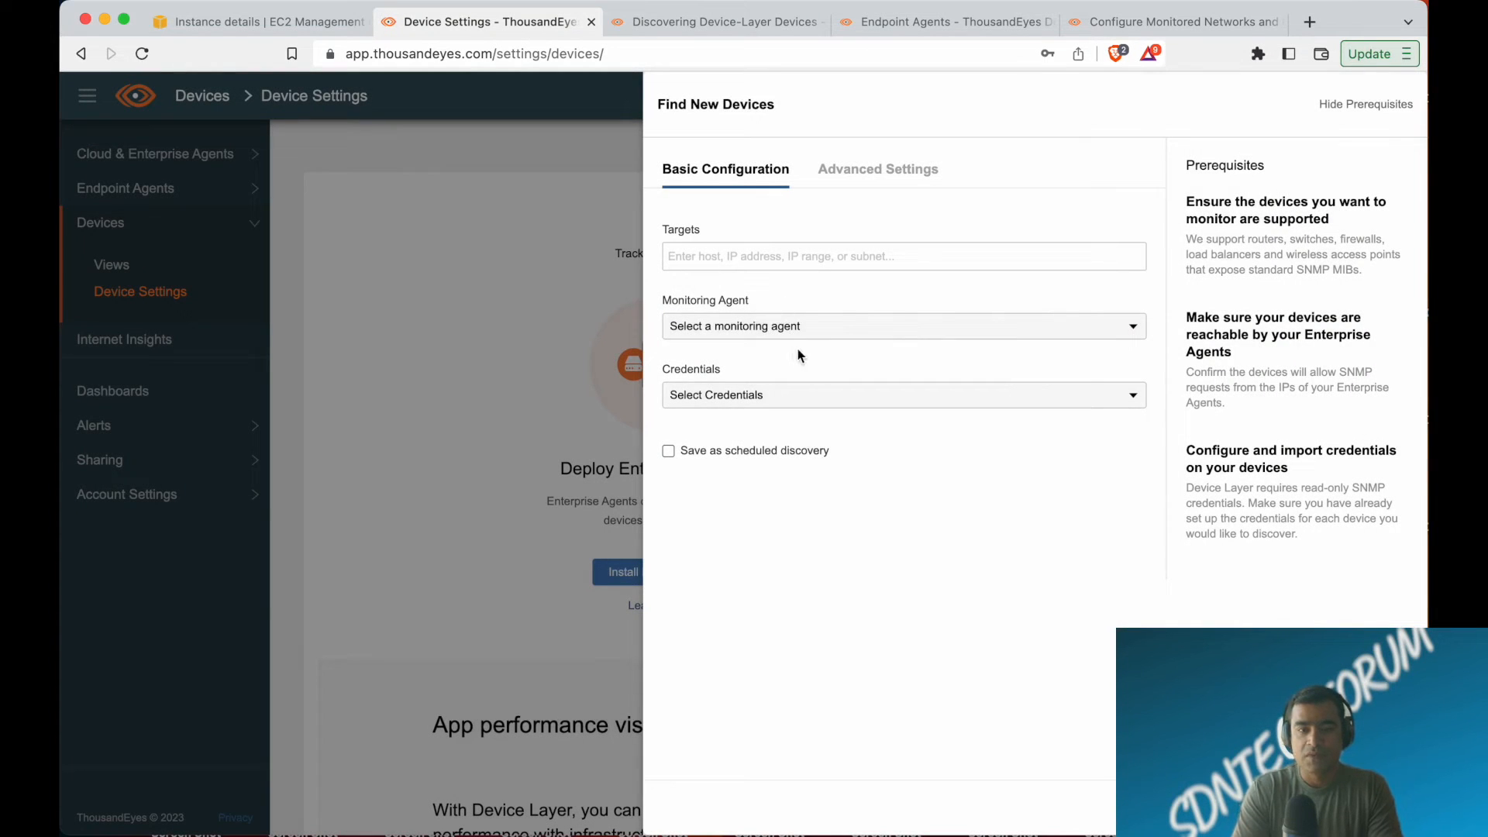
Choose awsteagent as the monitoring agent and sdn-snmp-v2 as the discovery credential
click(901, 325)
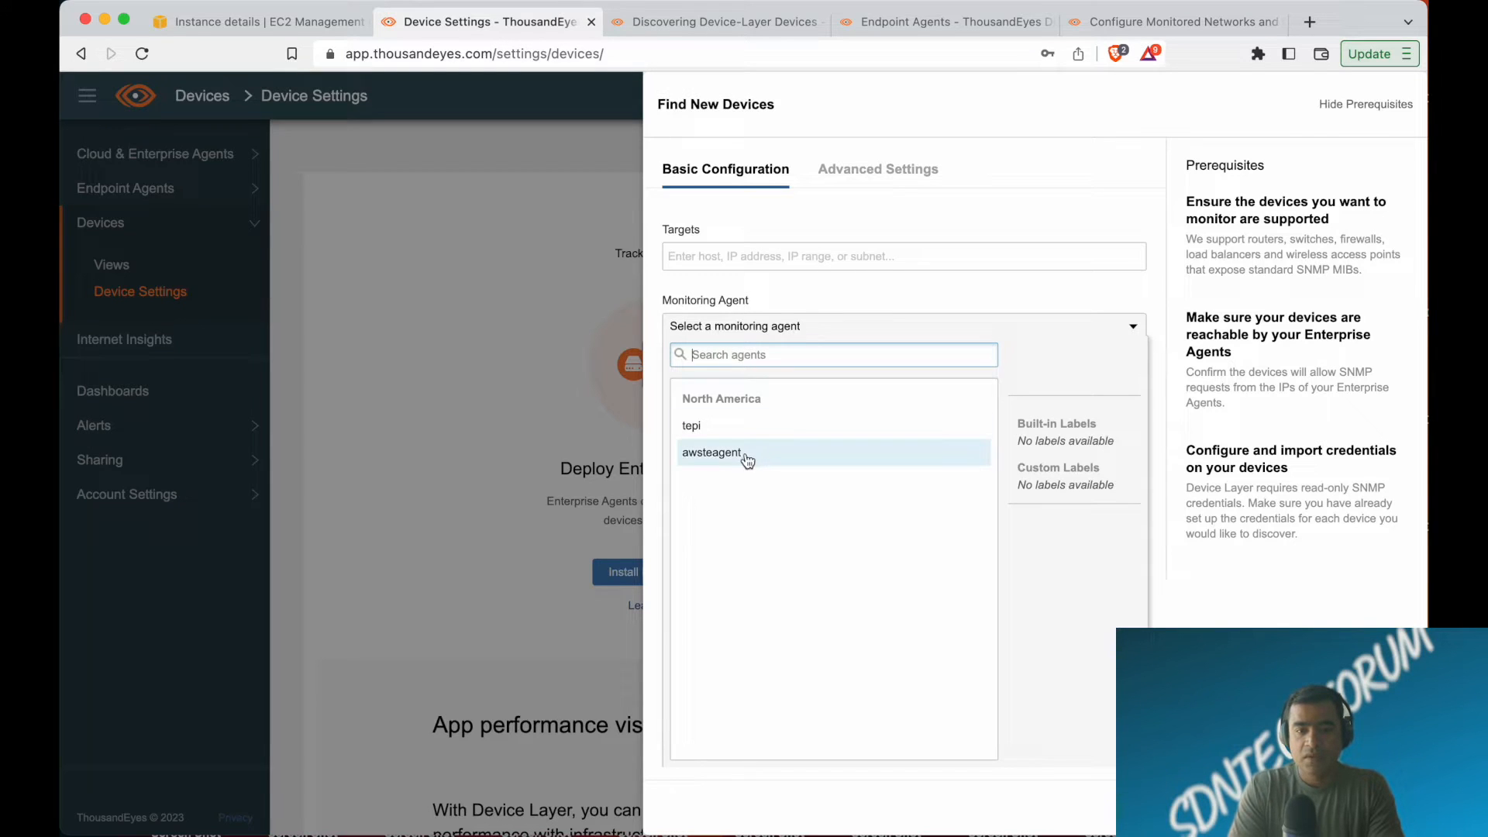
click(711, 451)
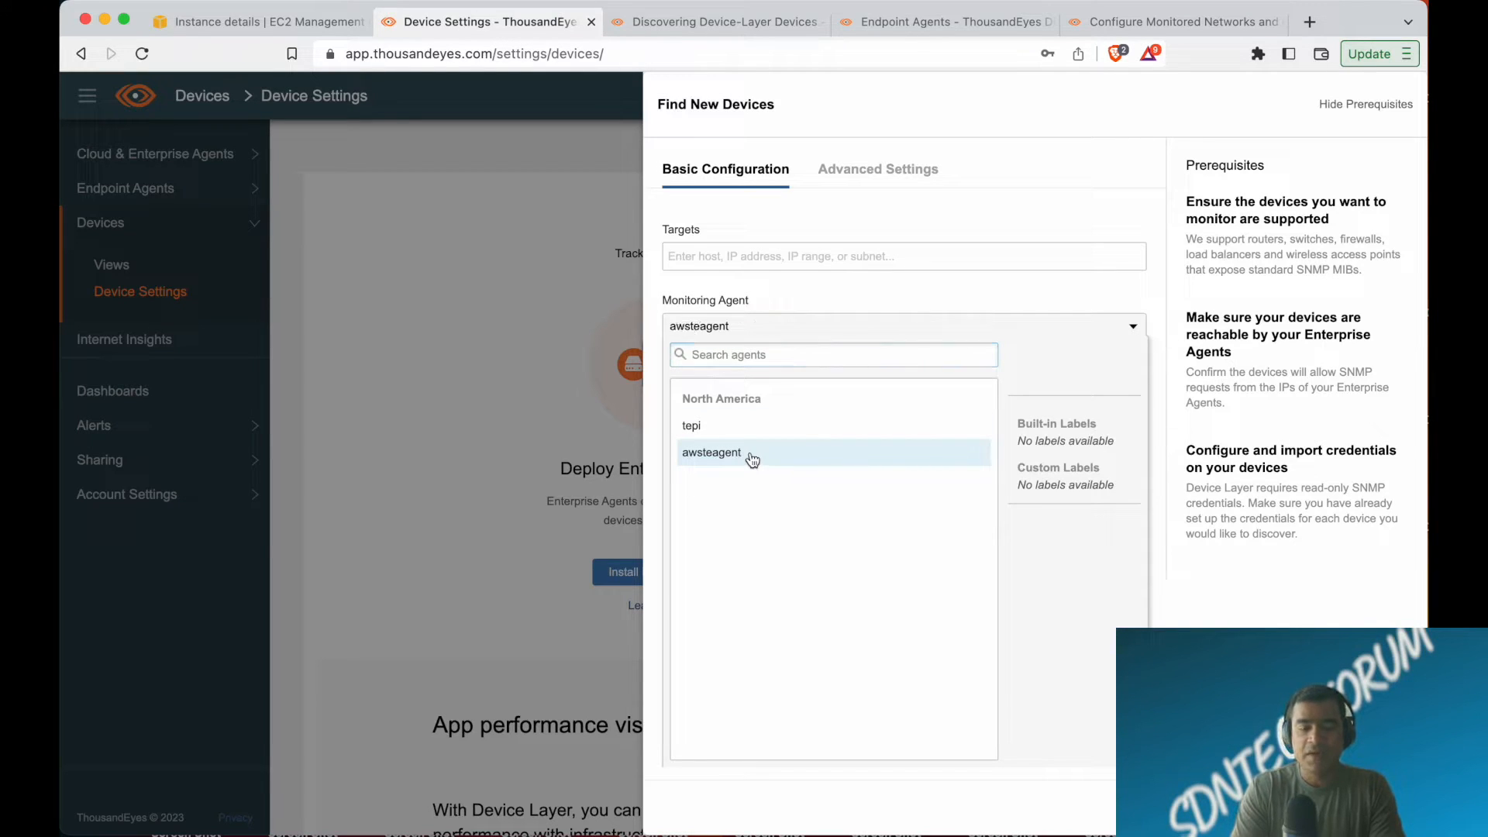
click(712, 451)
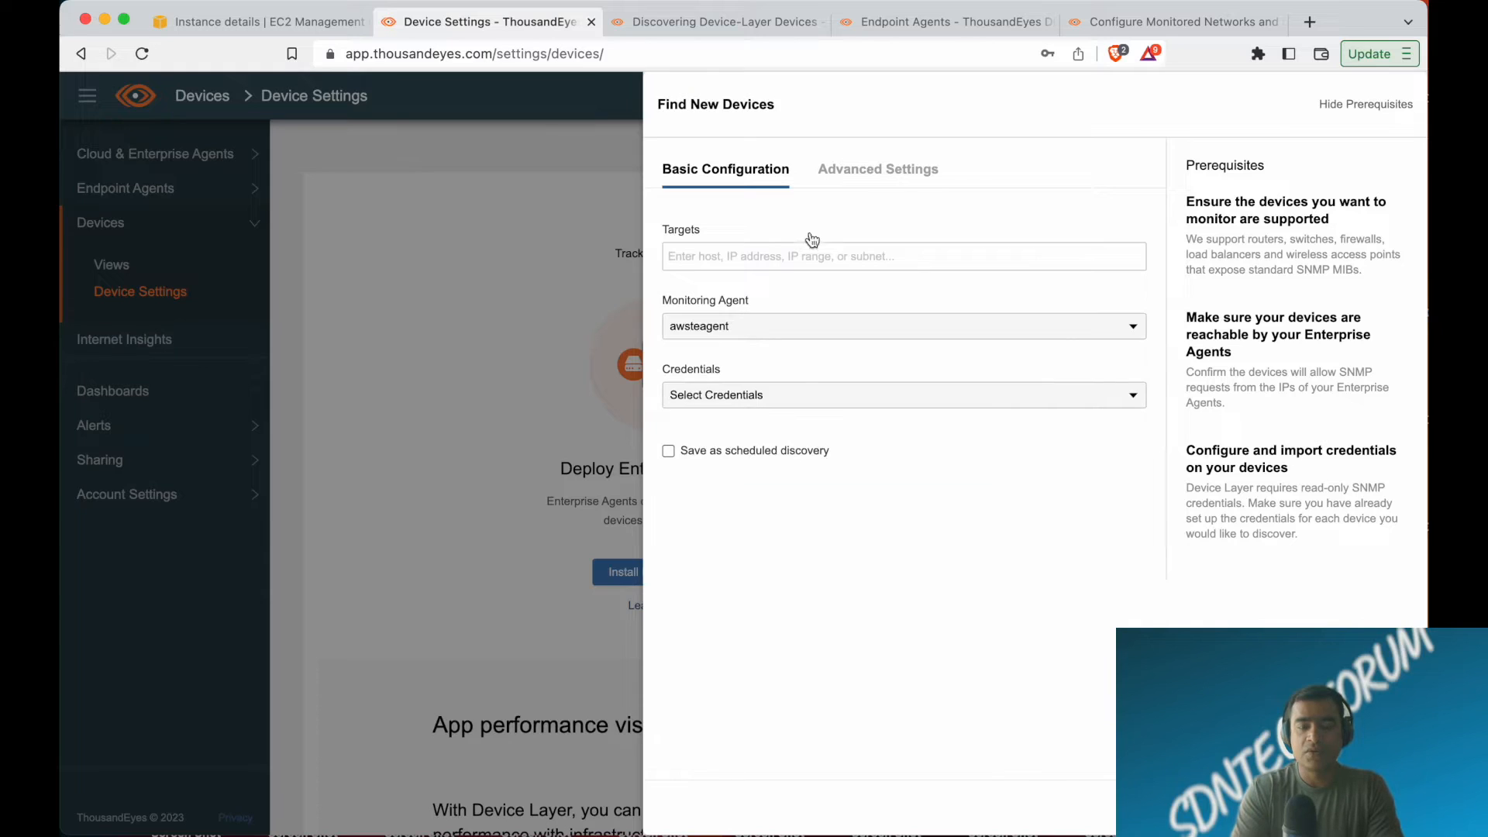
click(901, 255)
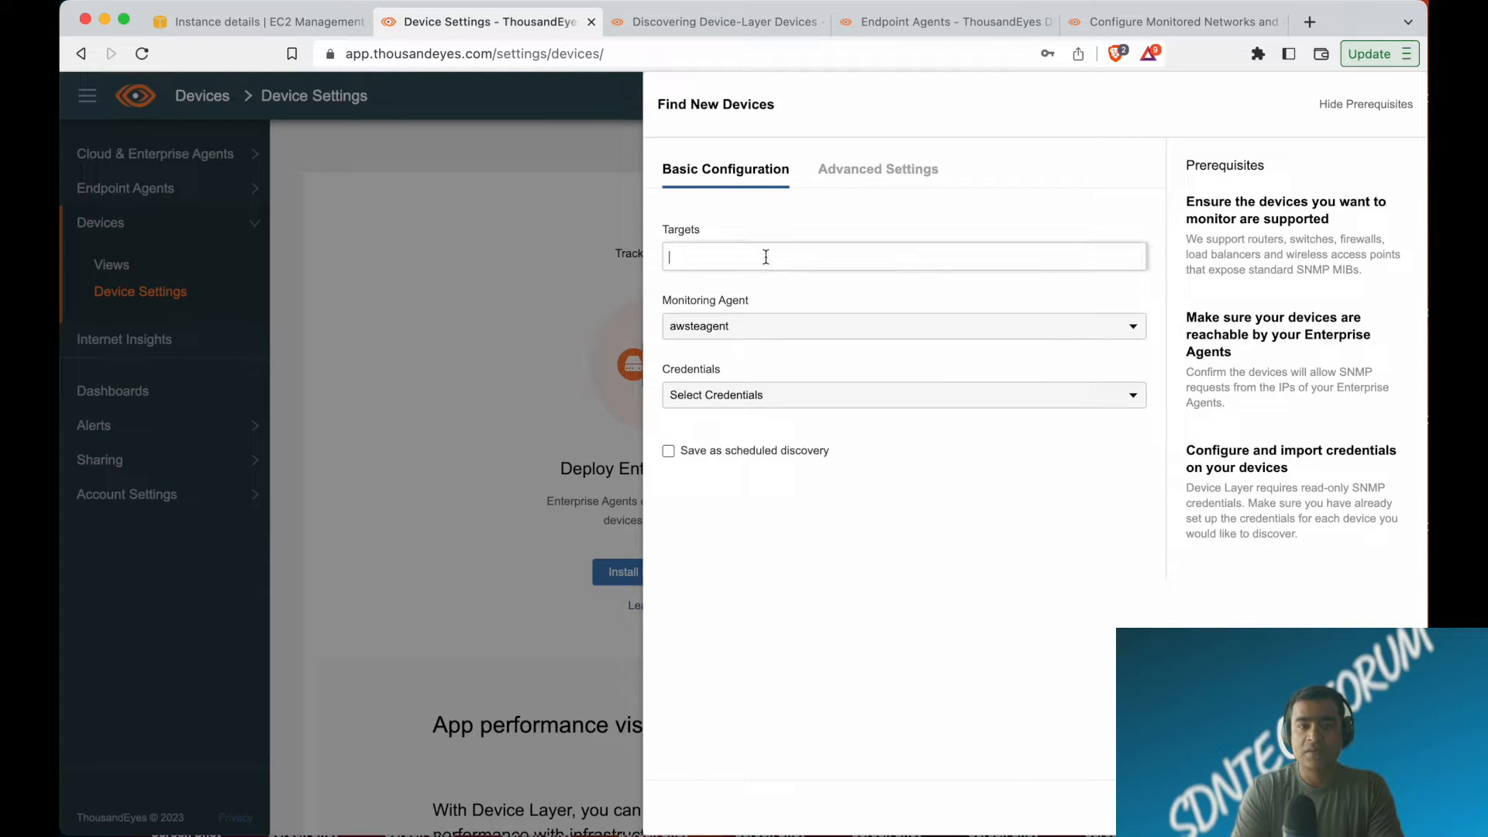
mouse_move(275, 218)
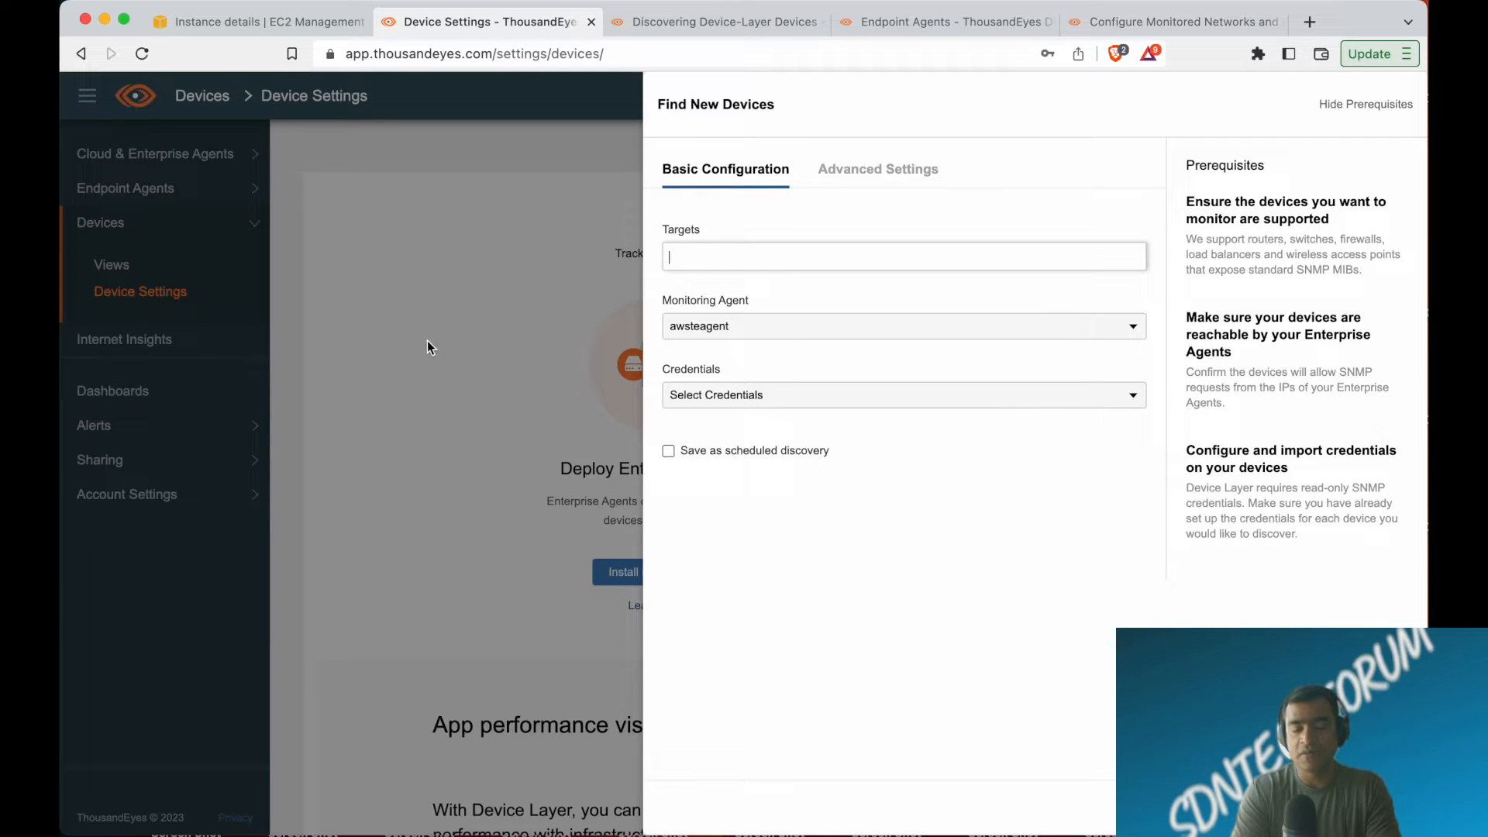
mouse_move(749, 399)
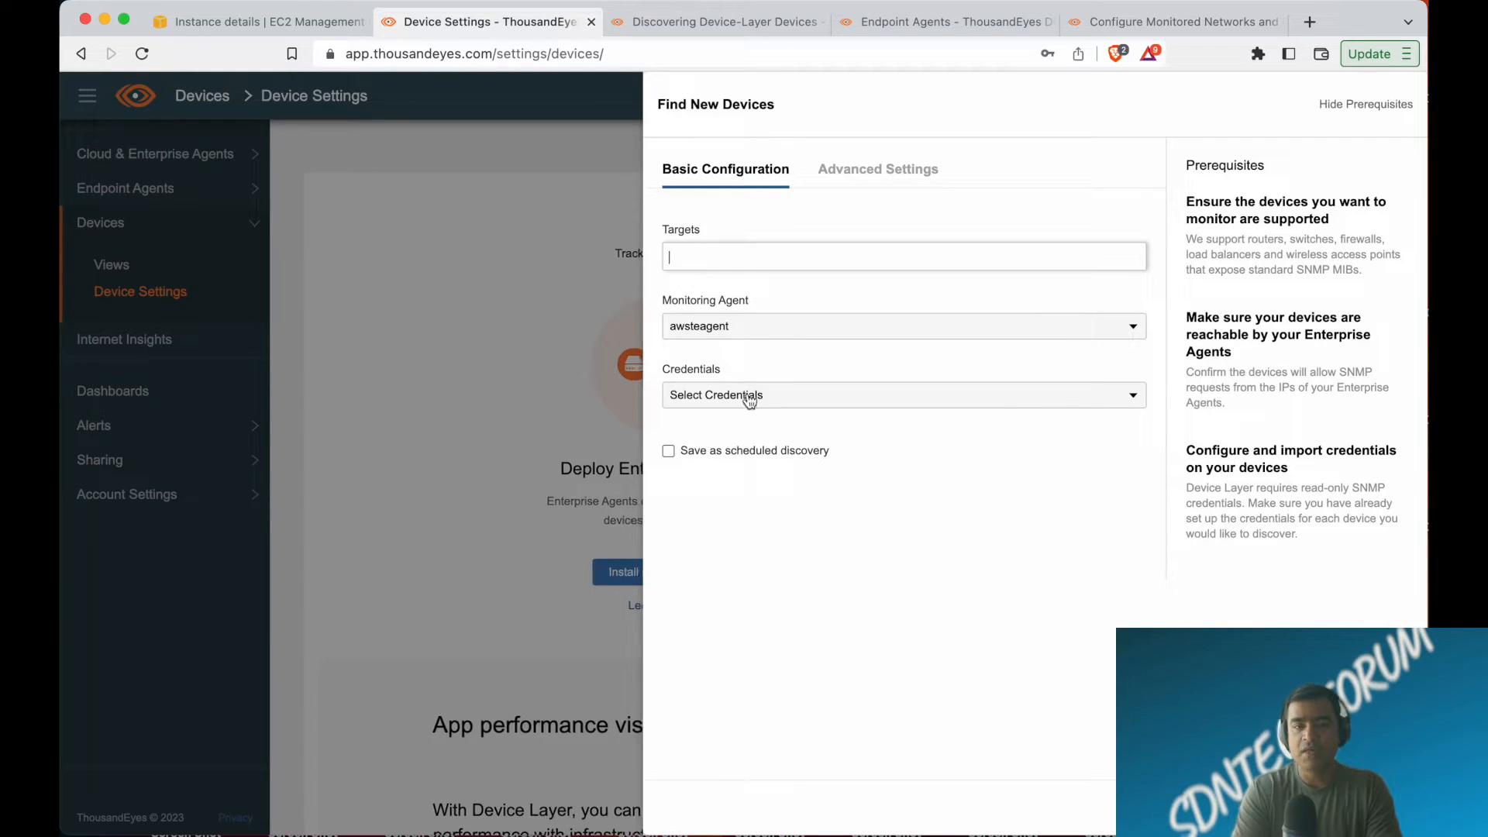
click(901, 394)
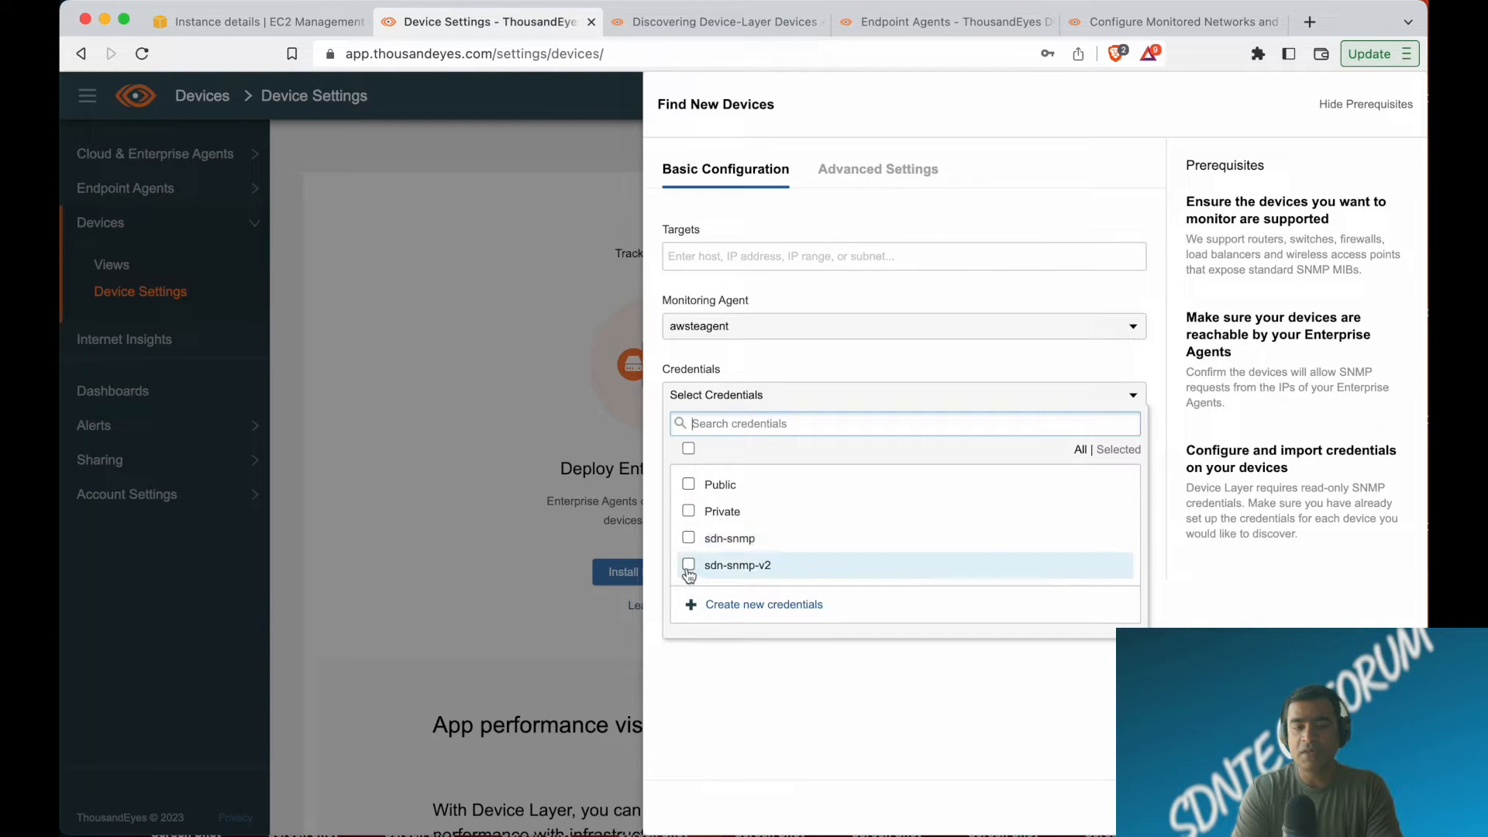
click(688, 565)
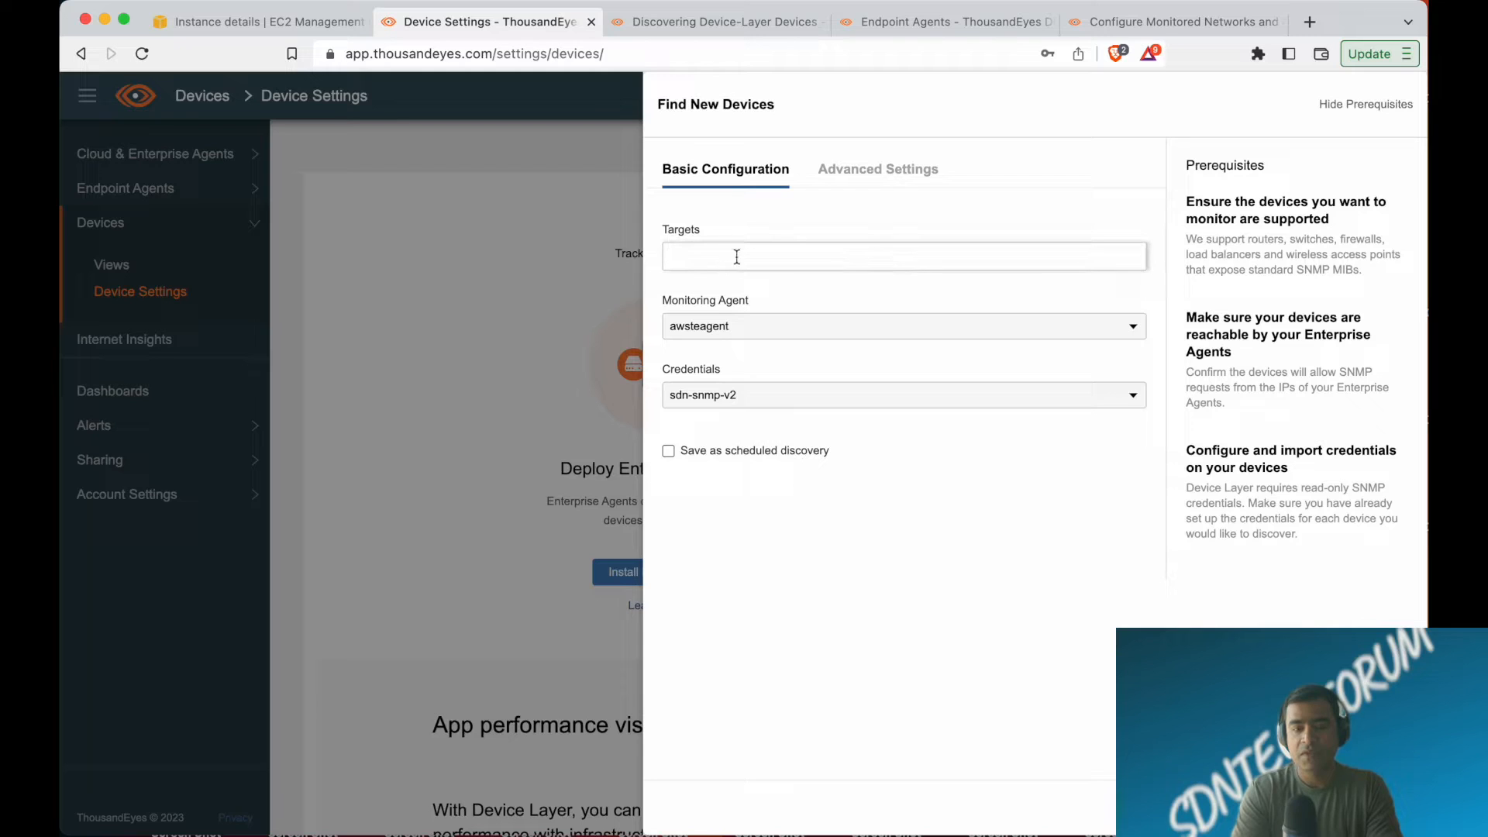
Review the awsteagent instance summary in the EC2 Instance details tab
click(257, 21)
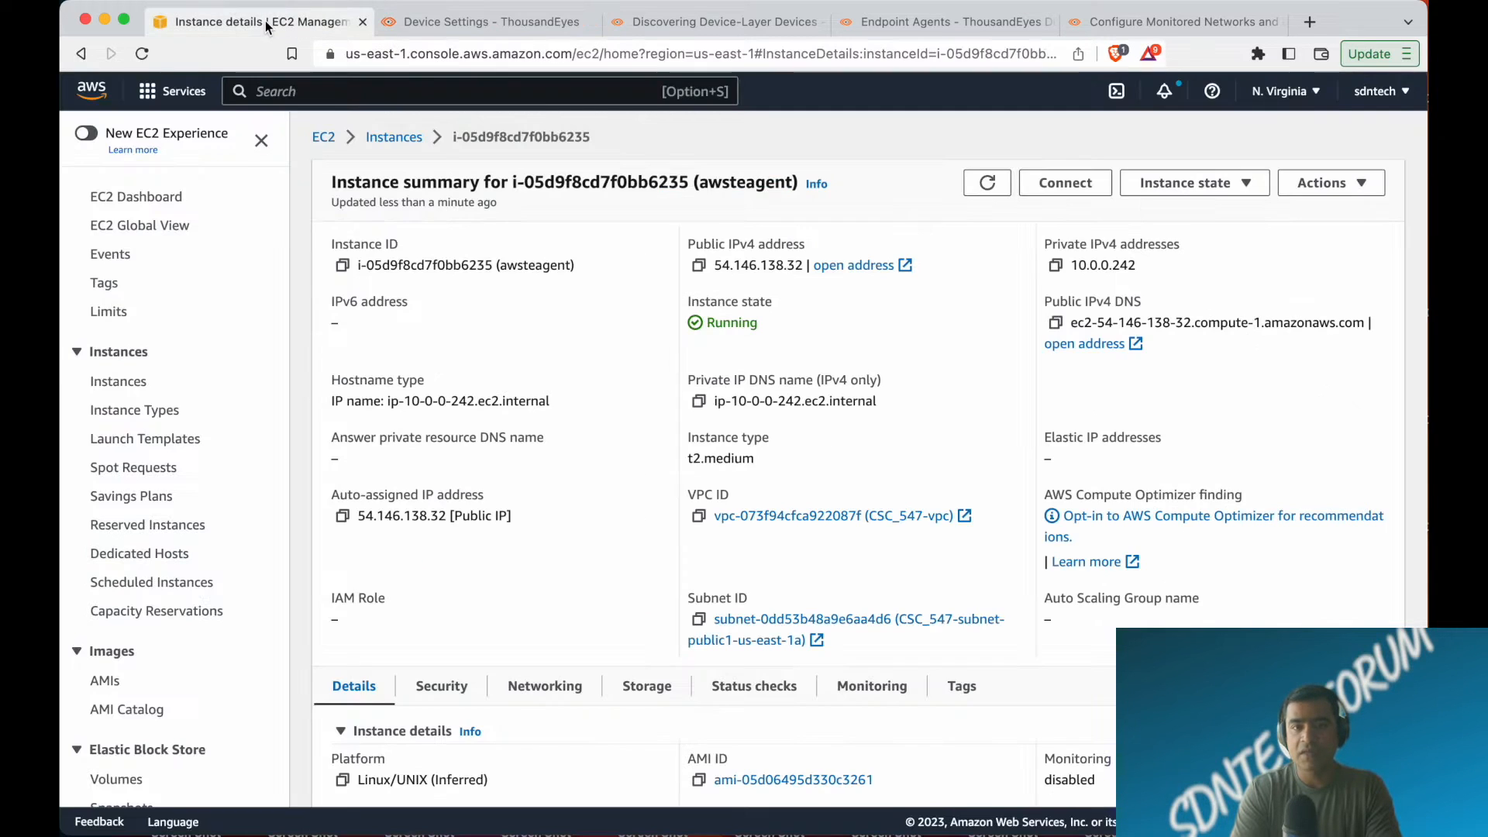
scroll(down, 3)
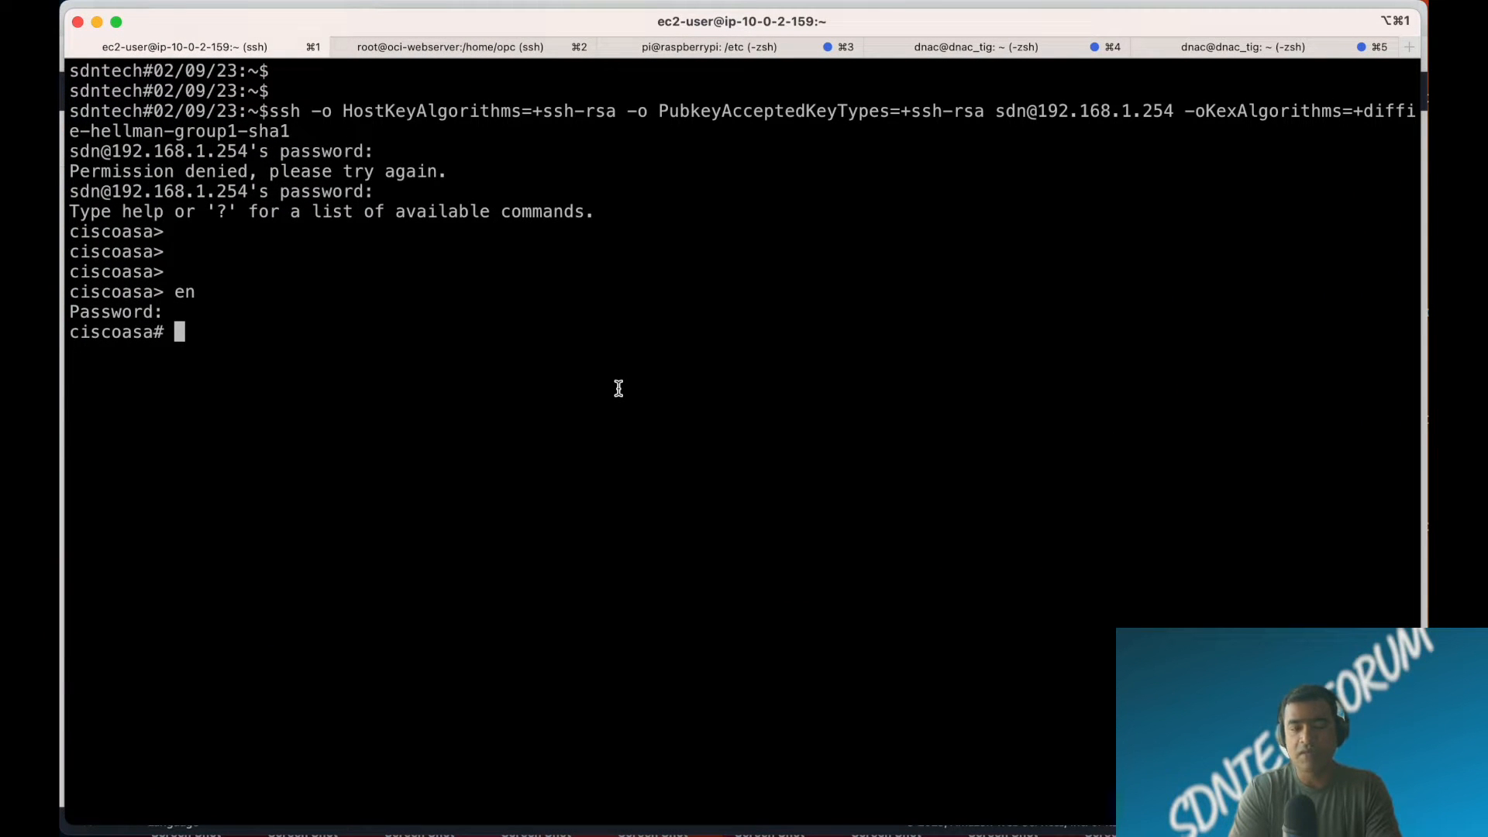
Exit the ASA, get the public IP via 'curl ifconfig.me', then SSH back into privileged mode
text(exit)
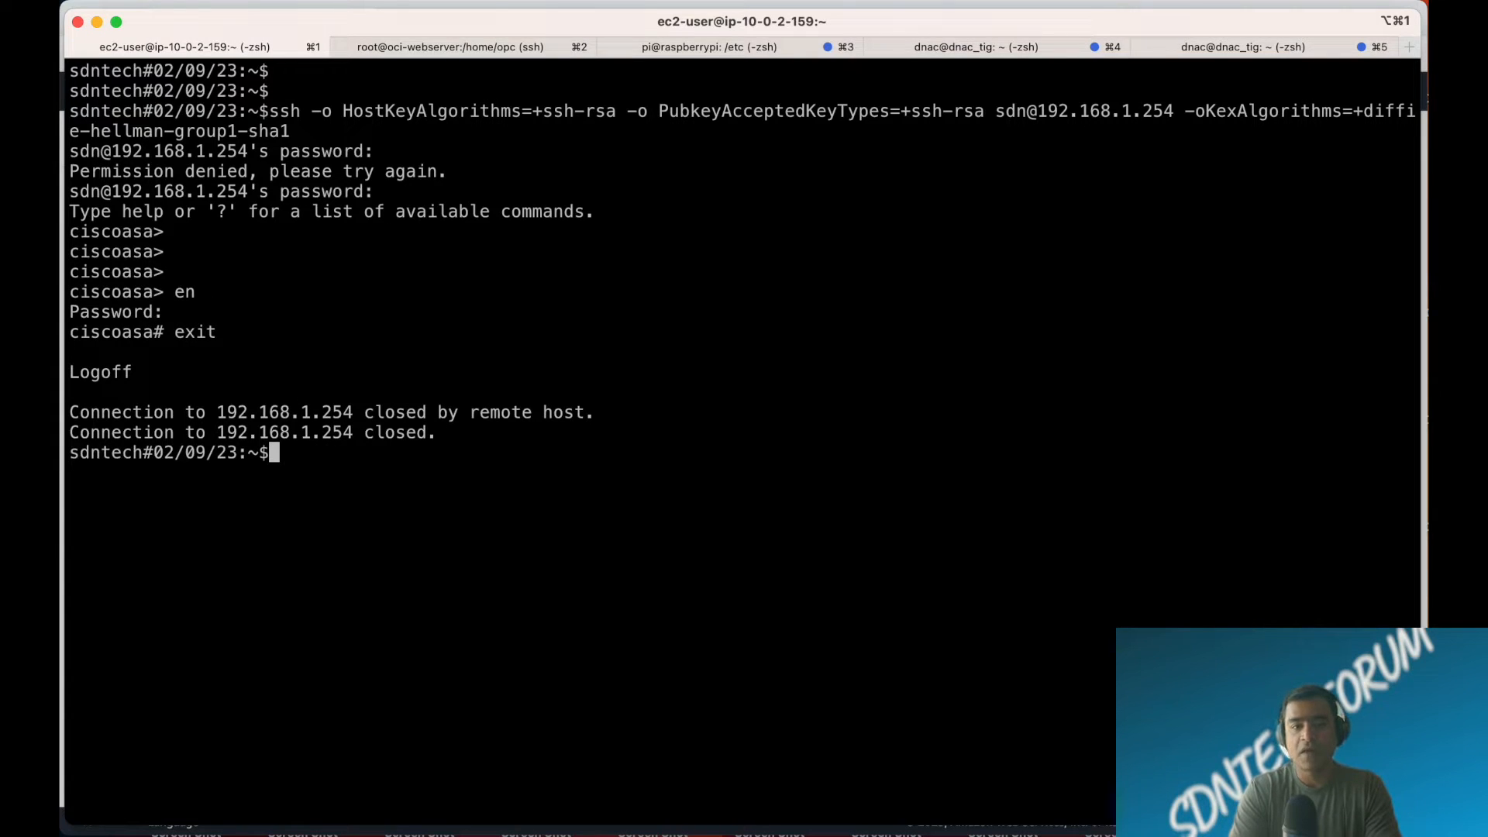
text(curl)
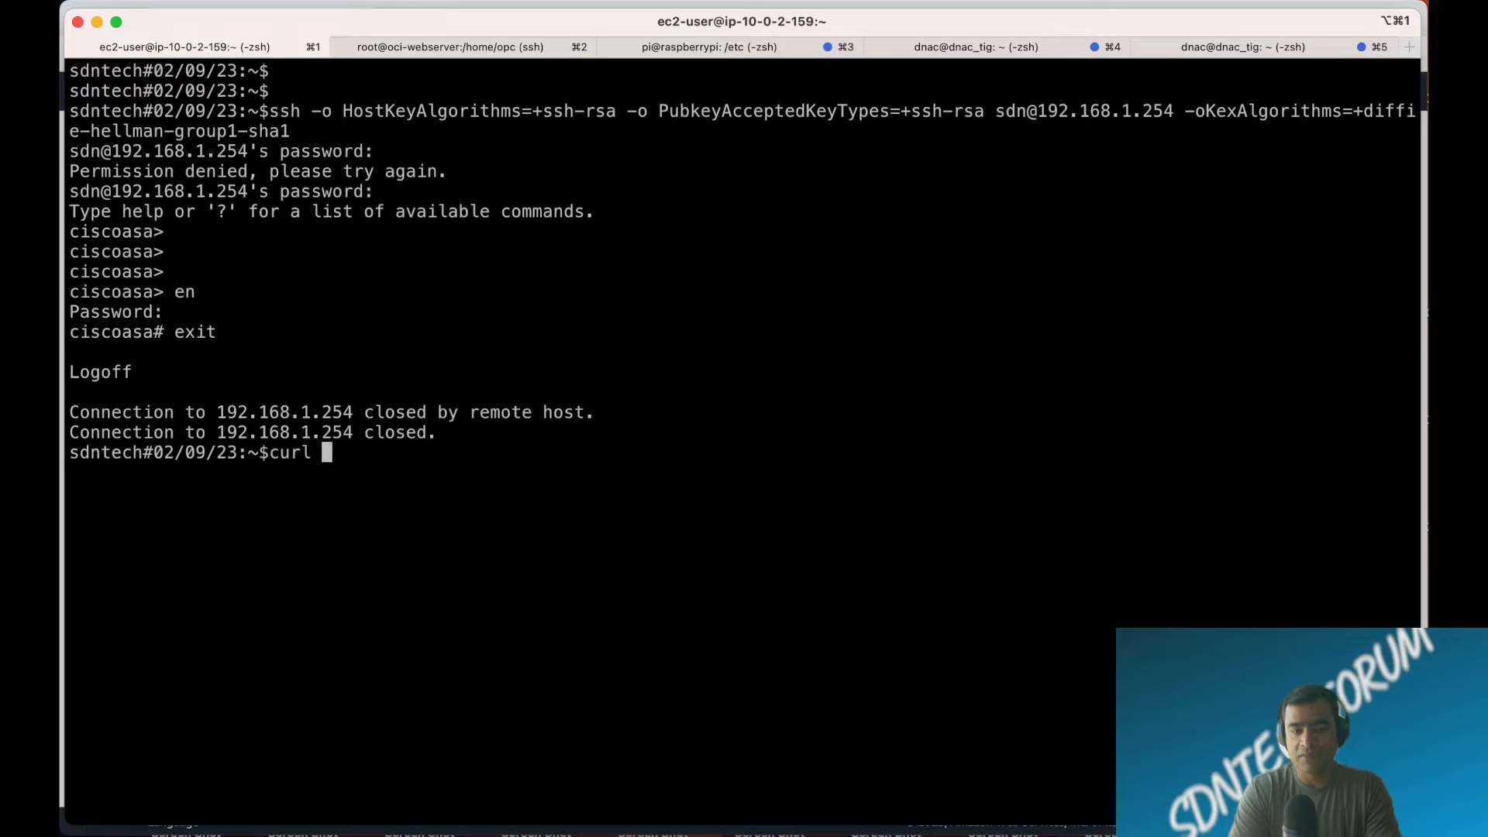
text(ifconf)
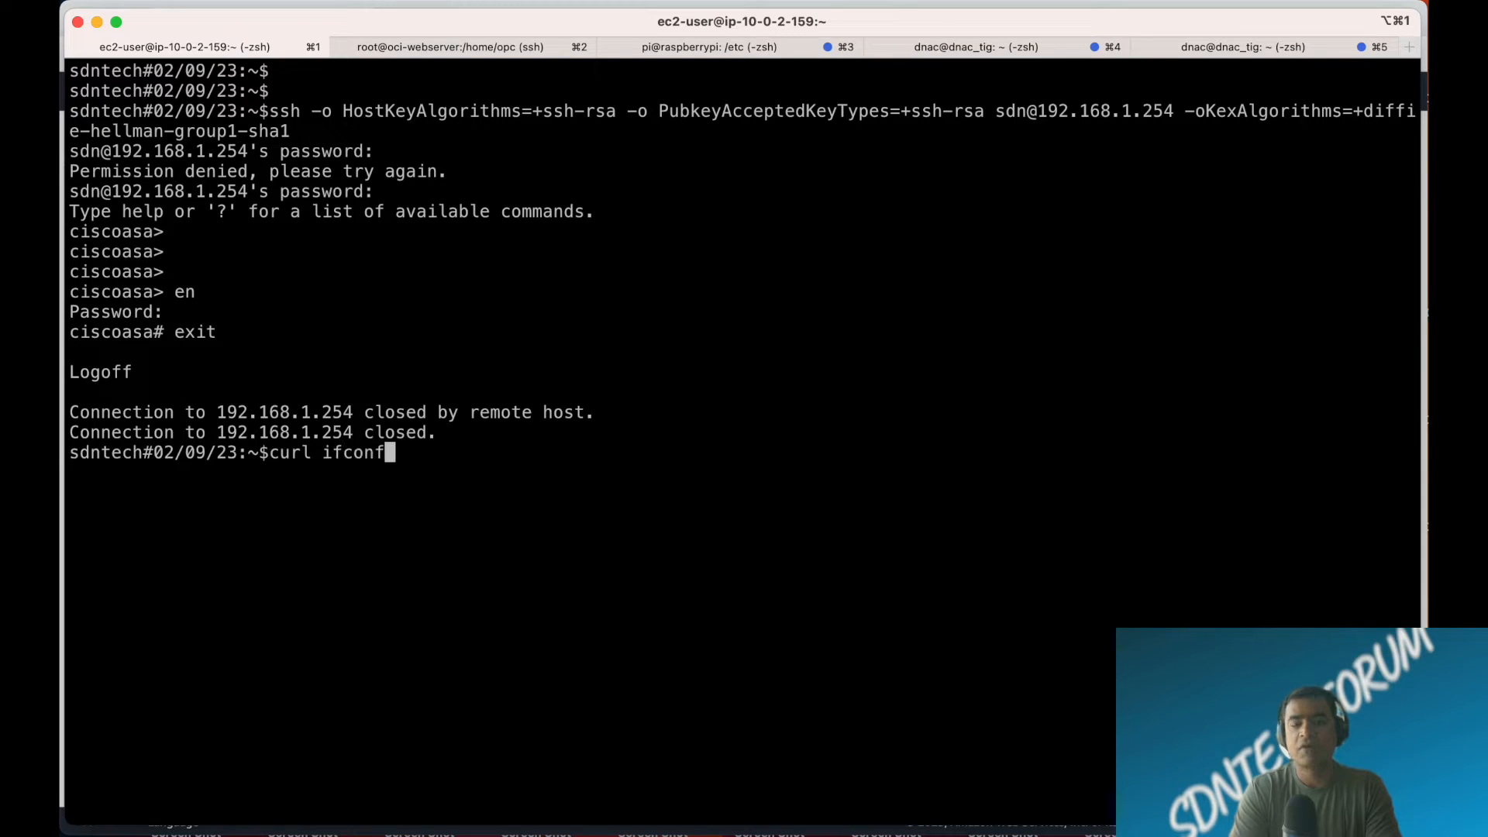
text(ig/)
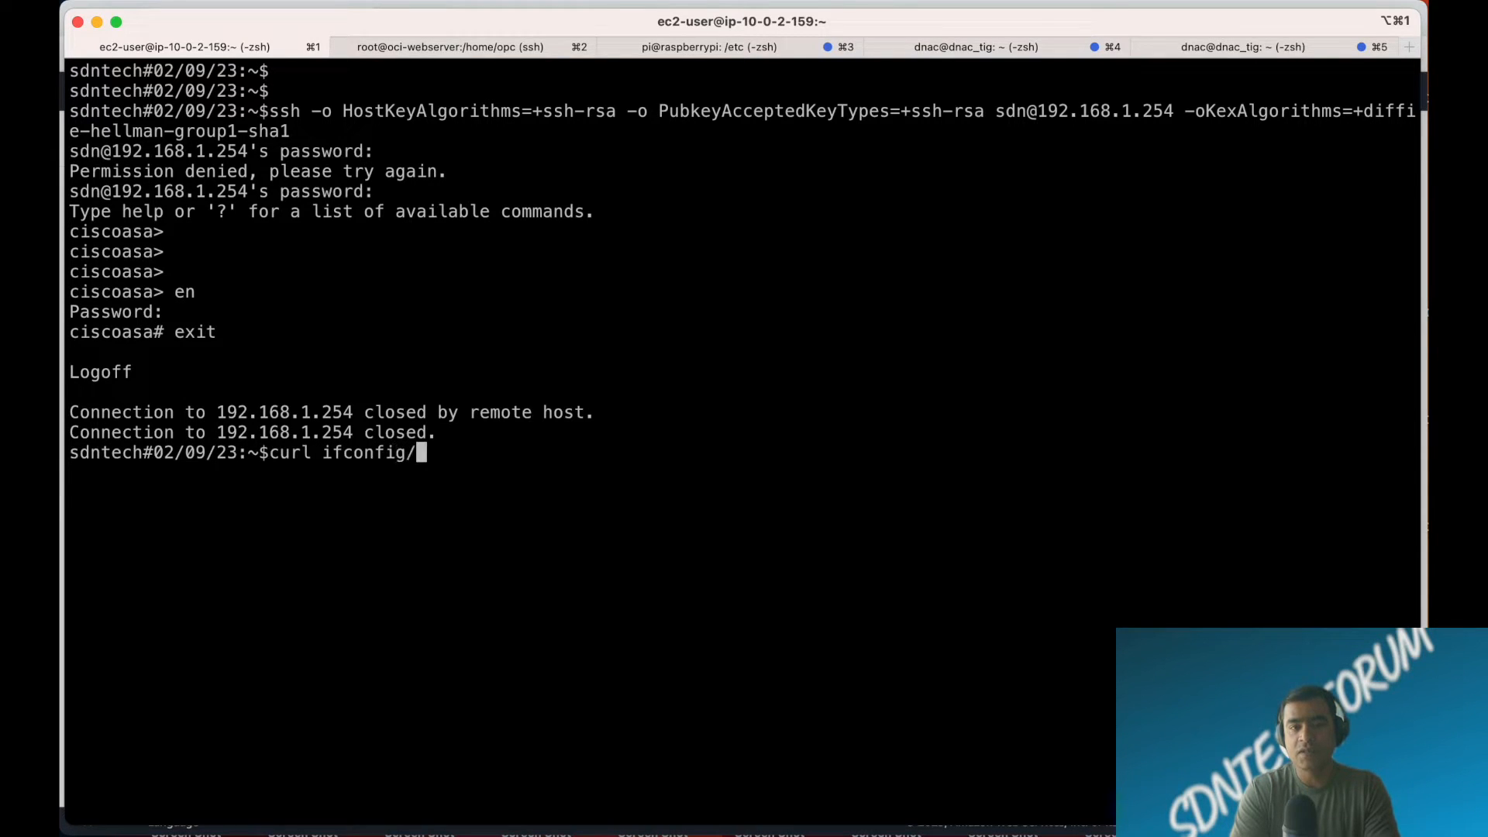
text(me)
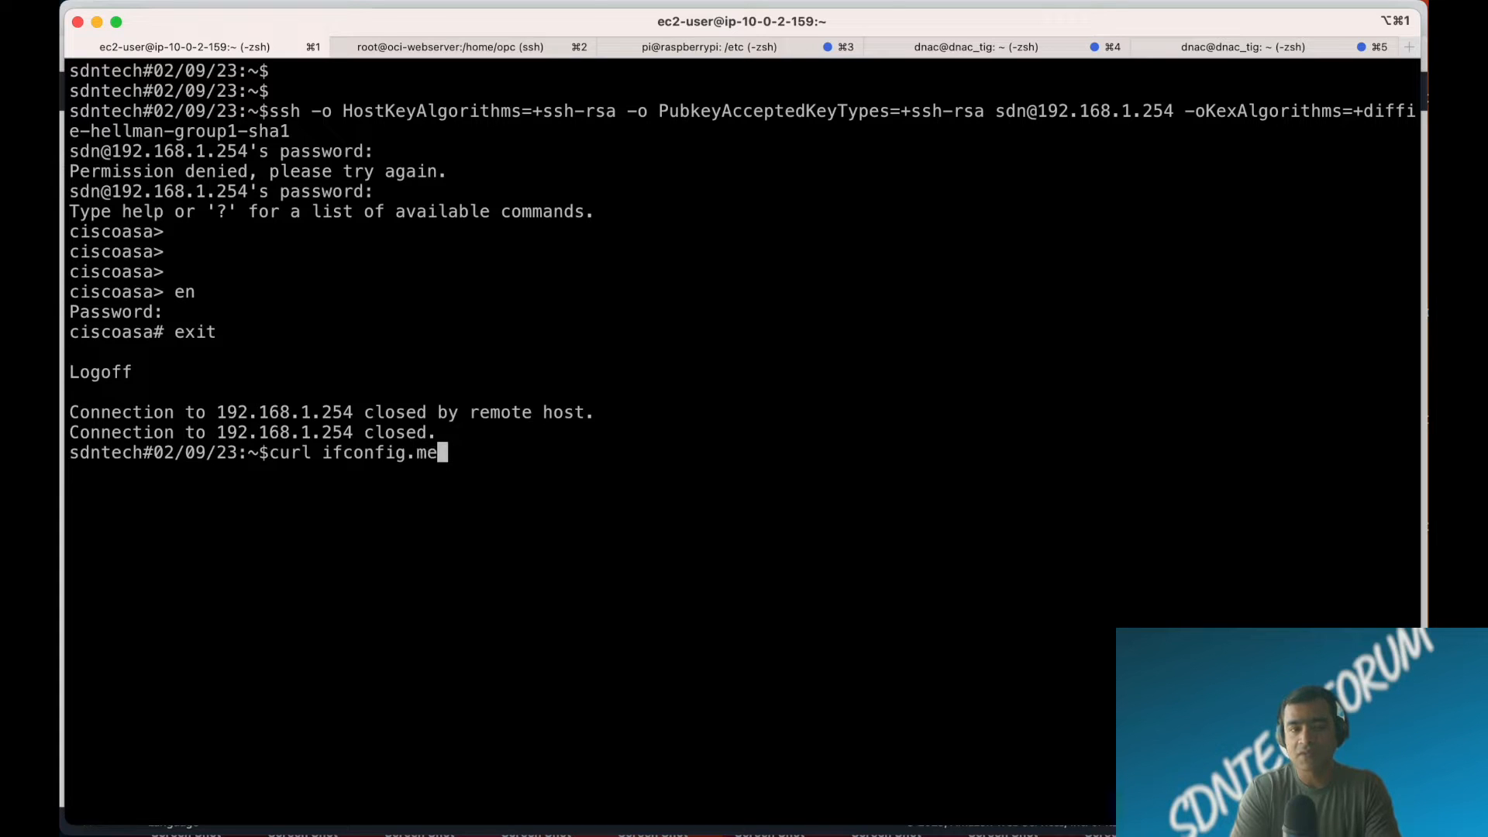
key(Return)
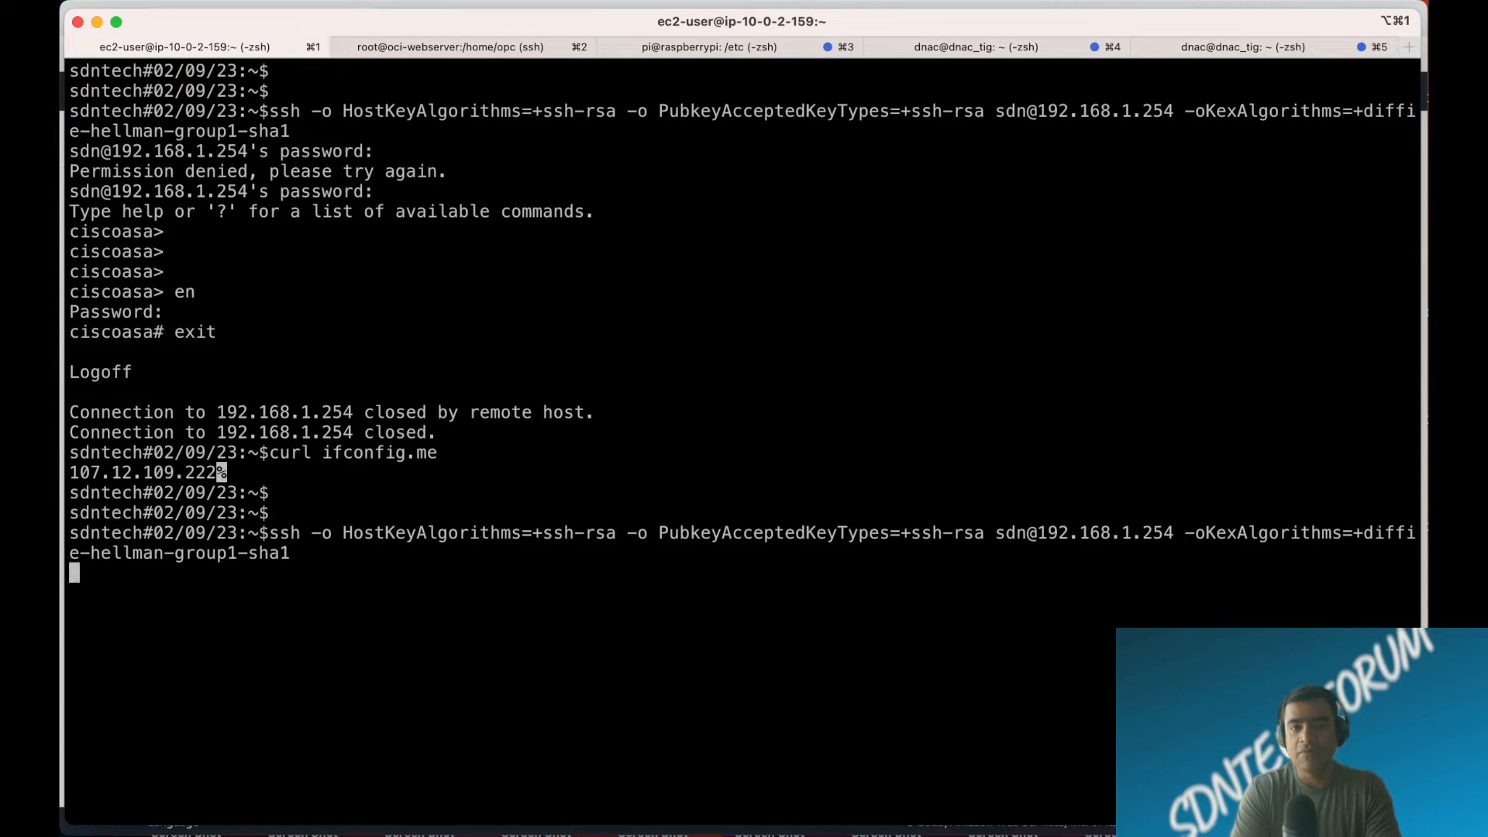
key(Return)
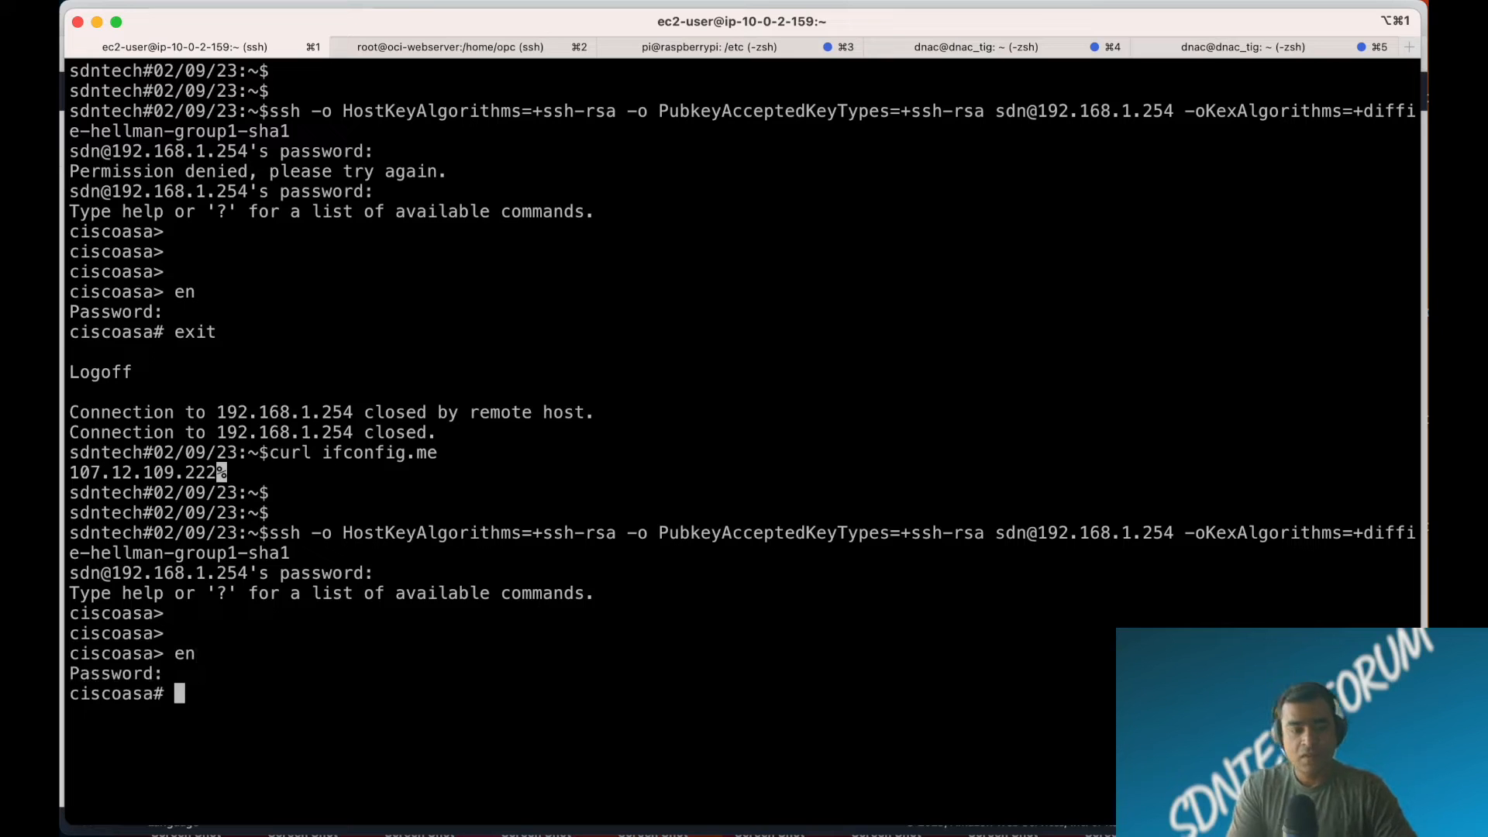
key(Return)
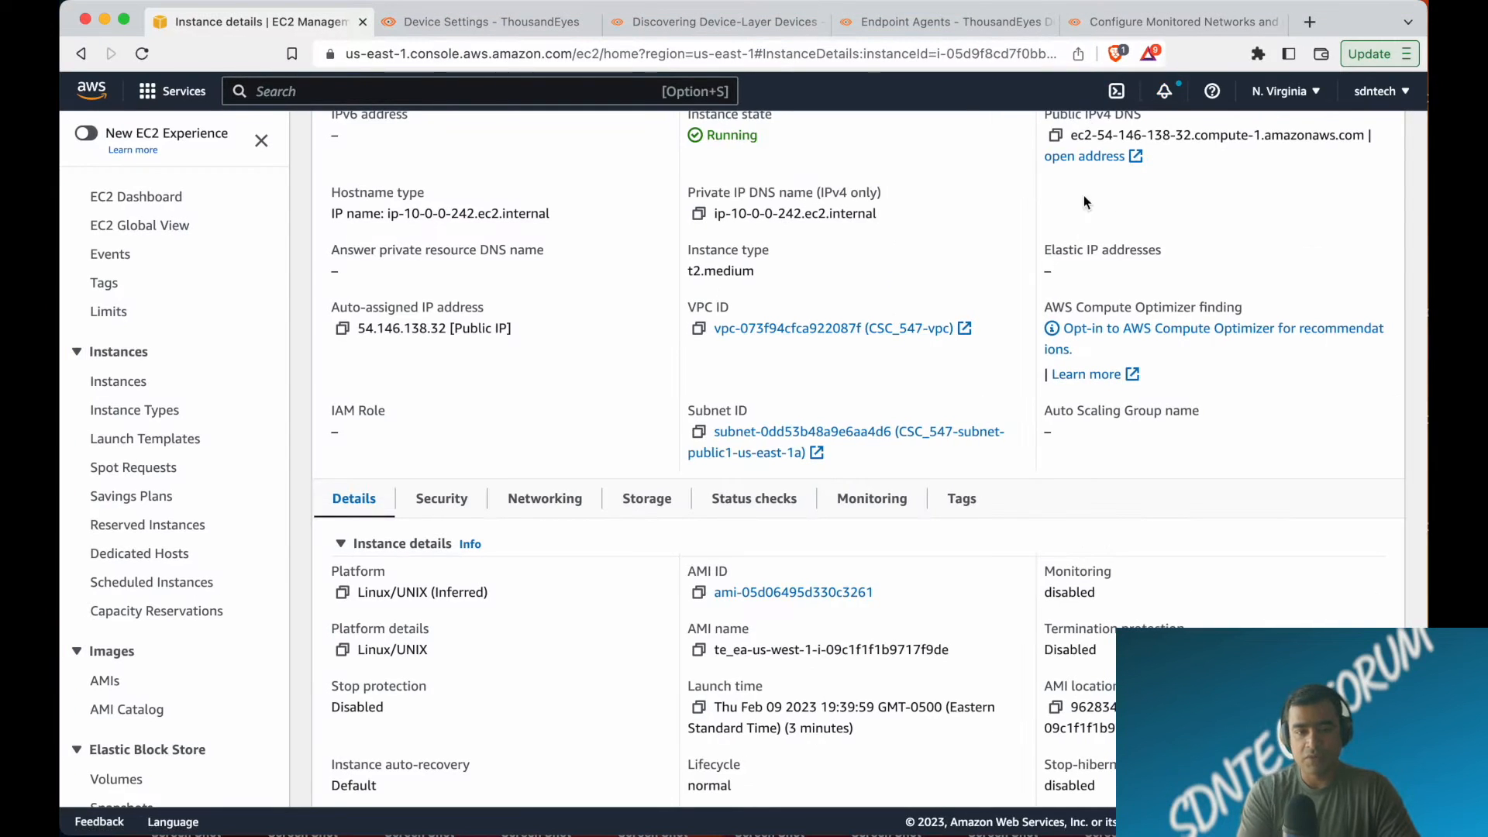
Enter 107.12.109.222 as the discovery target in the Find New Devices form
click(484, 22)
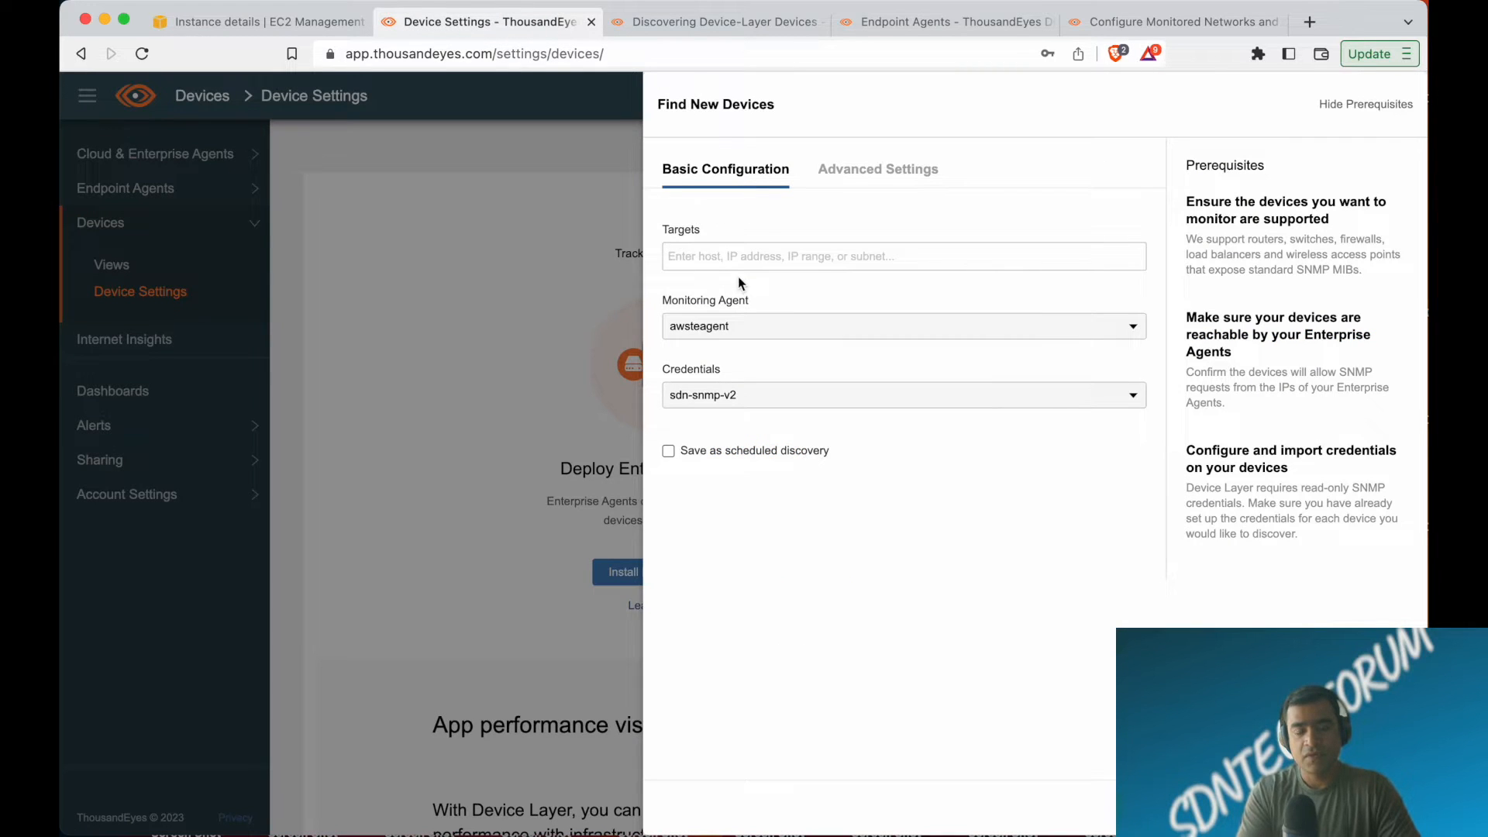
click(854, 255)
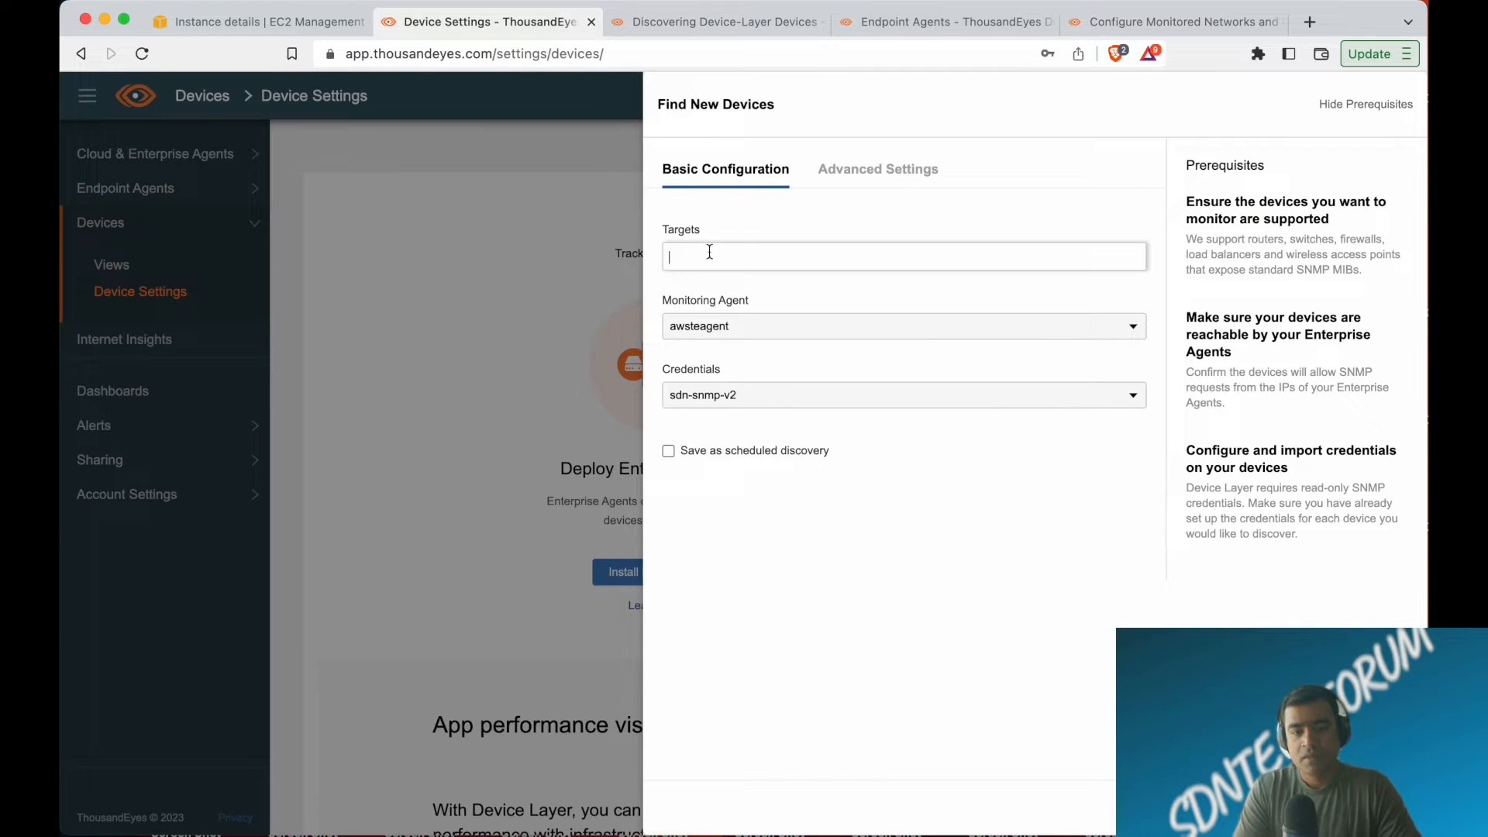
text(107.12.109.222)
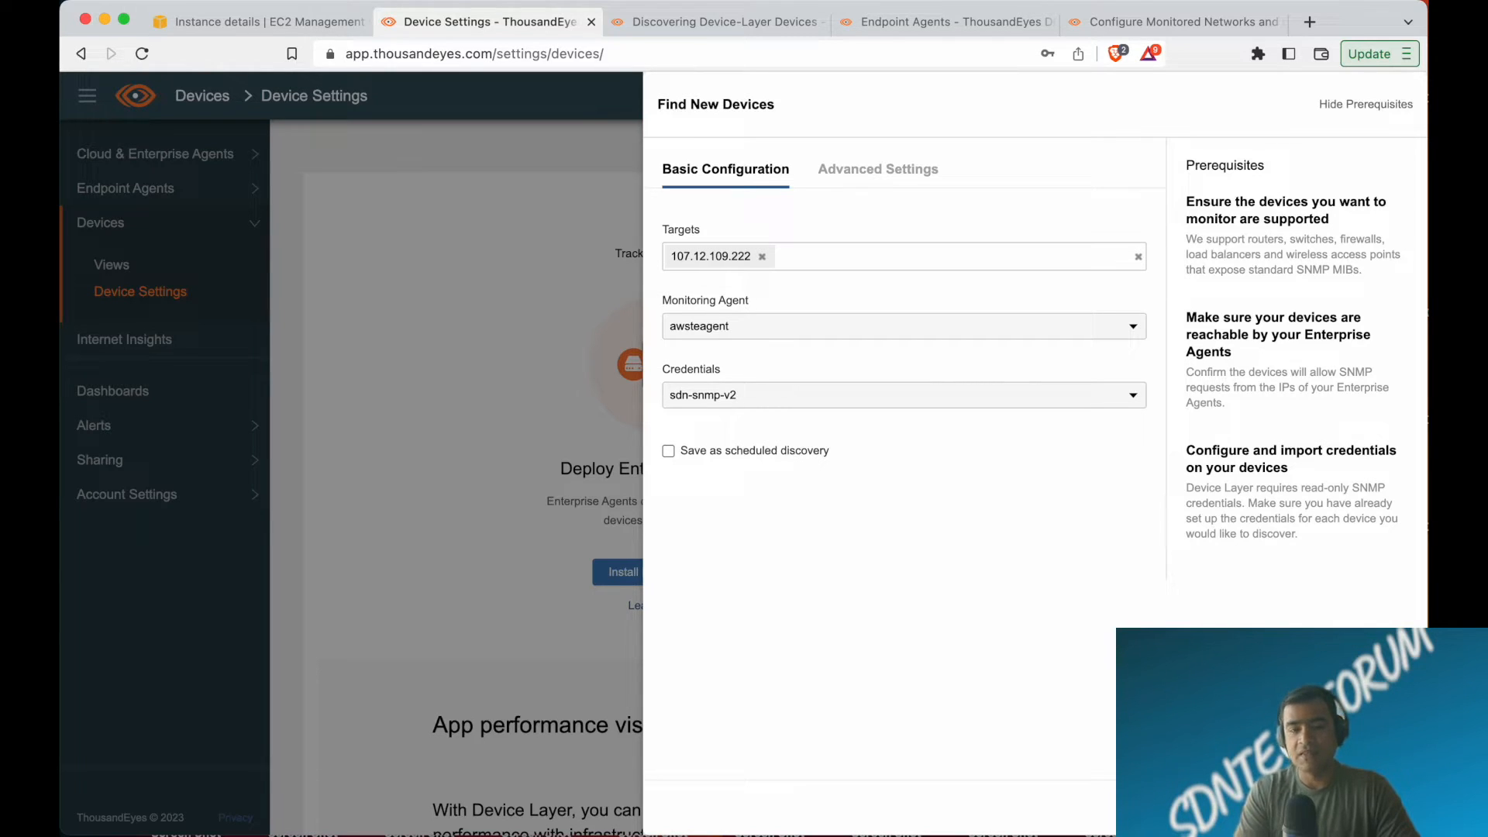
mouse_move(1103, 604)
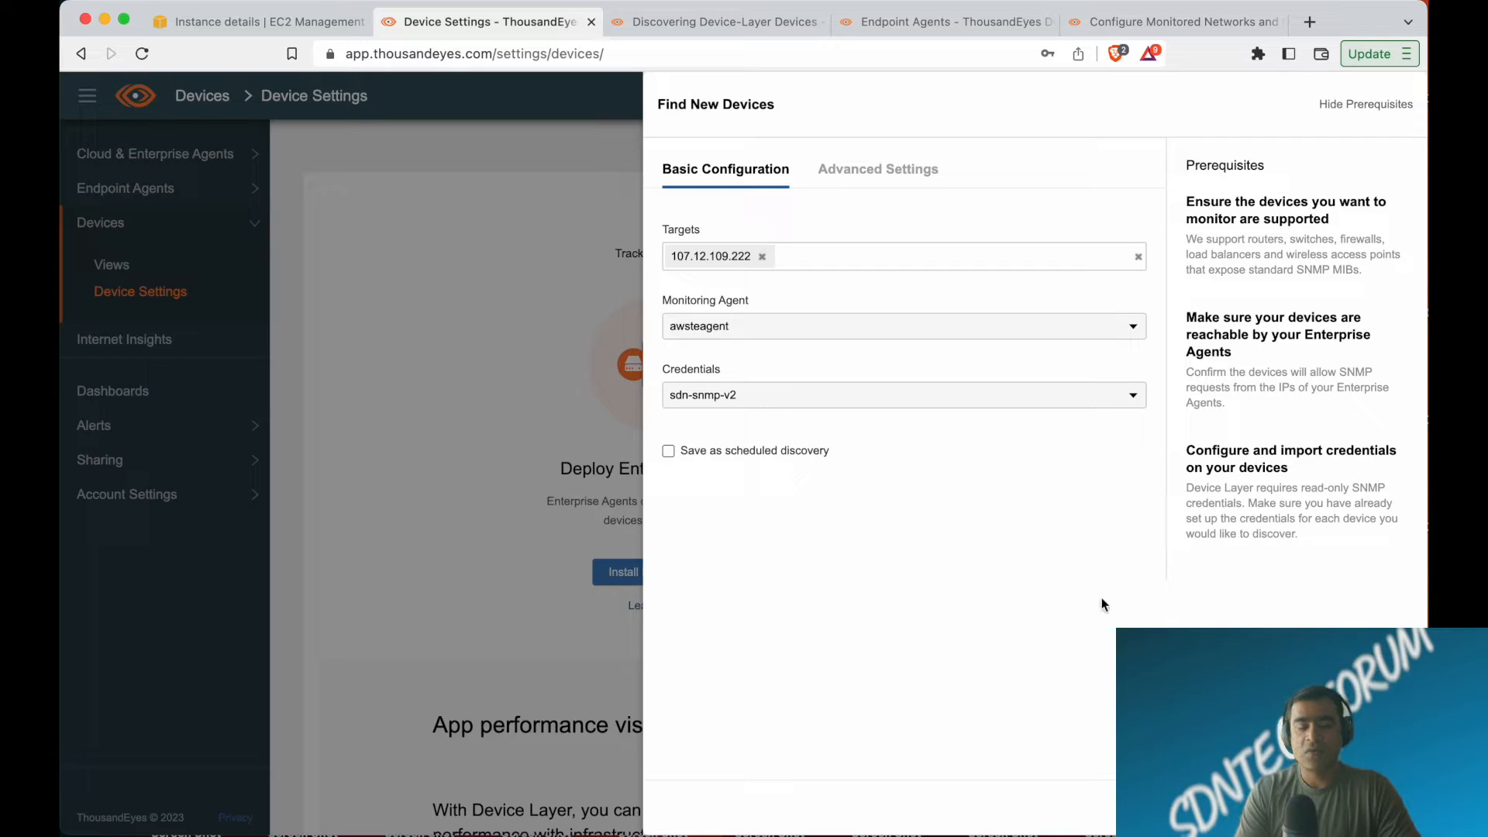
mouse_move(998, 525)
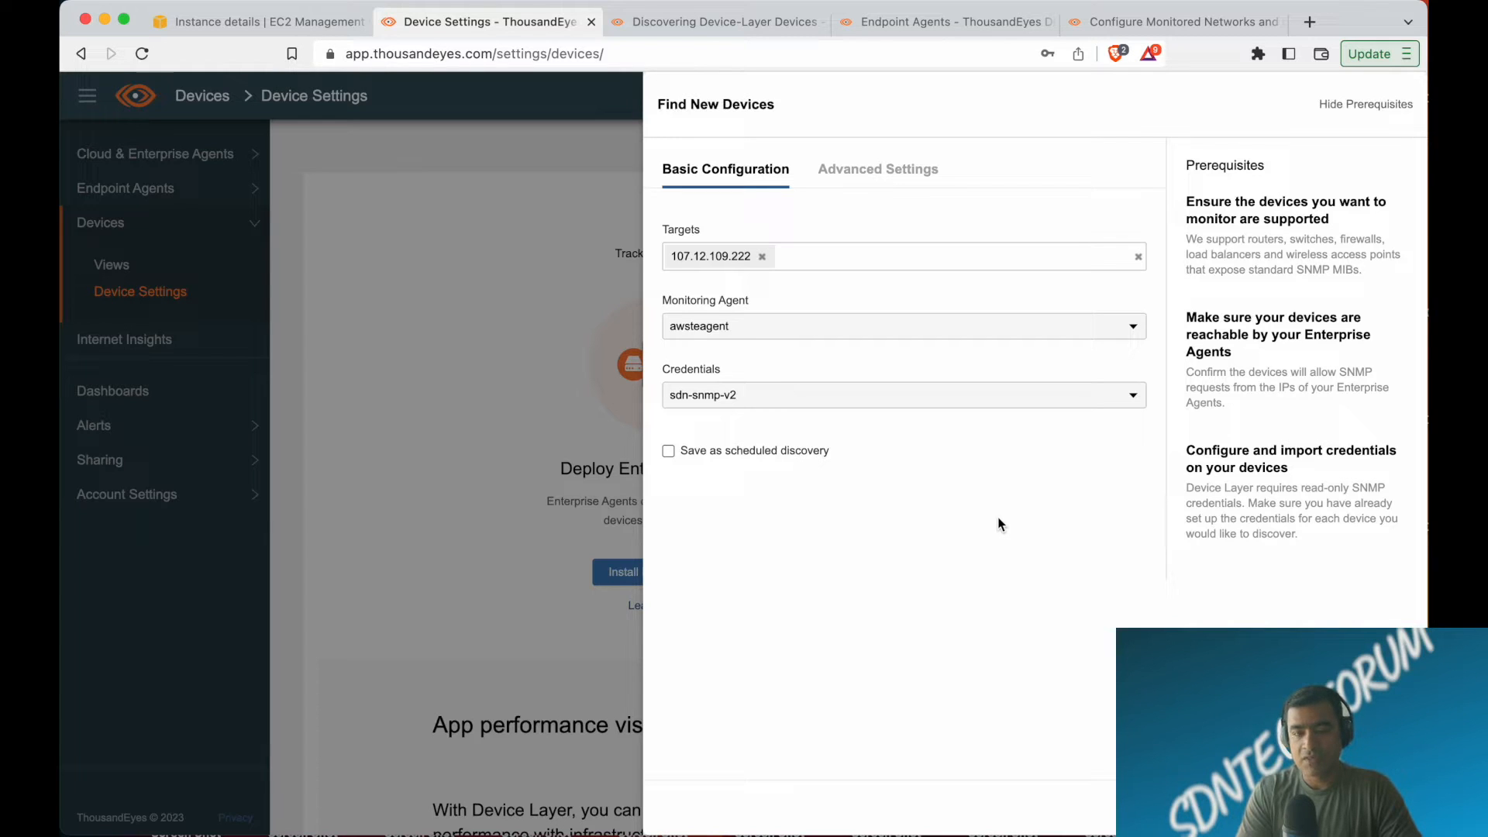
mouse_move(266, 22)
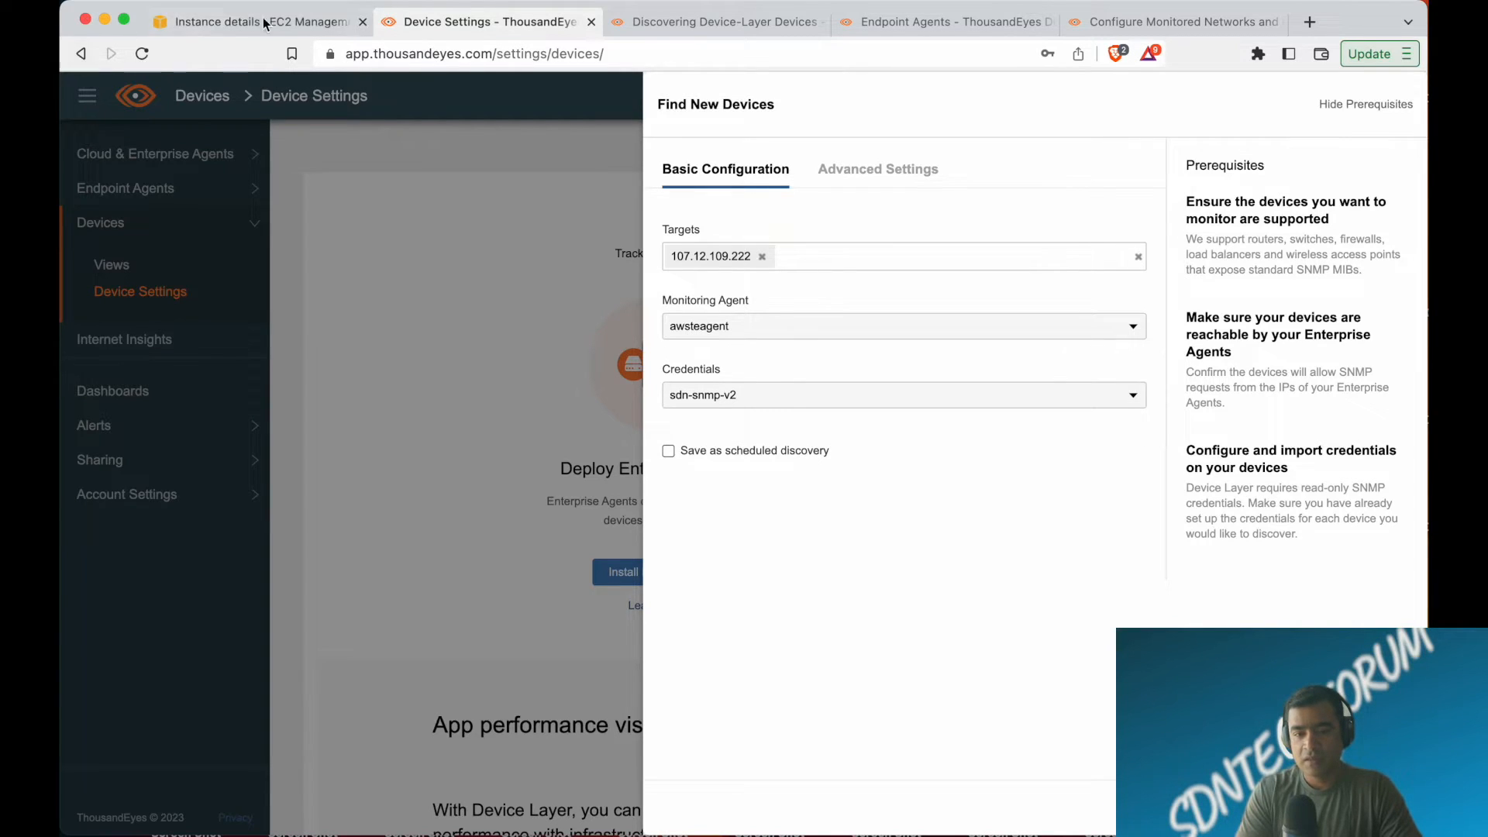
Copy awsteagent's auto-assigned public IP 54.146.138.32 from the EC2 instance details
click(218, 21)
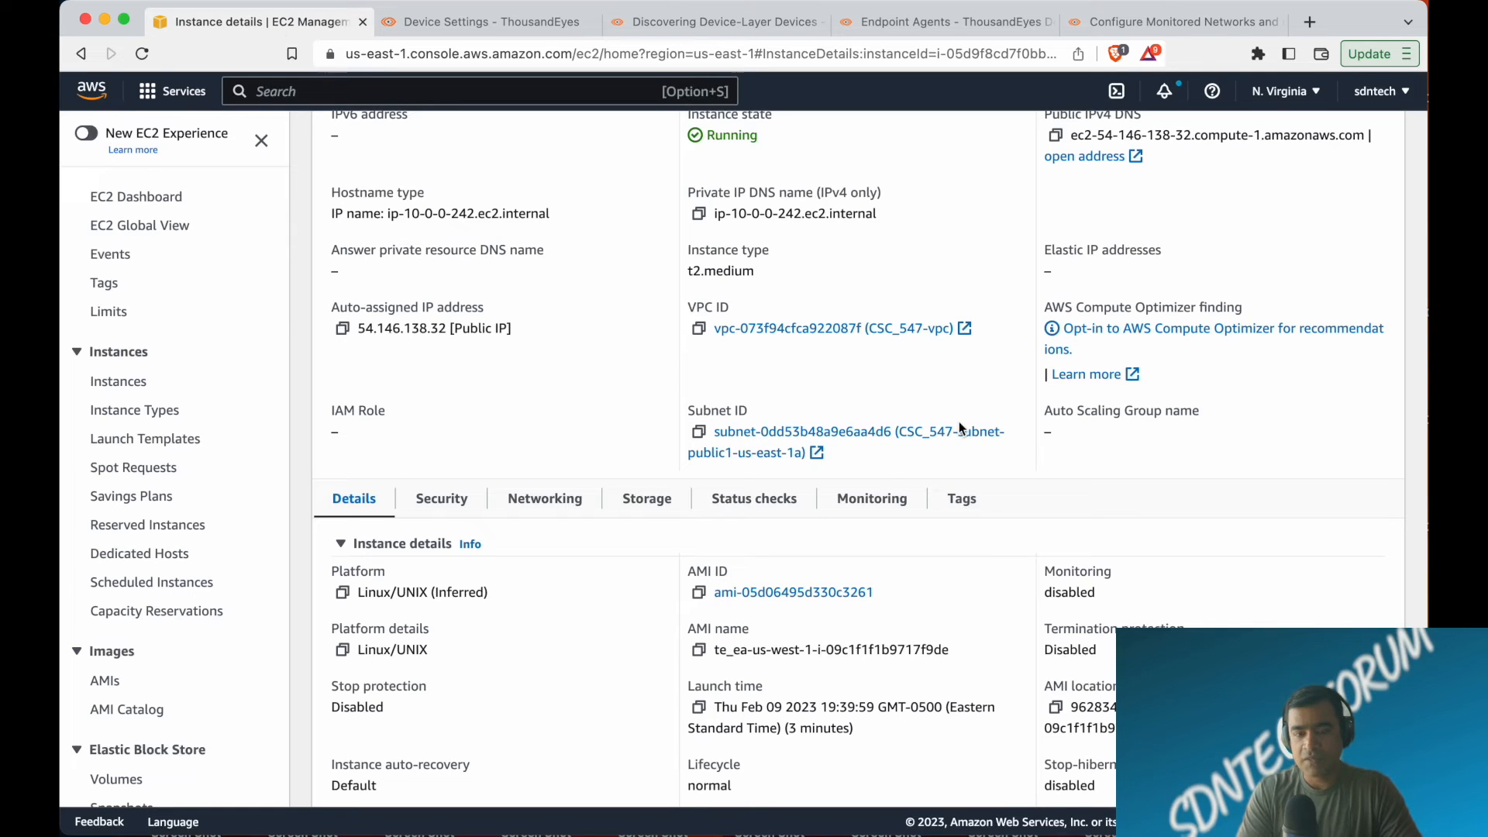
scroll(up, 3)
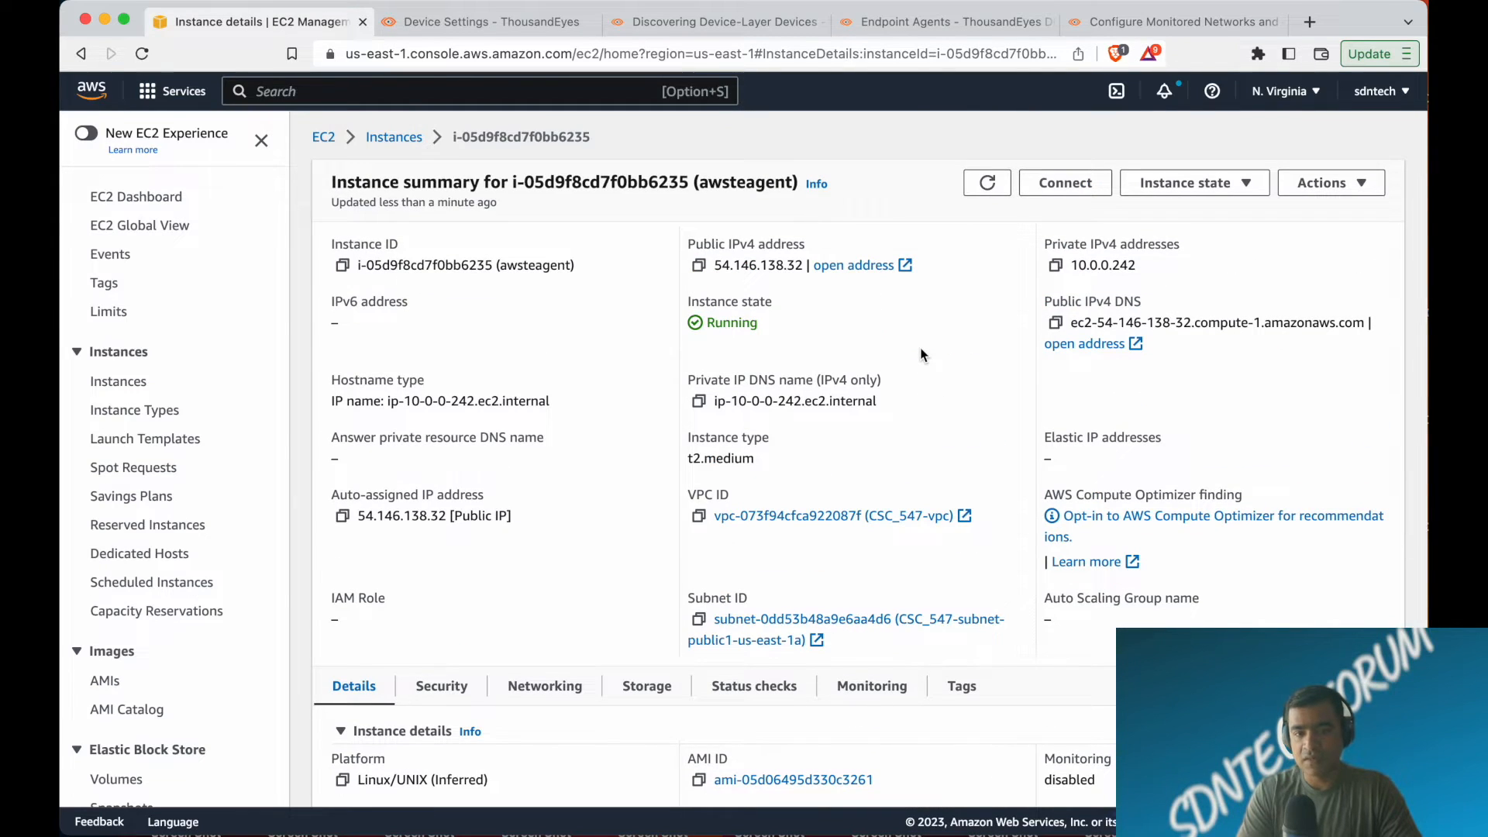
mouse_move(891, 448)
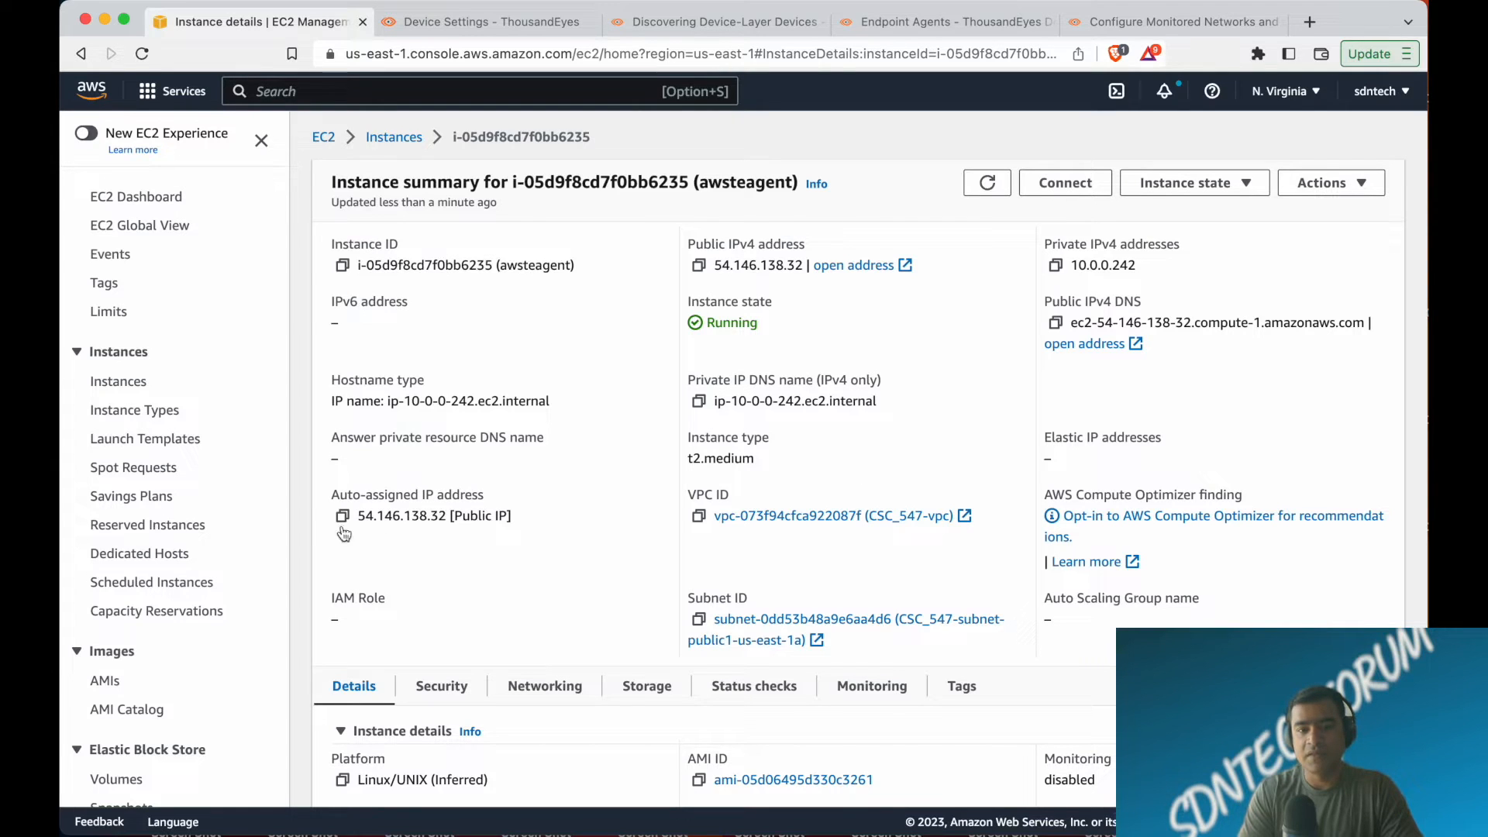
click(341, 515)
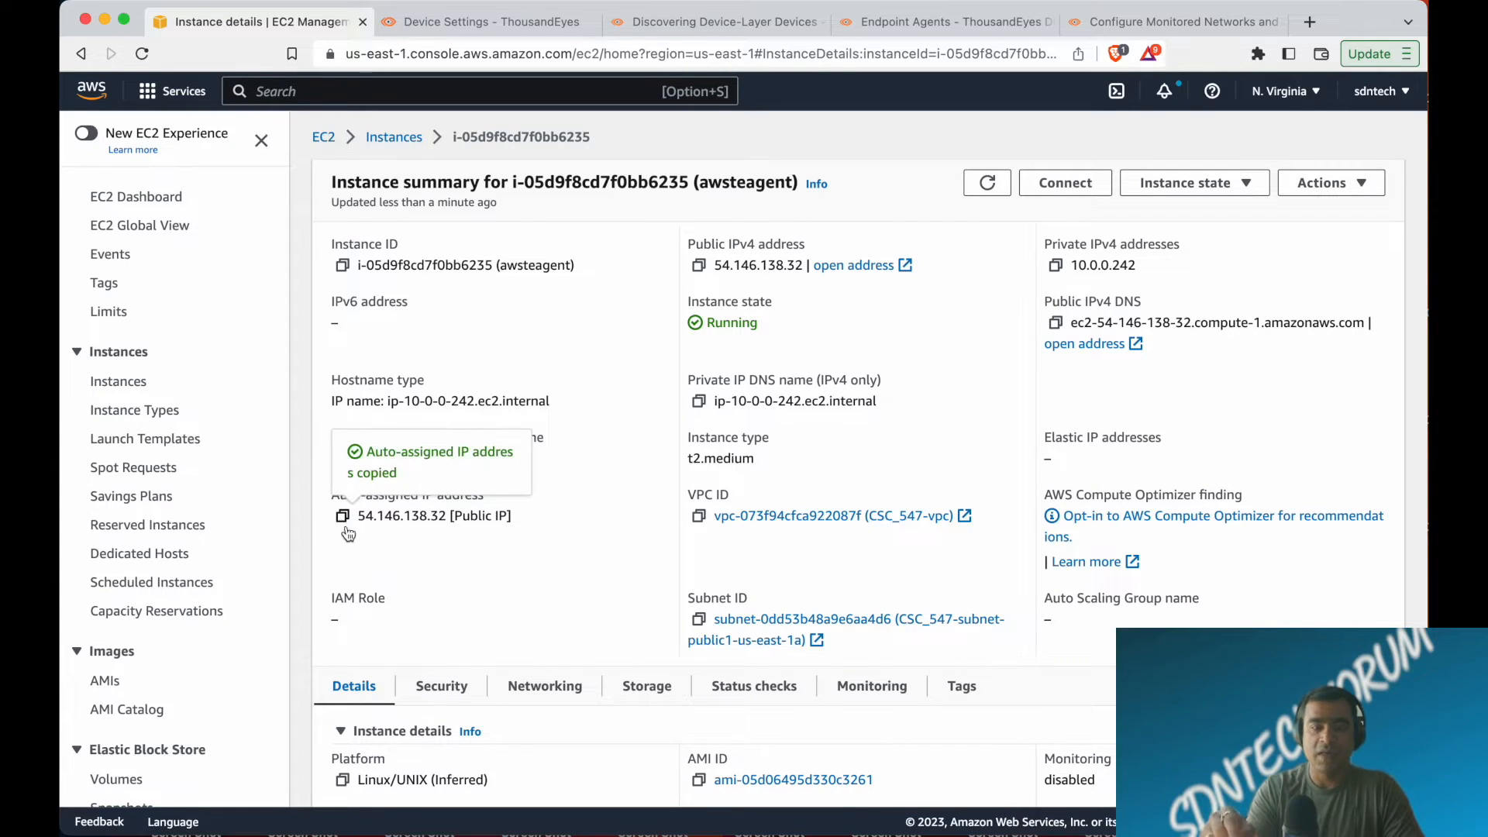
click(484, 22)
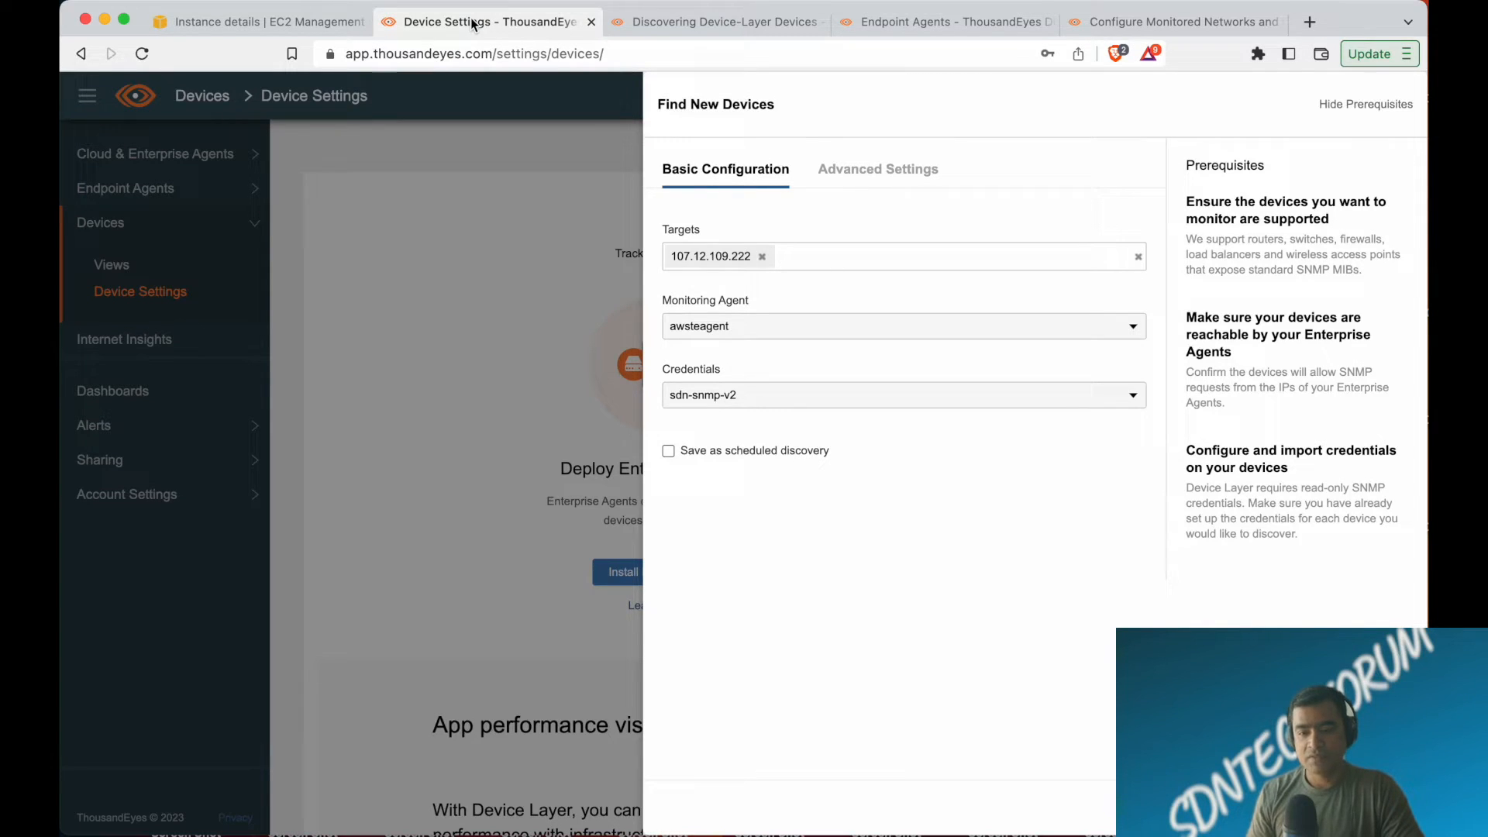
Read the docs note on allowing SNMP from Enterprise Agent IPs on 161/UDP
click(716, 21)
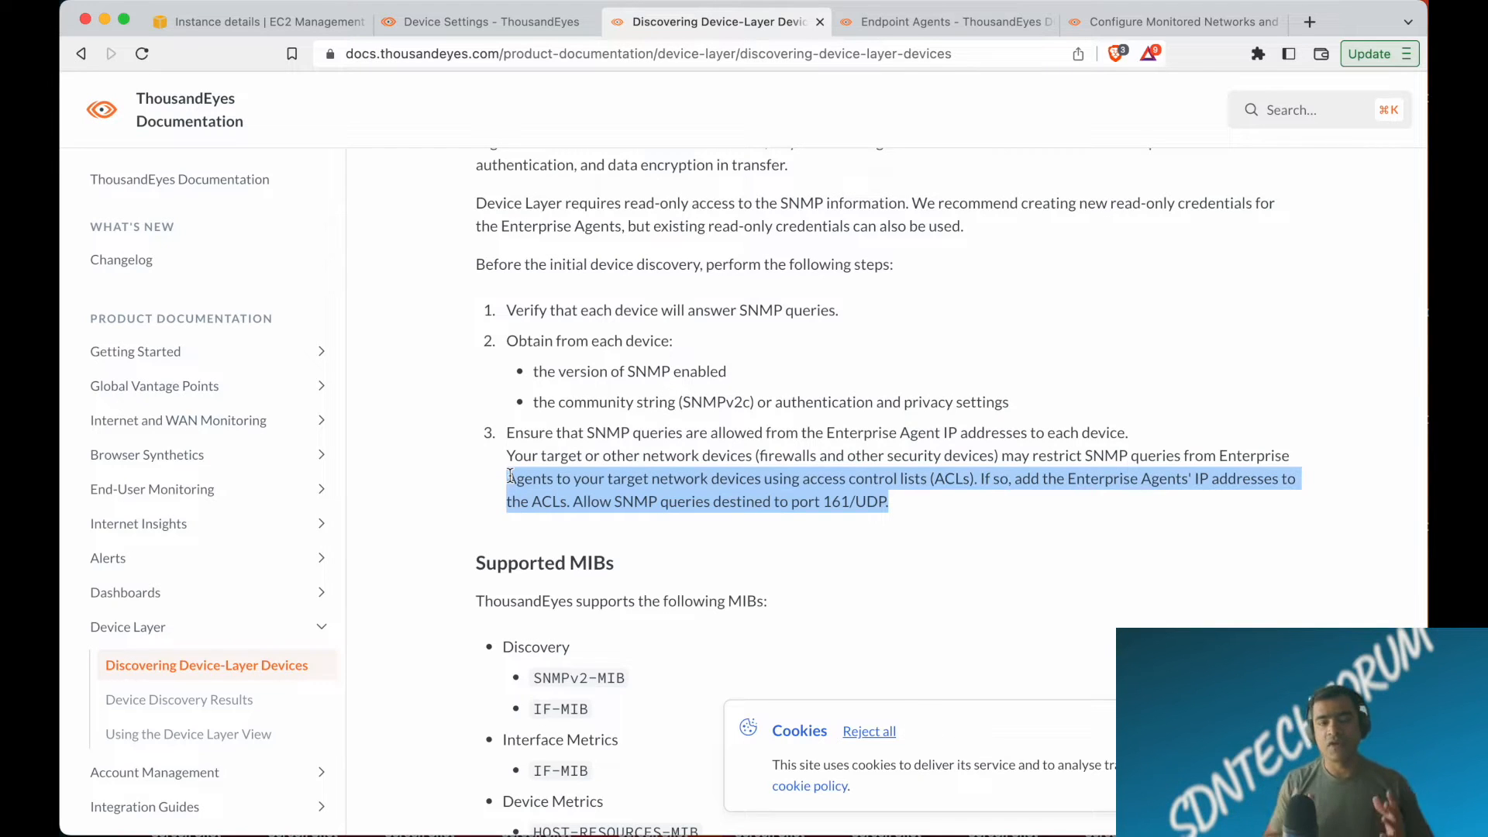
mouse_move(837, 420)
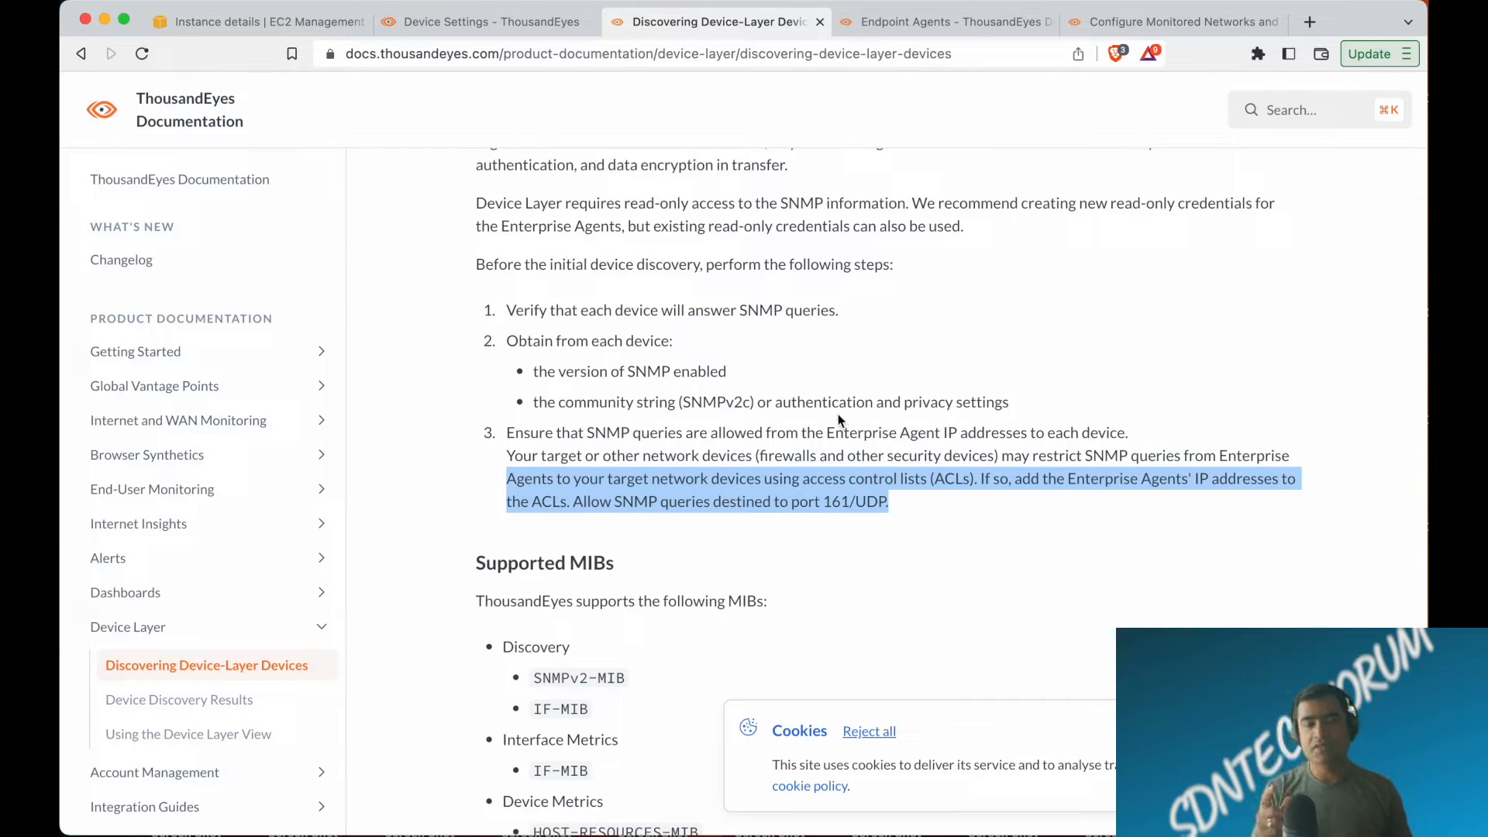
mouse_move(294, 21)
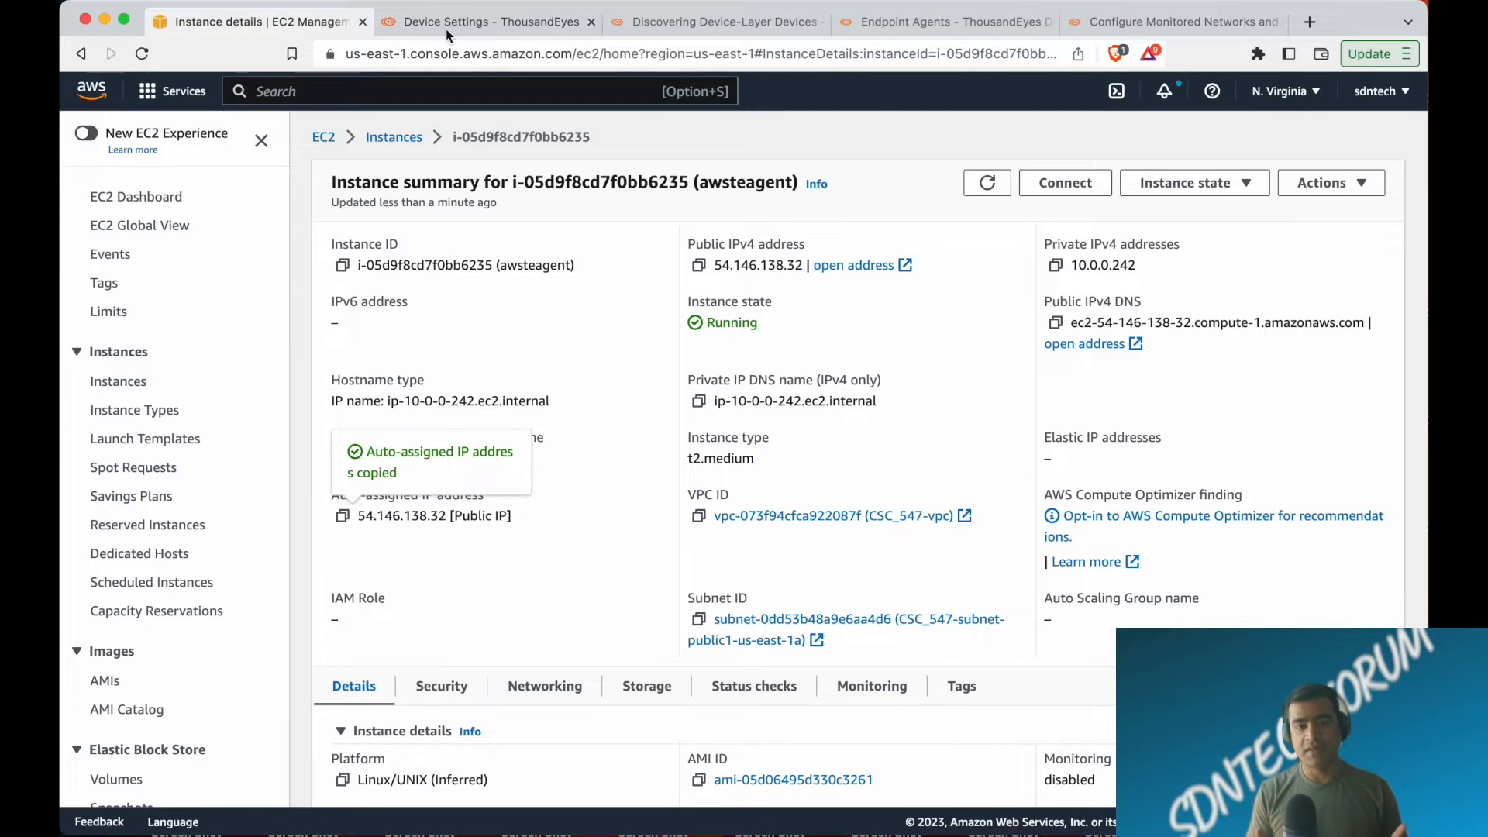
click(486, 21)
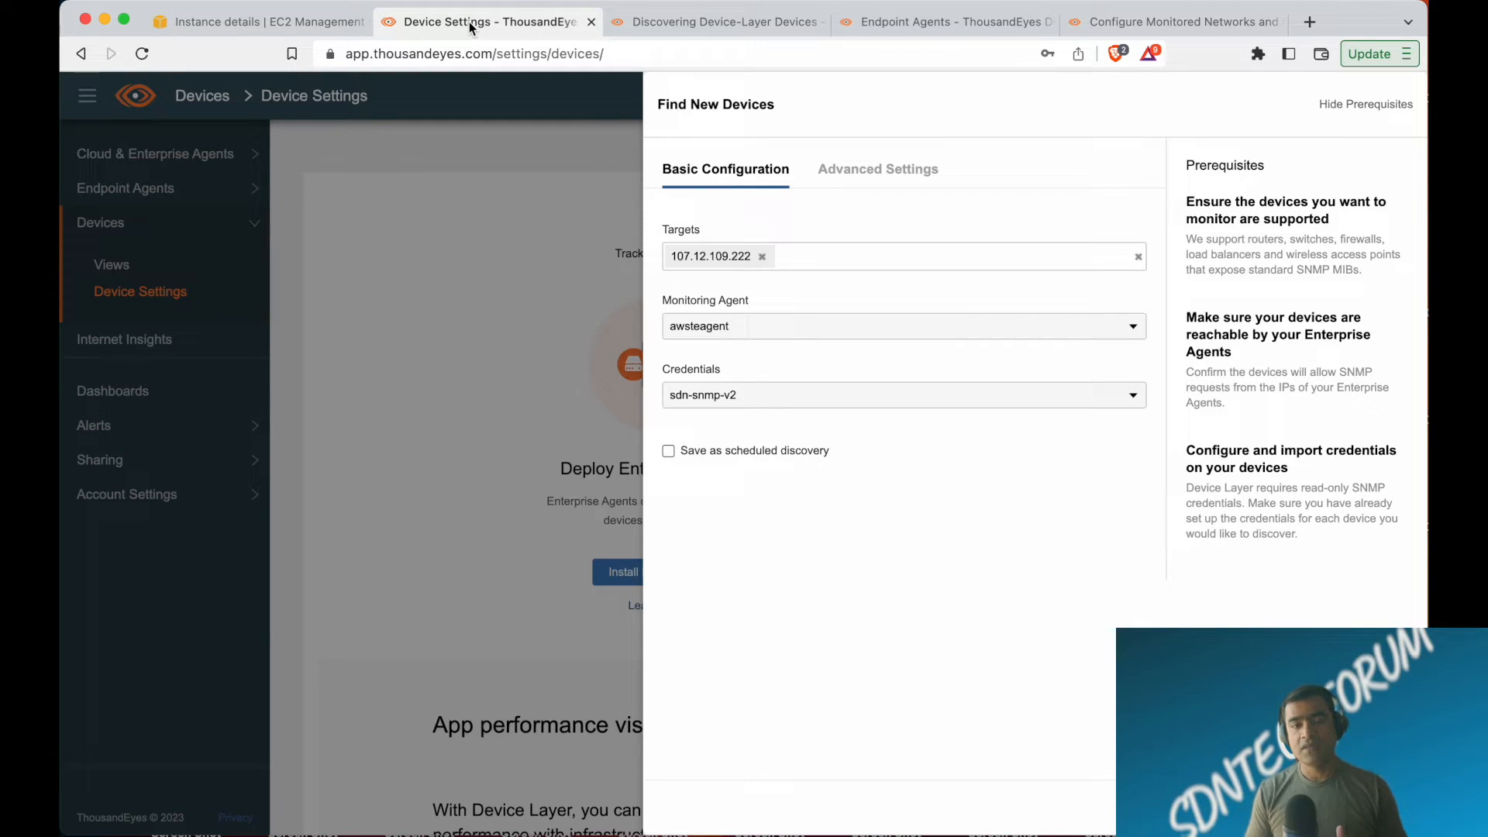
mouse_move(527, 322)
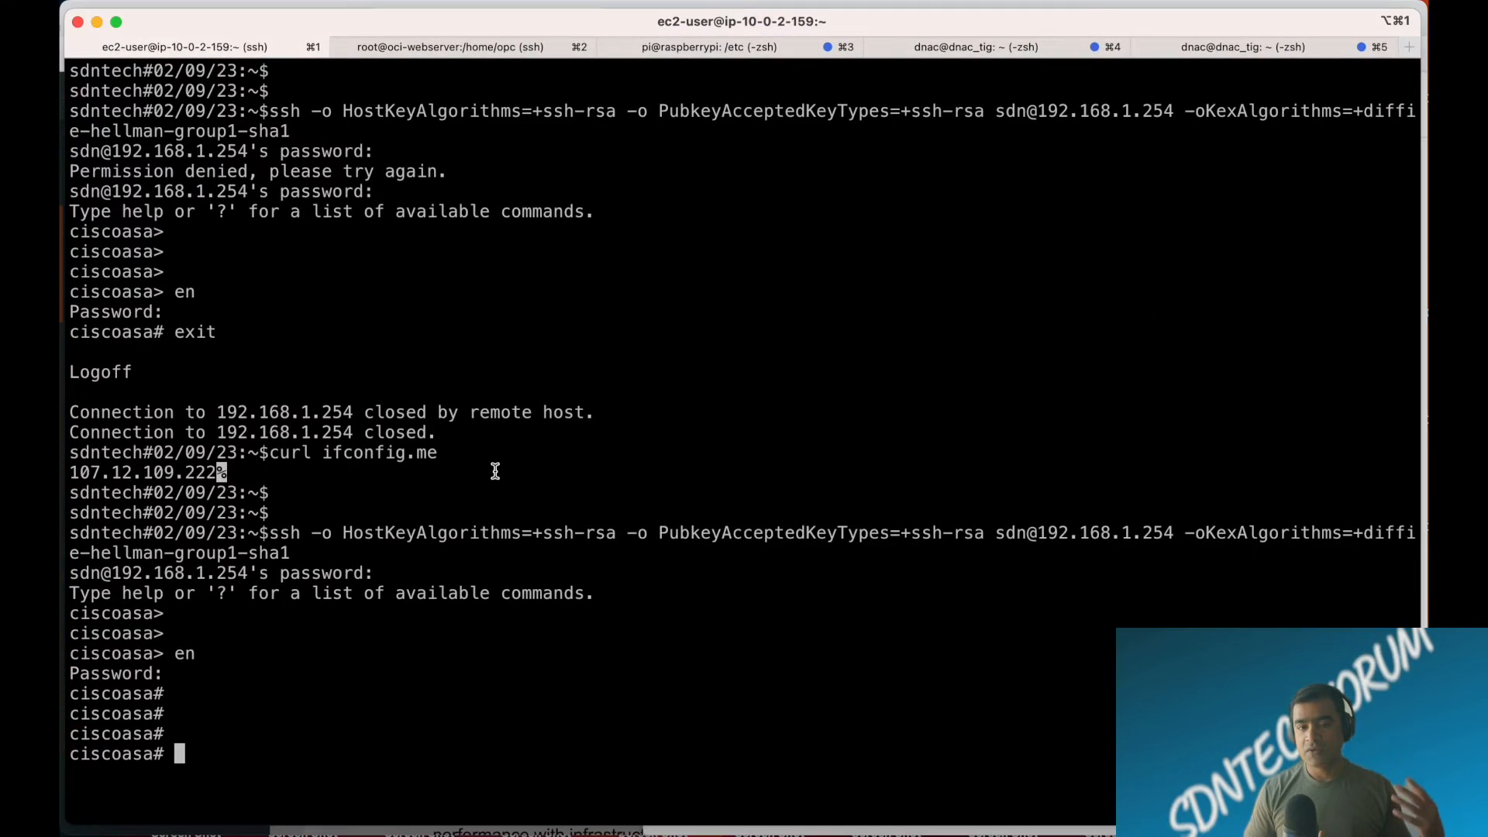
Run 'sh run | i snmp' to list the ASA's three v2c snmp-server hosts
text(sh run)
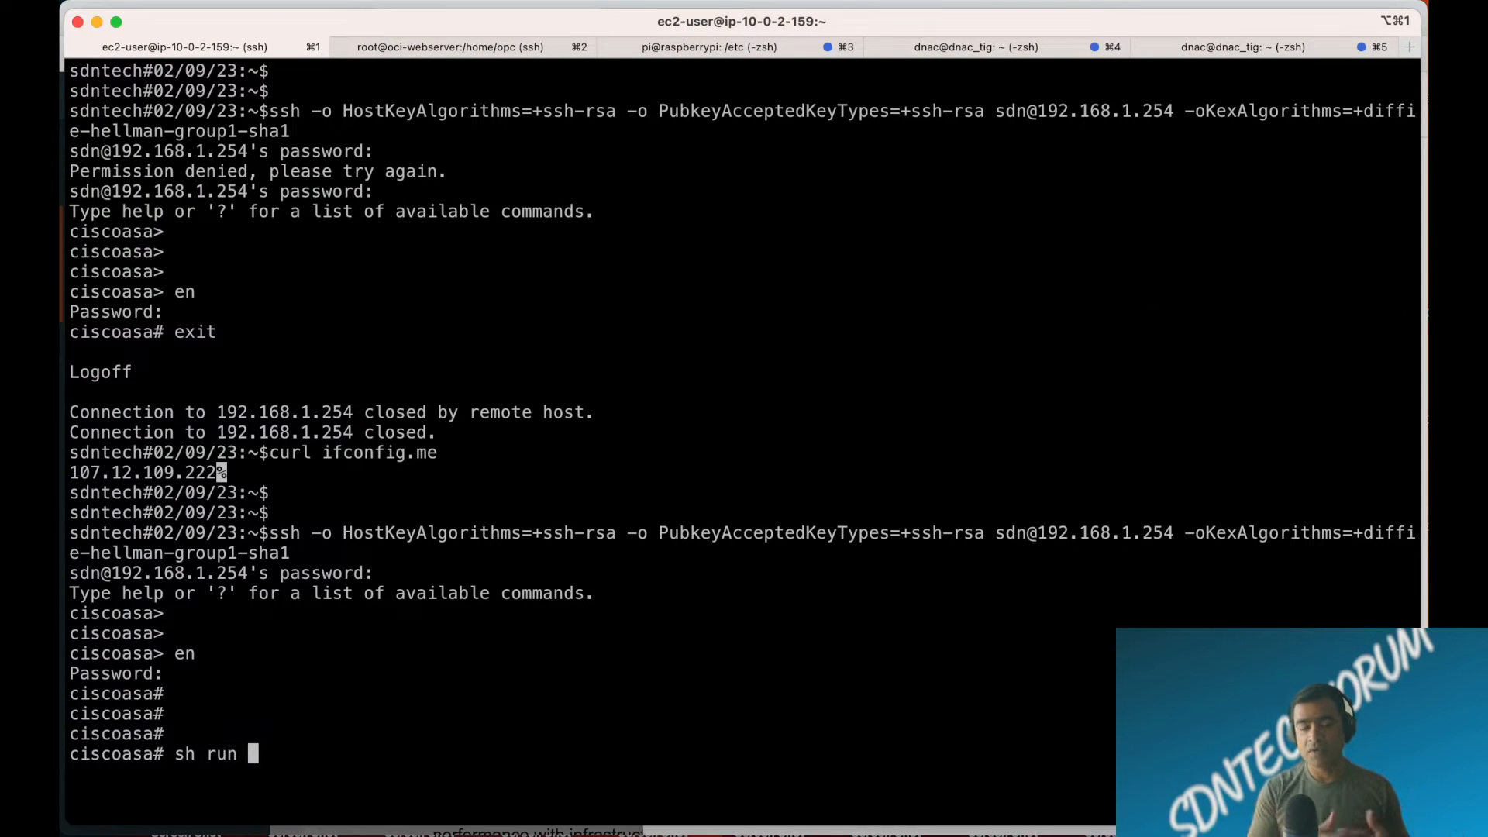
text(| i snmp)
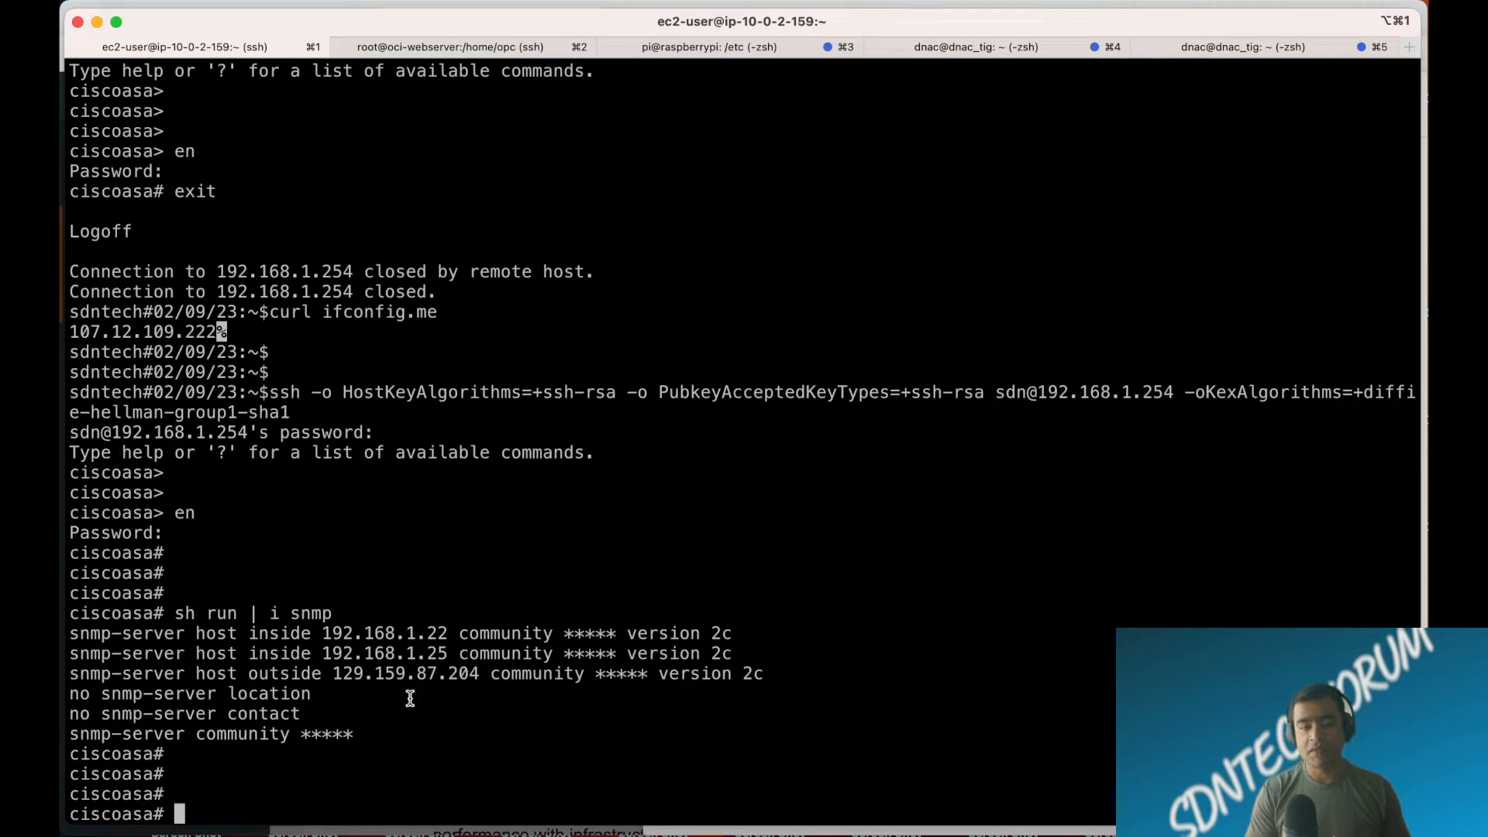
mouse_move(730, 674)
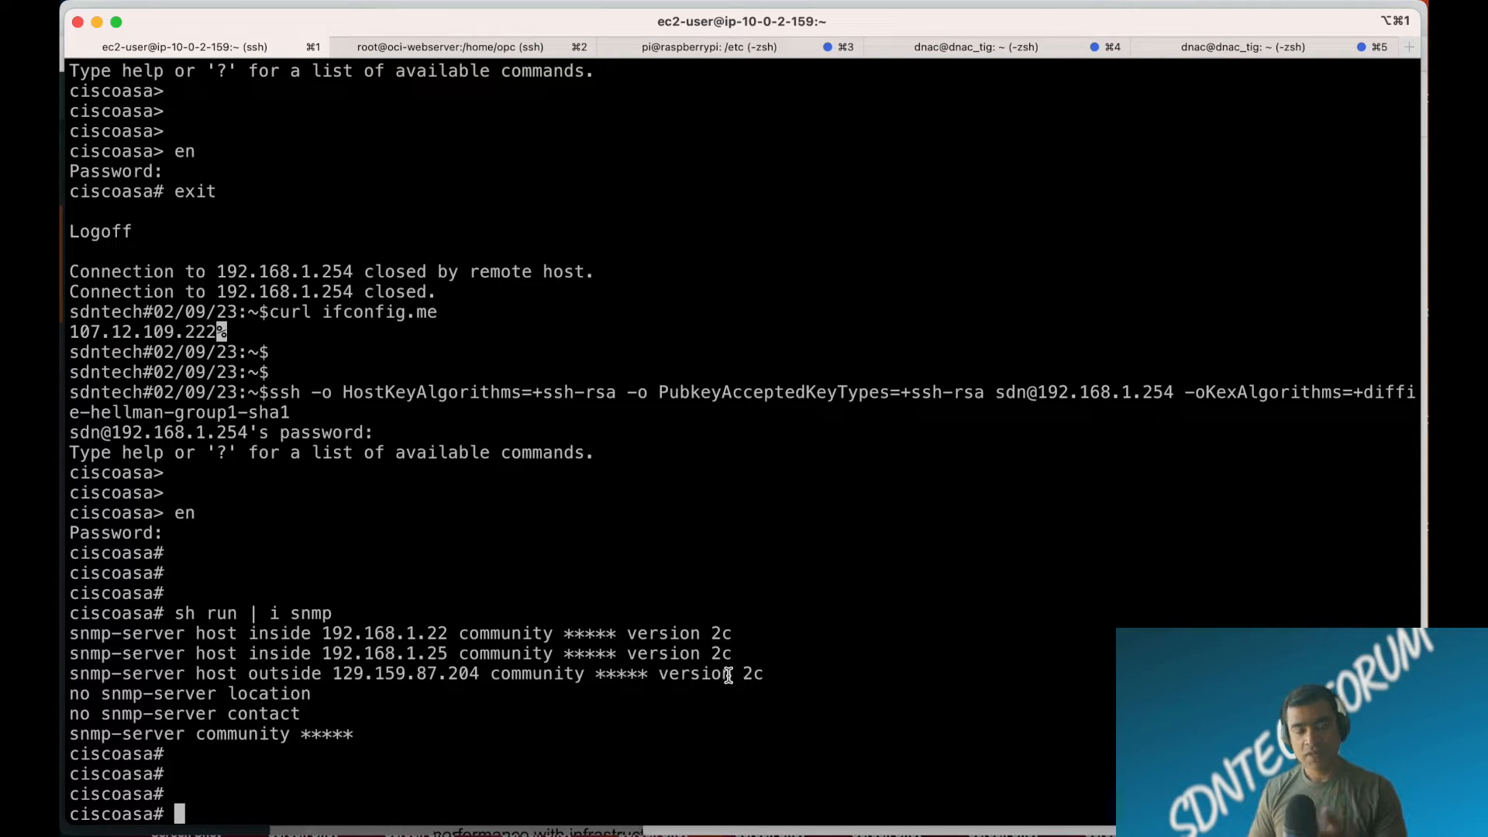
mouse_move(622, 681)
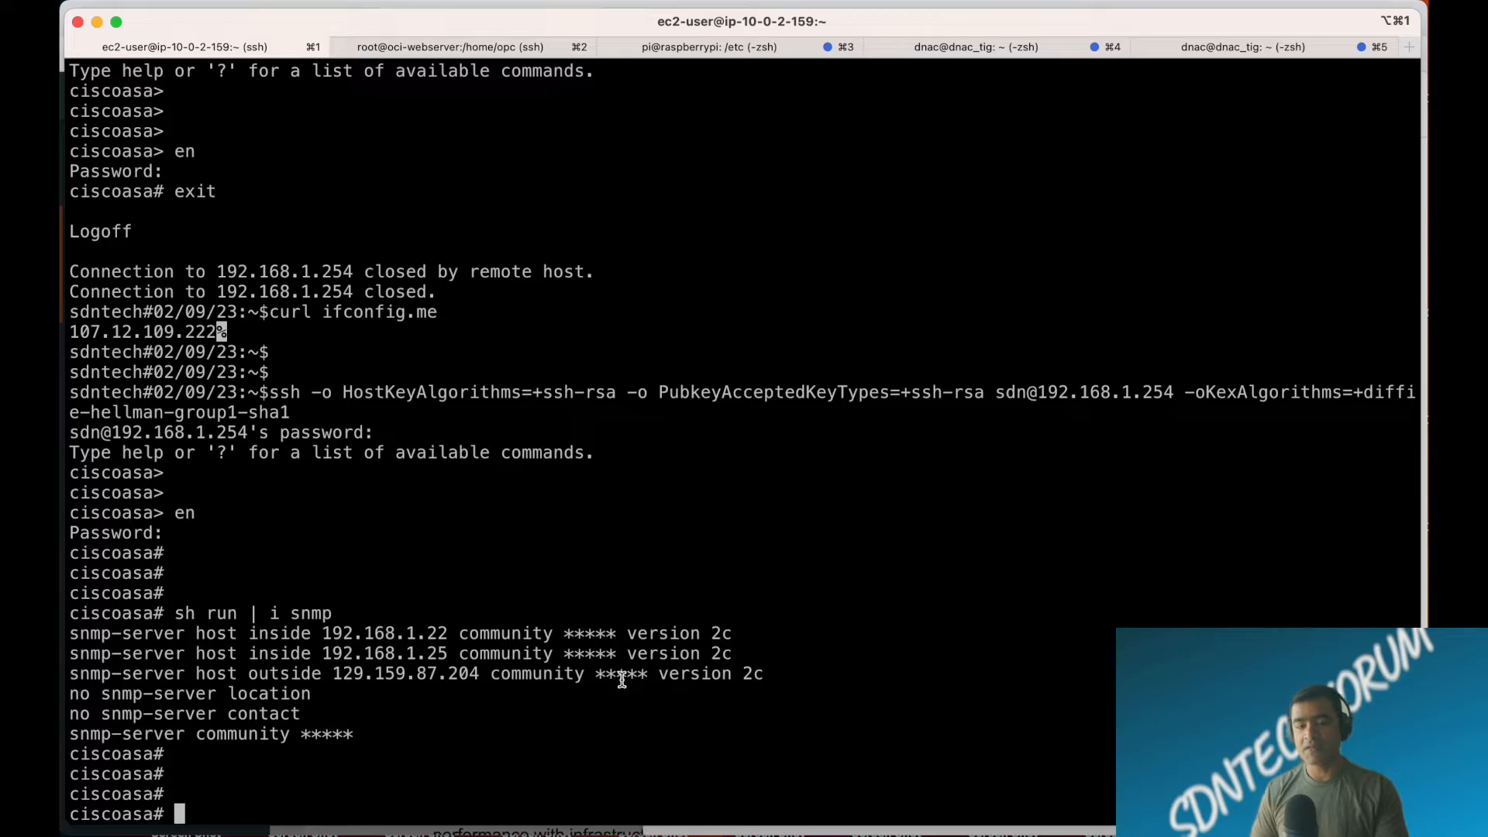
mouse_move(487, 705)
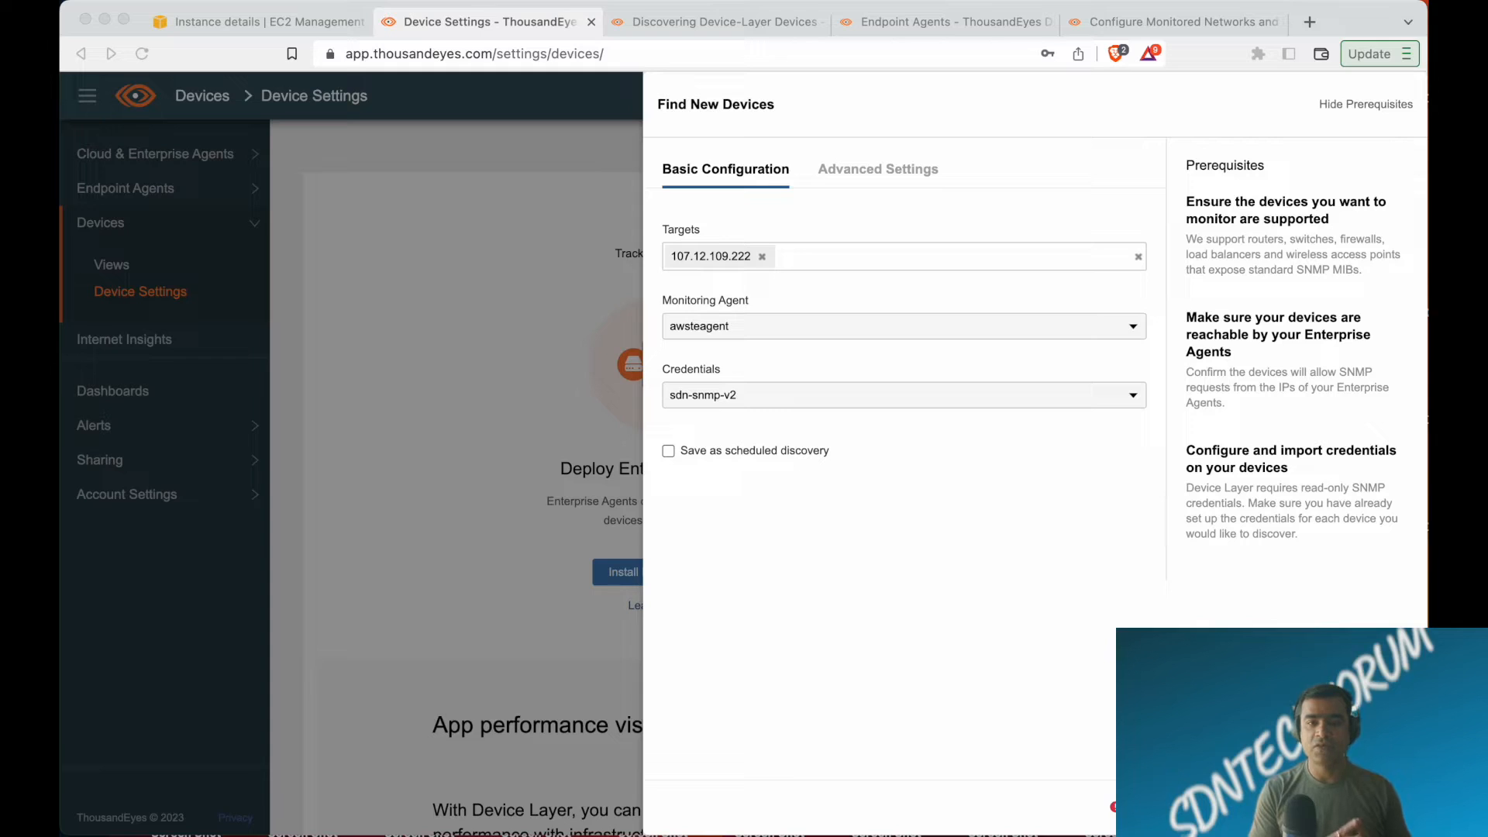
mouse_move(305, 596)
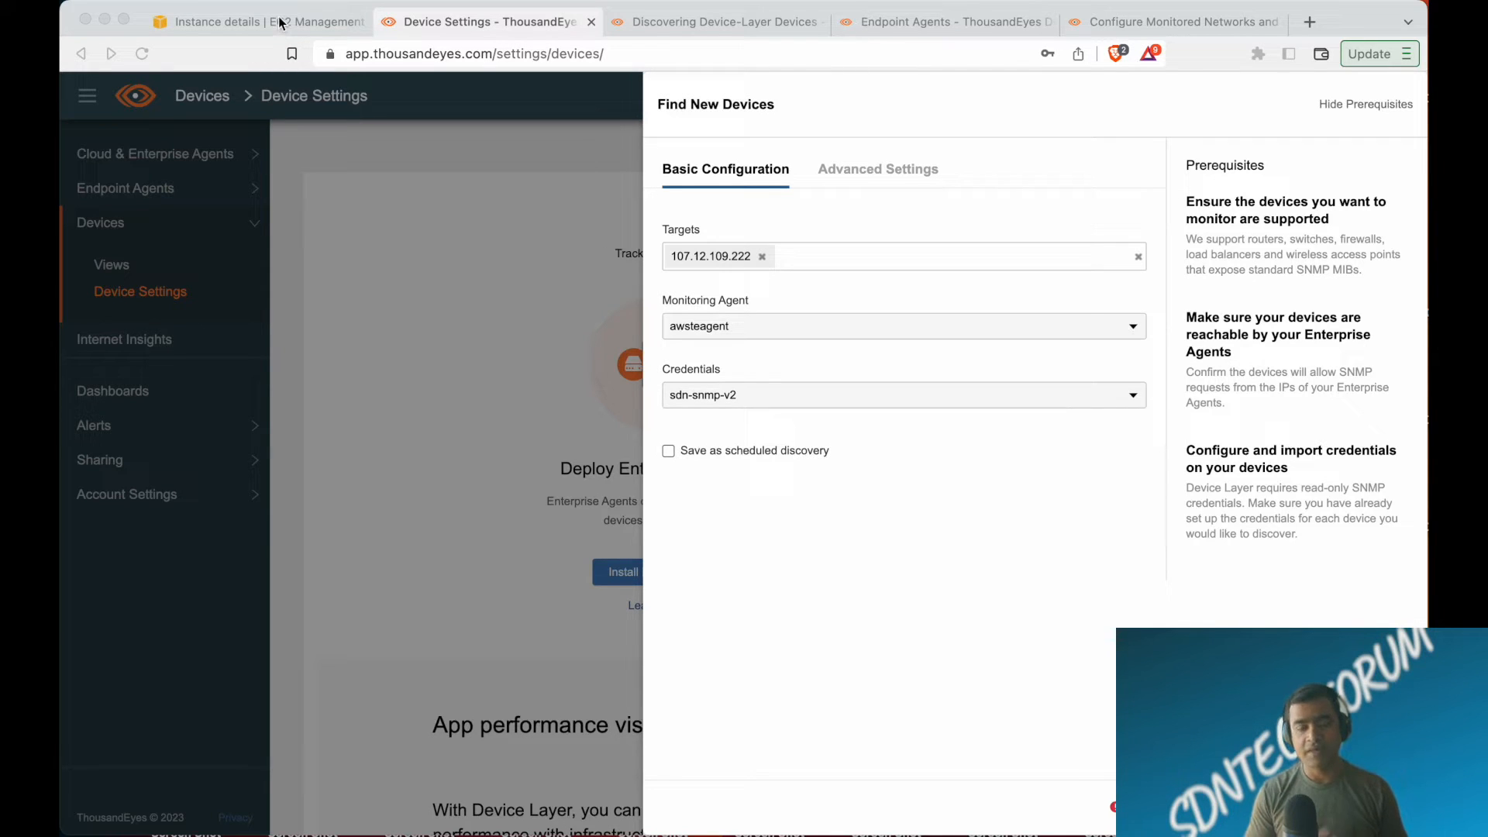
Copy awsteagent's public IPv4 address 54.146.138.32 from the EC2 instance details
click(217, 22)
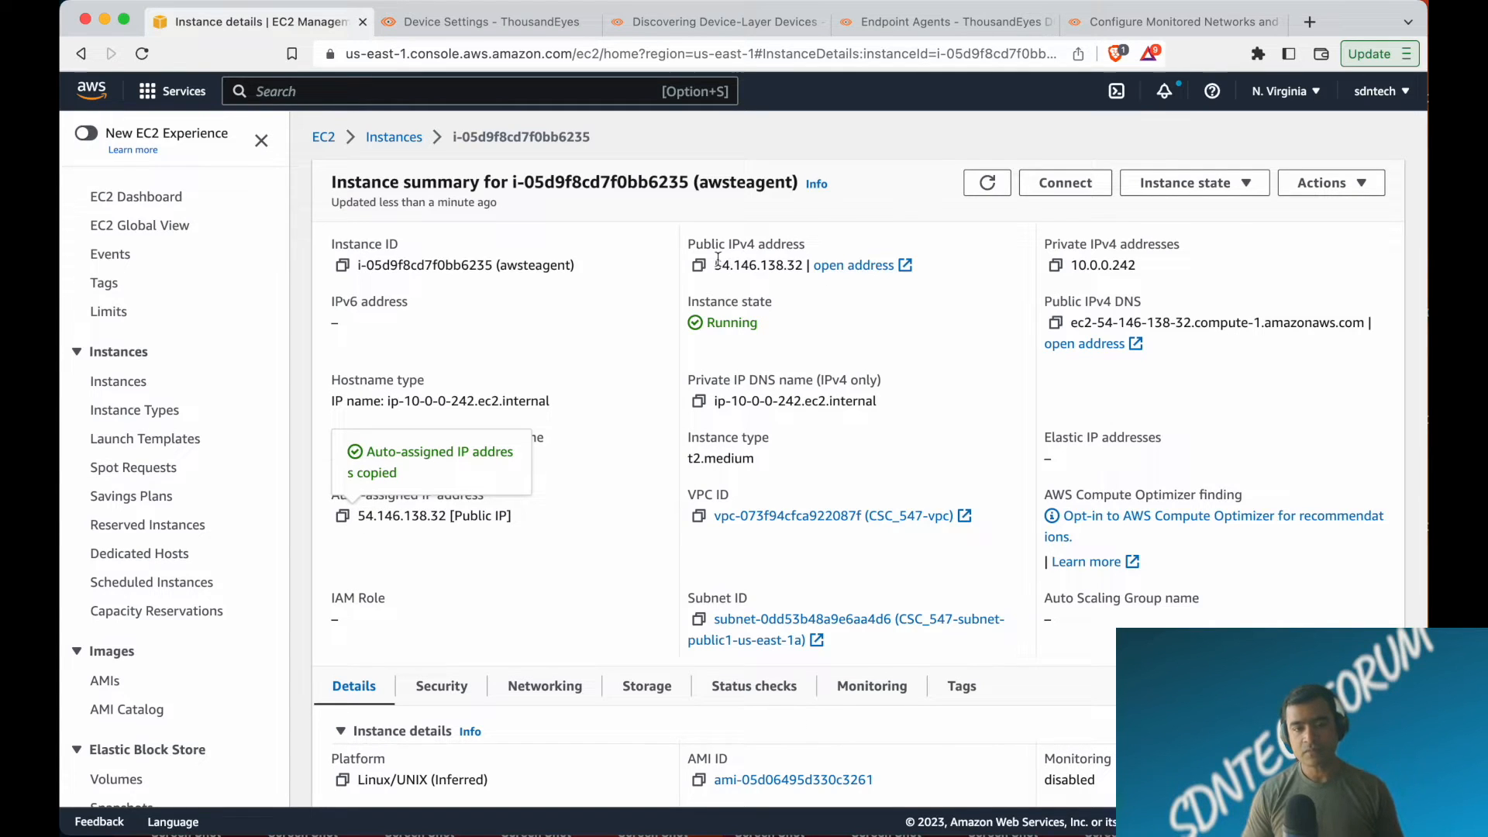
click(698, 265)
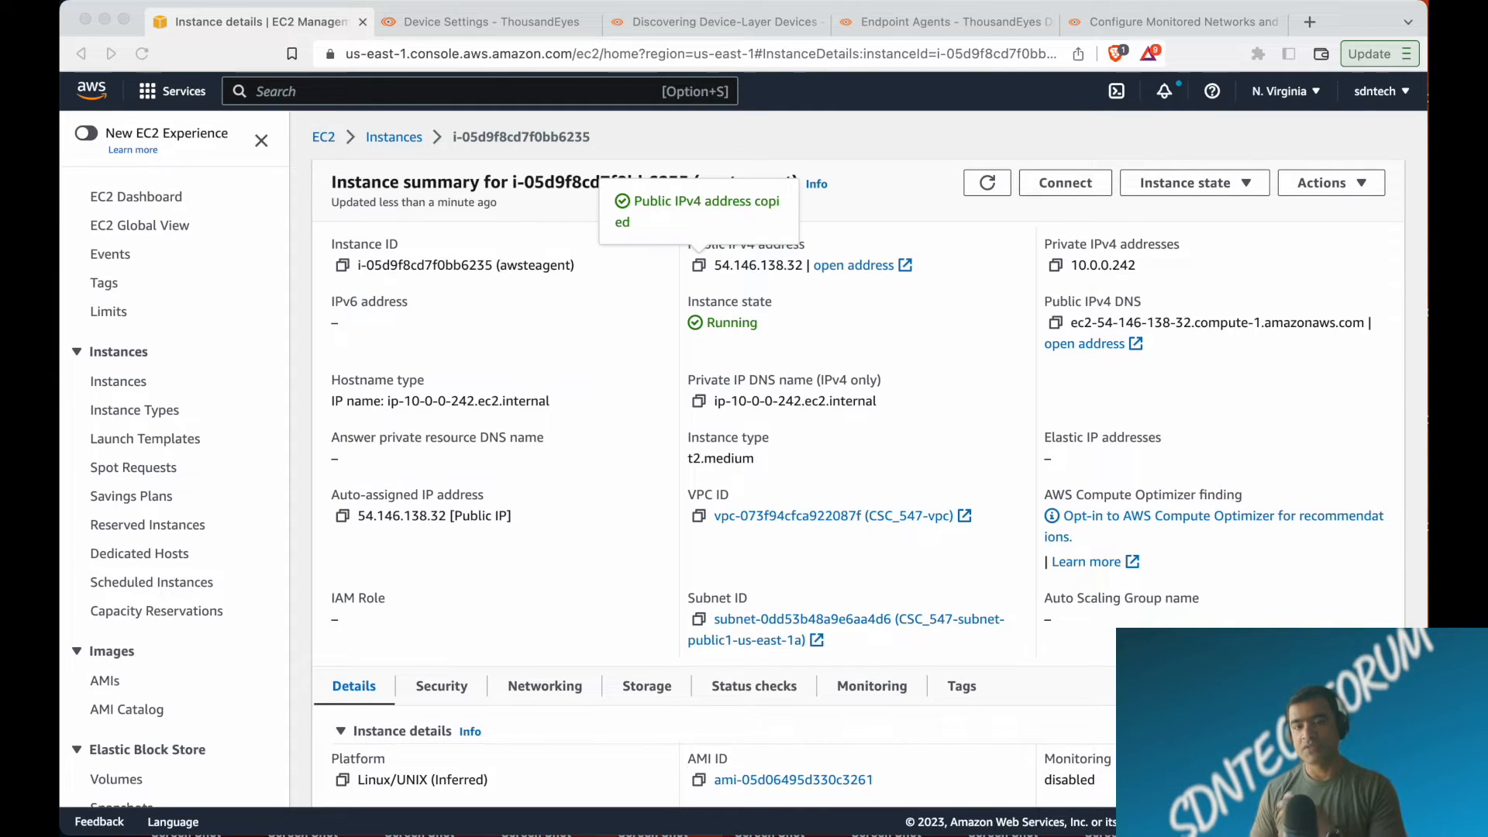
mouse_move(652, 531)
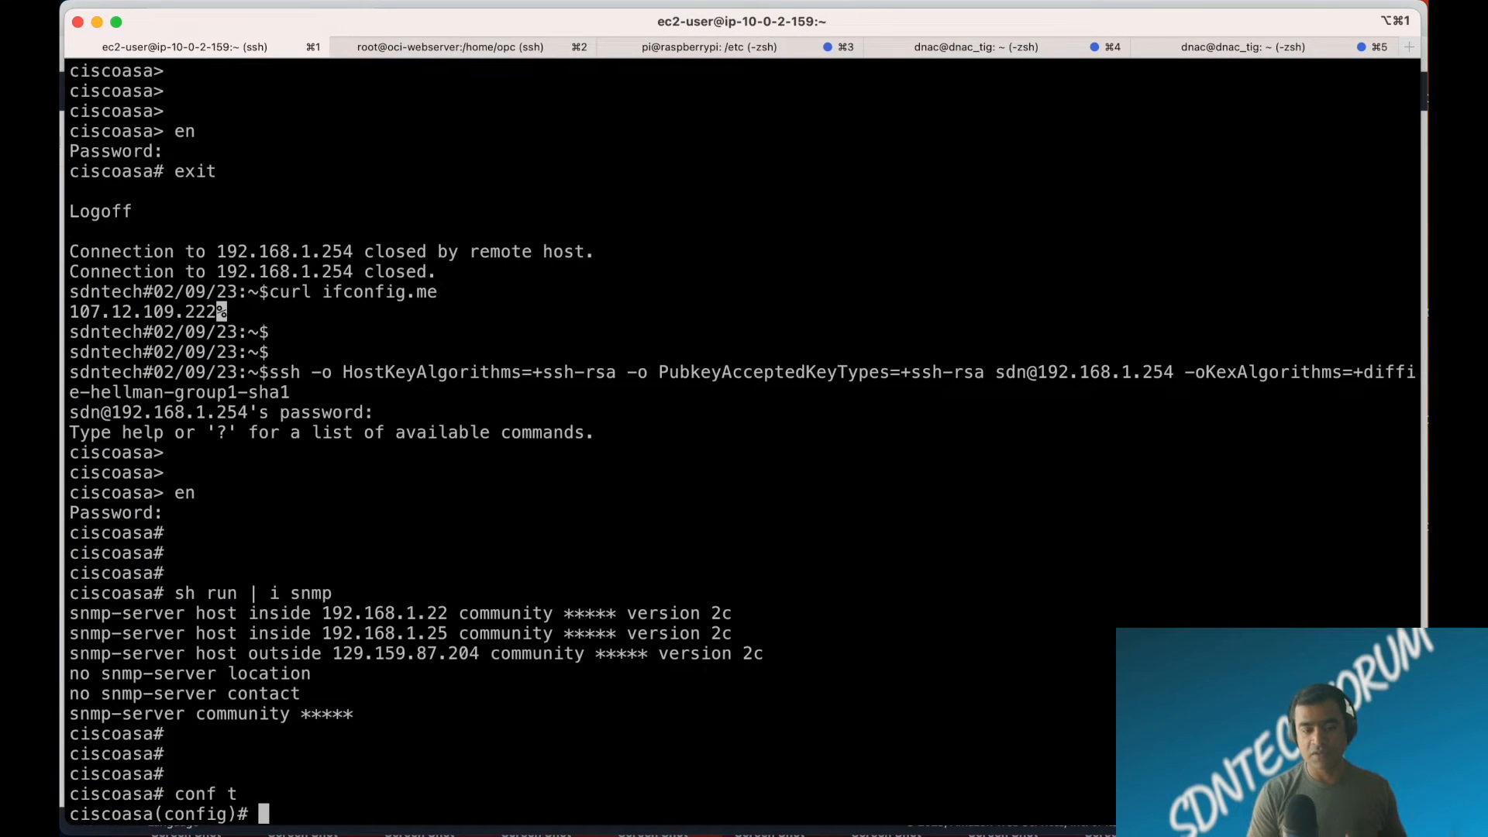
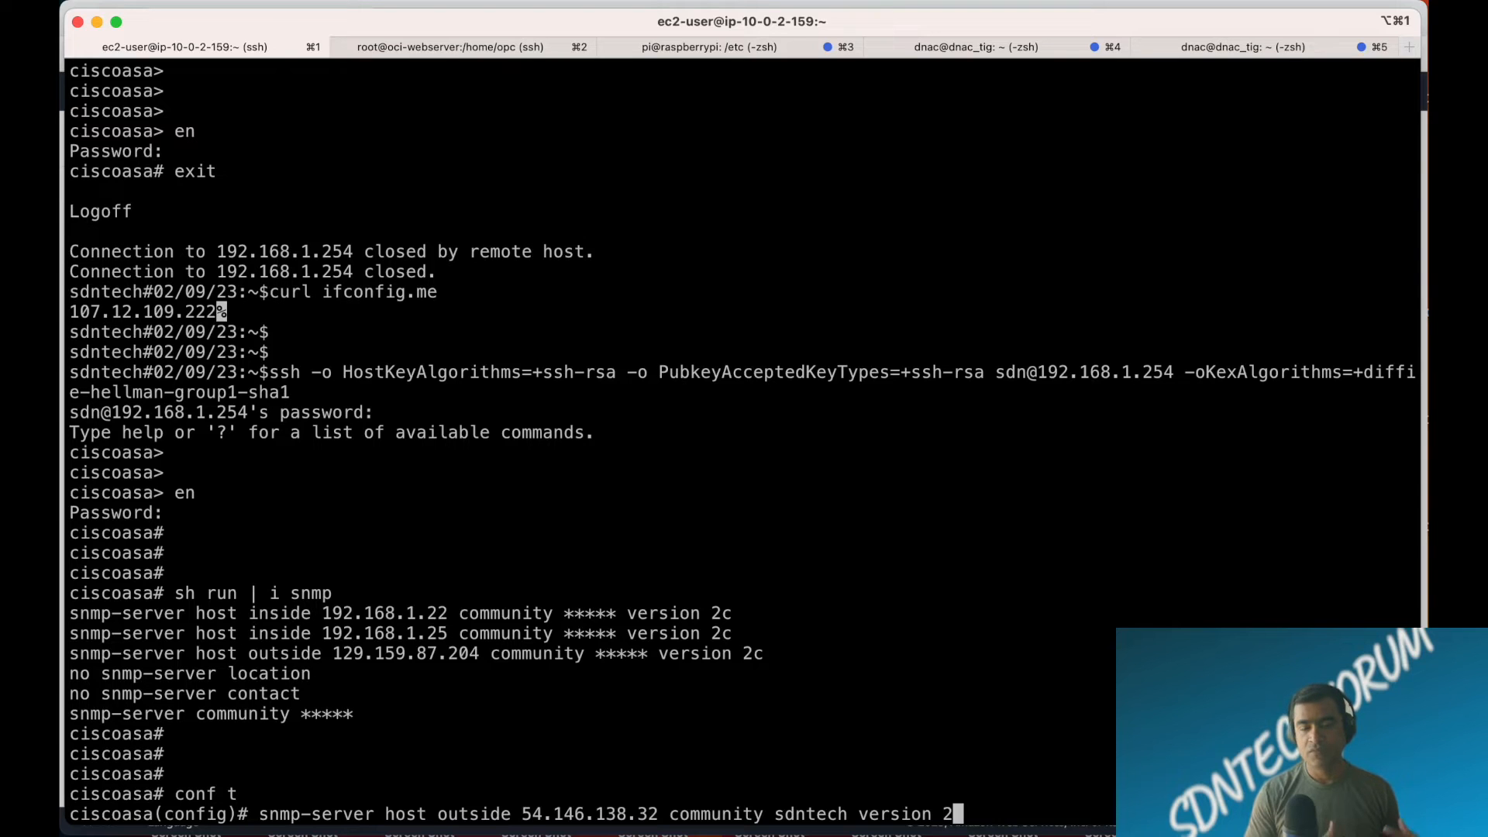
key(Return)
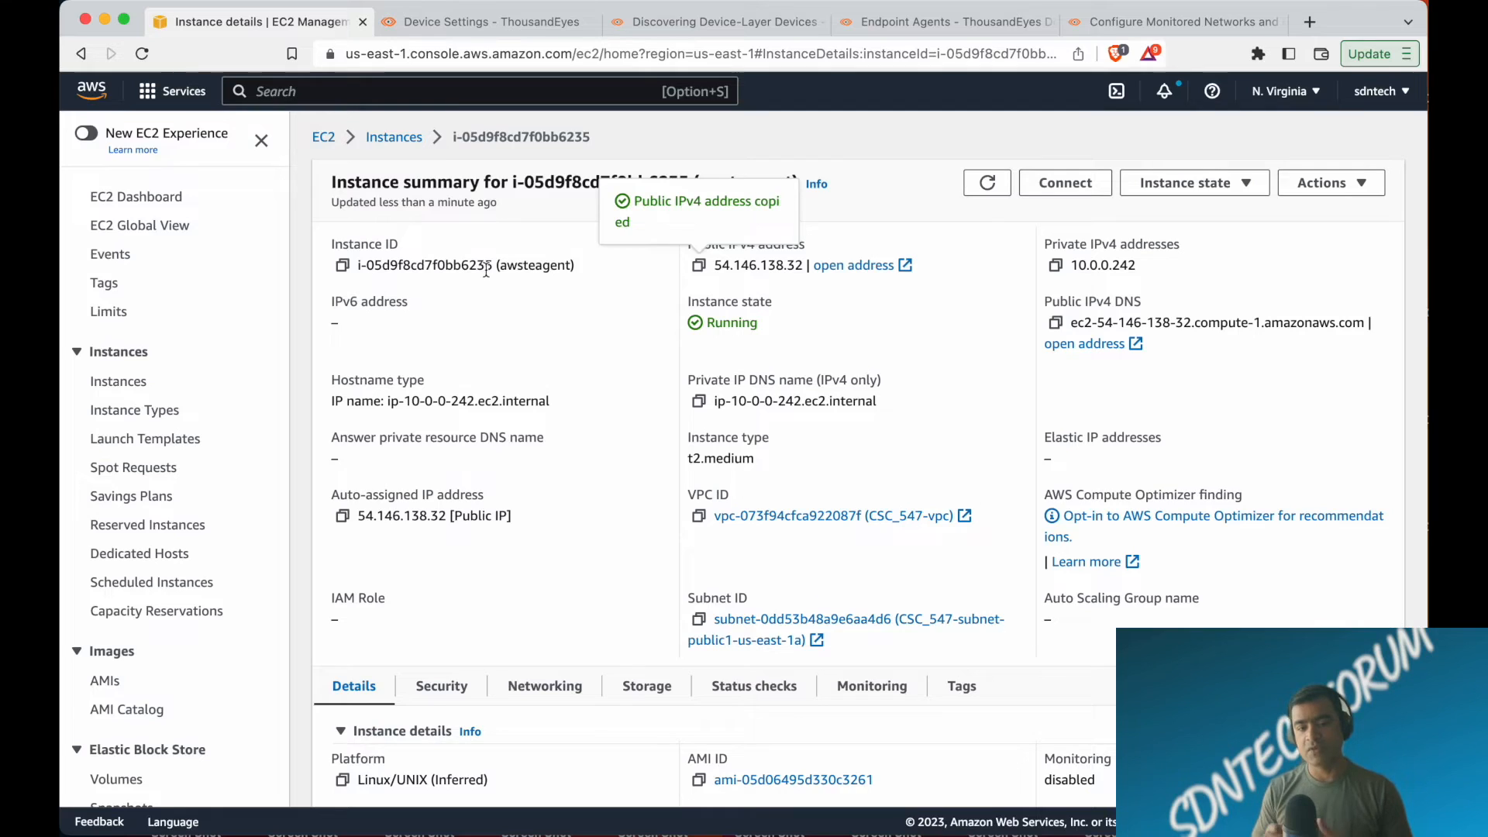
click(483, 21)
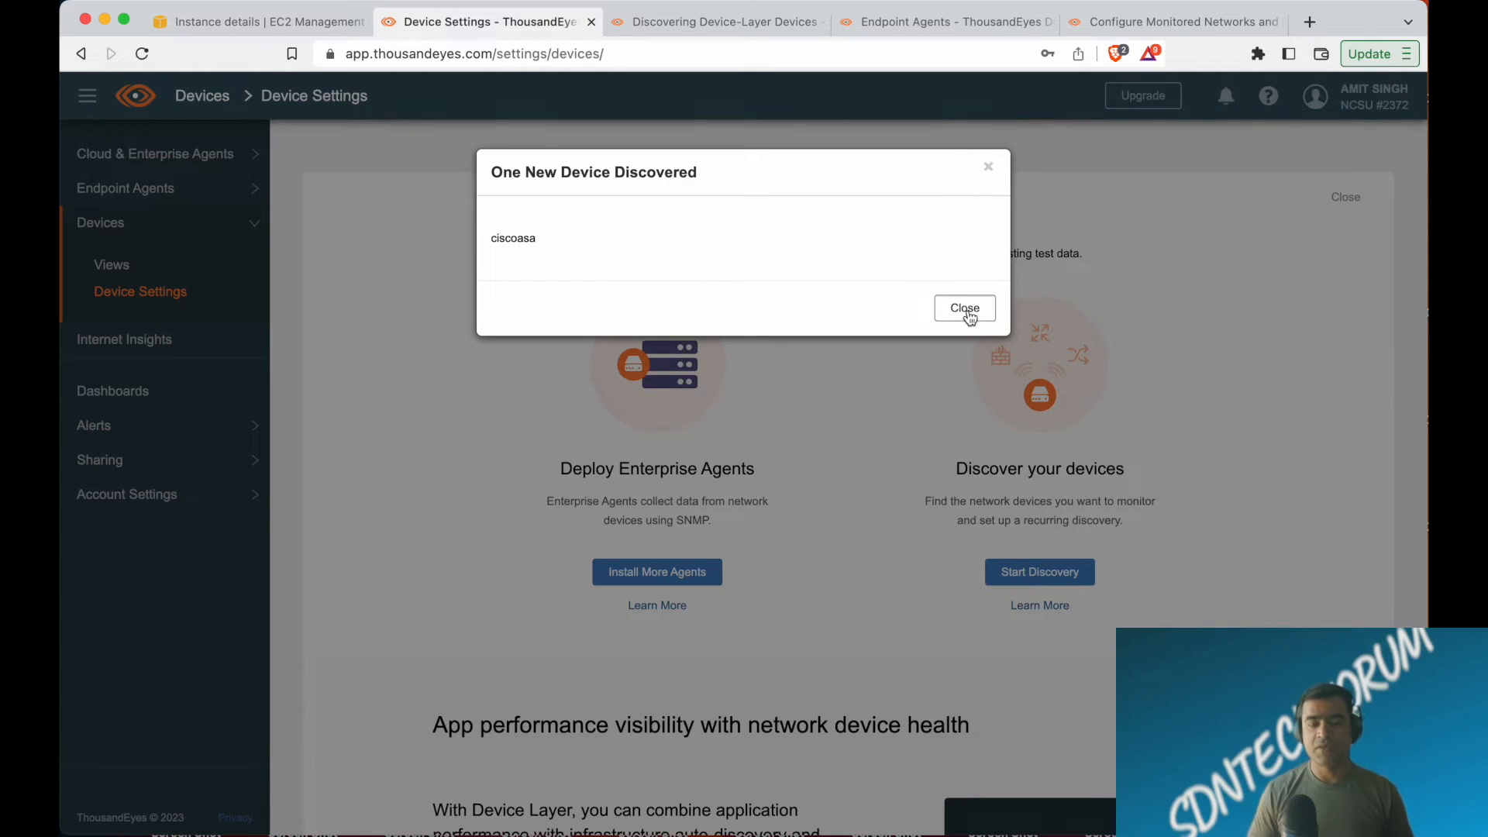
Close the ciscoasa discovery notice and scroll through the Device Settings page
click(964, 308)
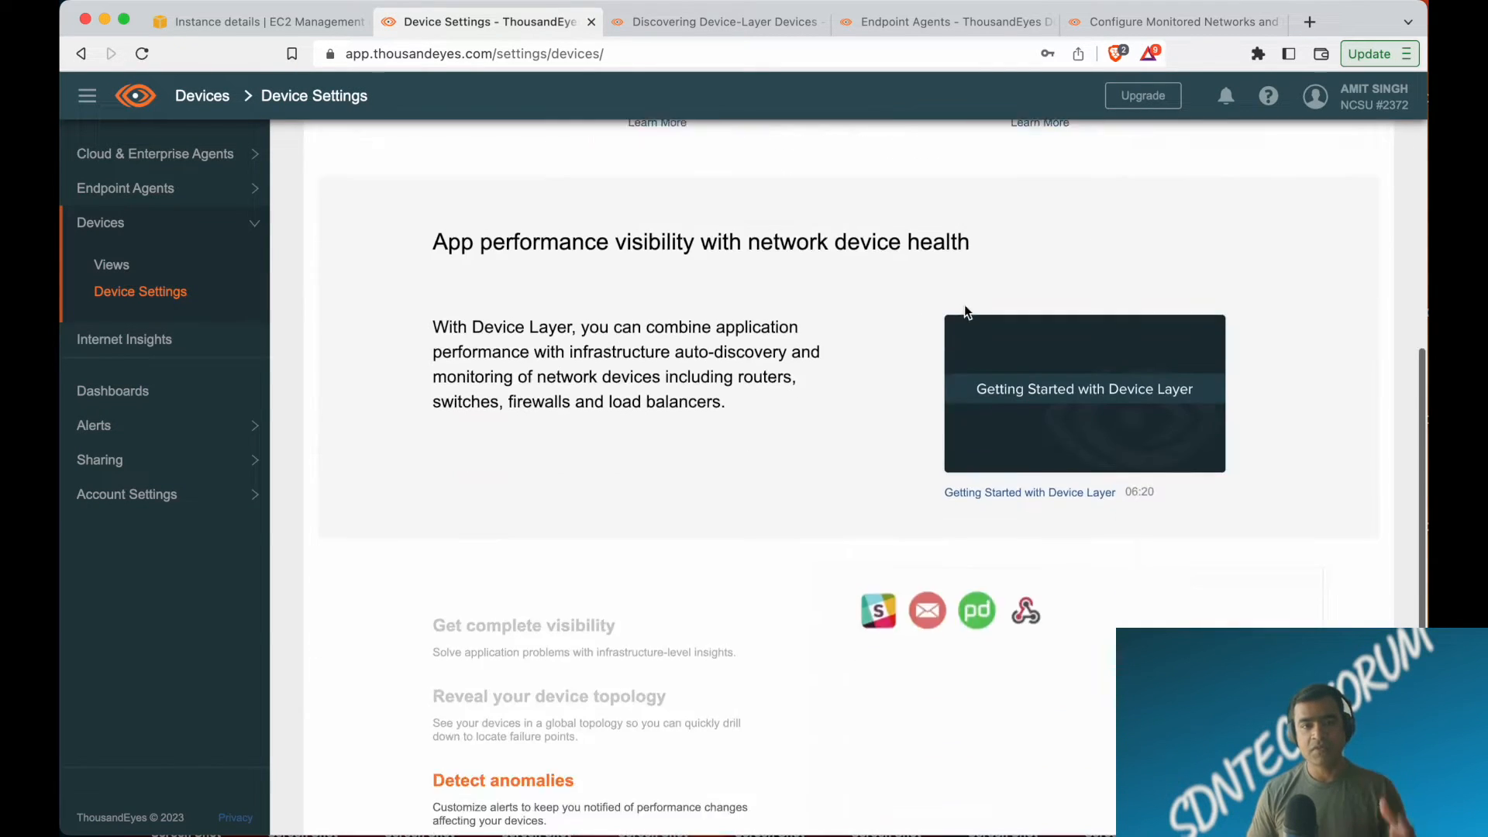
scroll(down, 3)
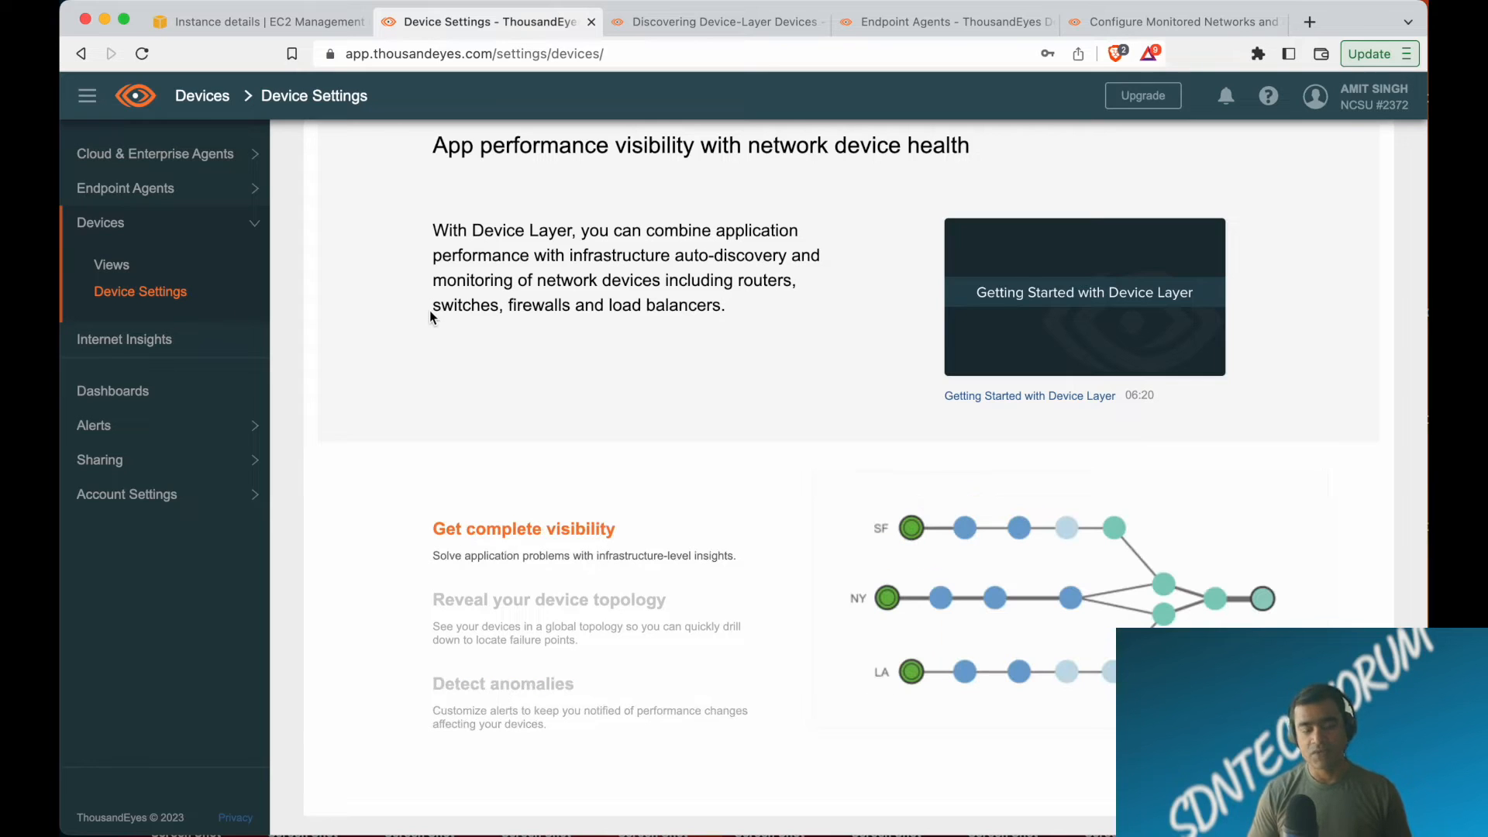
scroll(up, 3)
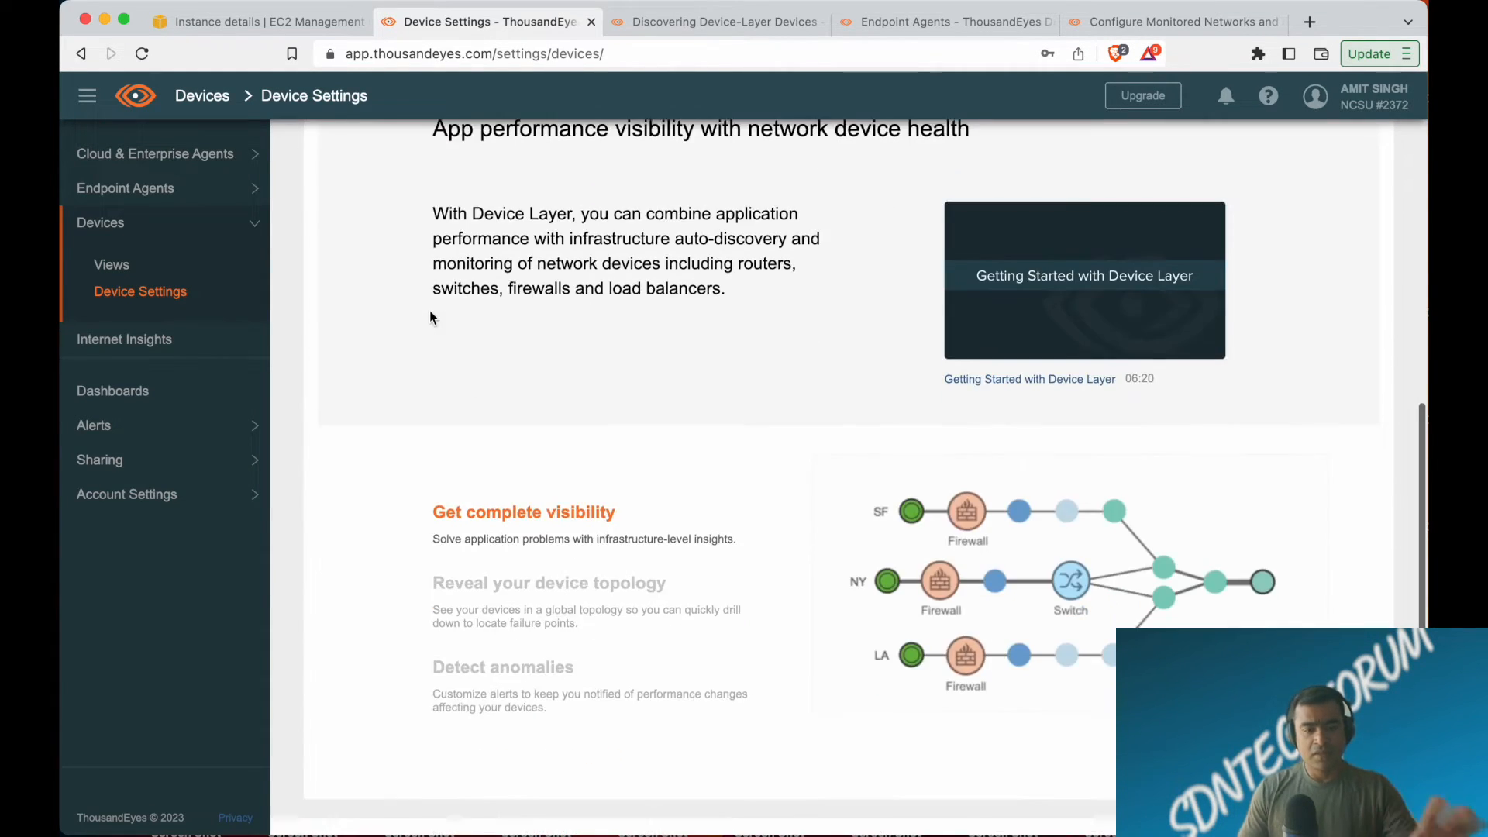
scroll(up, 3)
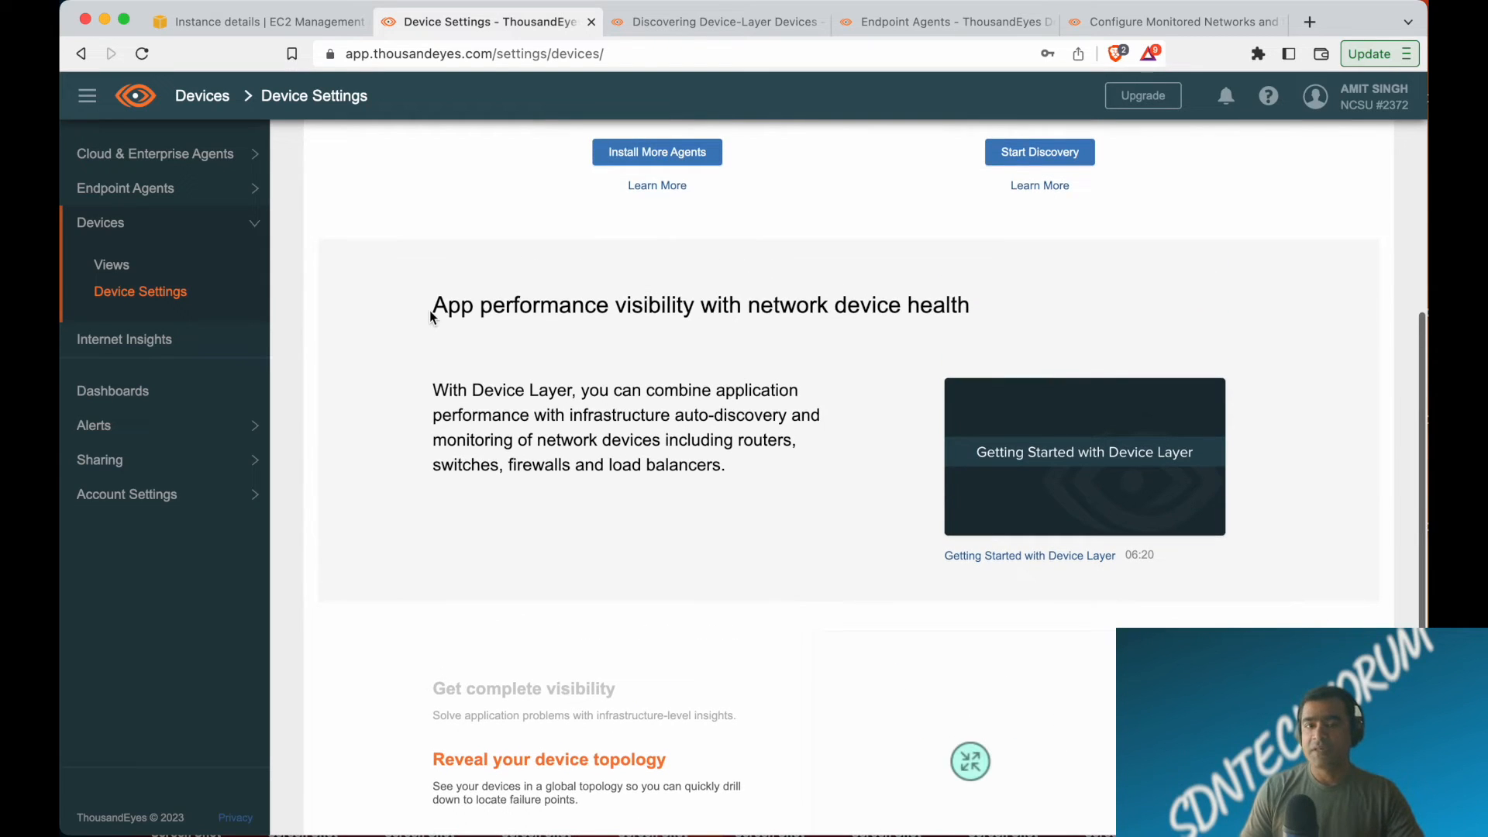
scroll(up, 3)
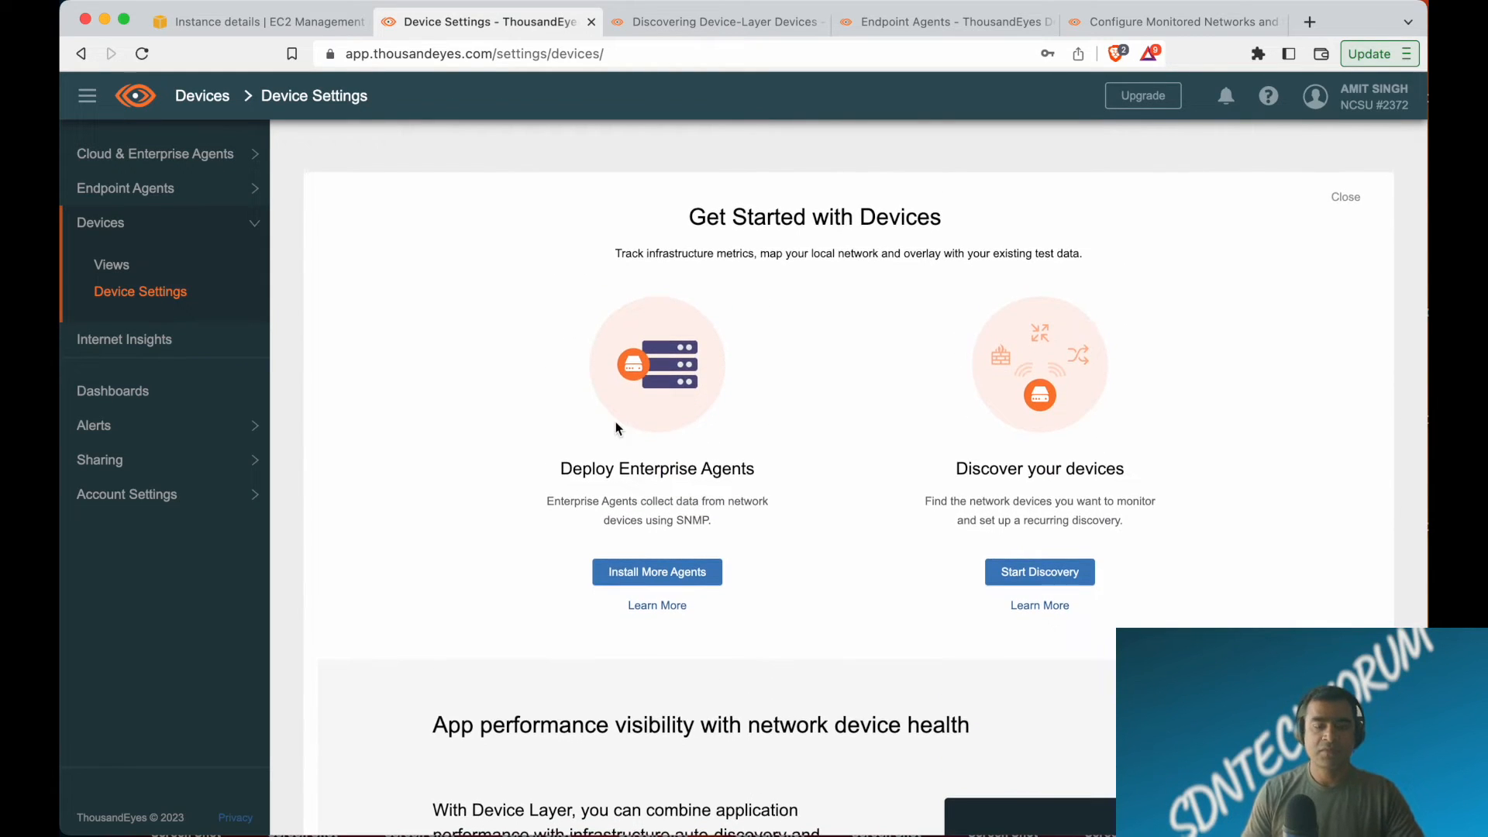
mouse_move(111, 263)
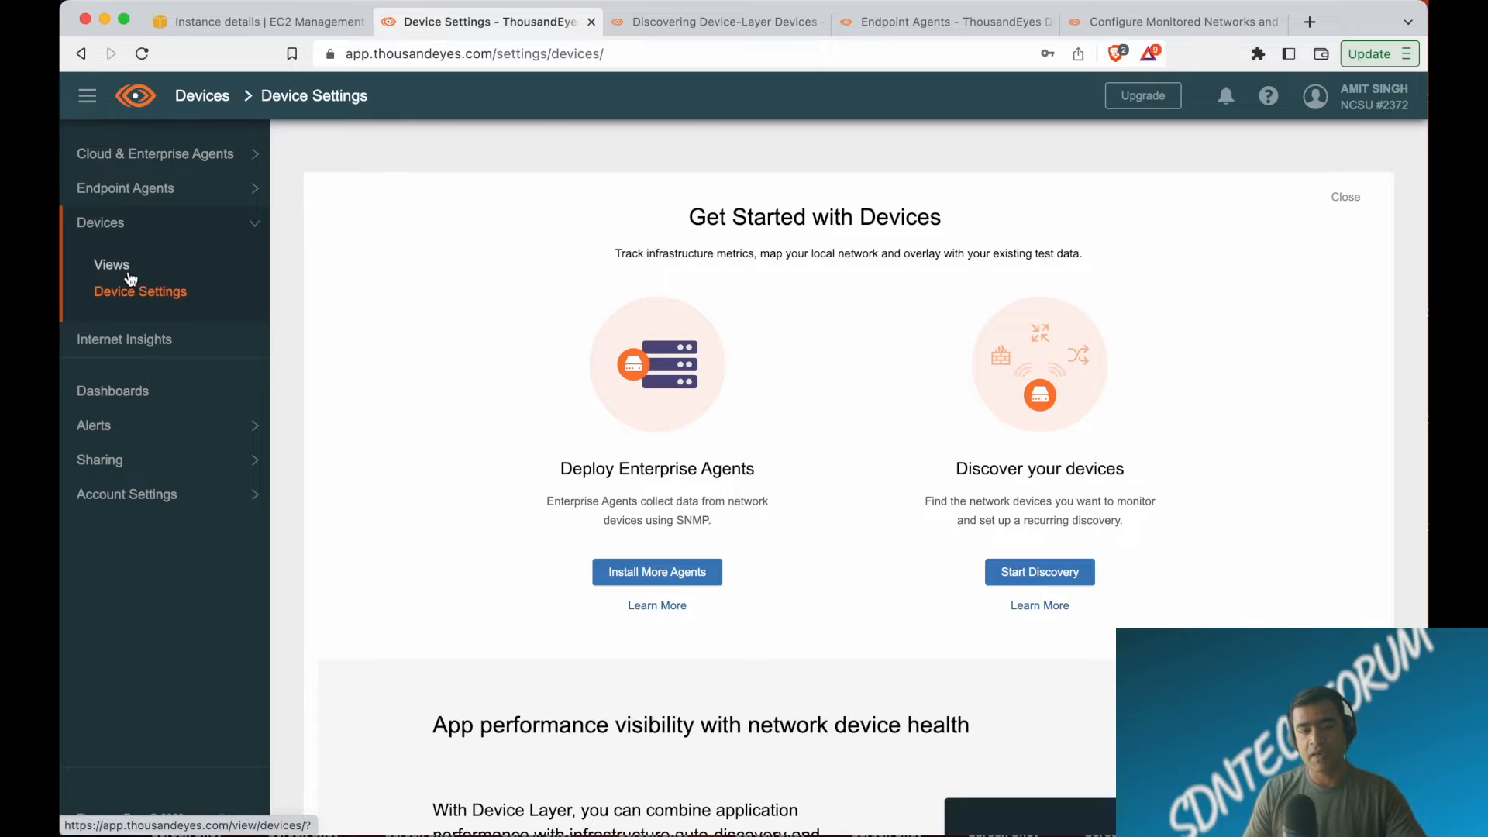
Navigate from the empty Devices Views to the Device Settings page
click(111, 265)
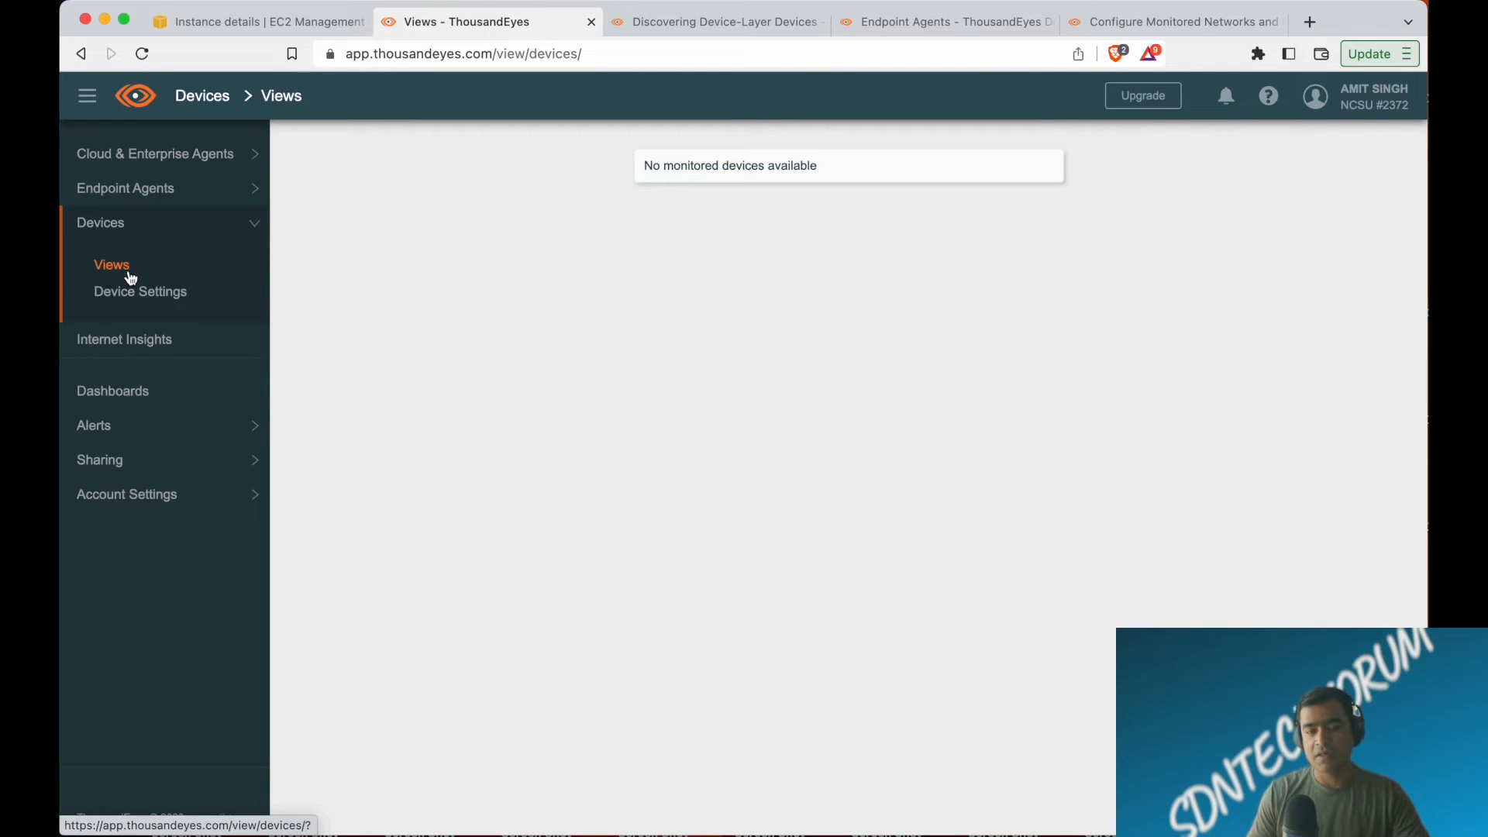
mouse_move(139, 291)
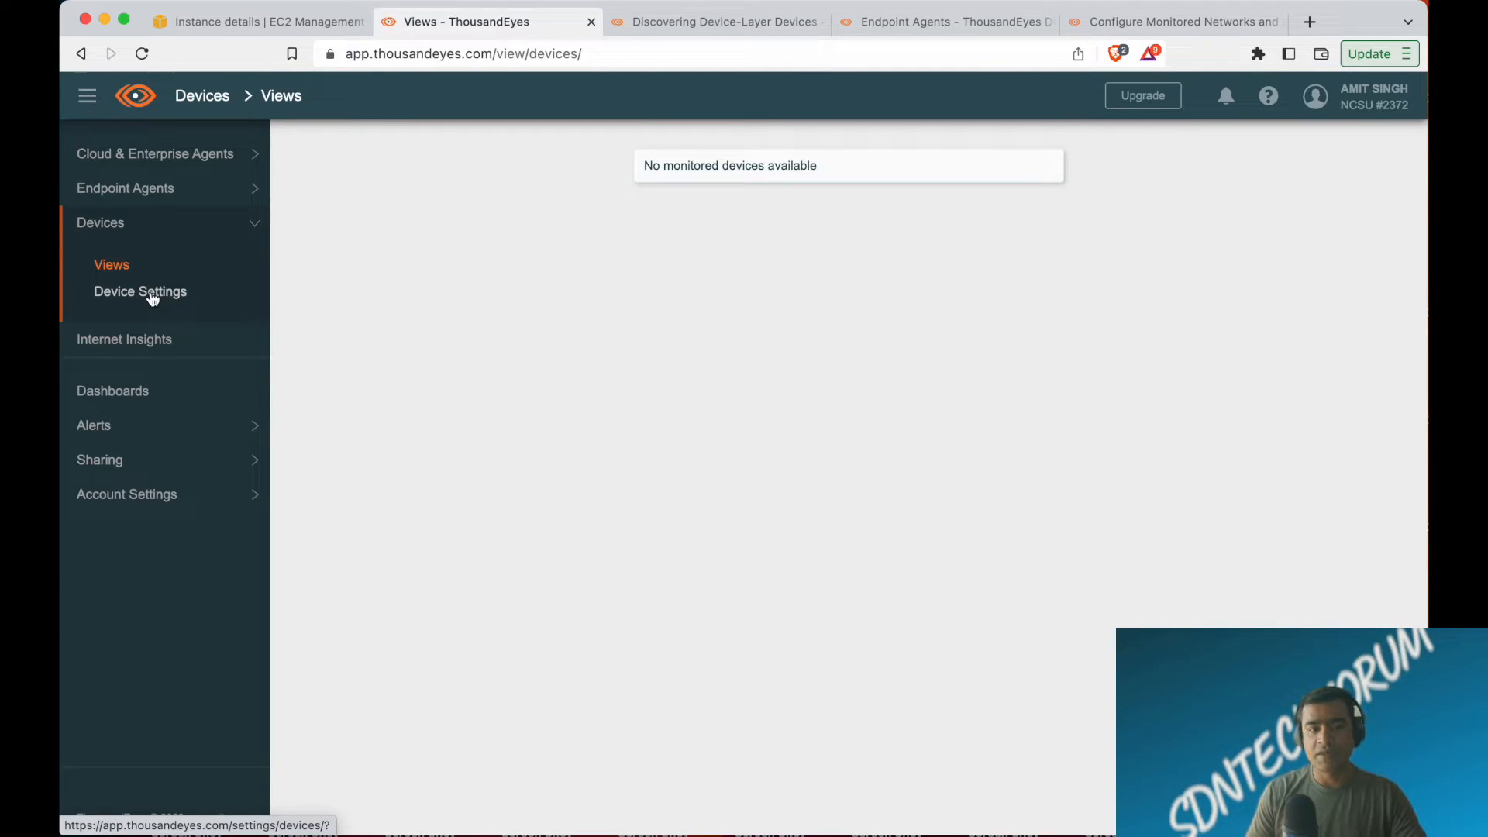
click(140, 291)
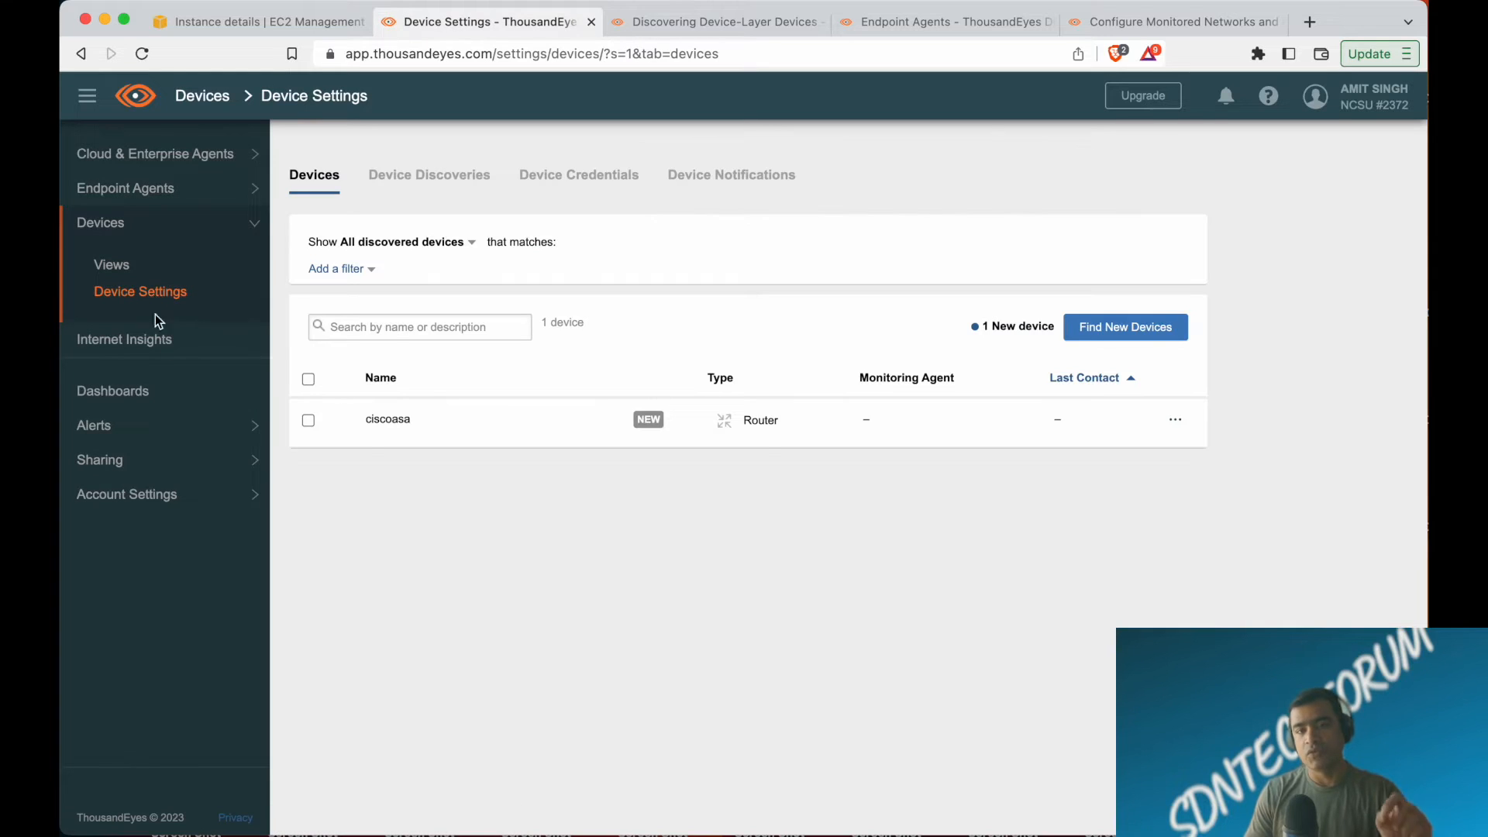
mouse_move(1023, 430)
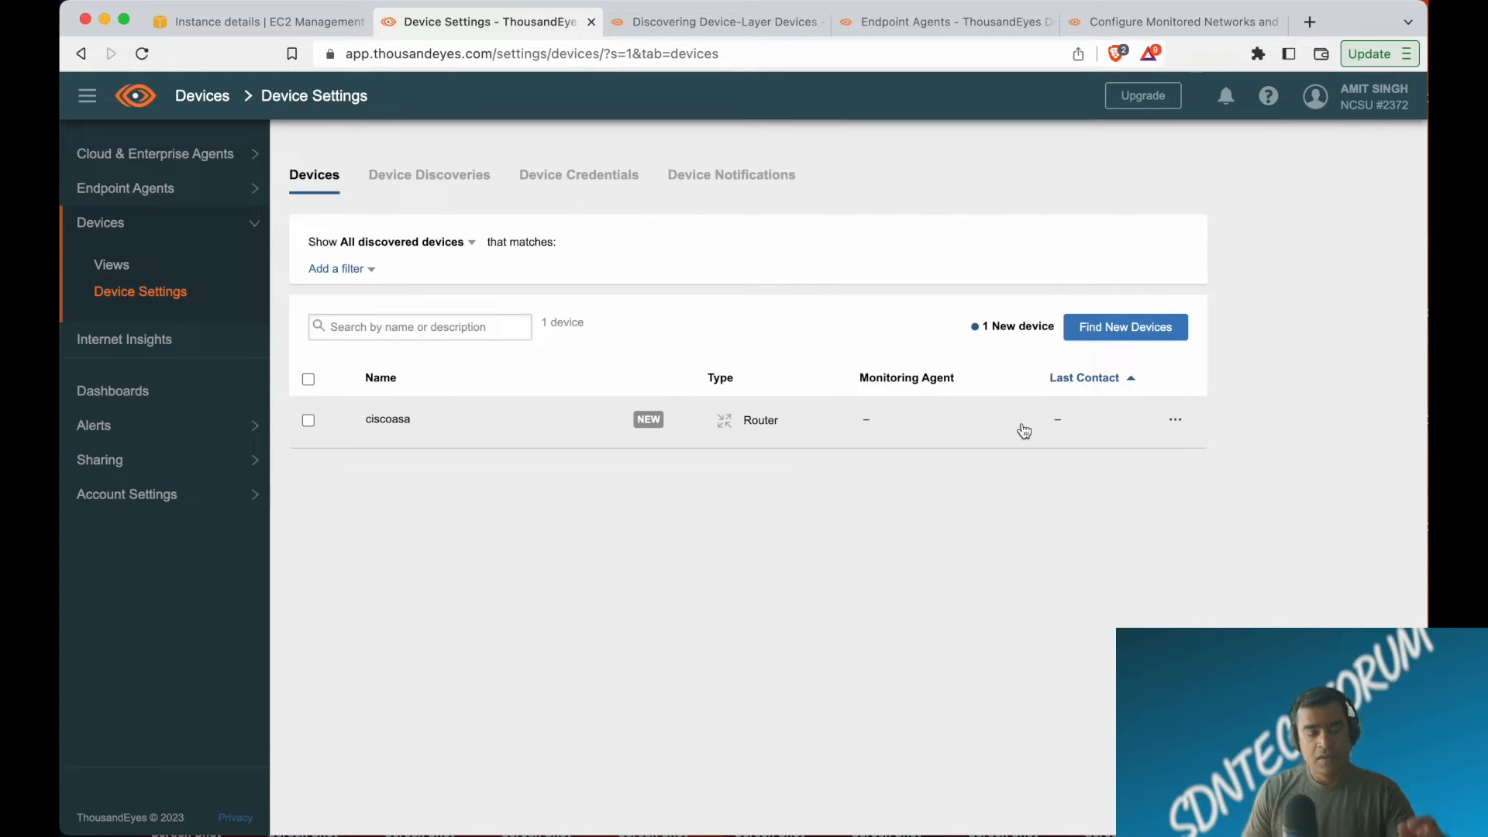
mouse_move(1181, 429)
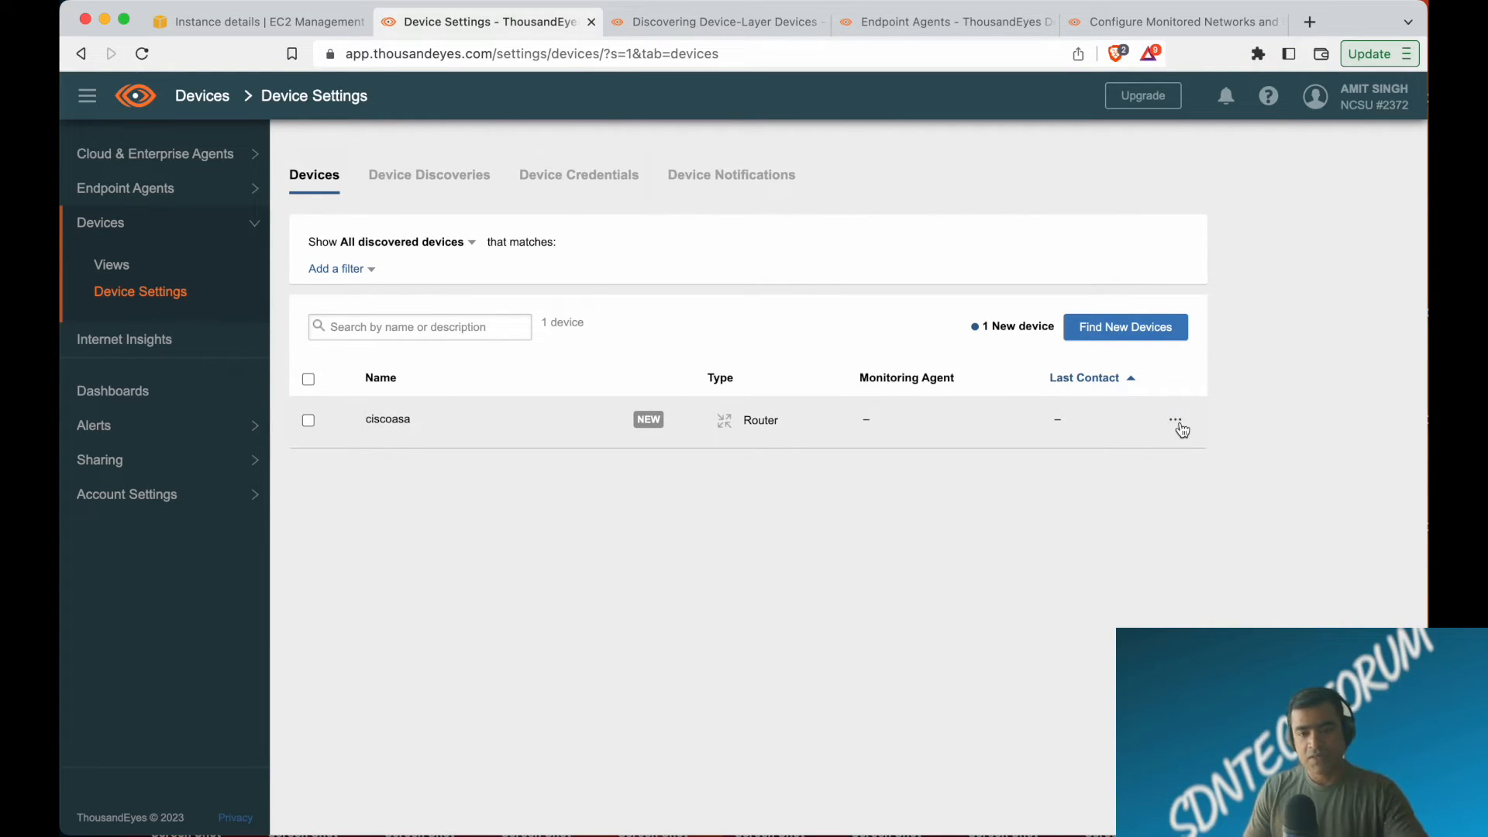
click(1176, 419)
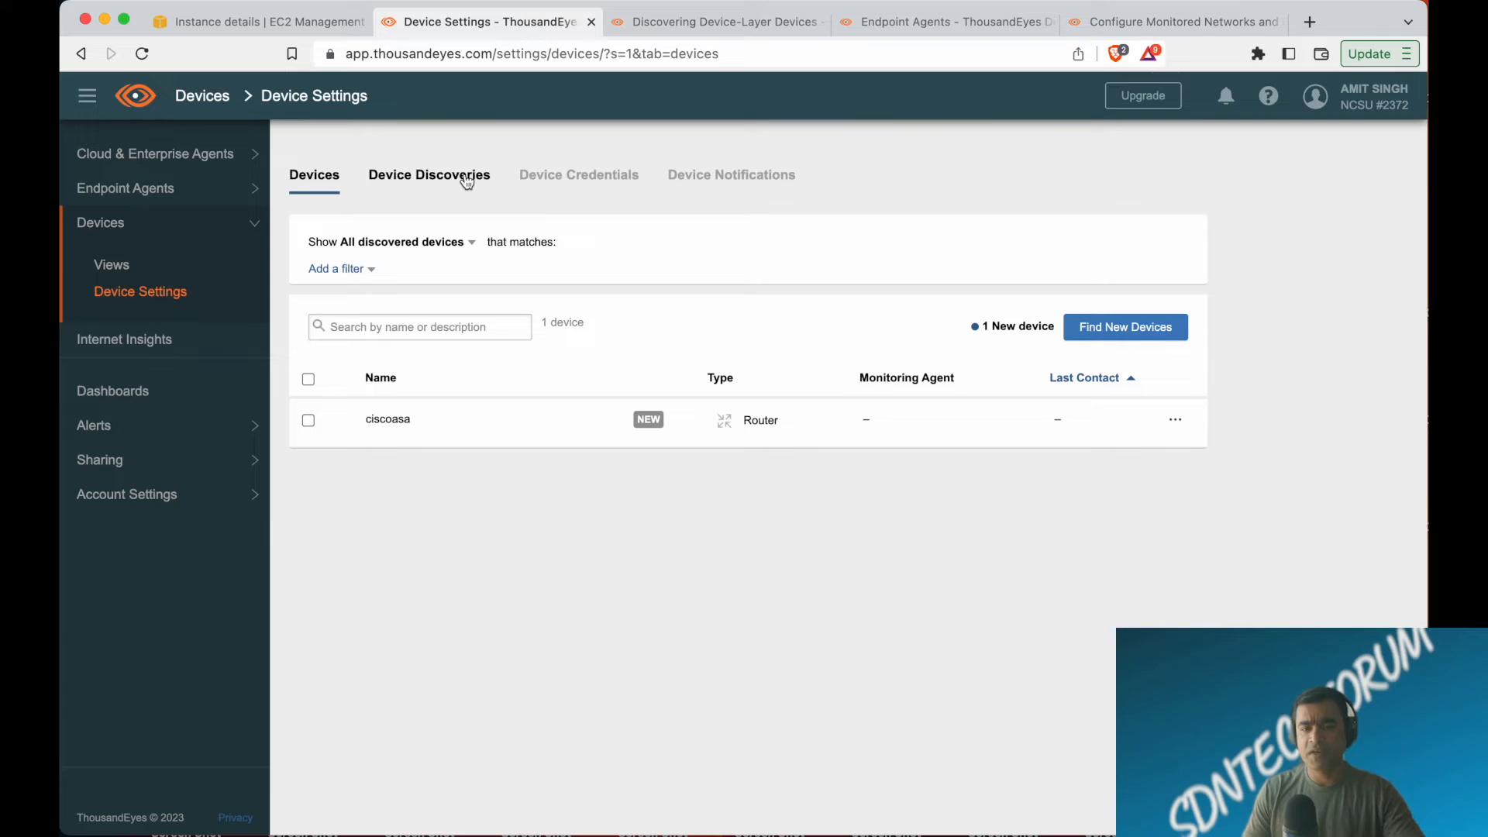
Browse the Discoveries, Credentials and Notifications tabs and start a new notification rule
click(429, 174)
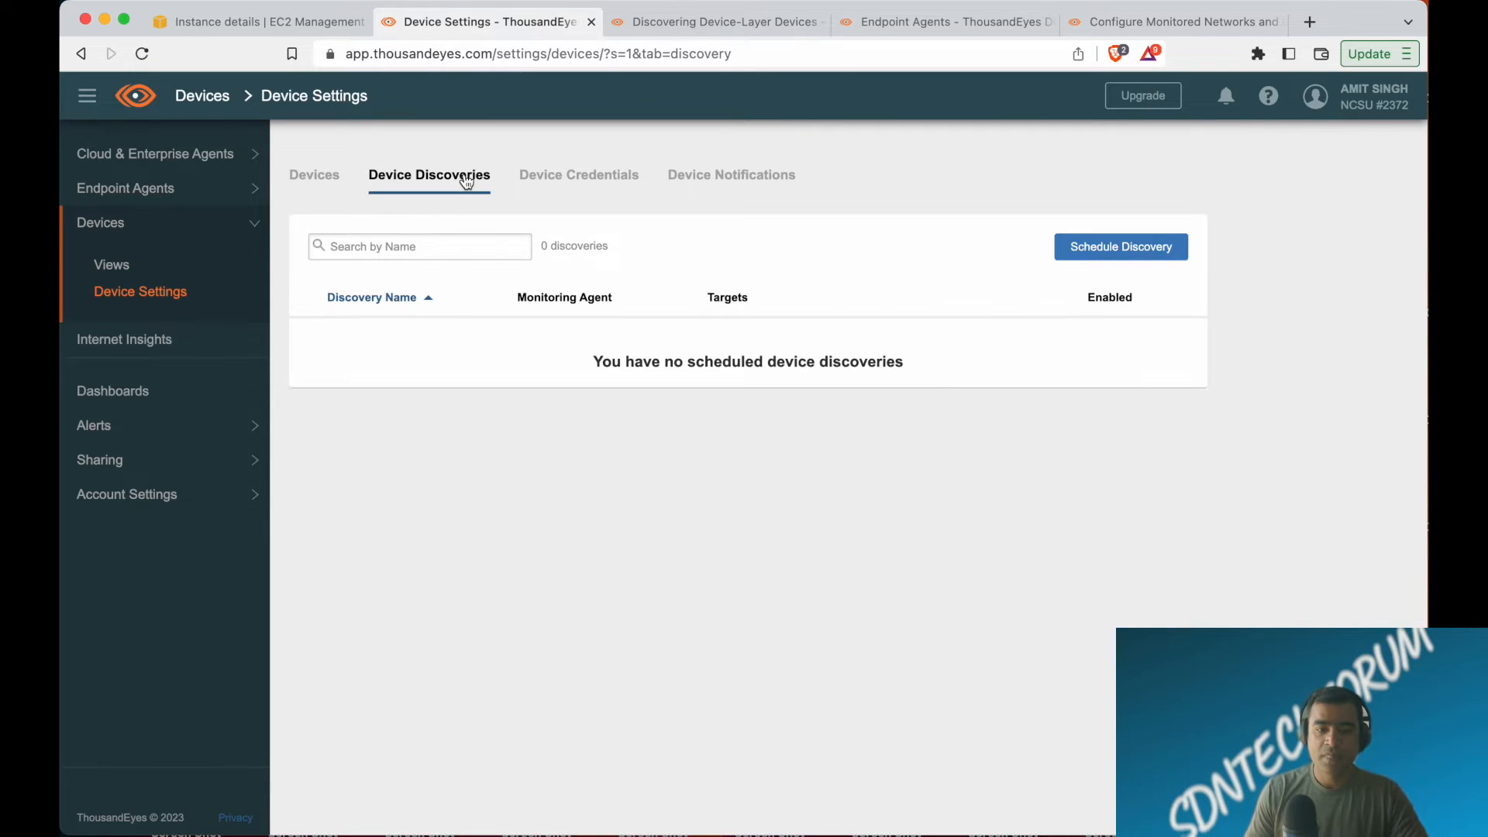
click(578, 174)
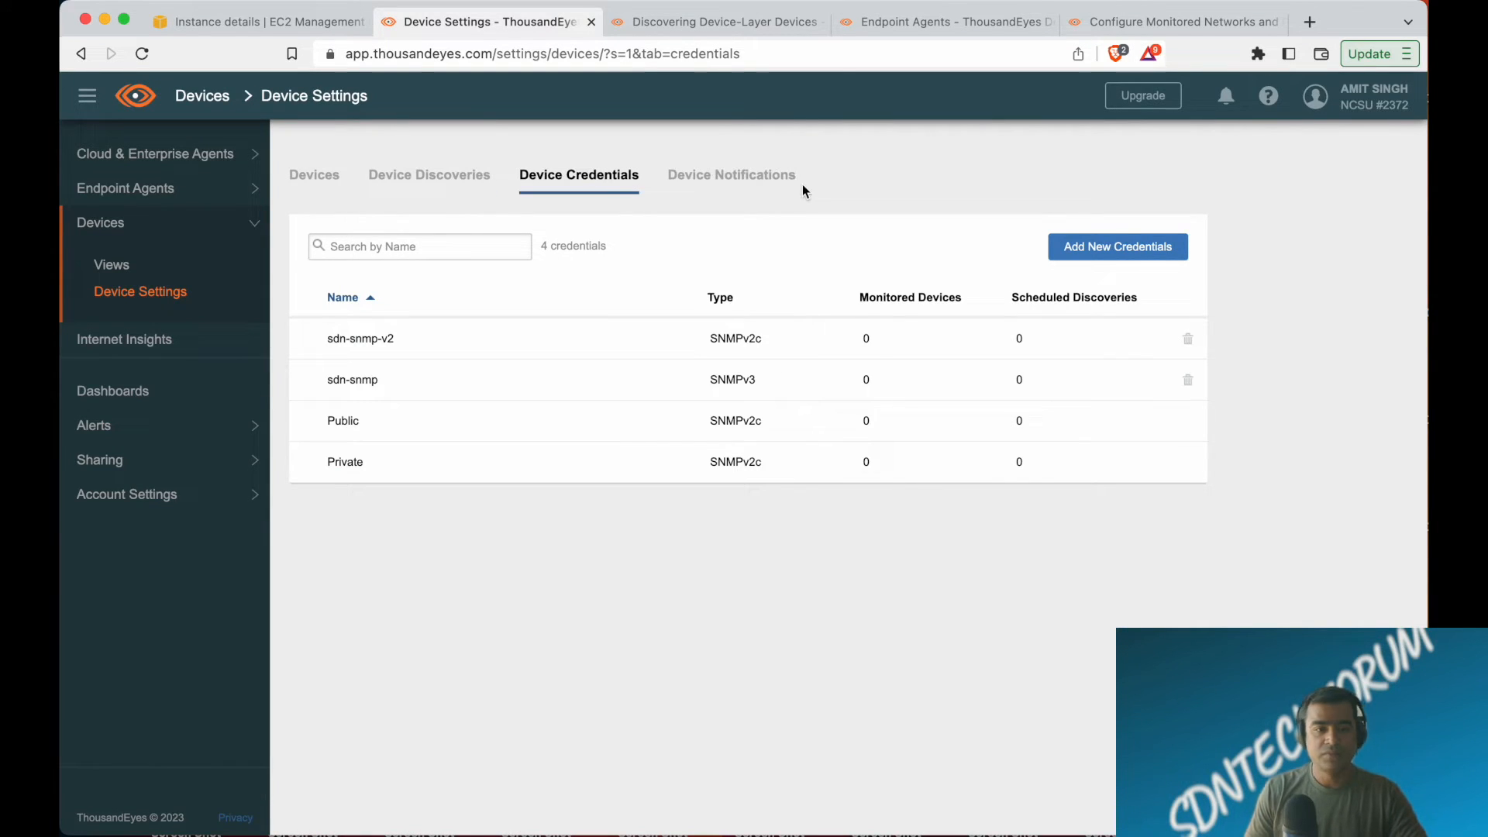
click(730, 175)
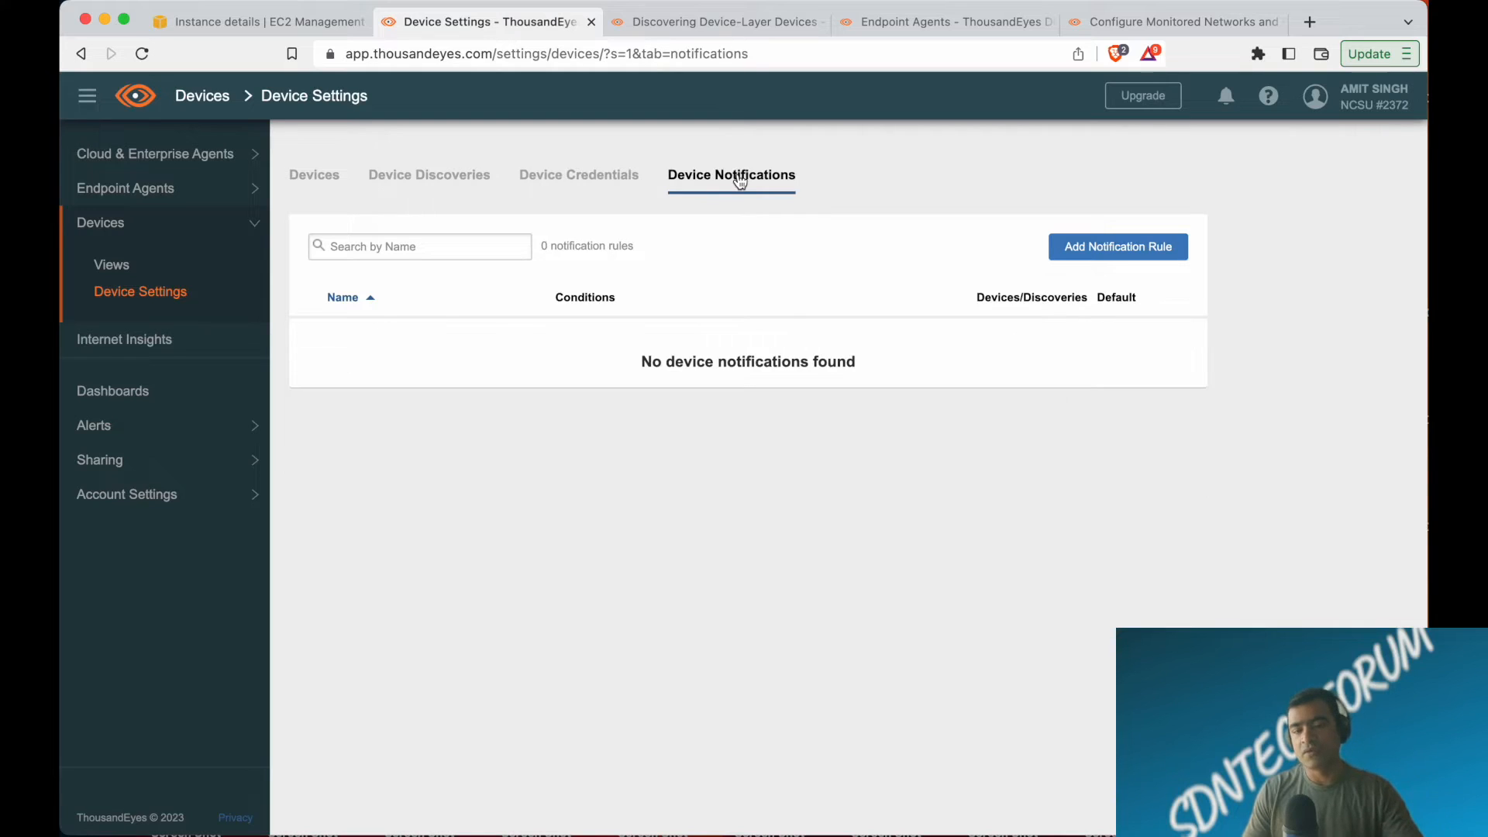
click(1117, 246)
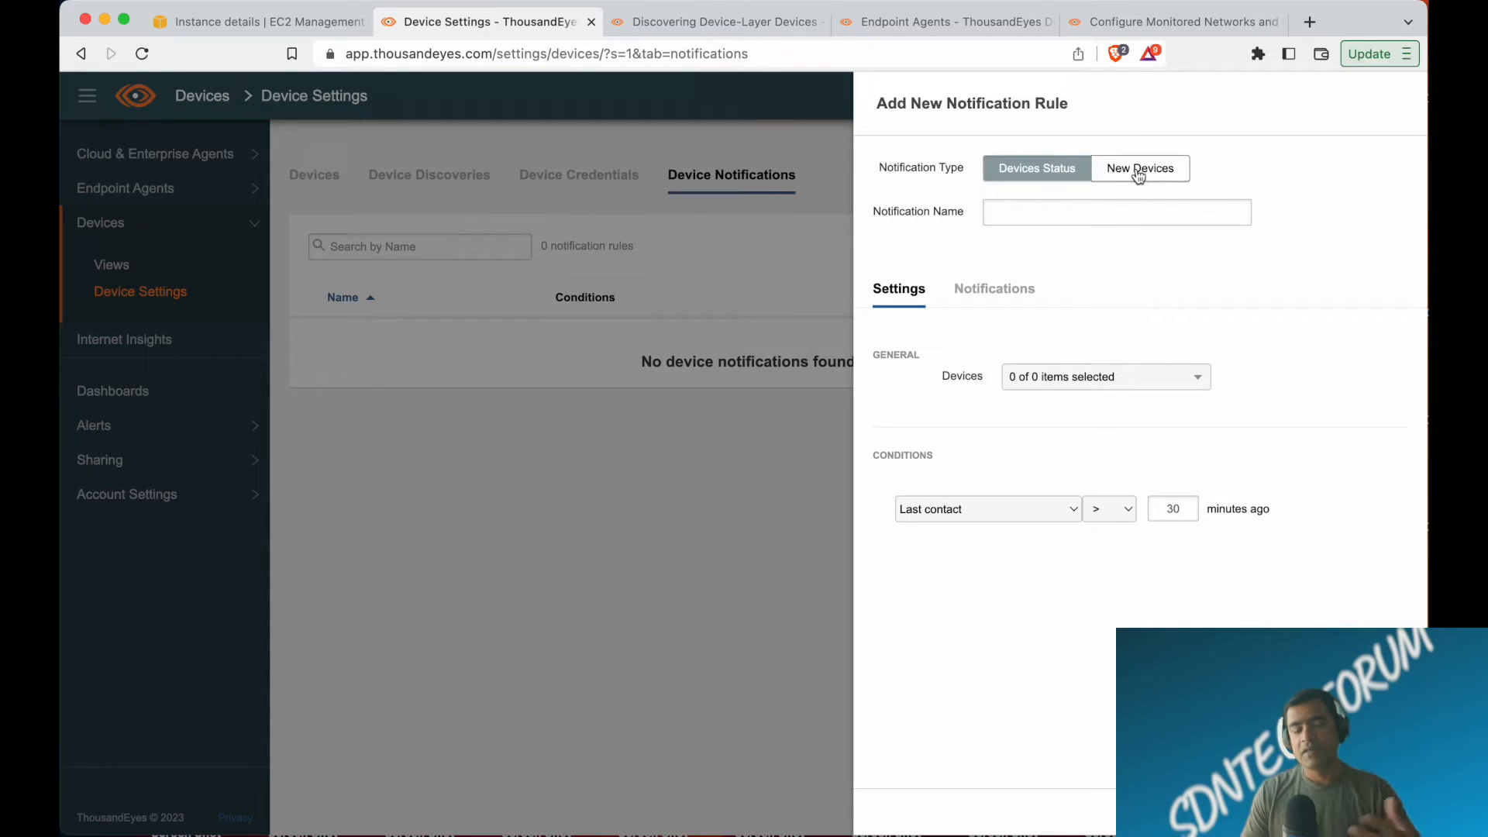
Set the draft rule to New Devices and name it 'Rouge Device'
click(1138, 168)
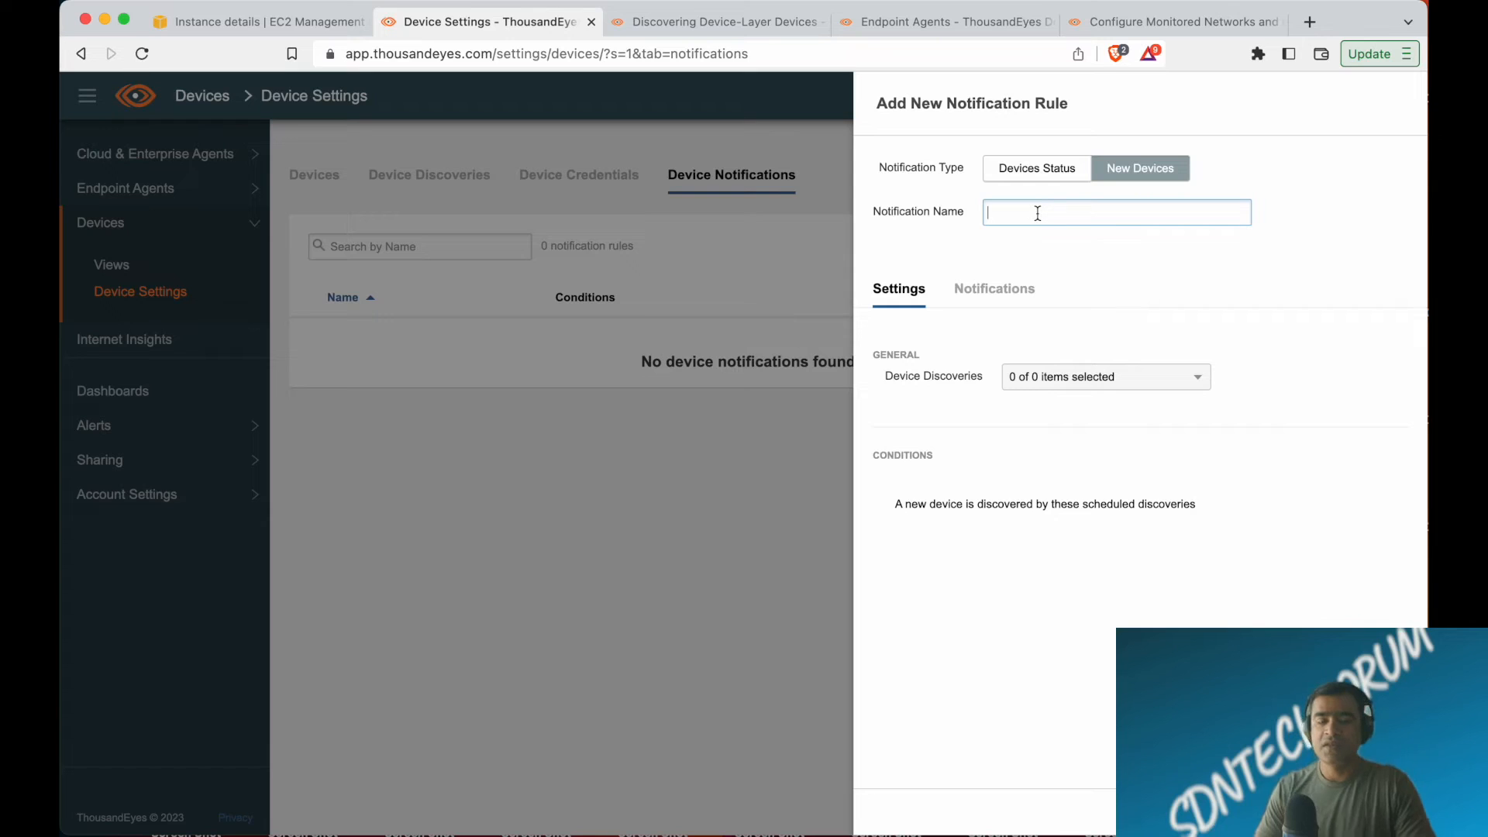
text(n)
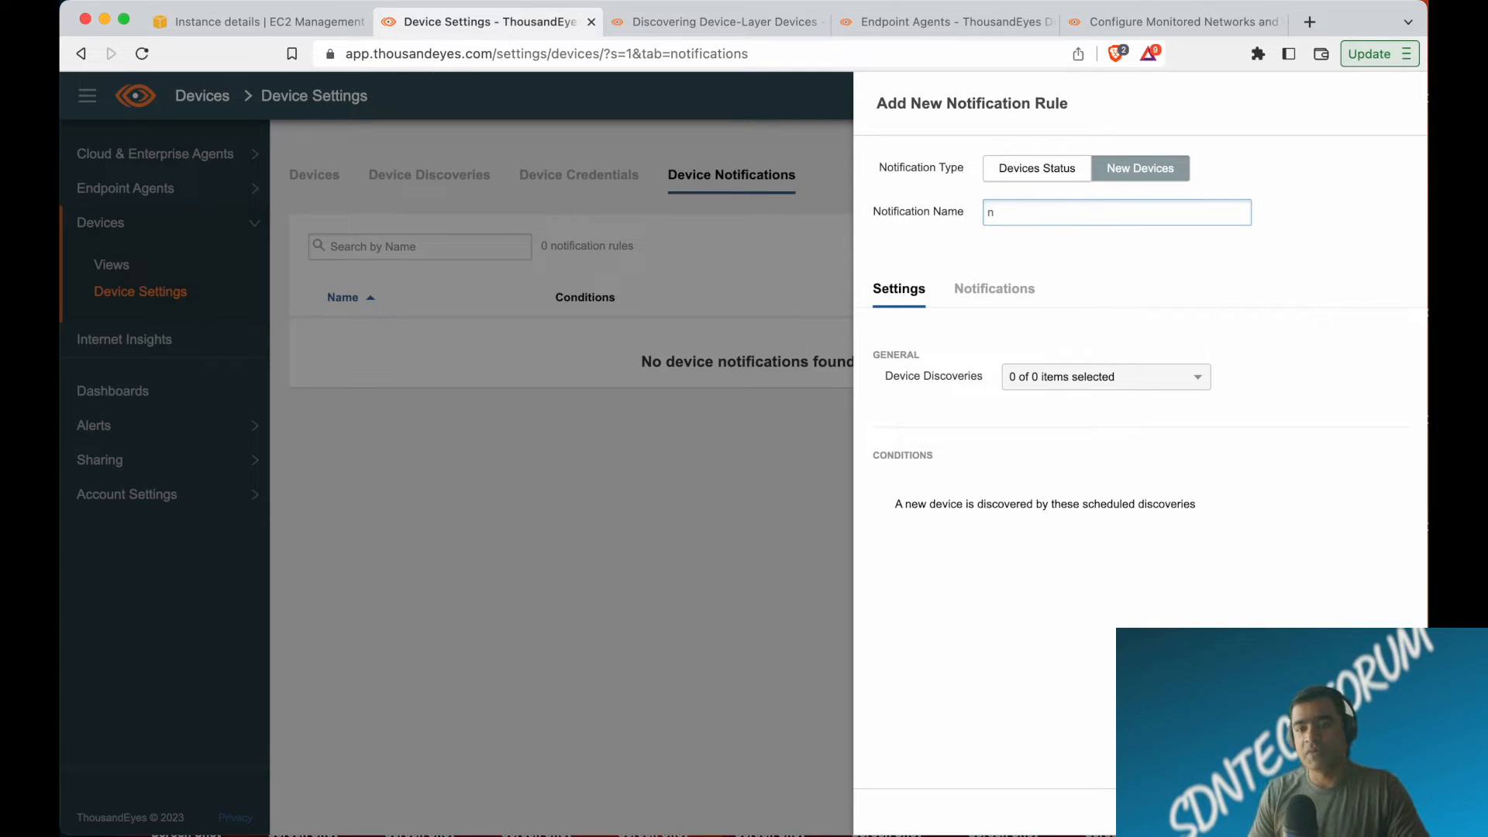
text(Rou)
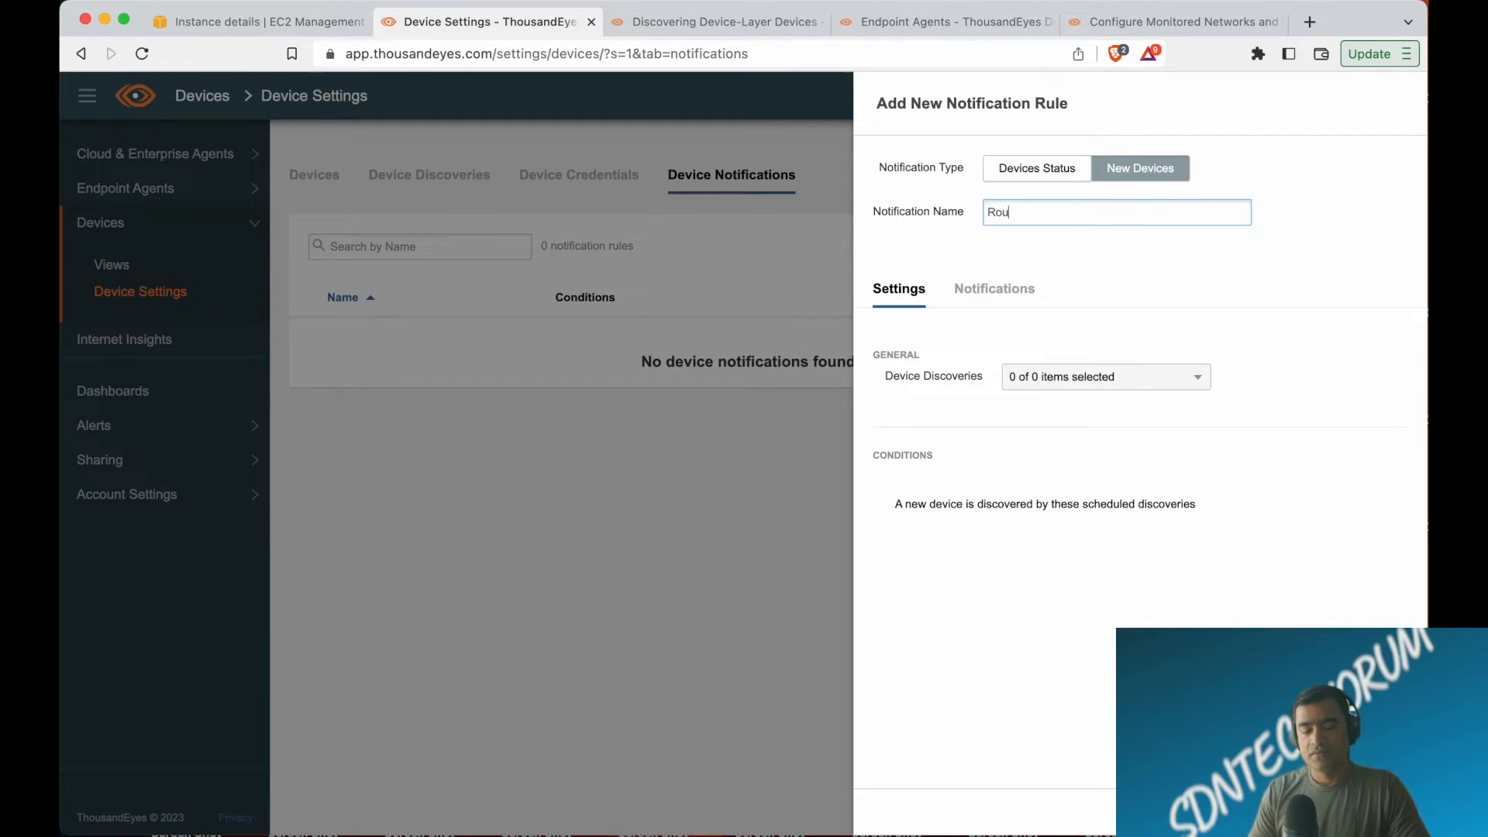
text(ge Dev)
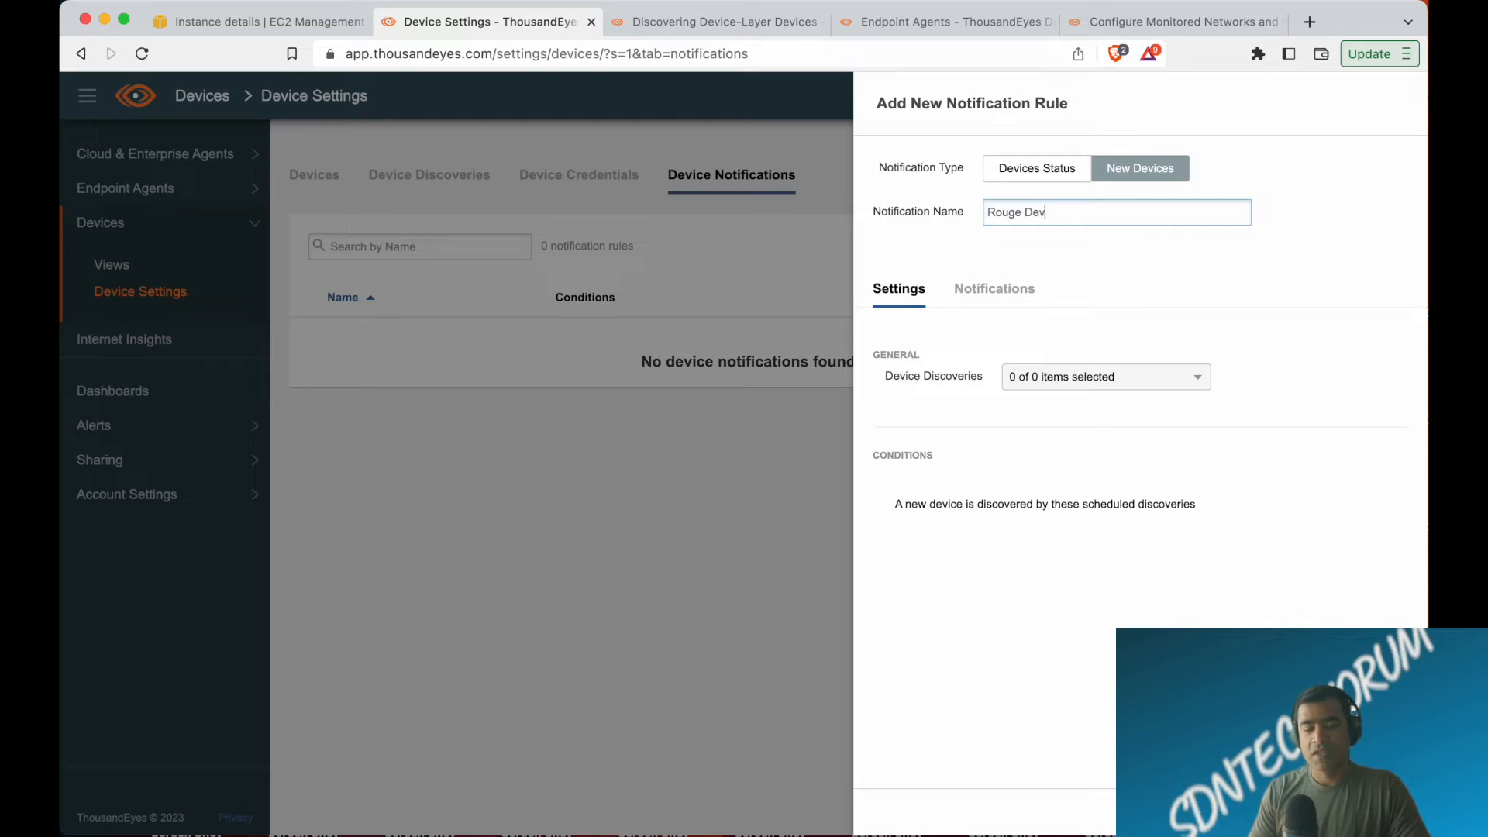
text(ice)
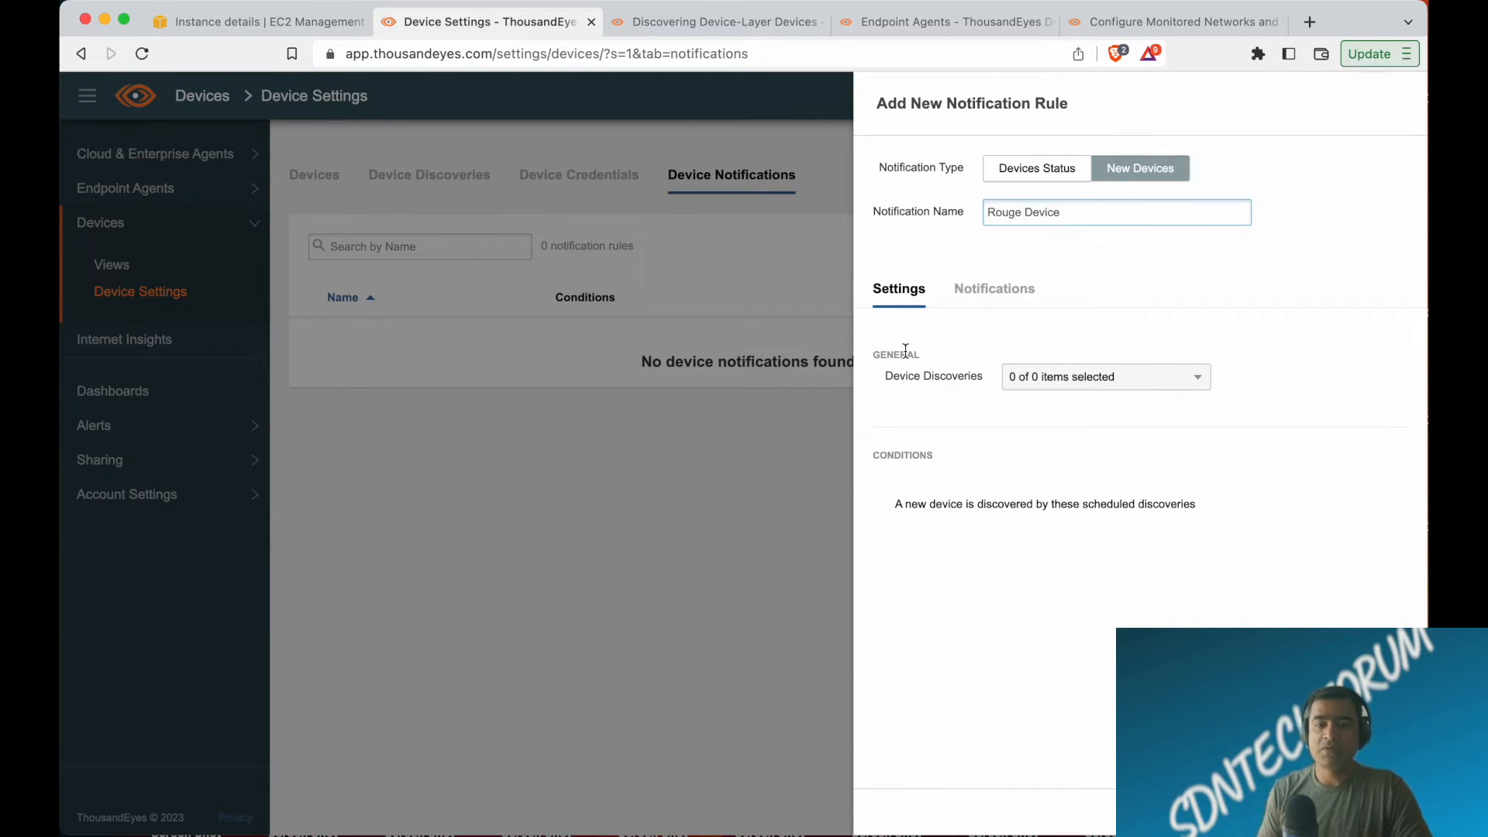
Inspect the empty discoveries list and the rule's email and webhook notification options
click(1103, 376)
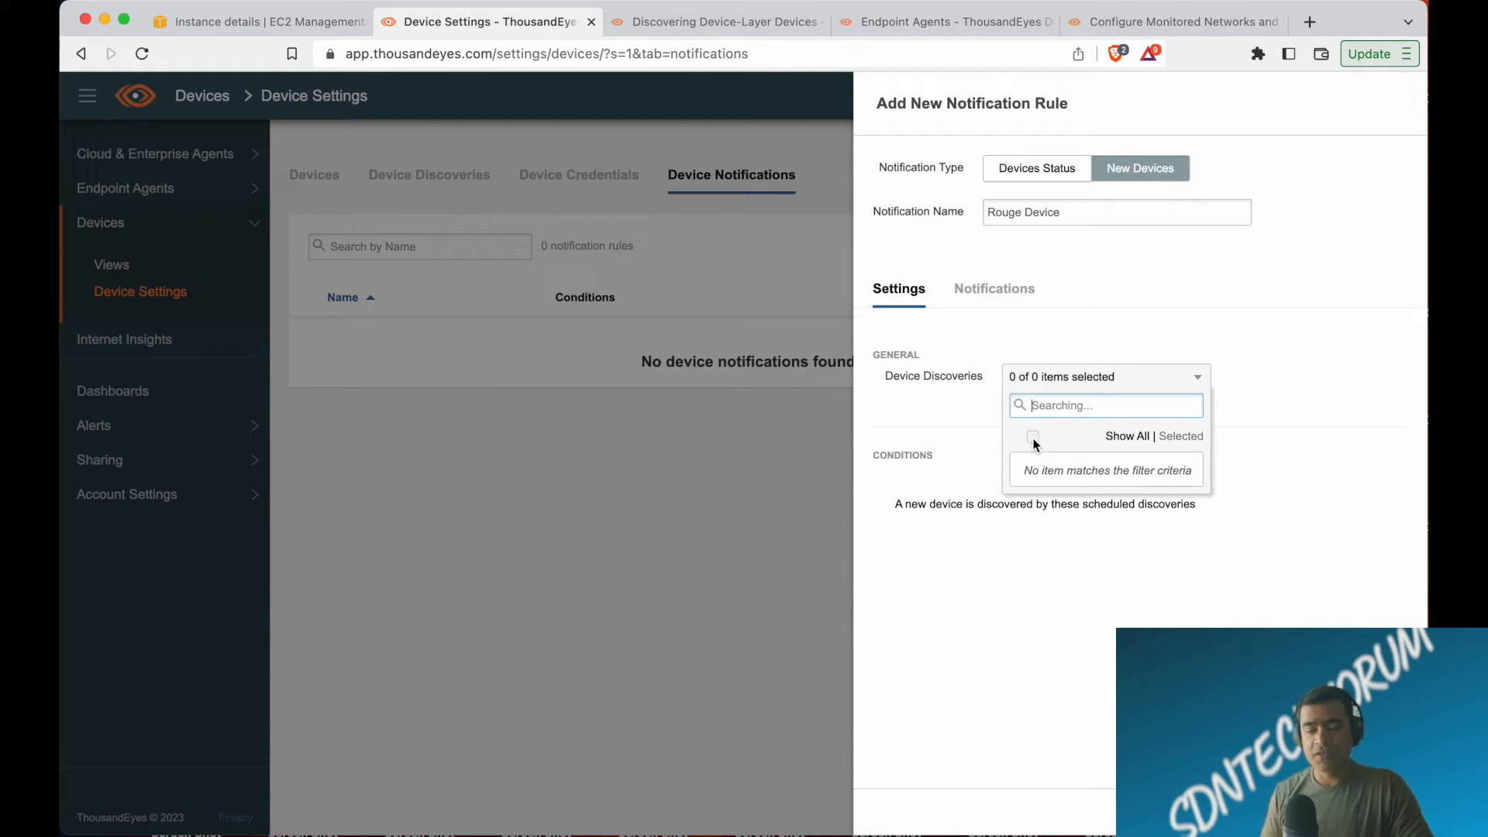
click(1080, 335)
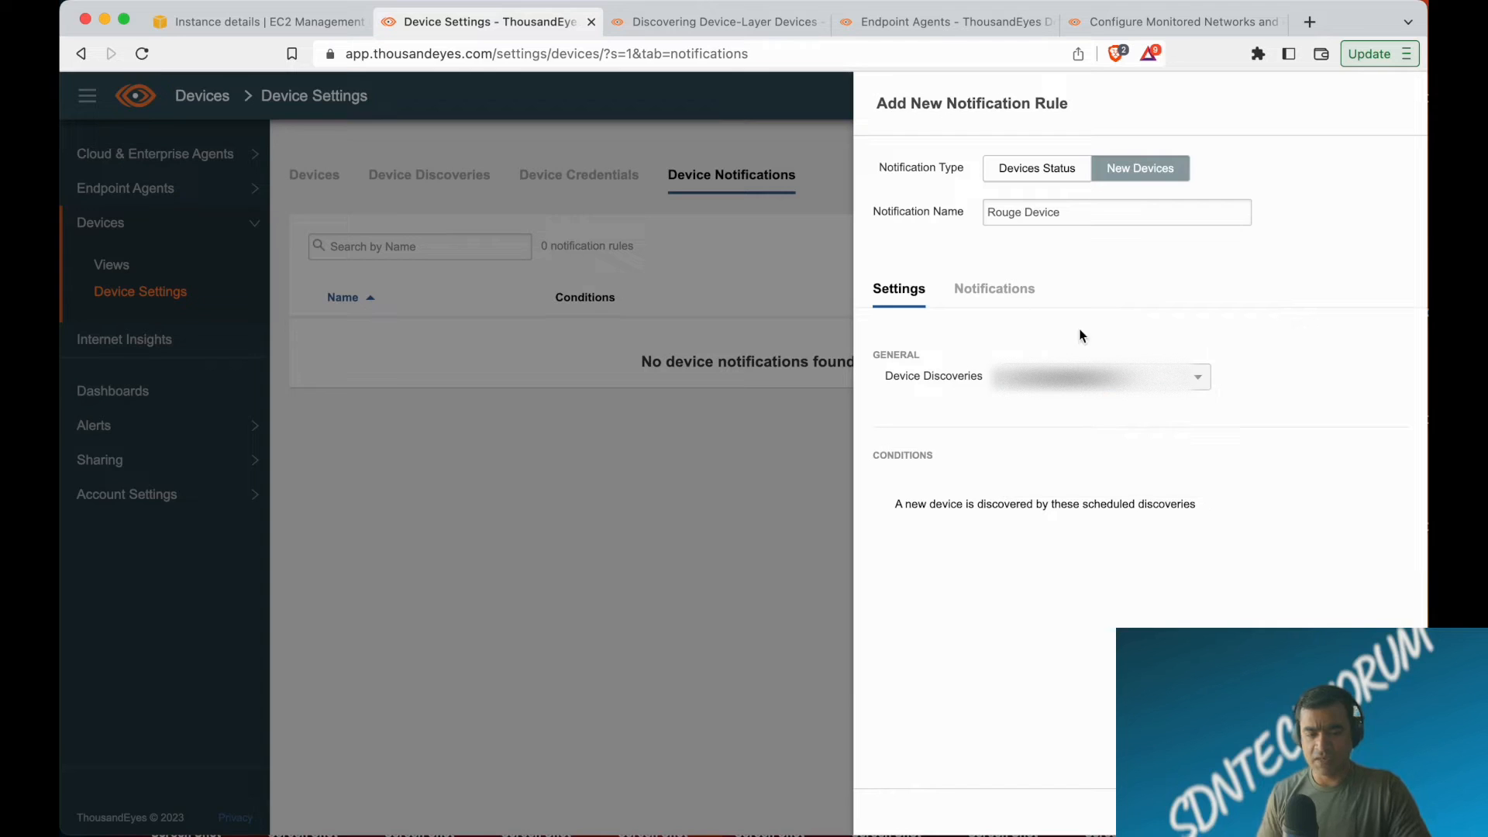
click(993, 288)
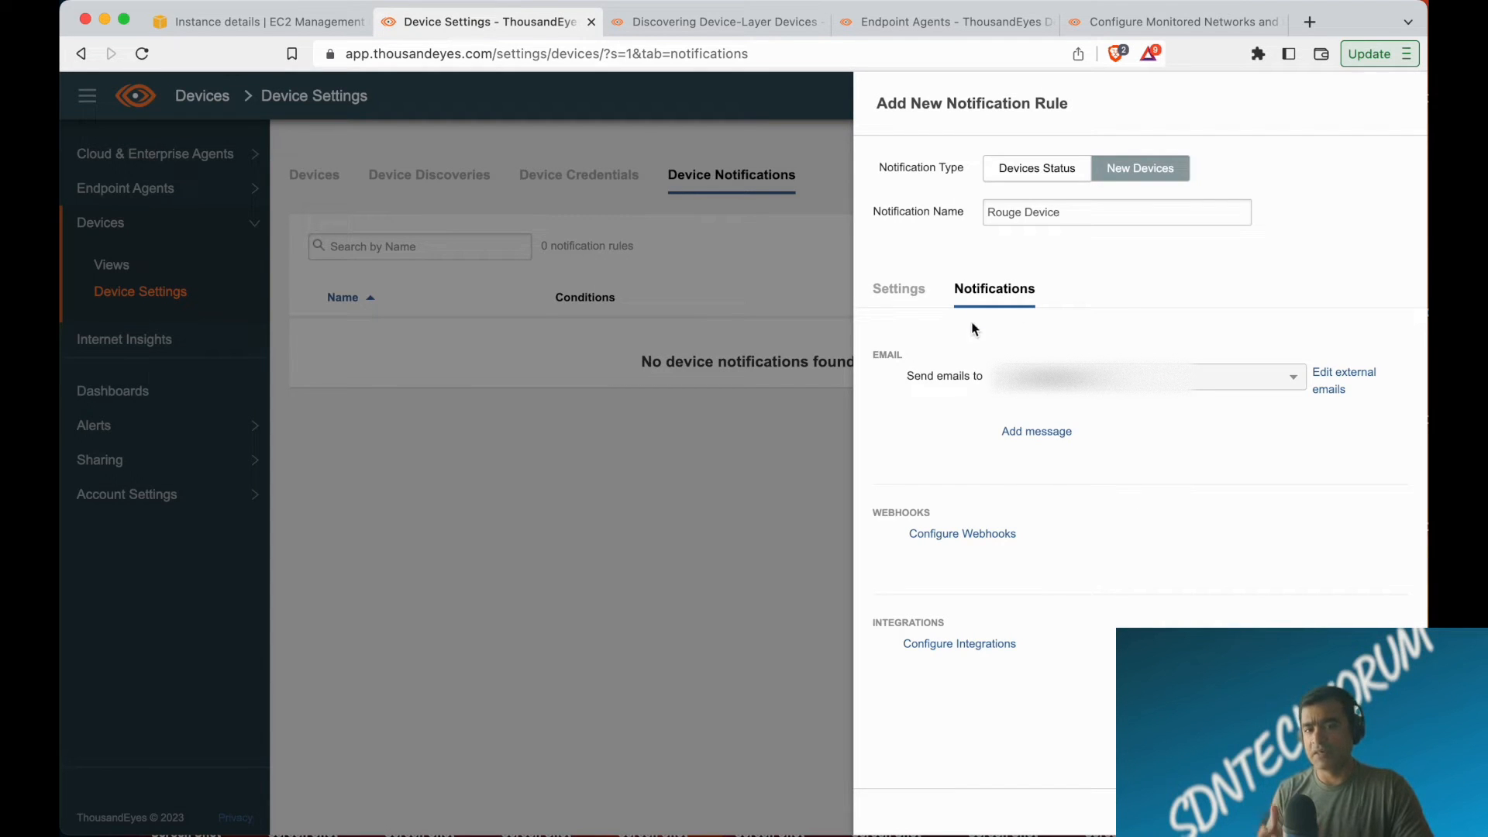
click(898, 288)
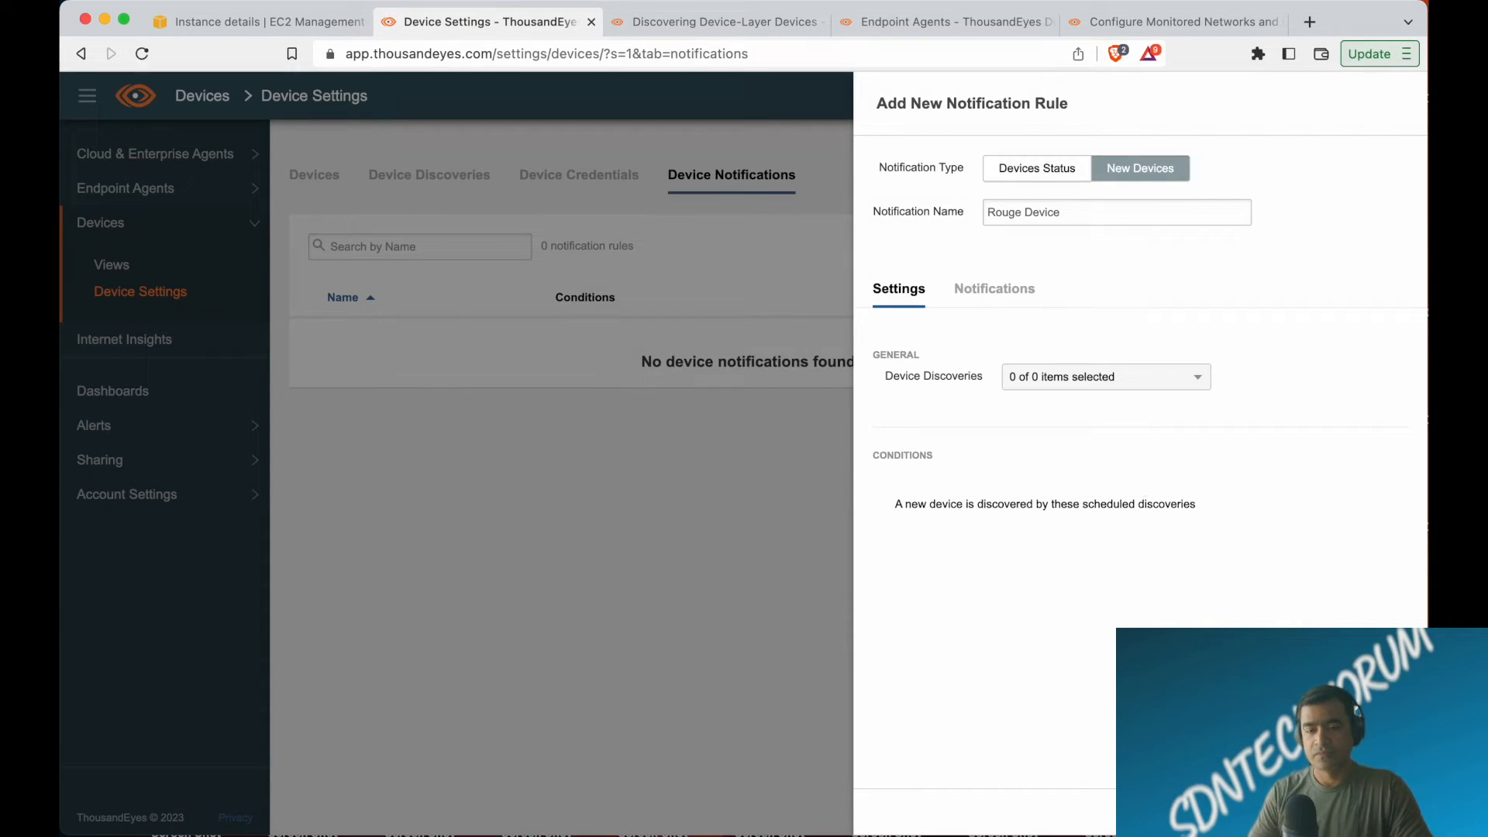
mouse_move(956, 201)
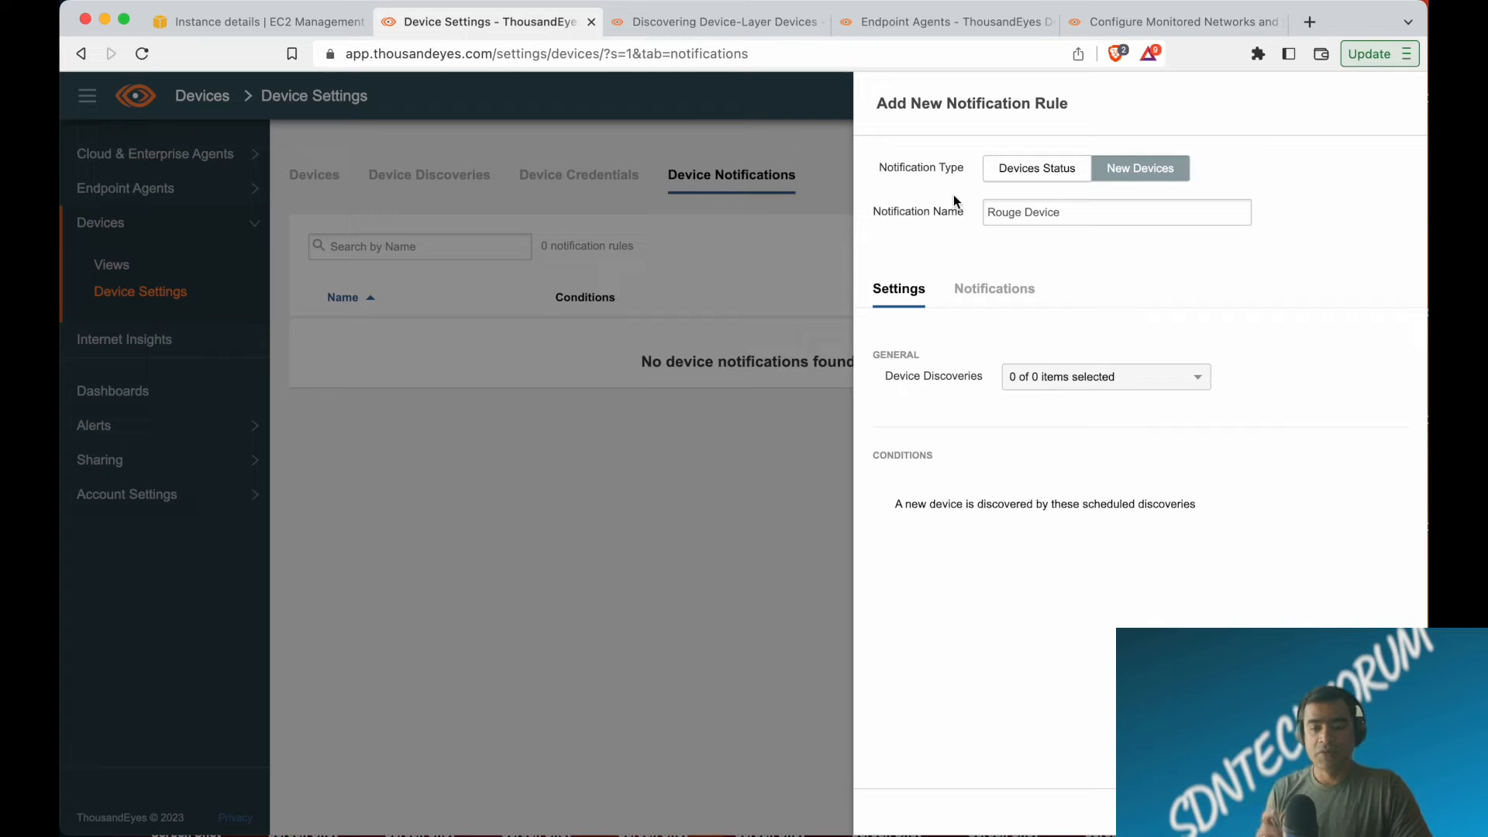
Switch the rule to Devices Status, check covered devices, then discard the draft
click(1035, 168)
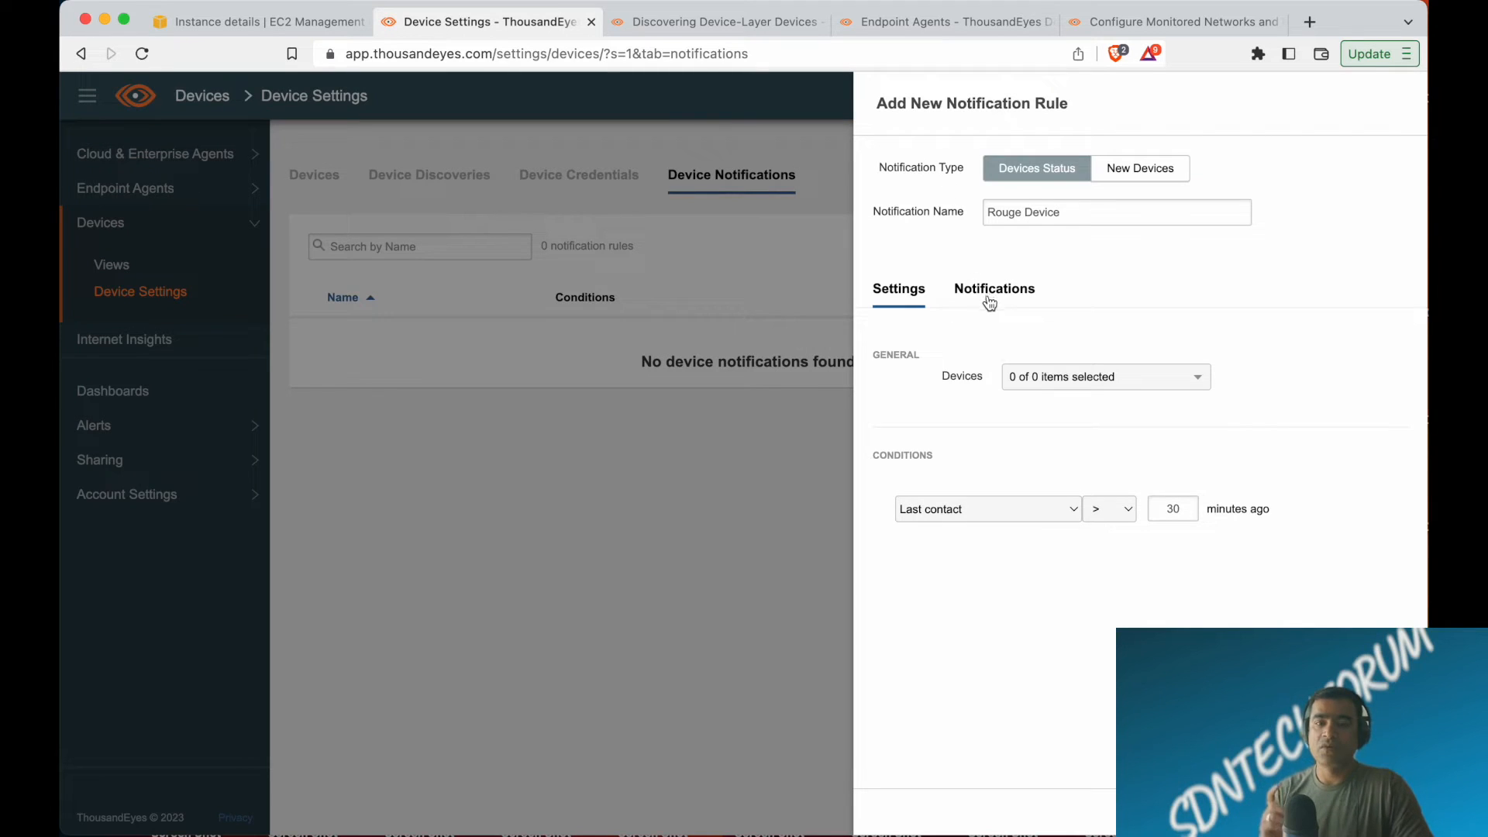
click(1104, 376)
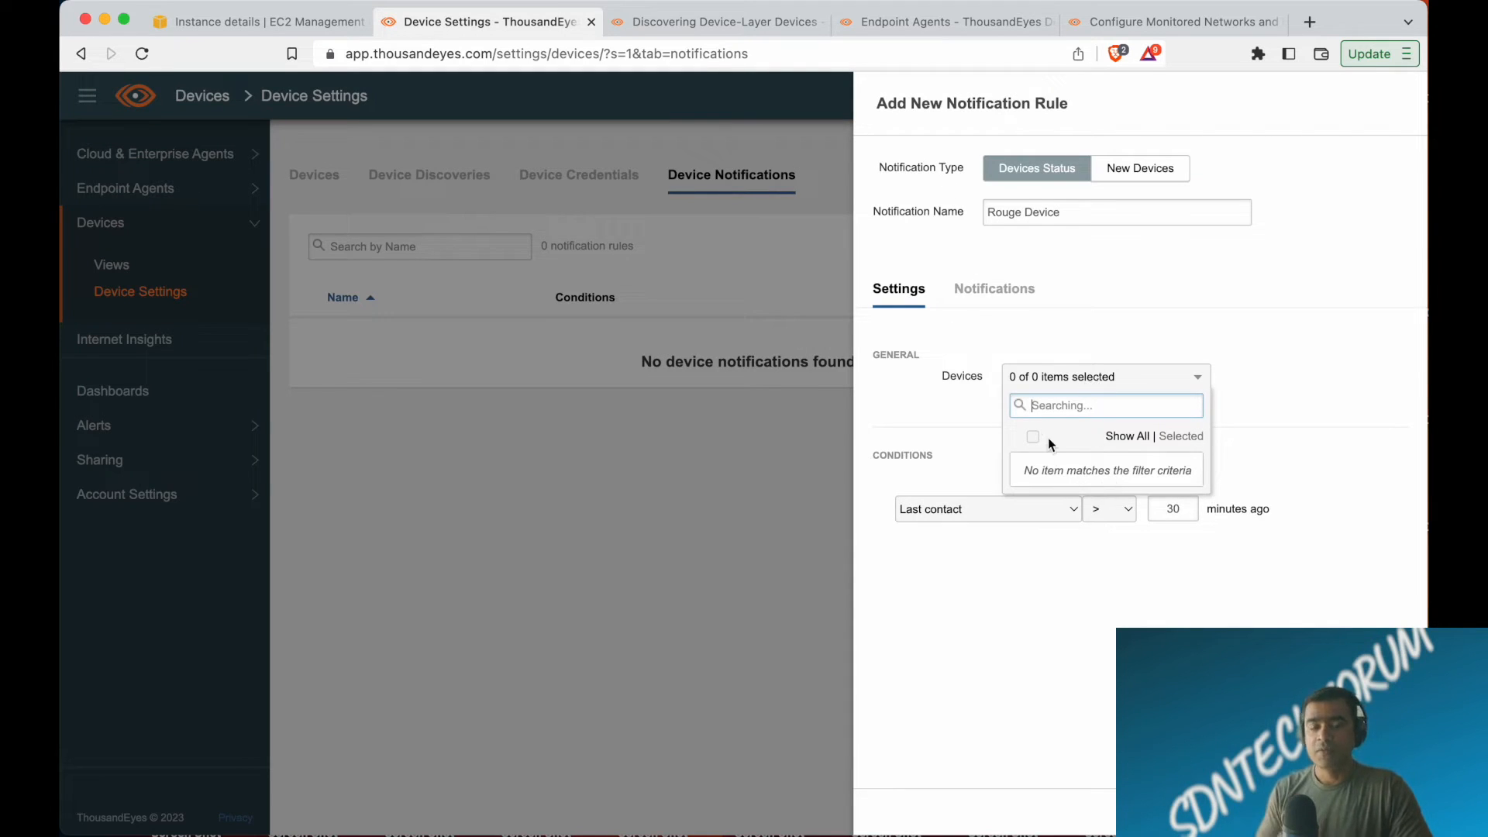
mouse_move(1154, 279)
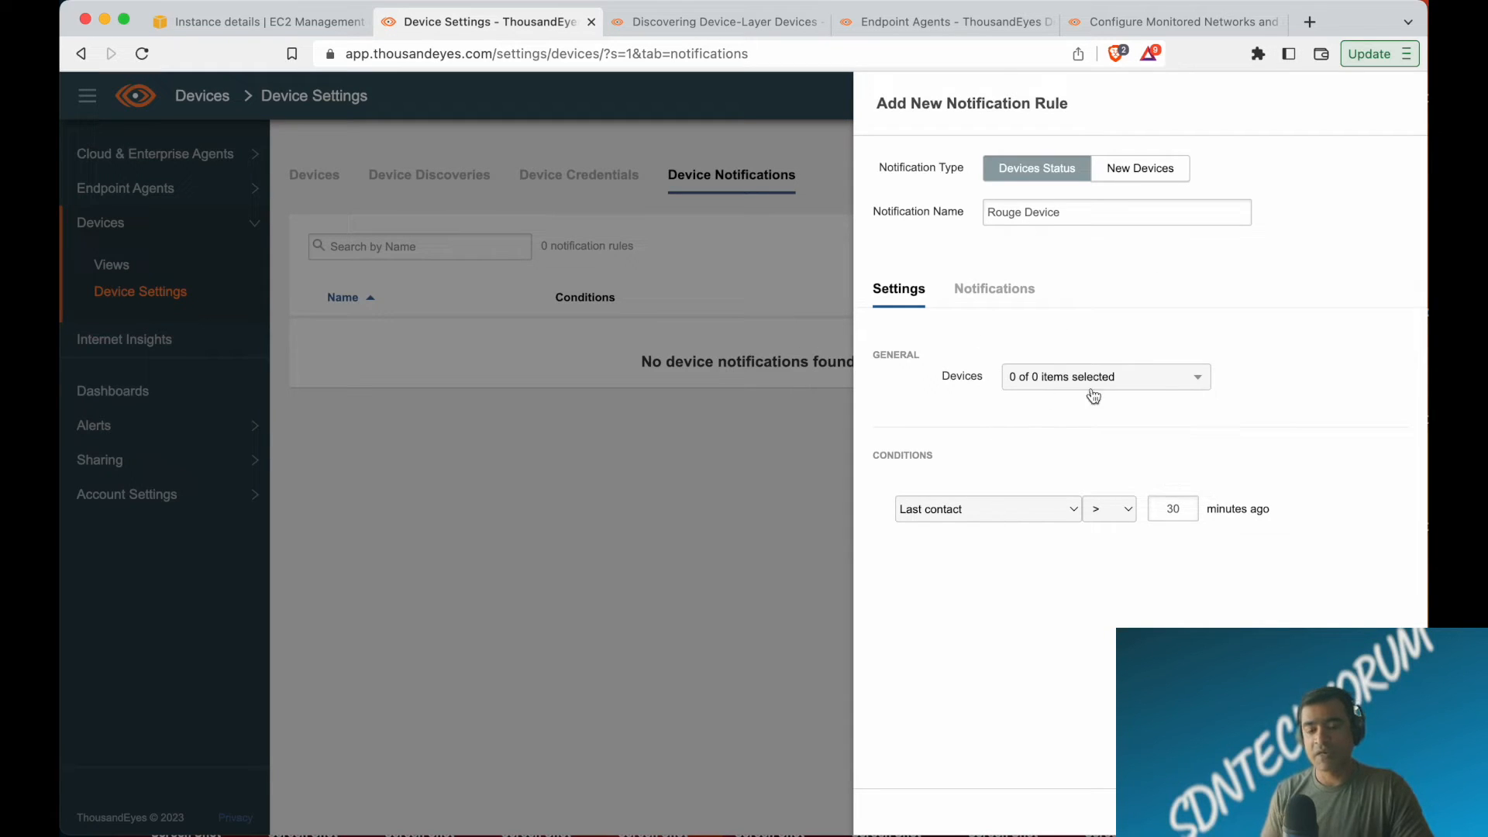
click(1103, 376)
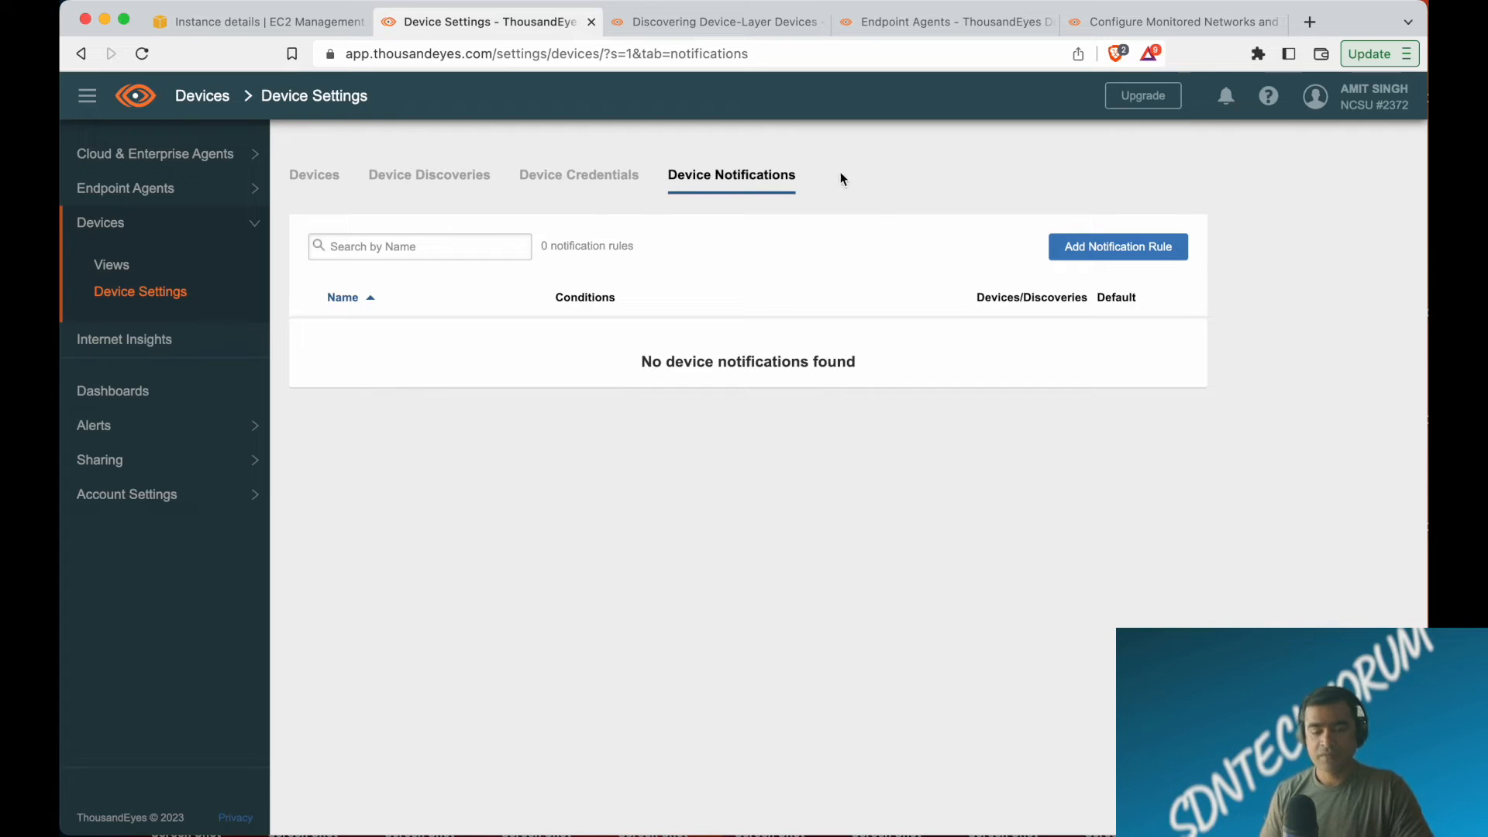
mouse_move(357, 186)
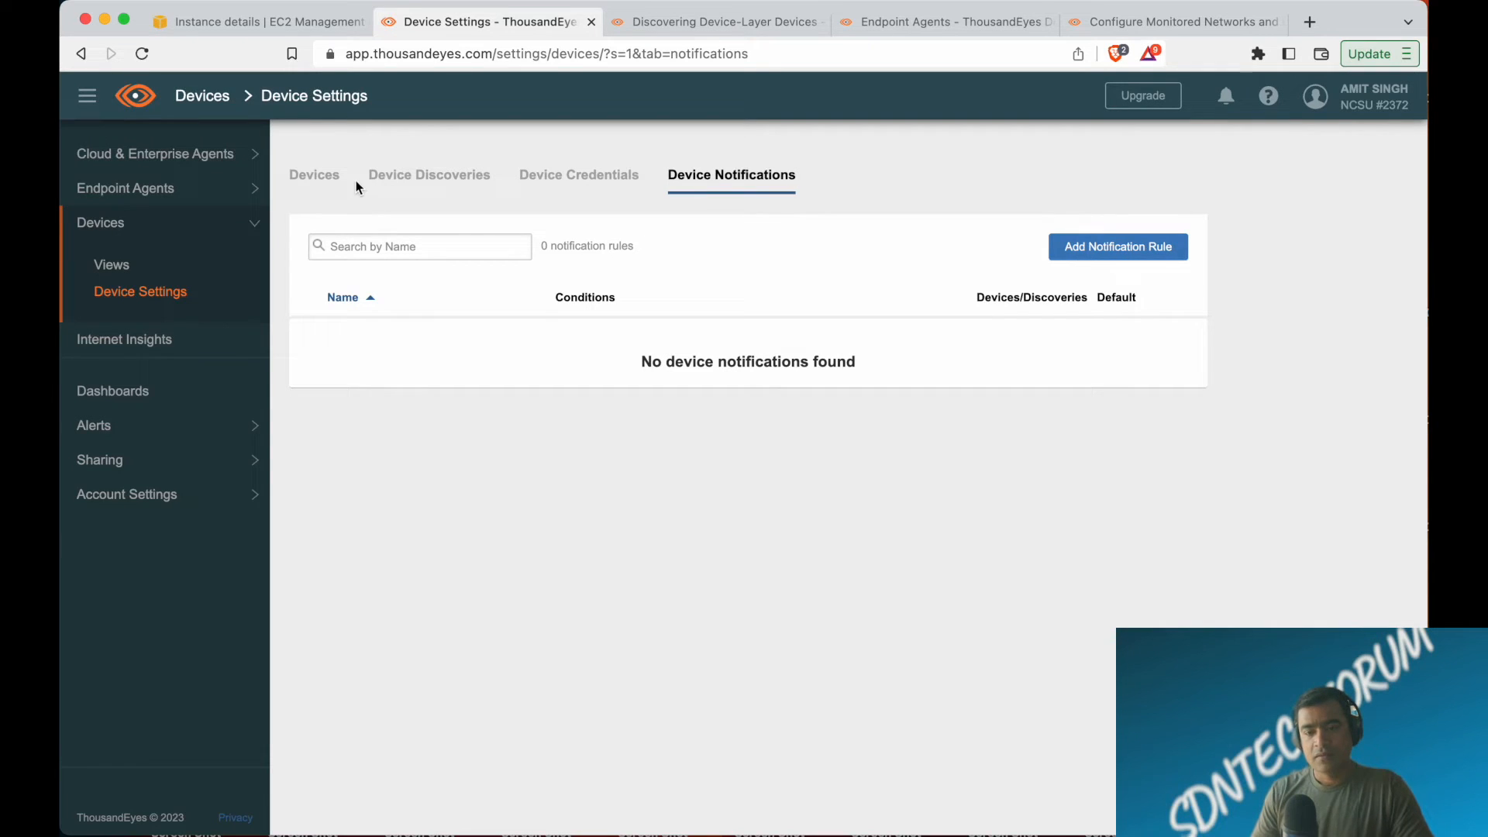
Open ciscoasa from the Devices list and review its 14 monitored interfaces
click(313, 174)
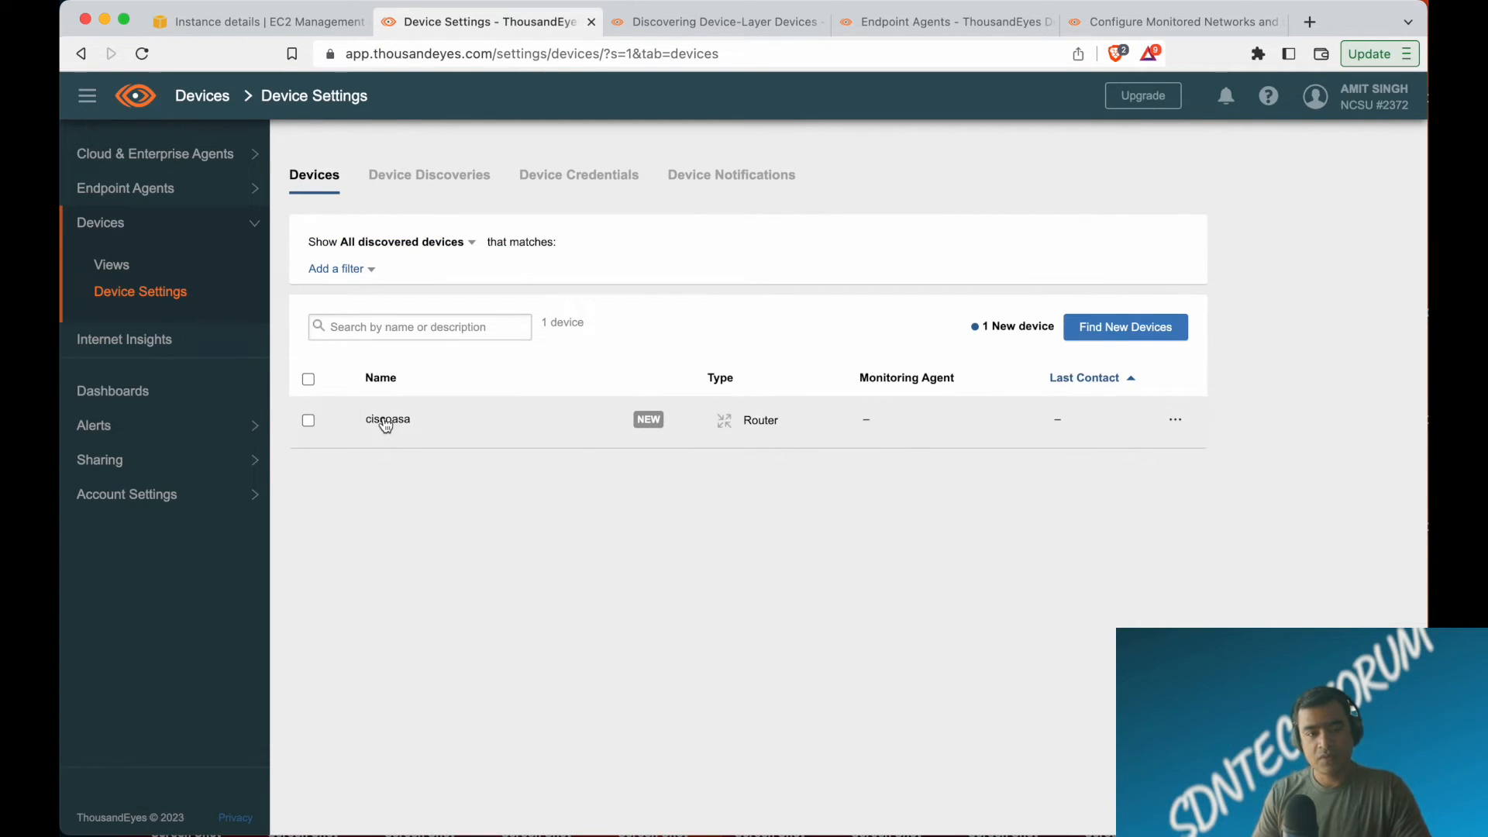
click(387, 419)
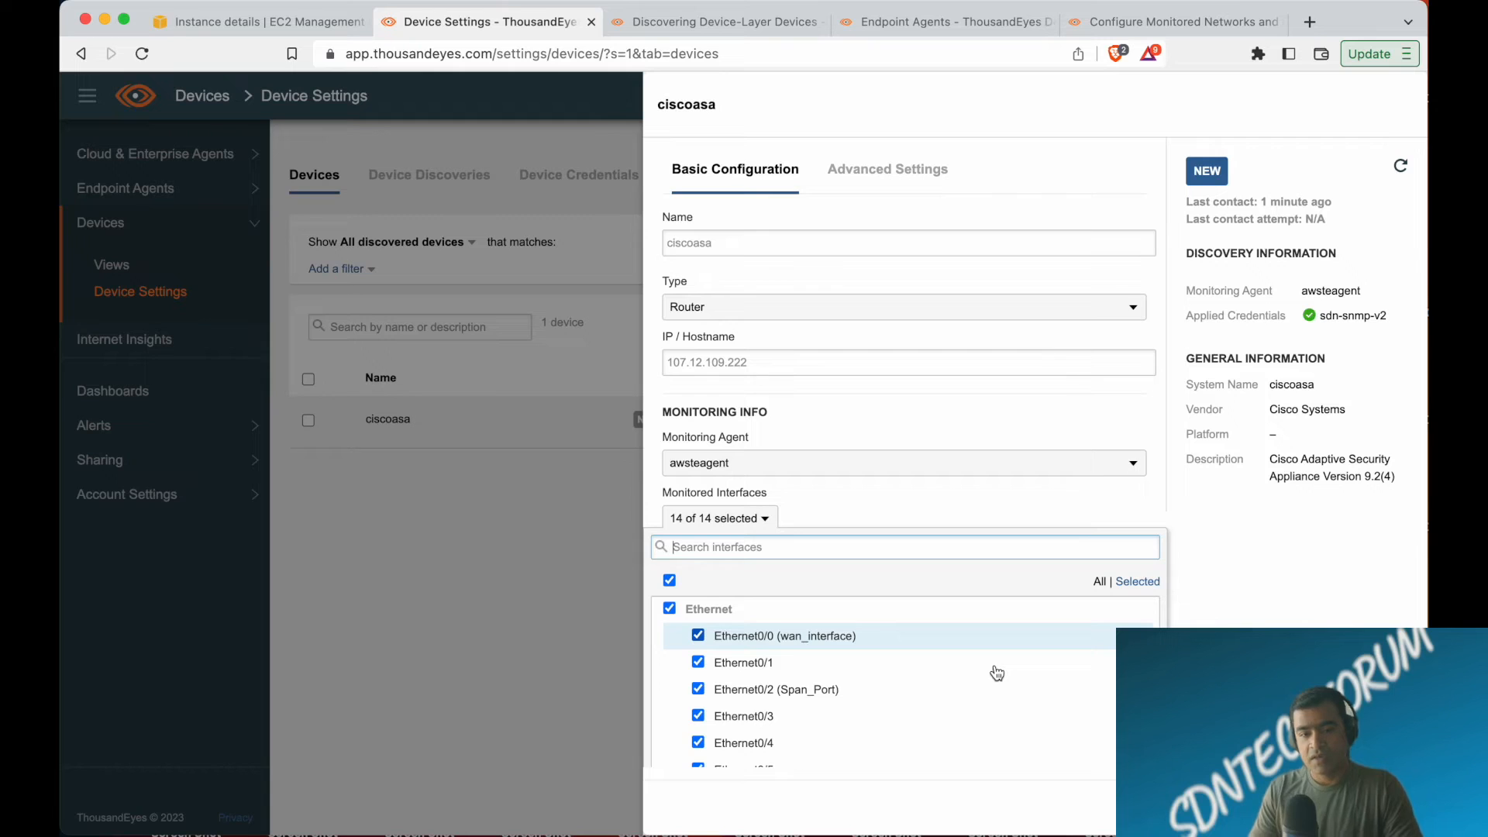
scroll(down, 3)
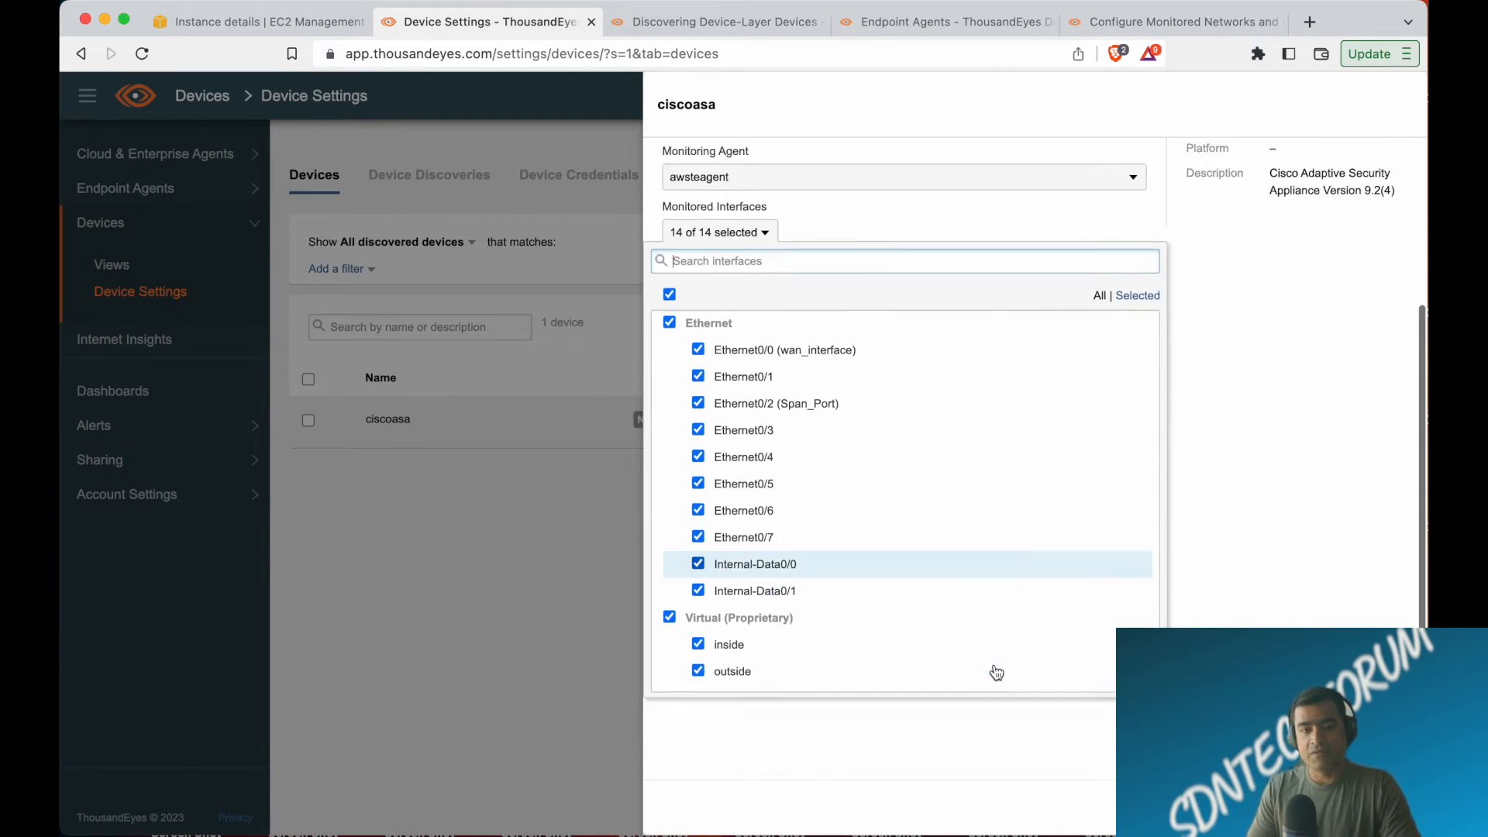
scroll(up, 3)
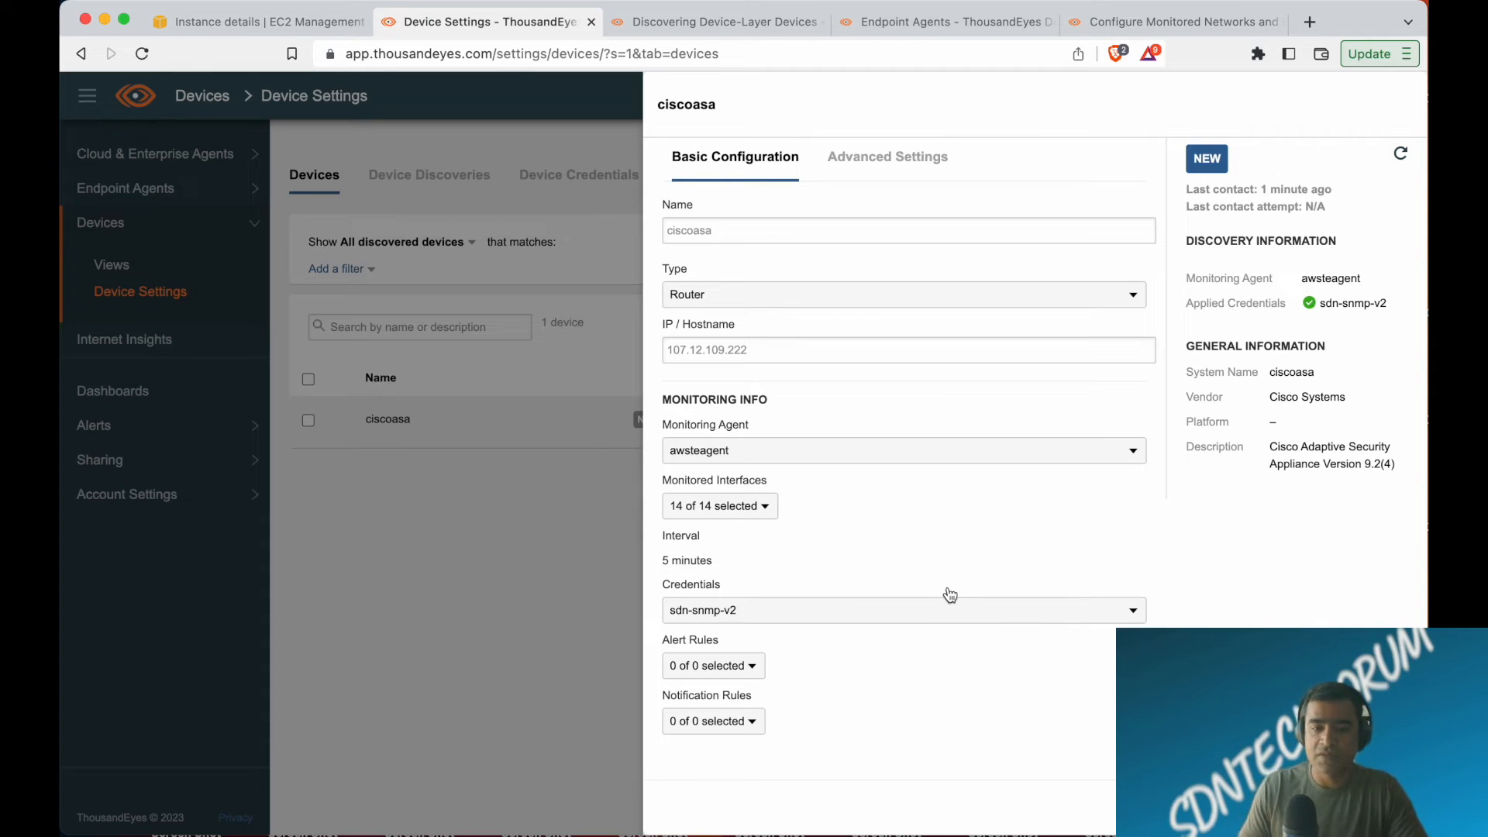
Check ciscoasa's alert rules dropdown, then view its advanced settings
click(711, 665)
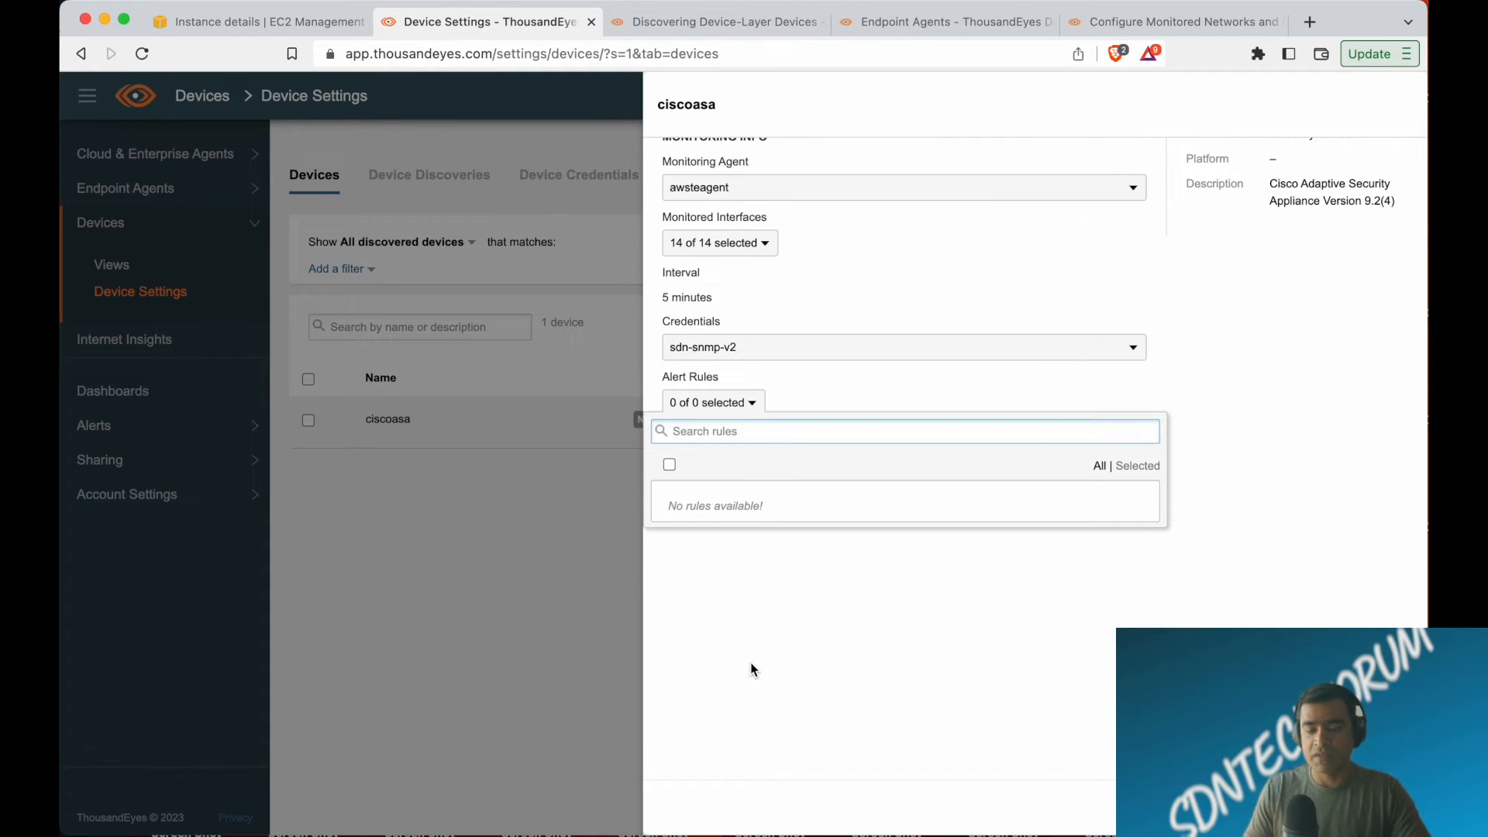
mouse_move(952, 382)
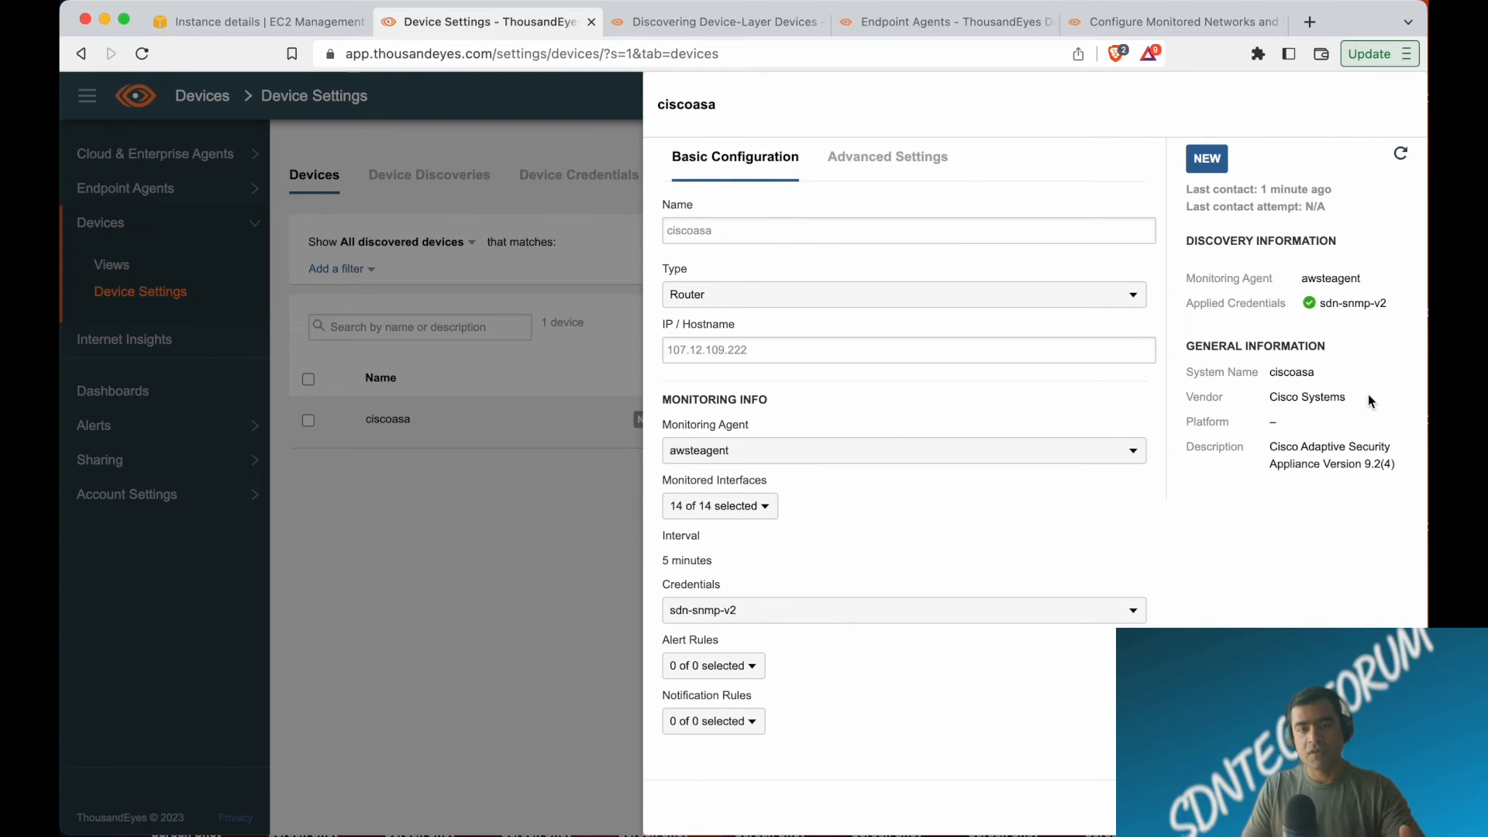
click(712, 720)
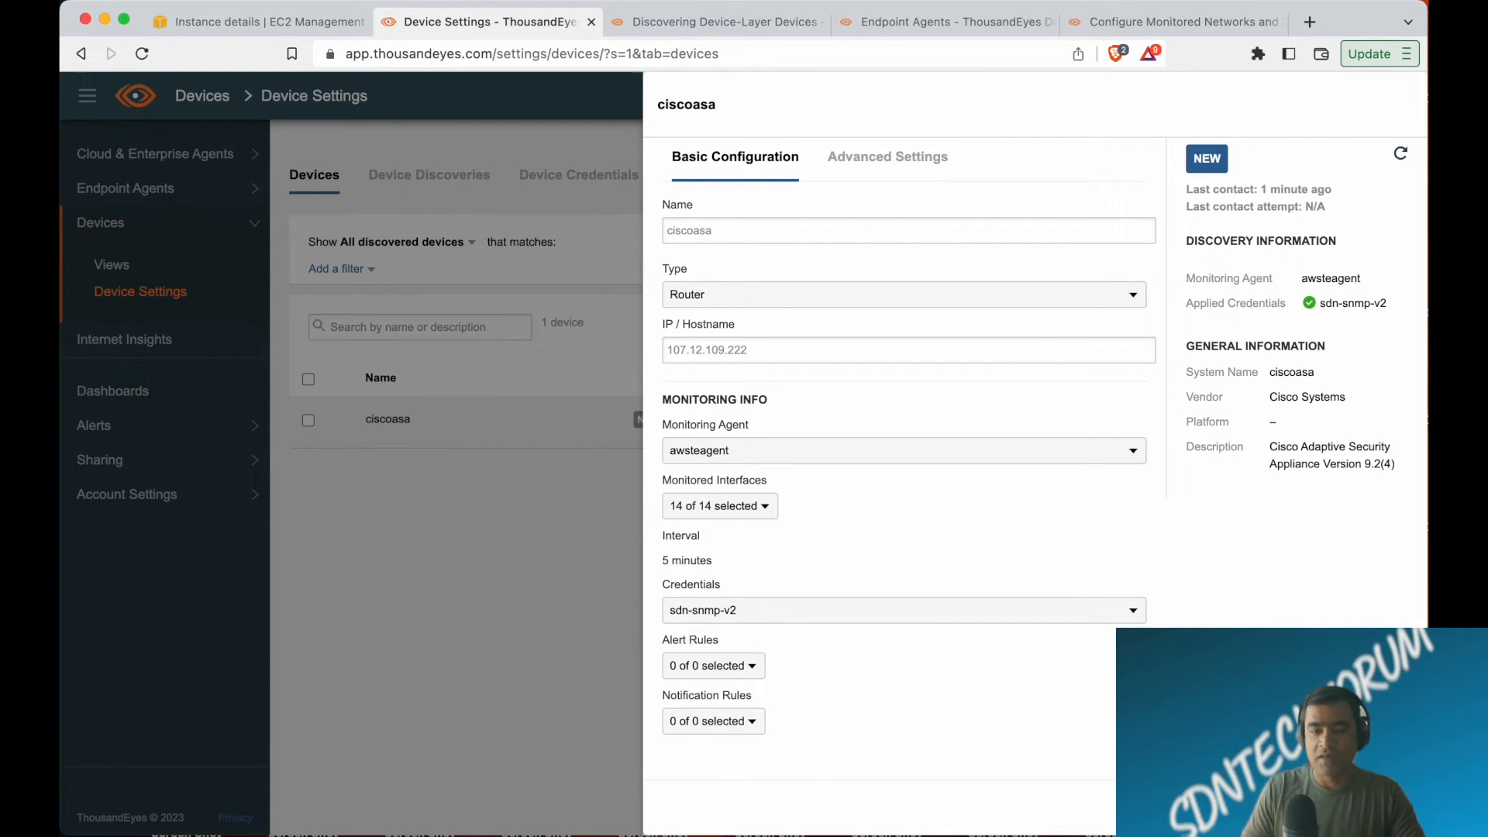
click(887, 157)
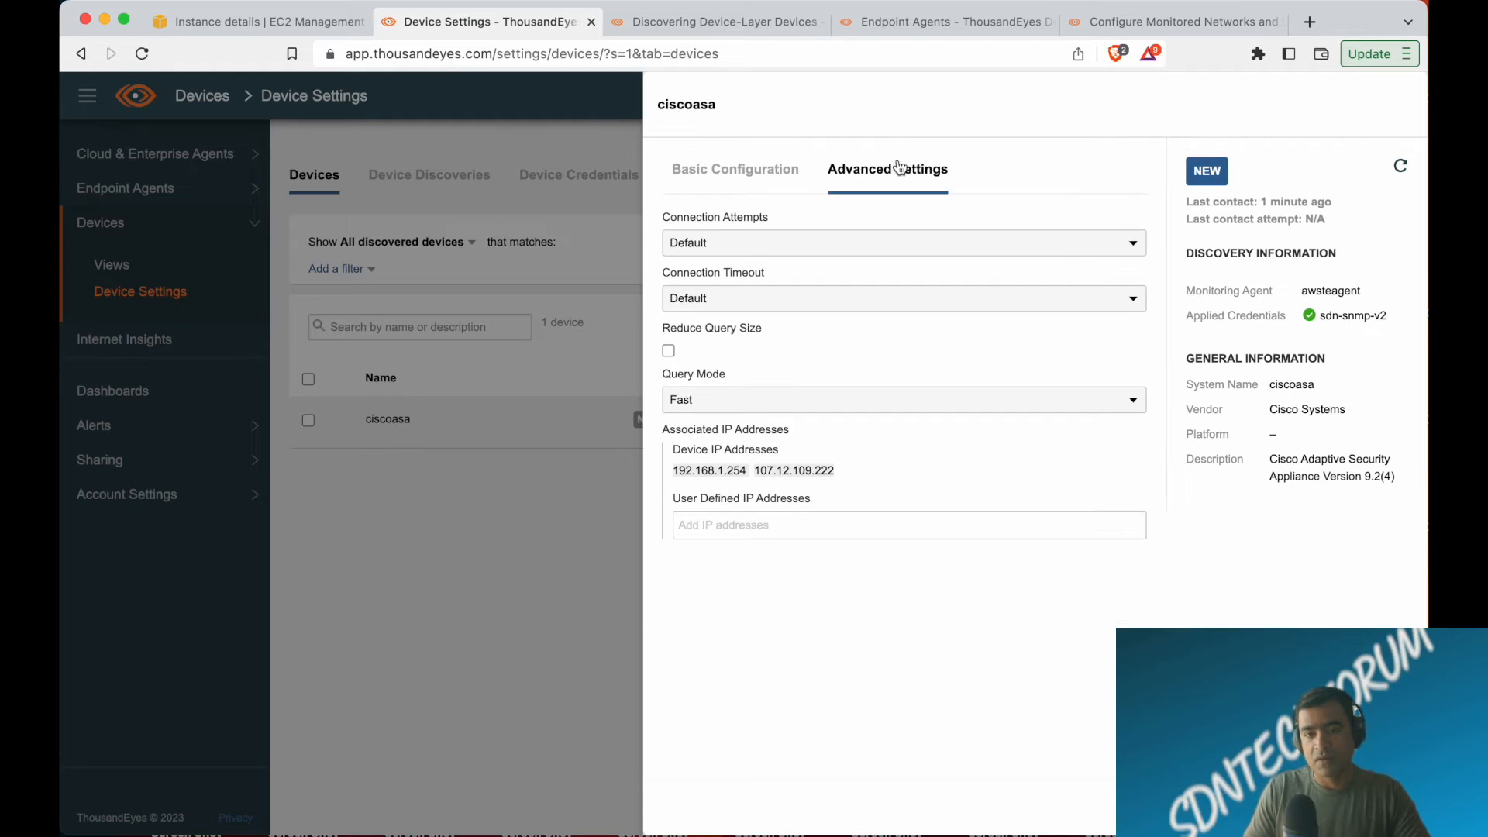
mouse_move(818, 486)
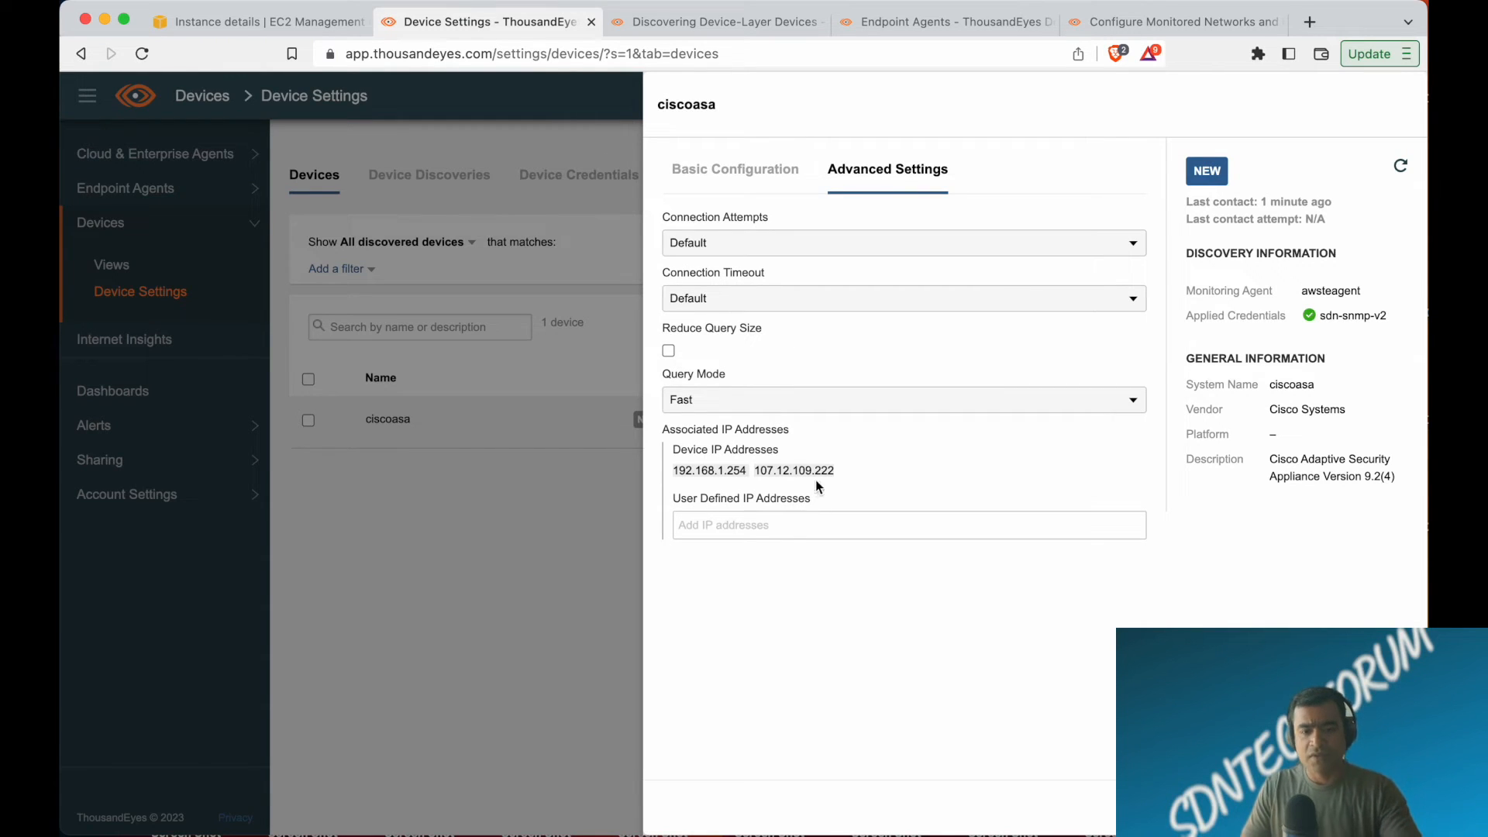
mouse_move(661, 259)
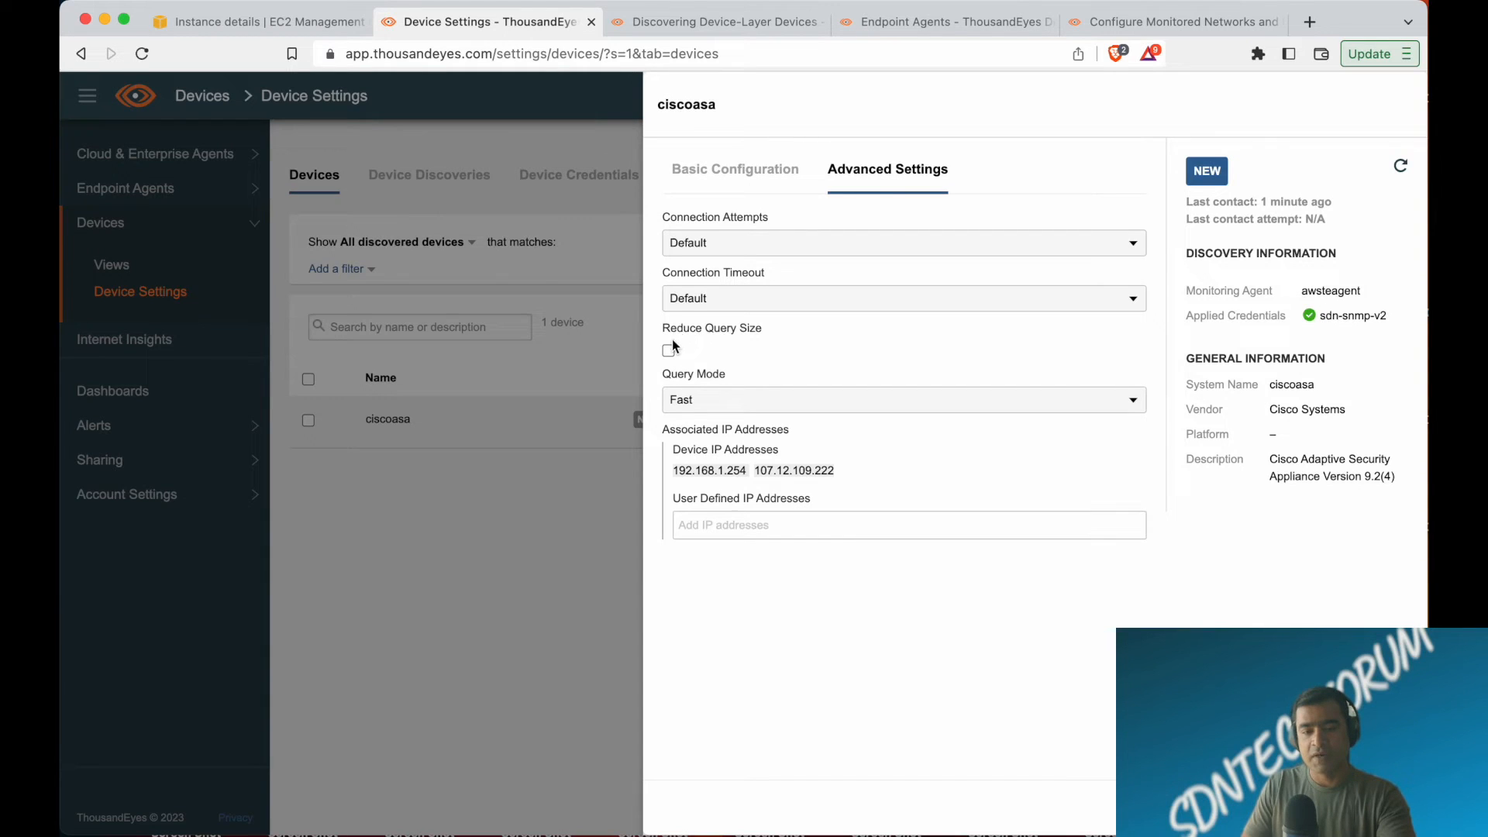
Switch the ciscoasa panel to Basic Configuration showing router type and IP 107.12.109.222
click(735, 169)
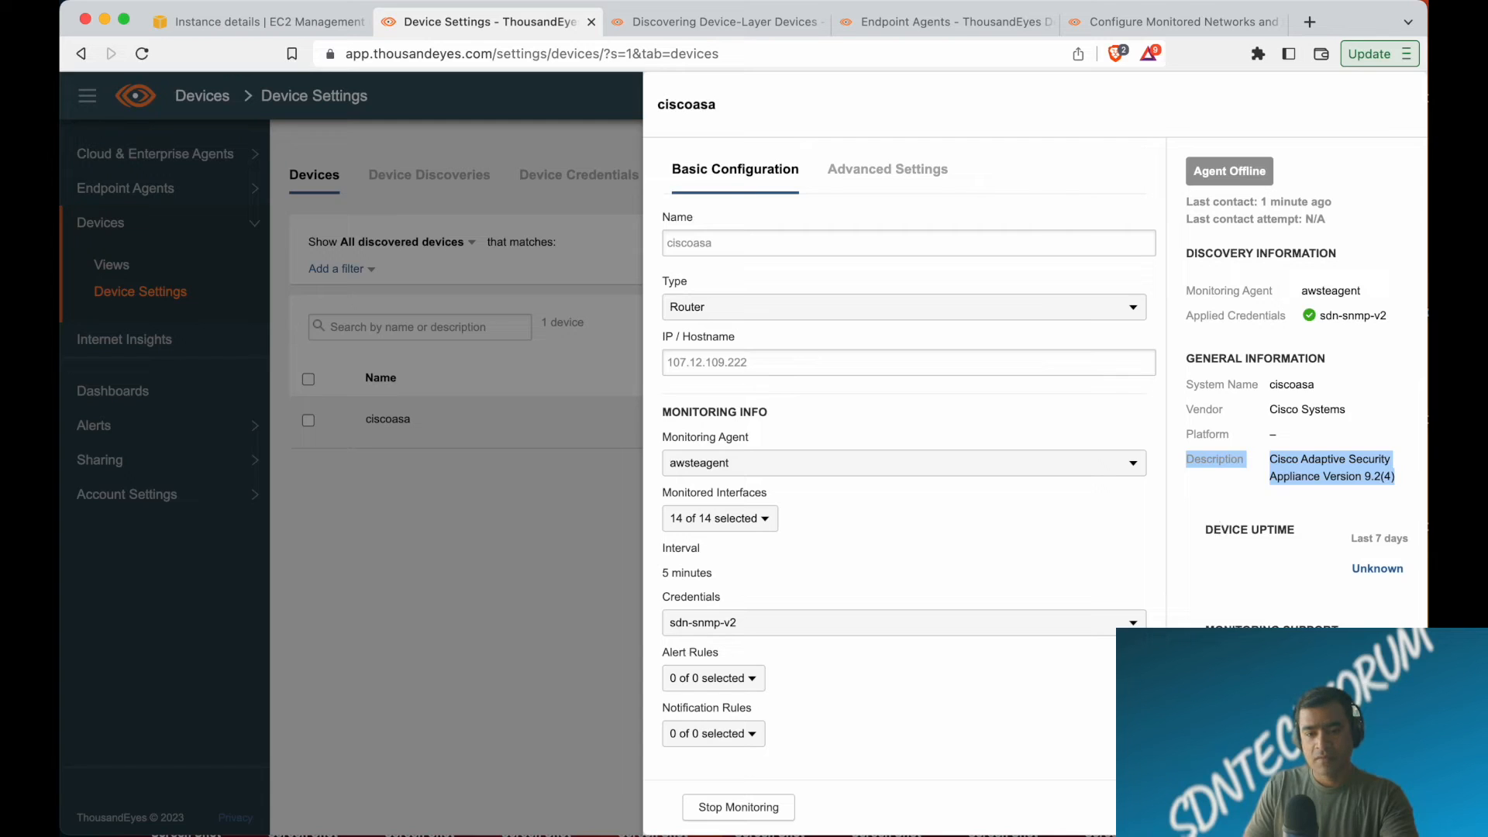
Scroll and close the ciscoasa panel, then view awsteagent's EC2 instance details
scroll(down, 3)
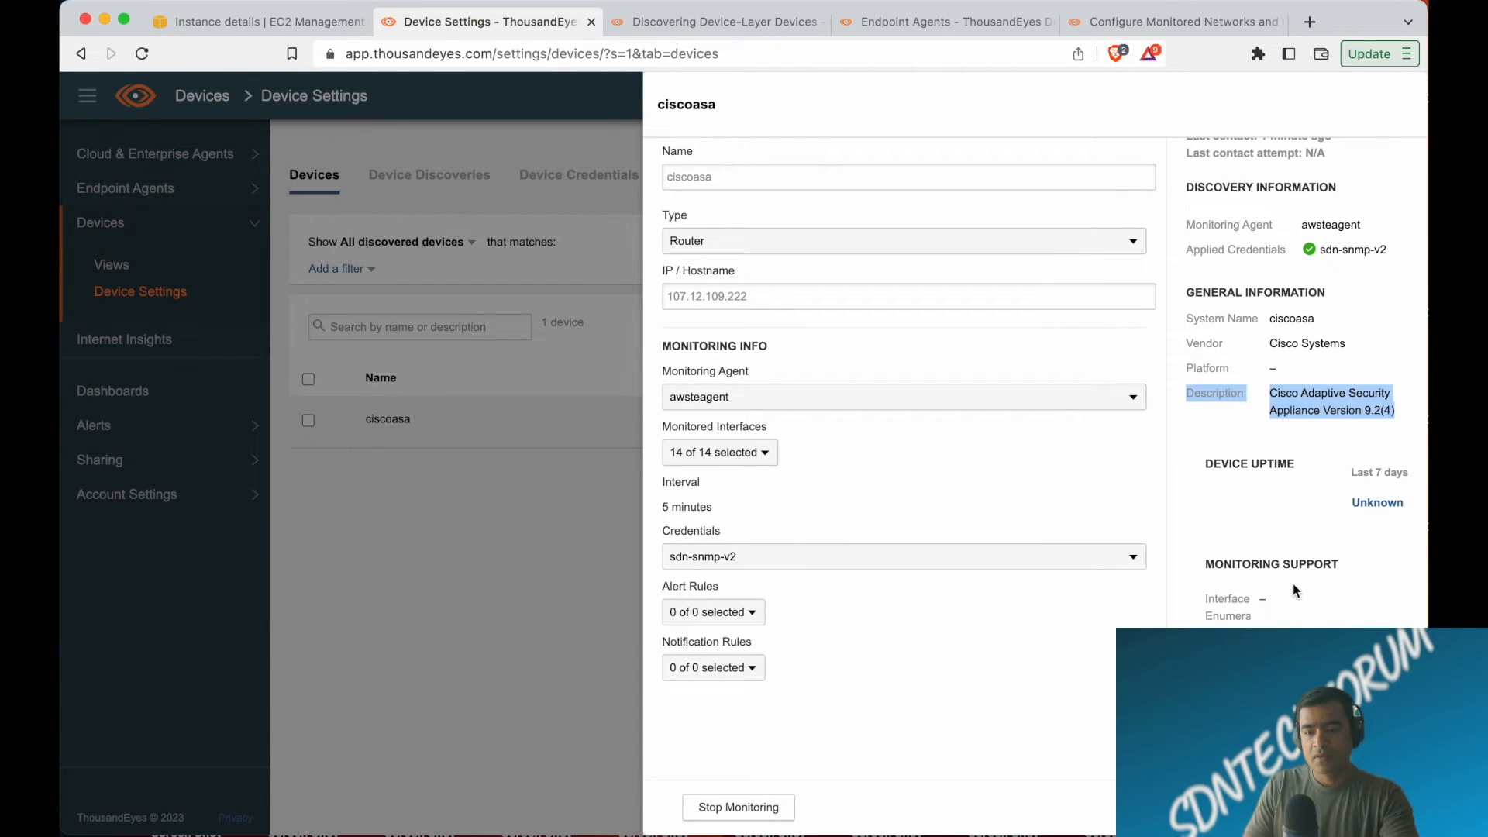
scroll(up, 3)
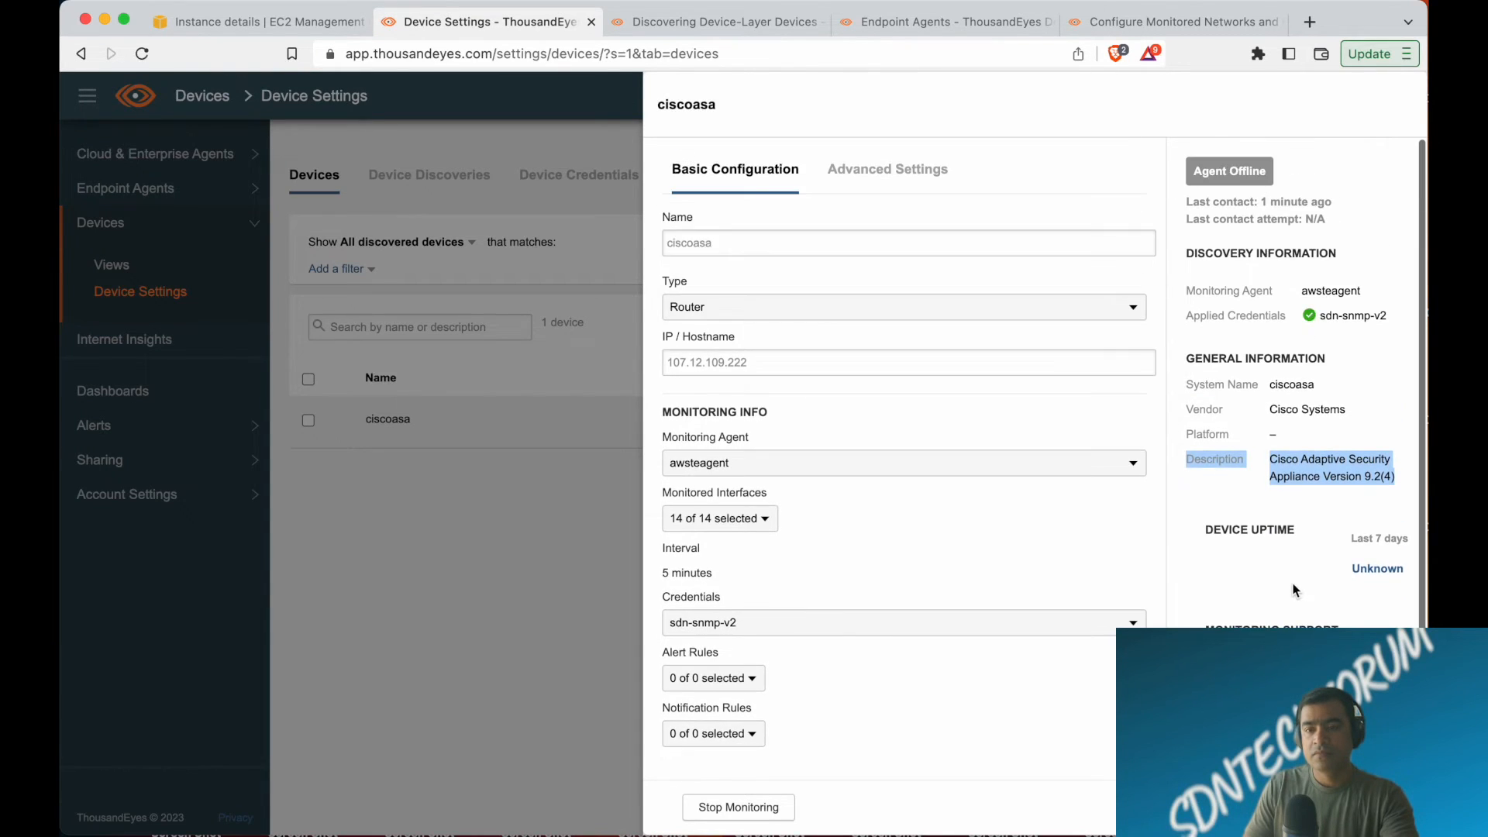
mouse_move(1283, 586)
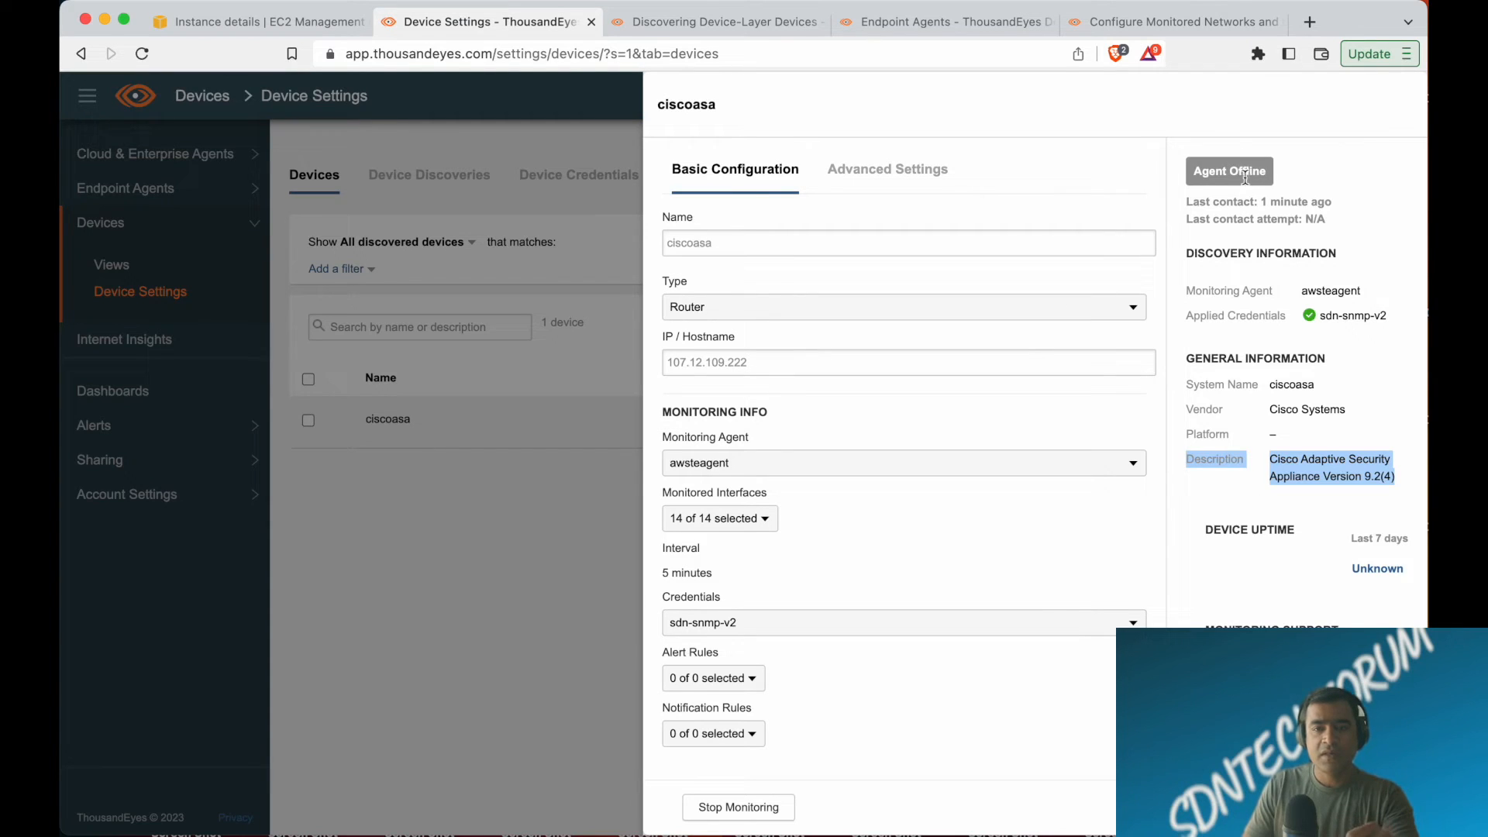
mouse_move(1044, 270)
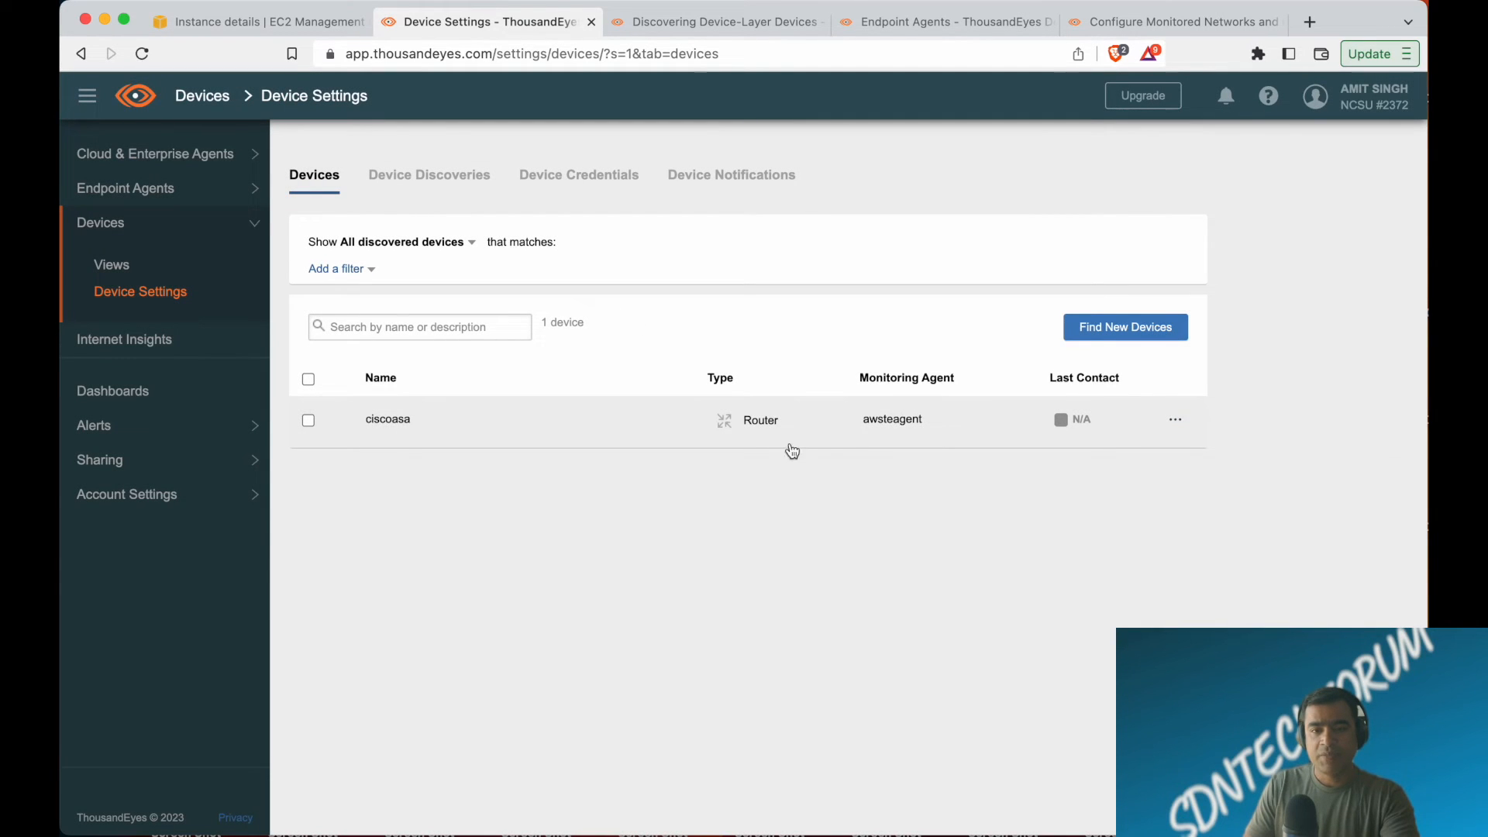
click(257, 21)
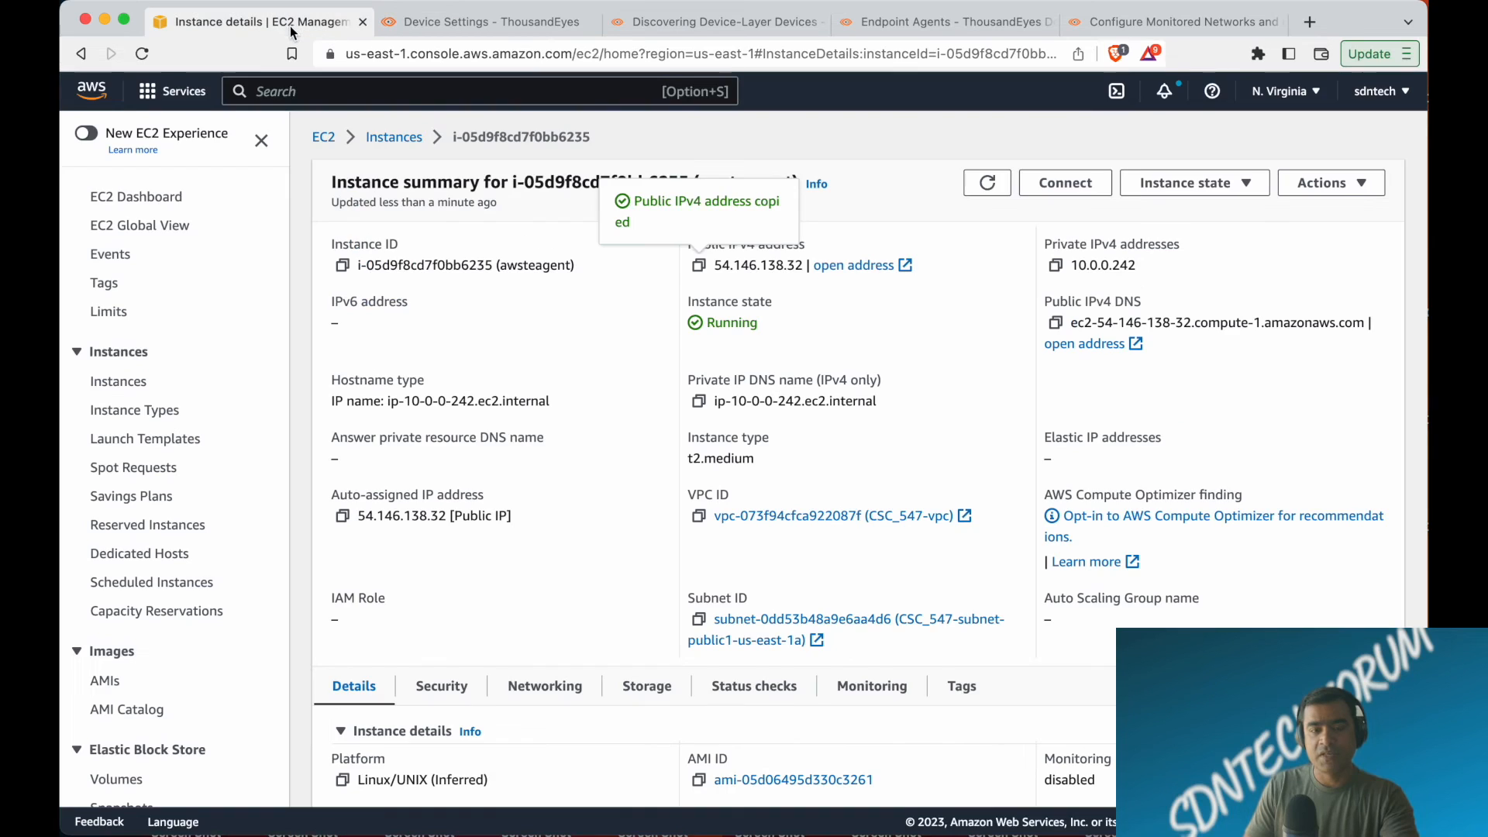
mouse_move(393, 137)
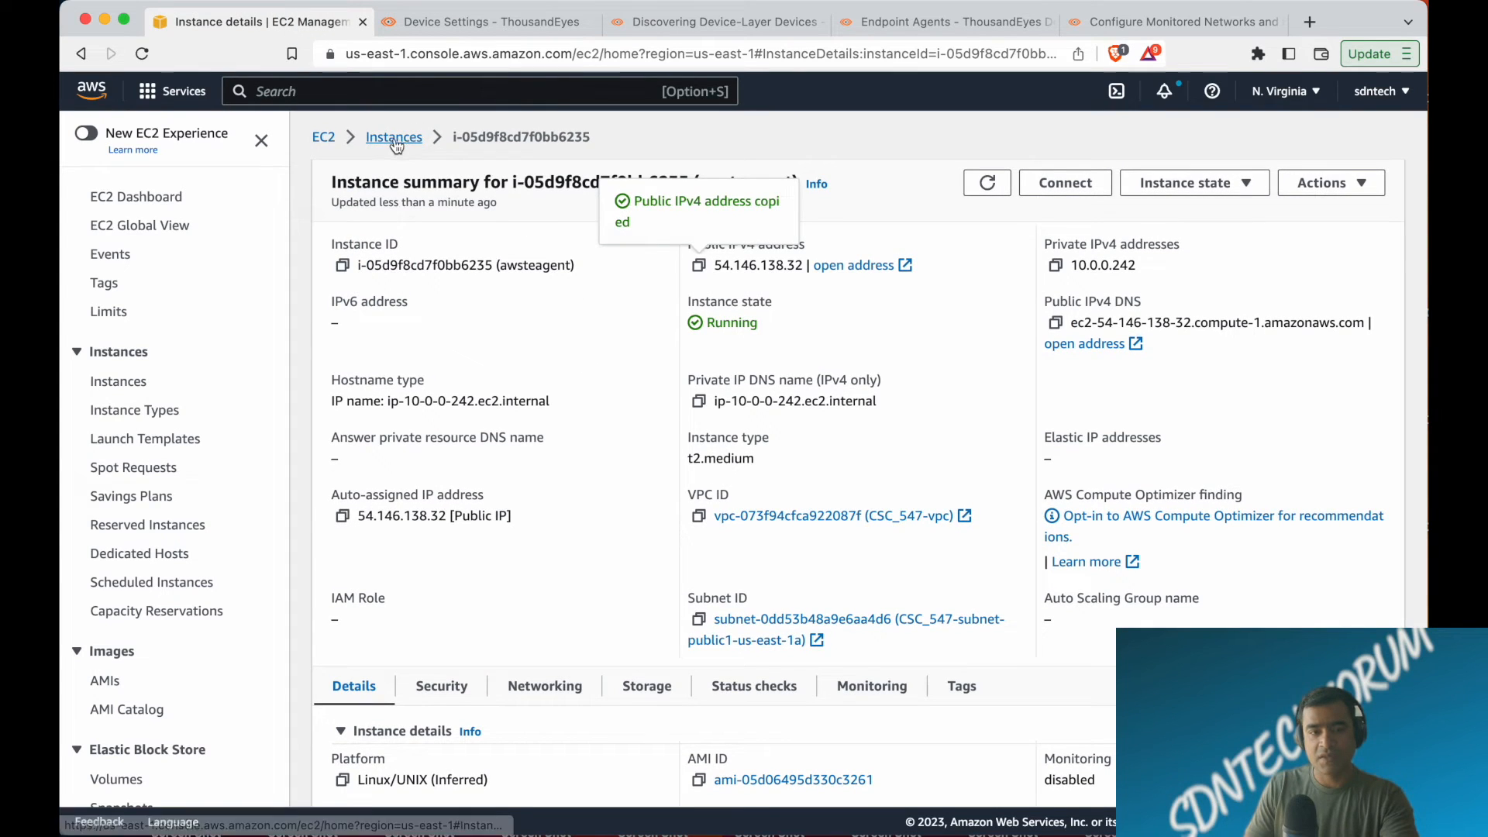
Confirm awsteagent is running as t2.medium in the EC2 instance list, then return
click(392, 137)
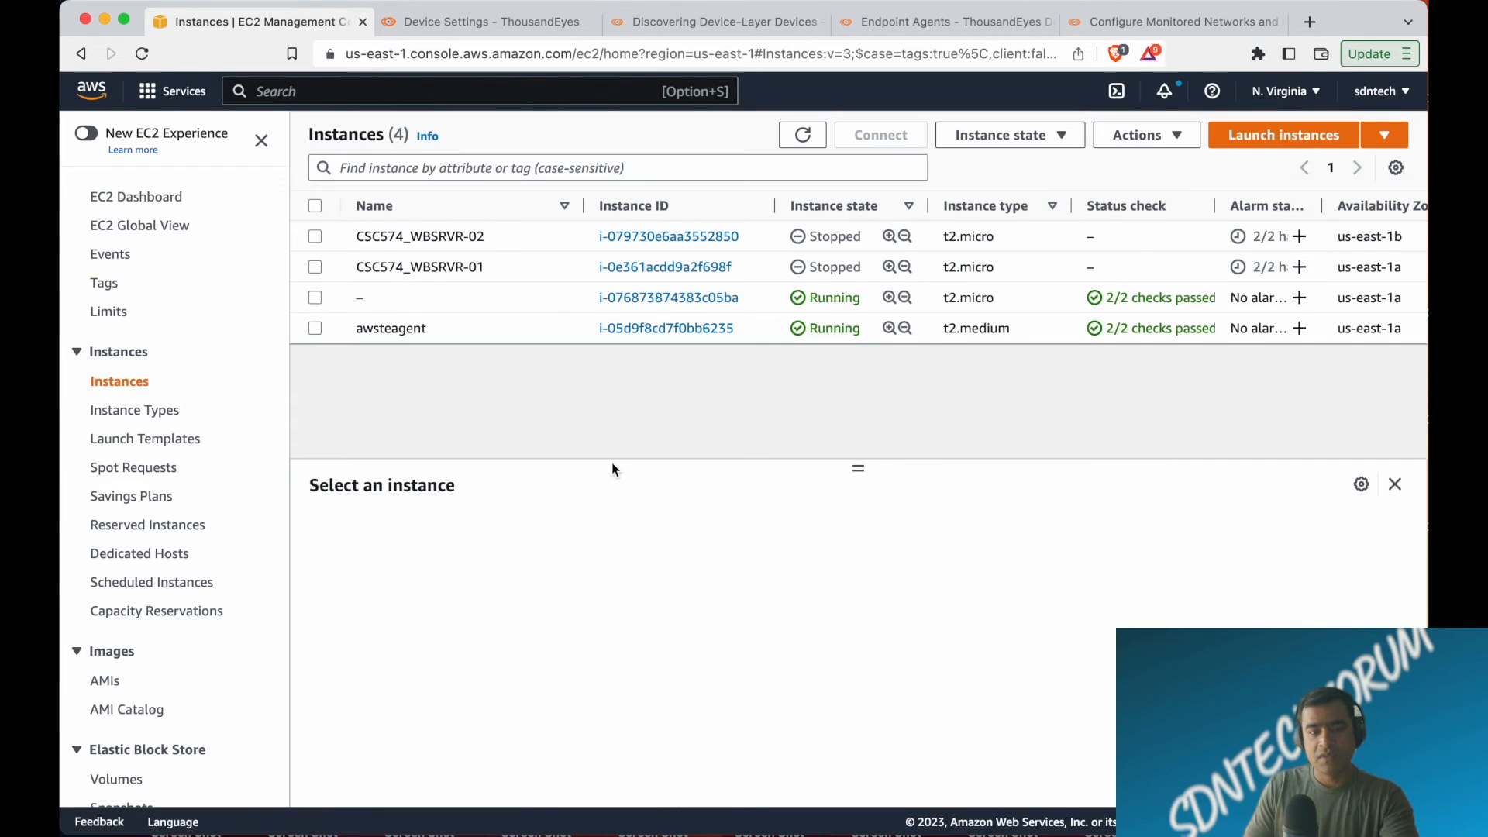
mouse_move(956, 350)
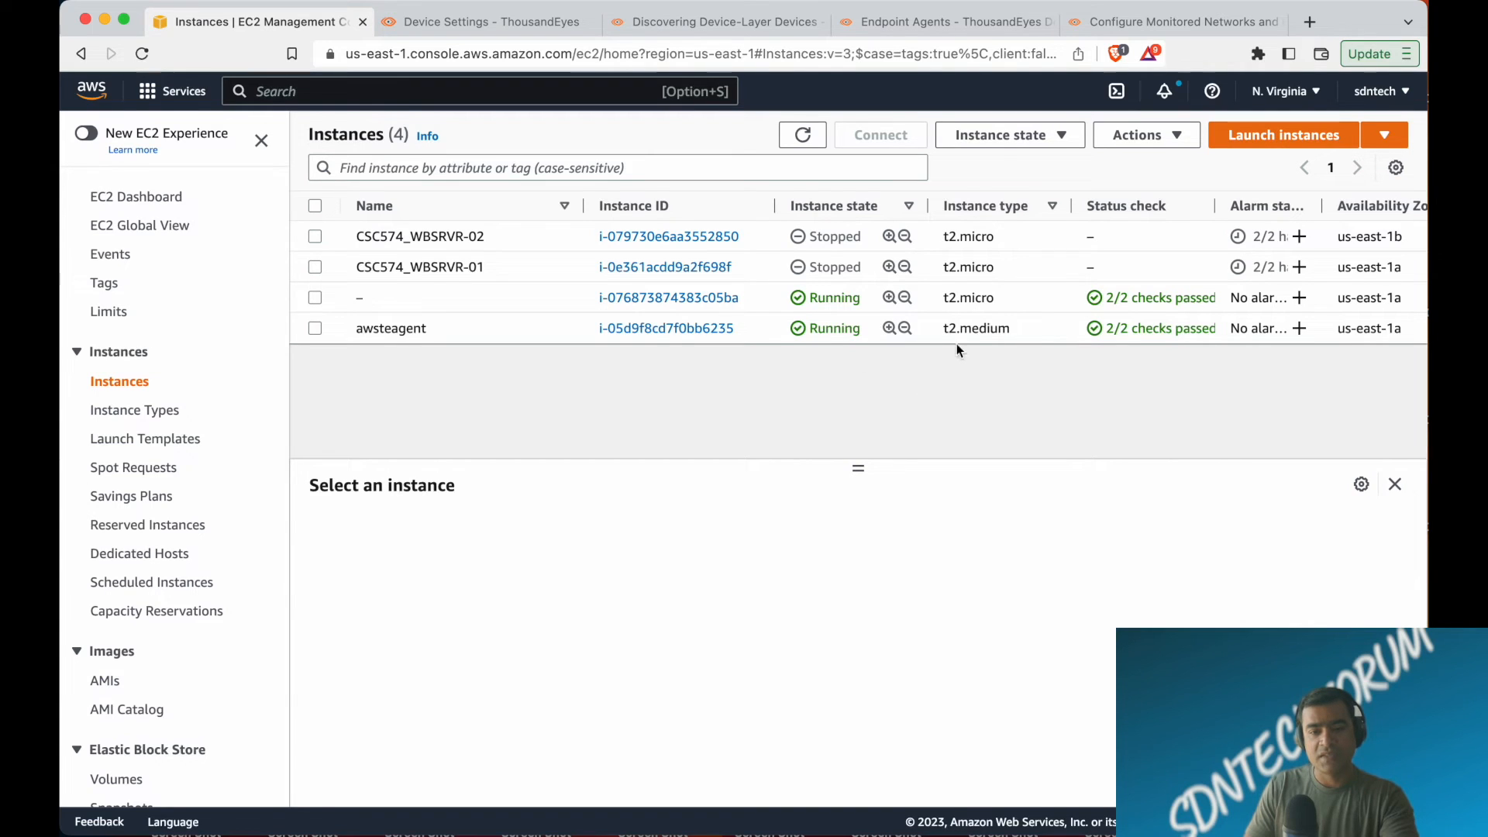
click(483, 21)
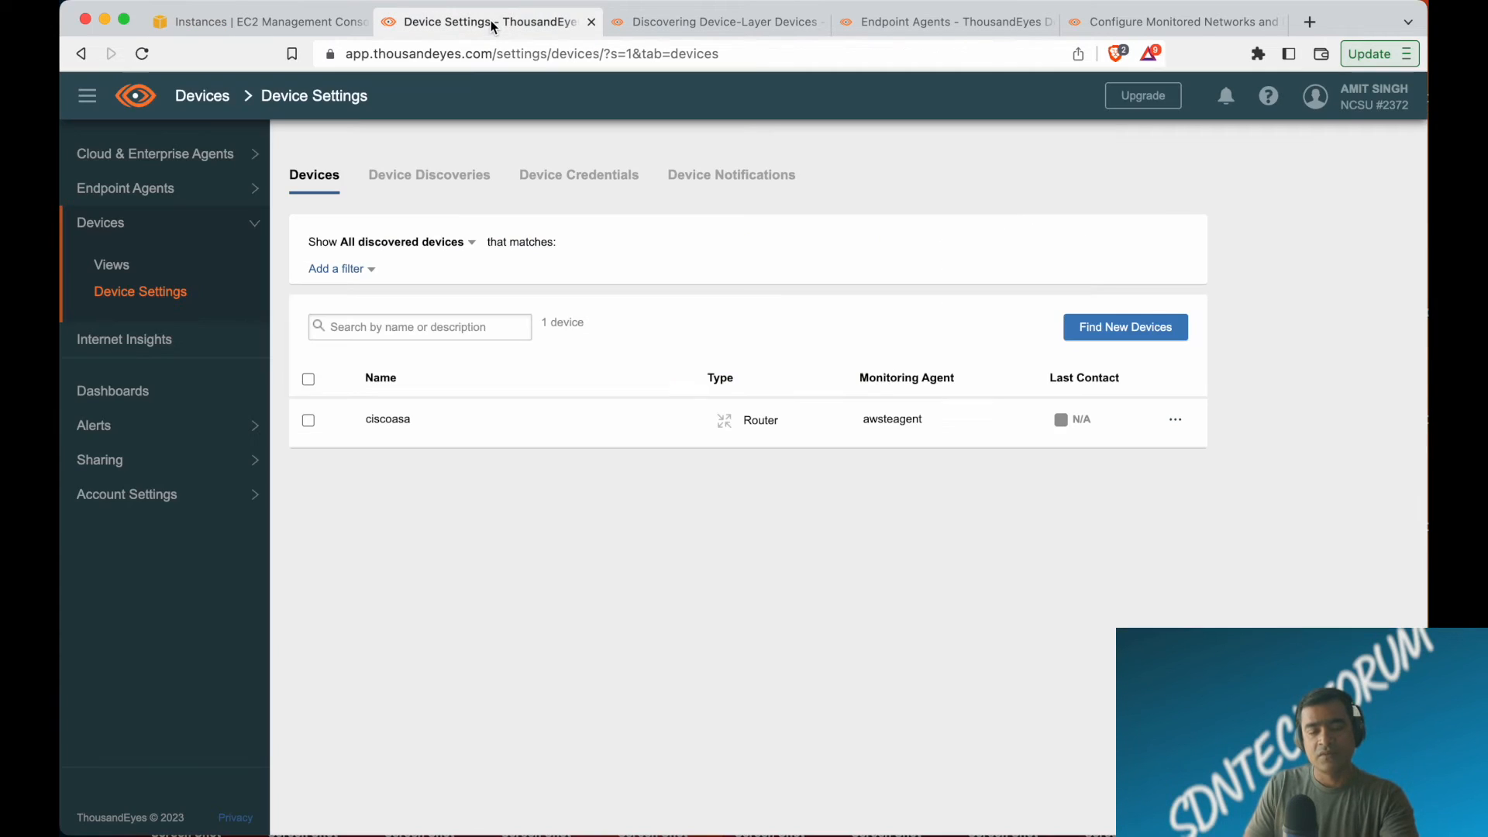
mouse_move(126, 188)
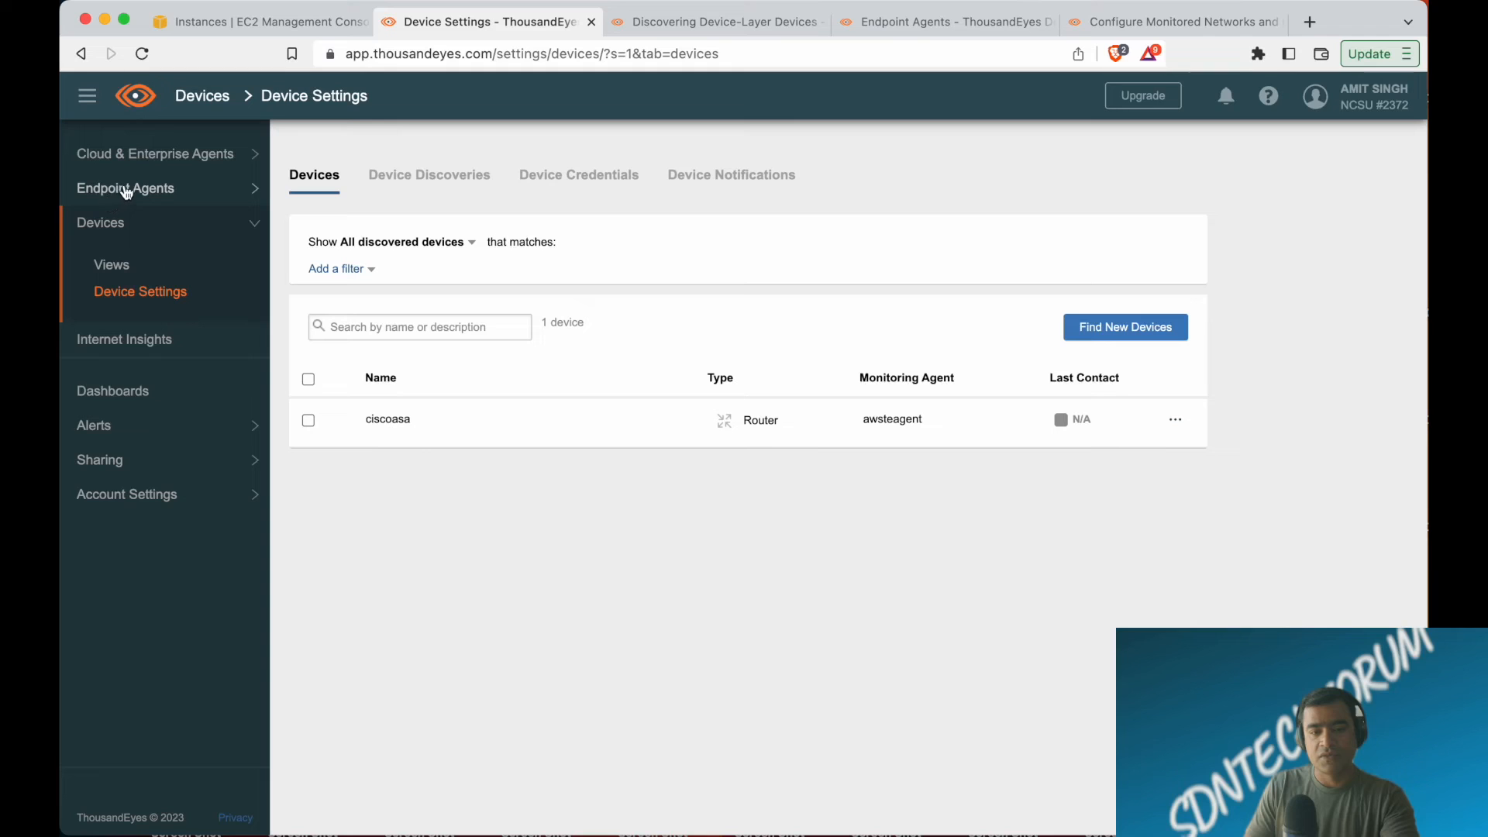
Confirm awsteagent and tepi are online in Enterprise Agents, then open Devices Views
click(155, 153)
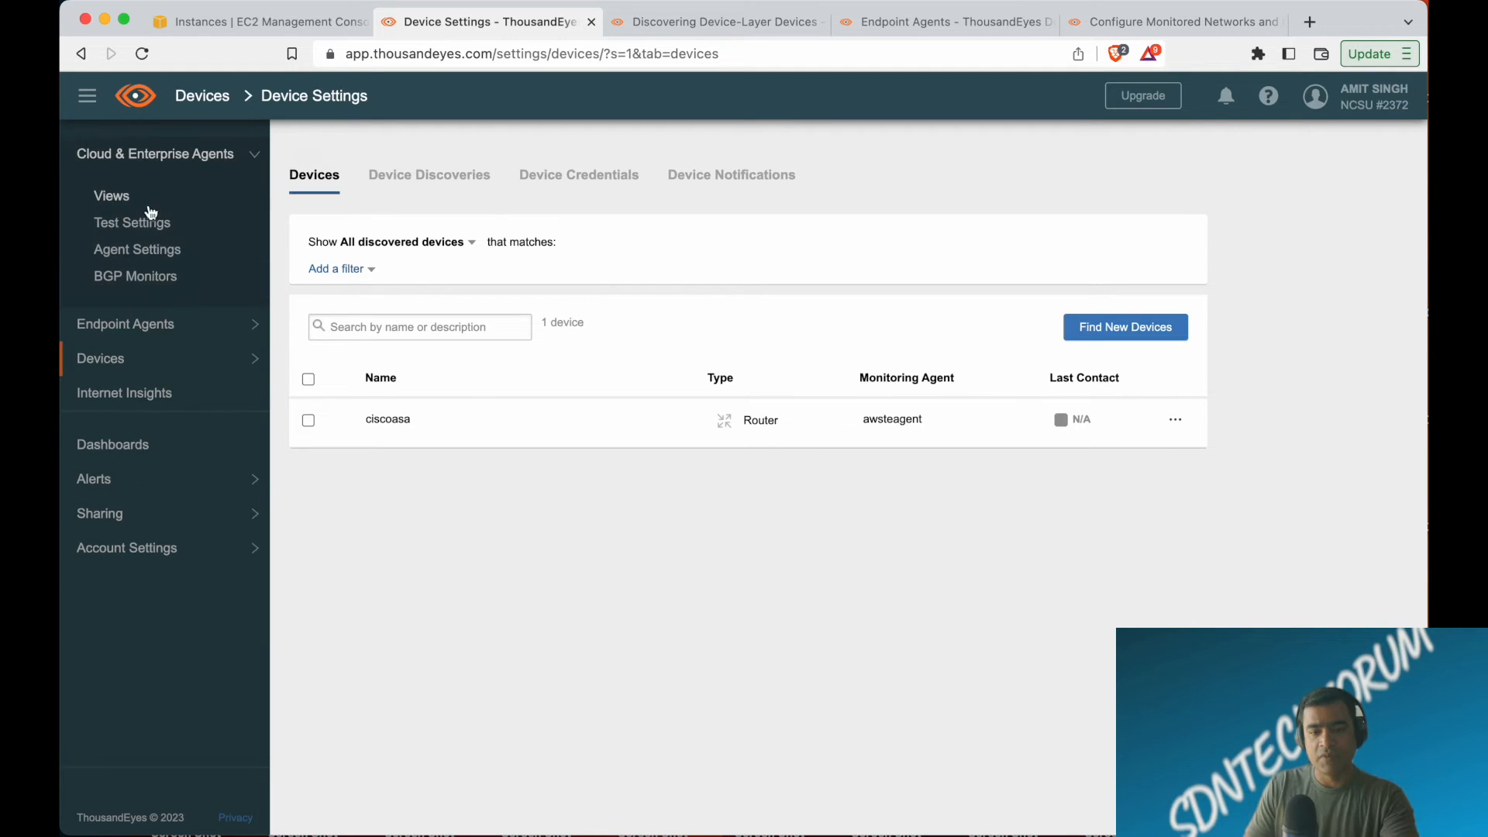
click(137, 249)
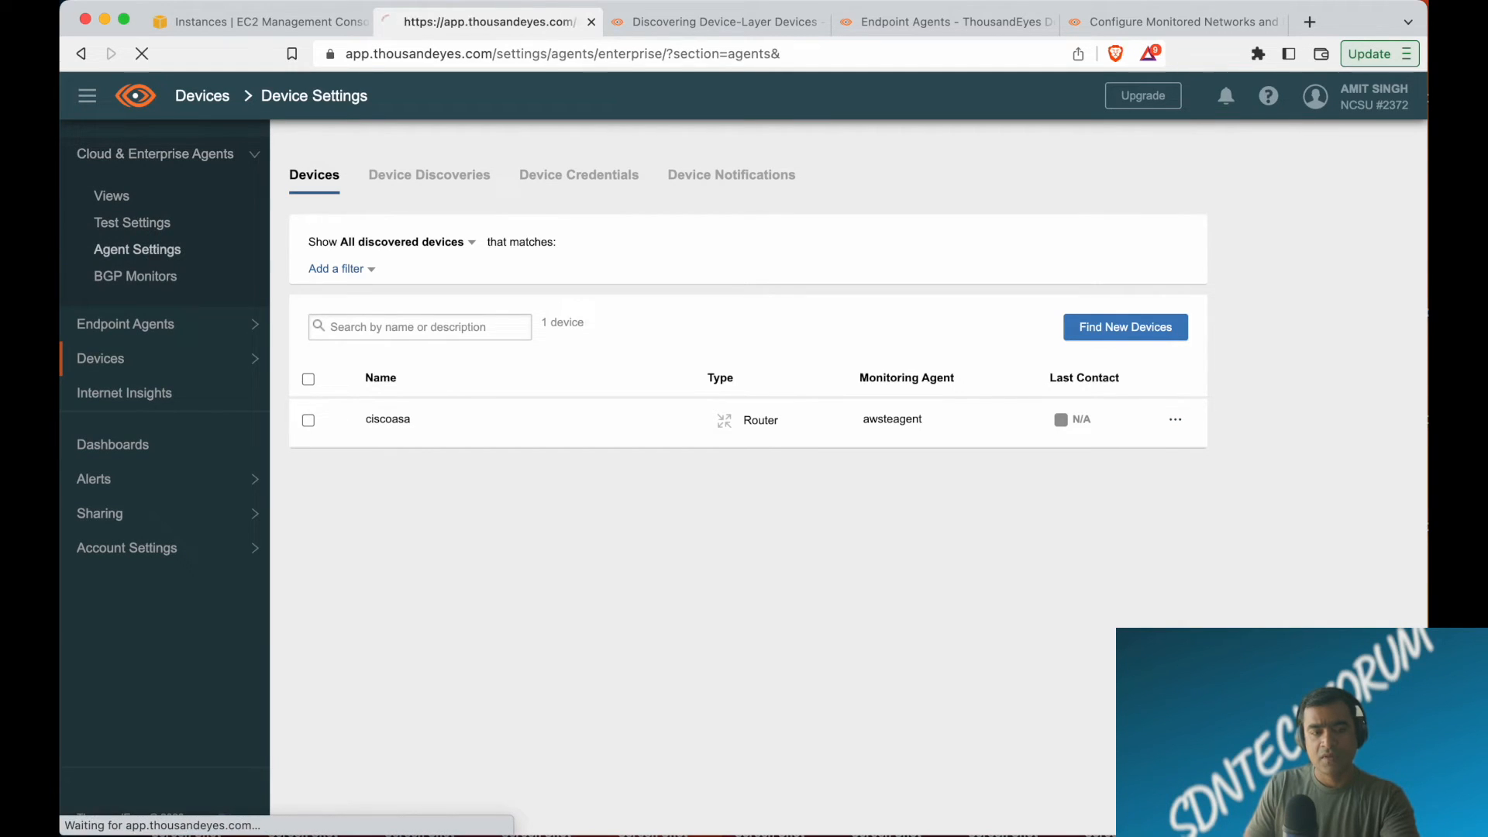
click(137, 248)
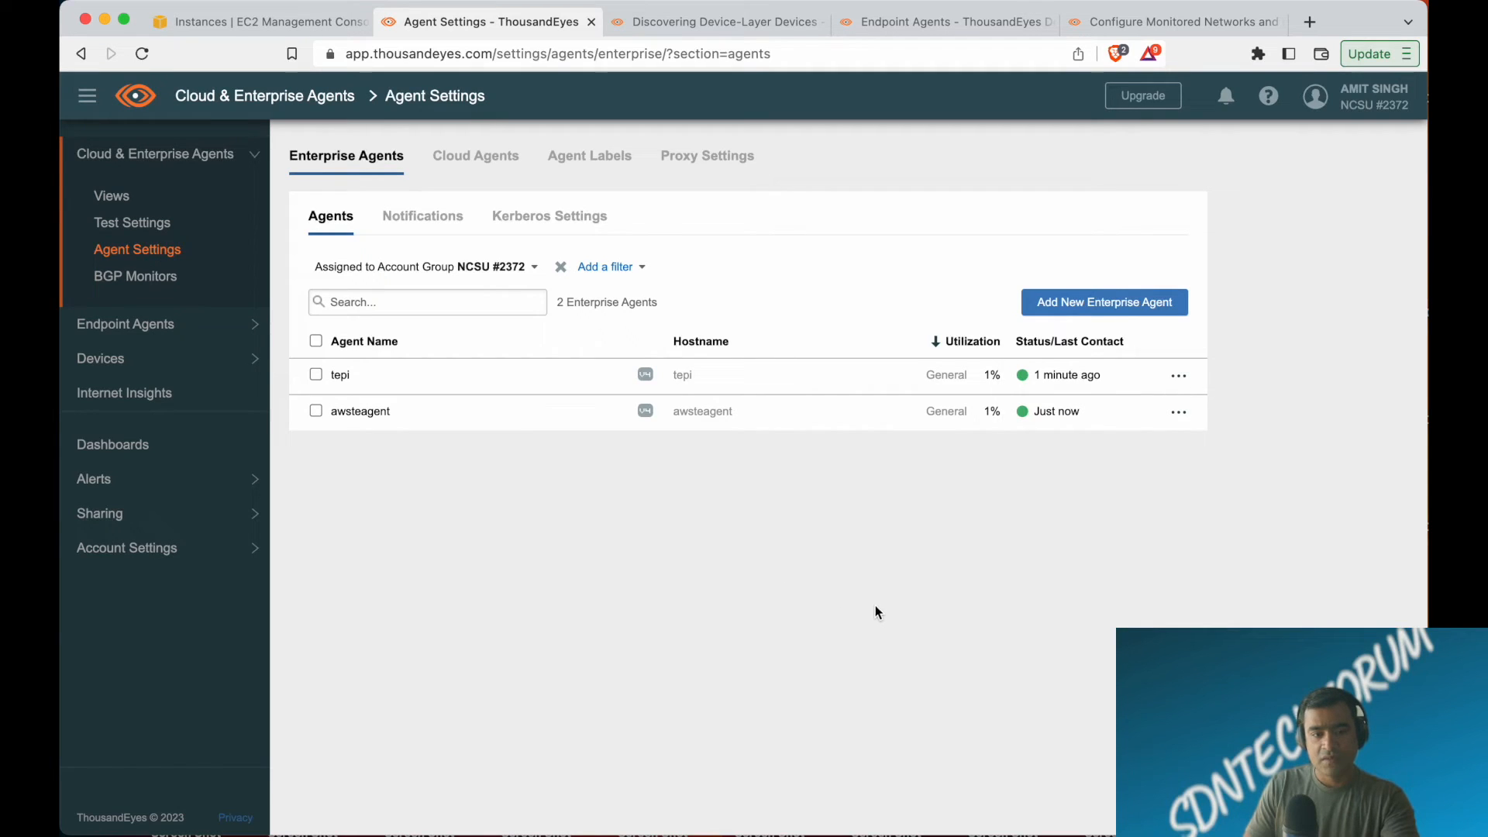
mouse_move(157, 393)
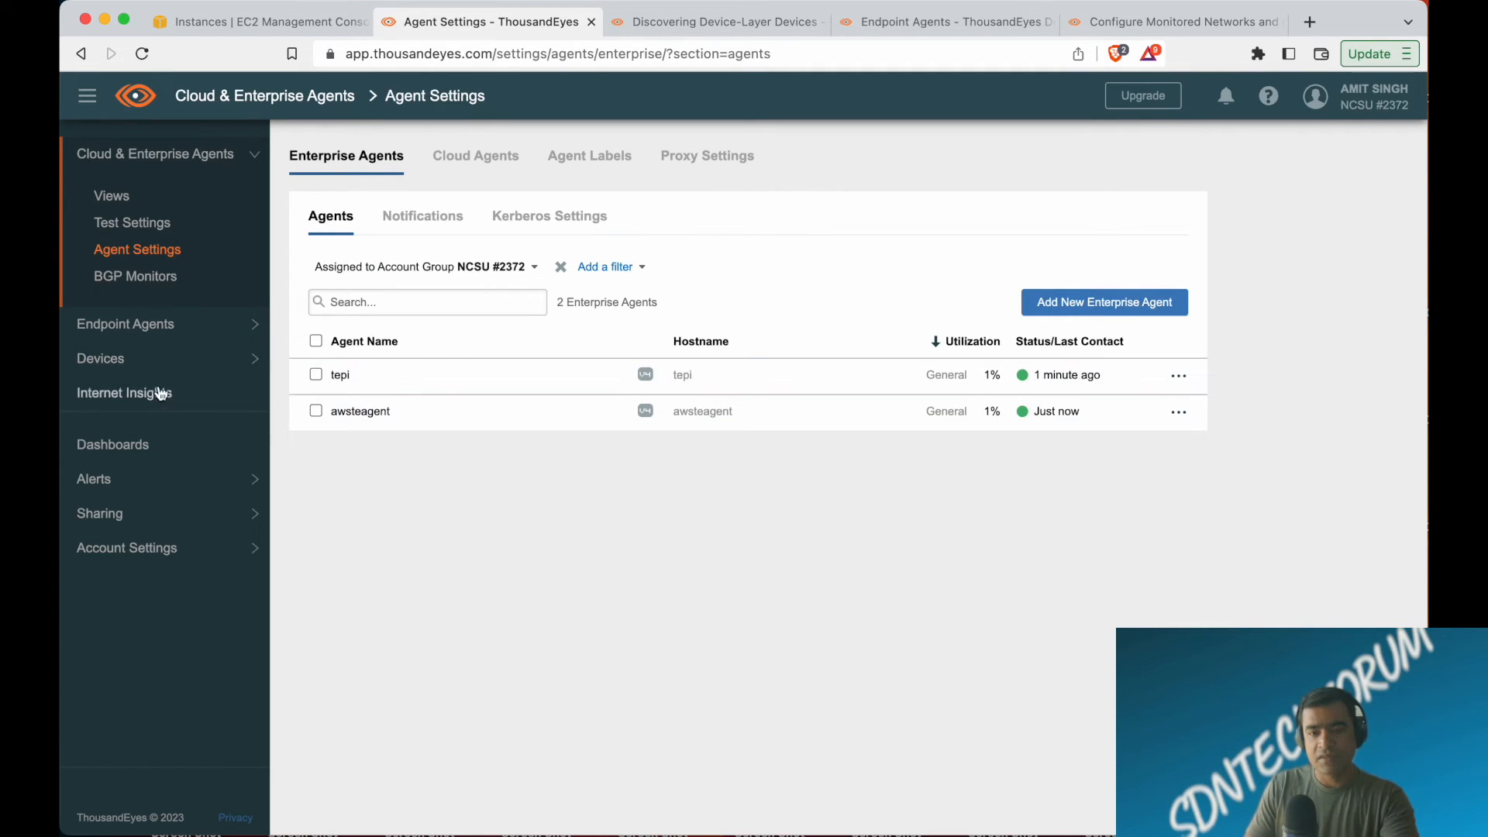
click(100, 358)
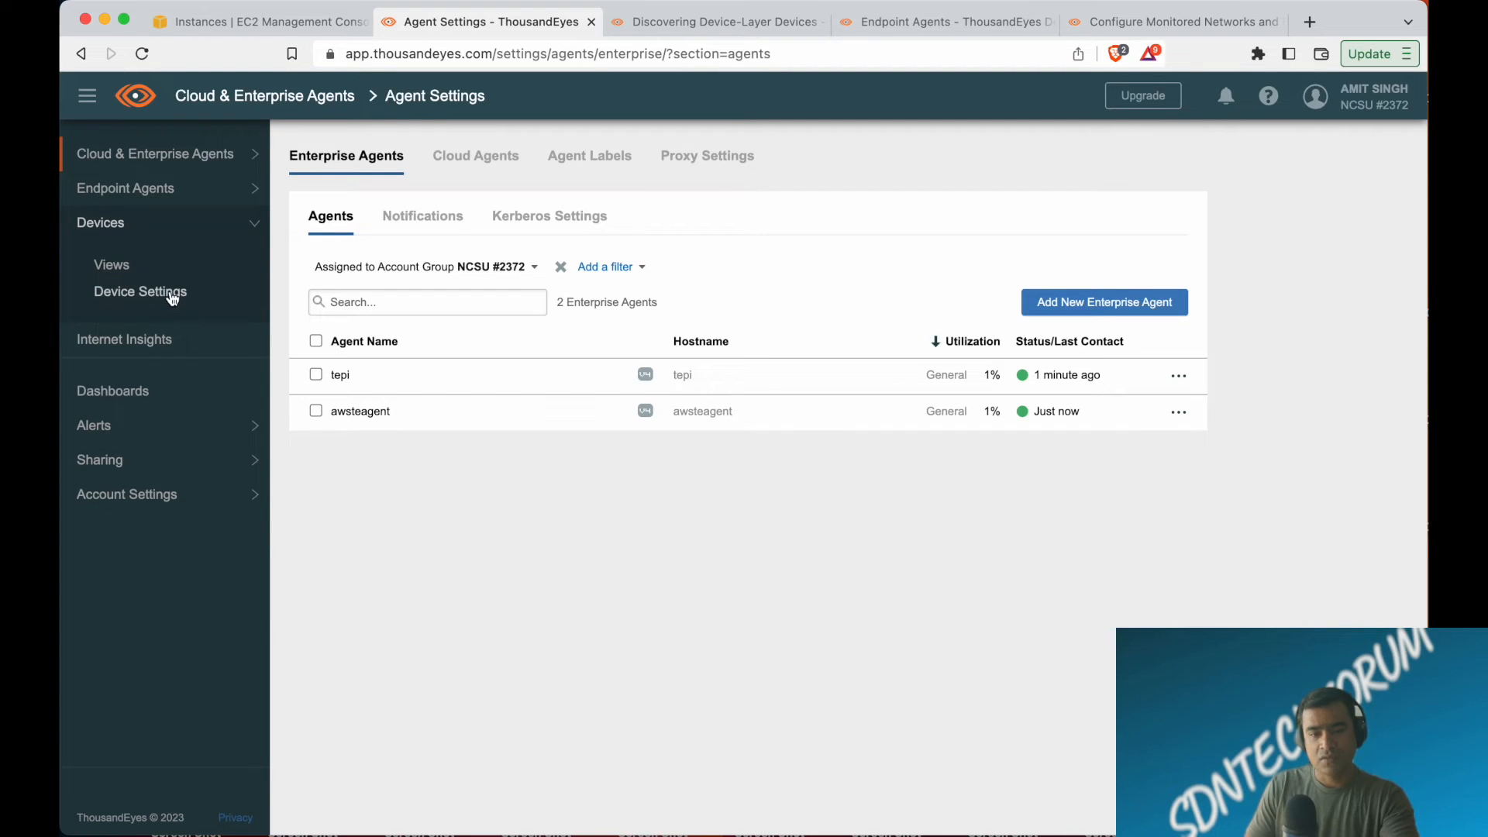
click(111, 265)
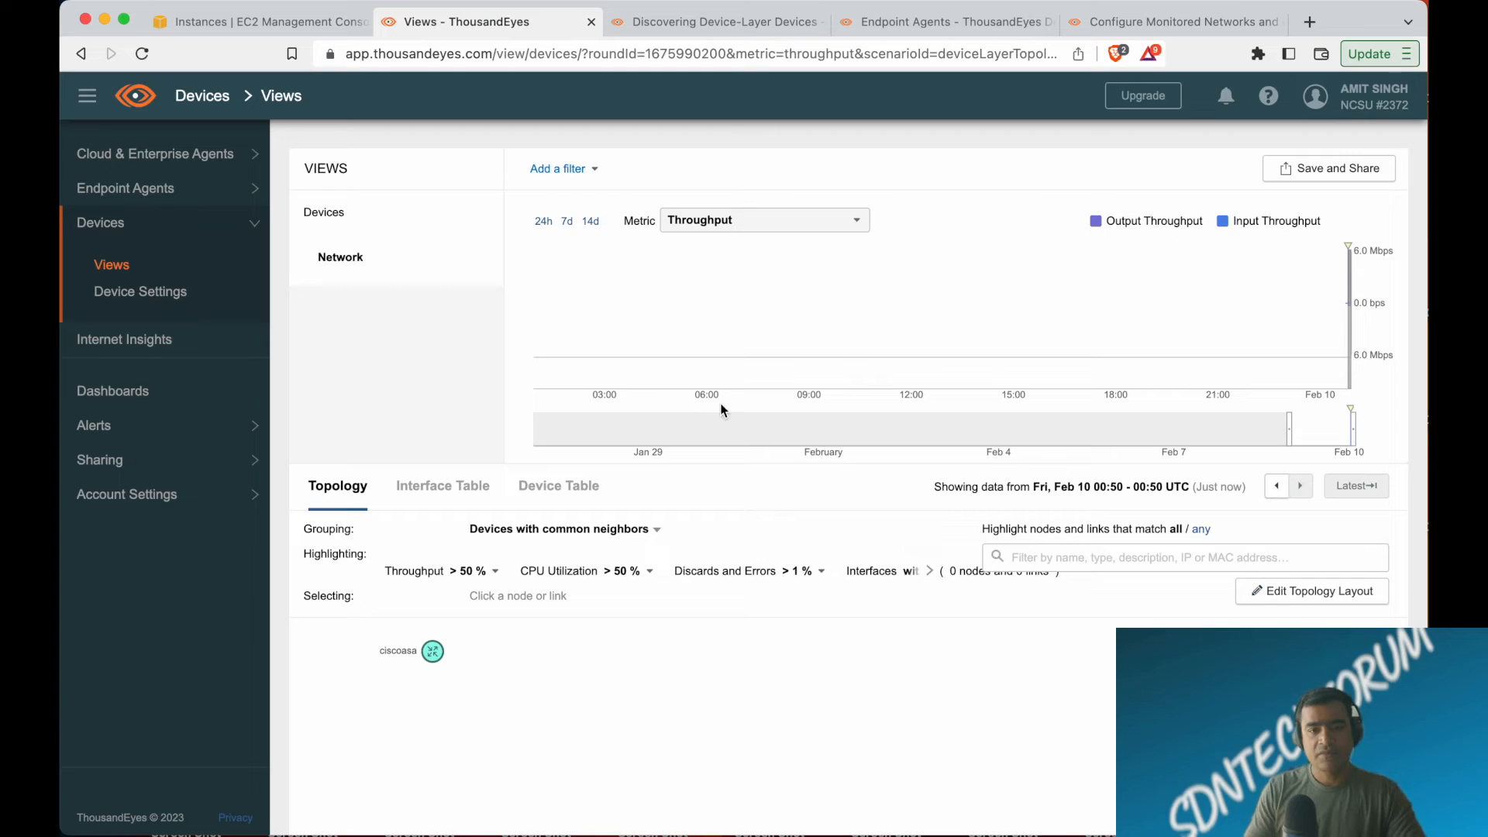
mouse_move(879, 595)
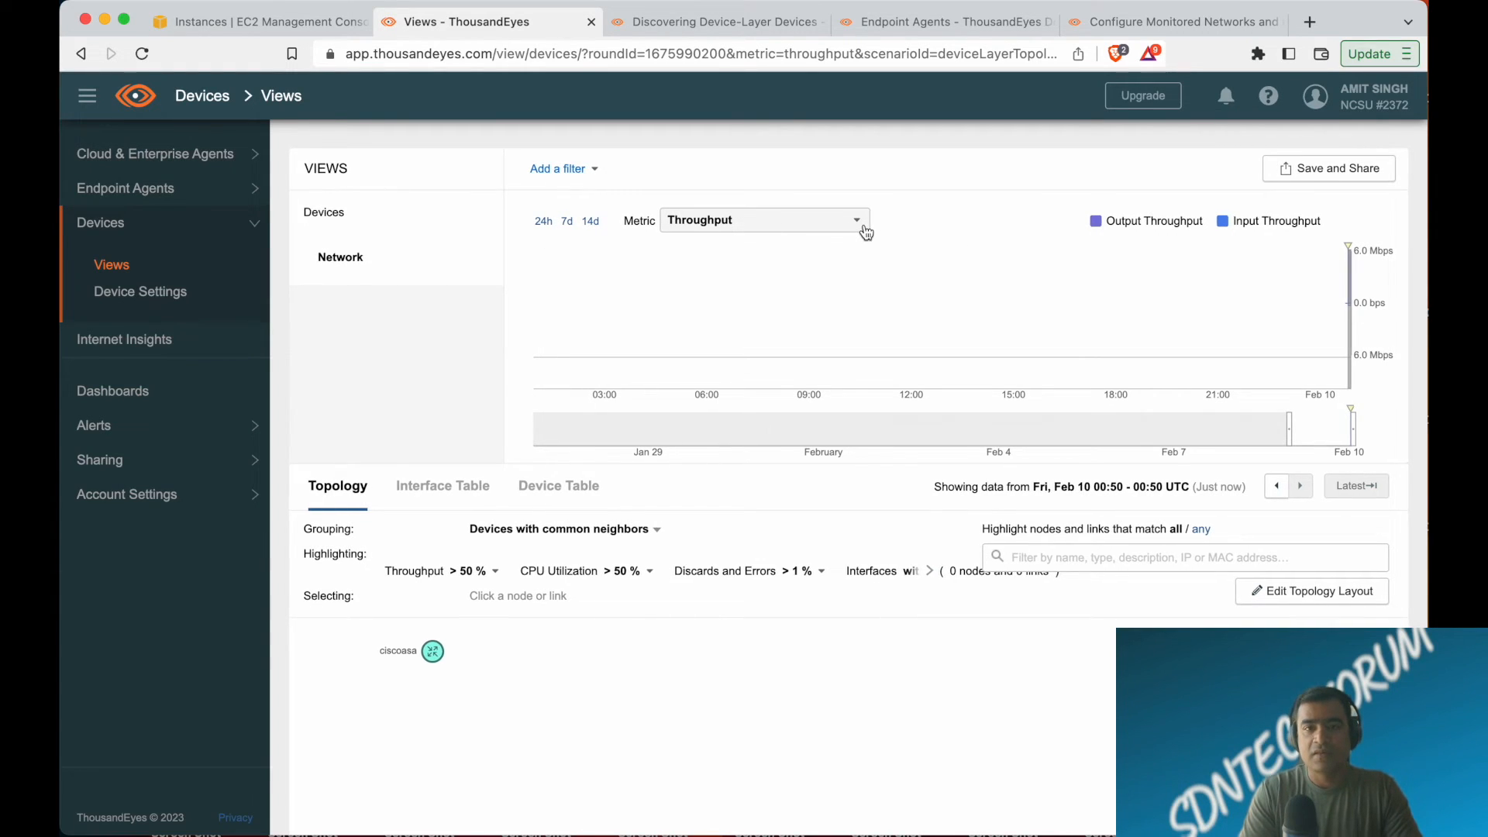
mouse_move(735, 598)
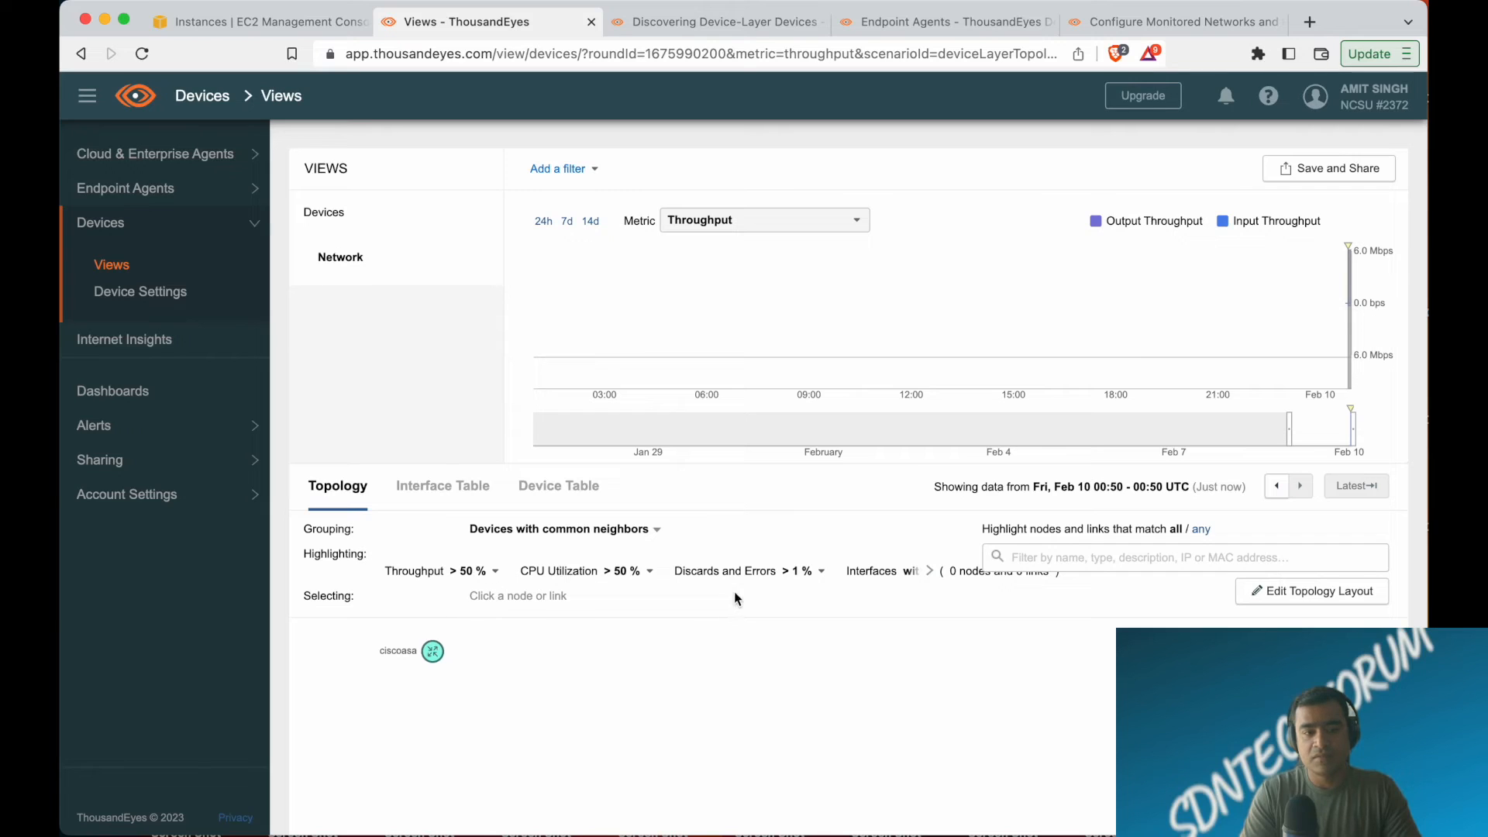
Select the ciscoasa topology node to show its details: Cisco router, monitored, 15% CPU
scroll(down, 3)
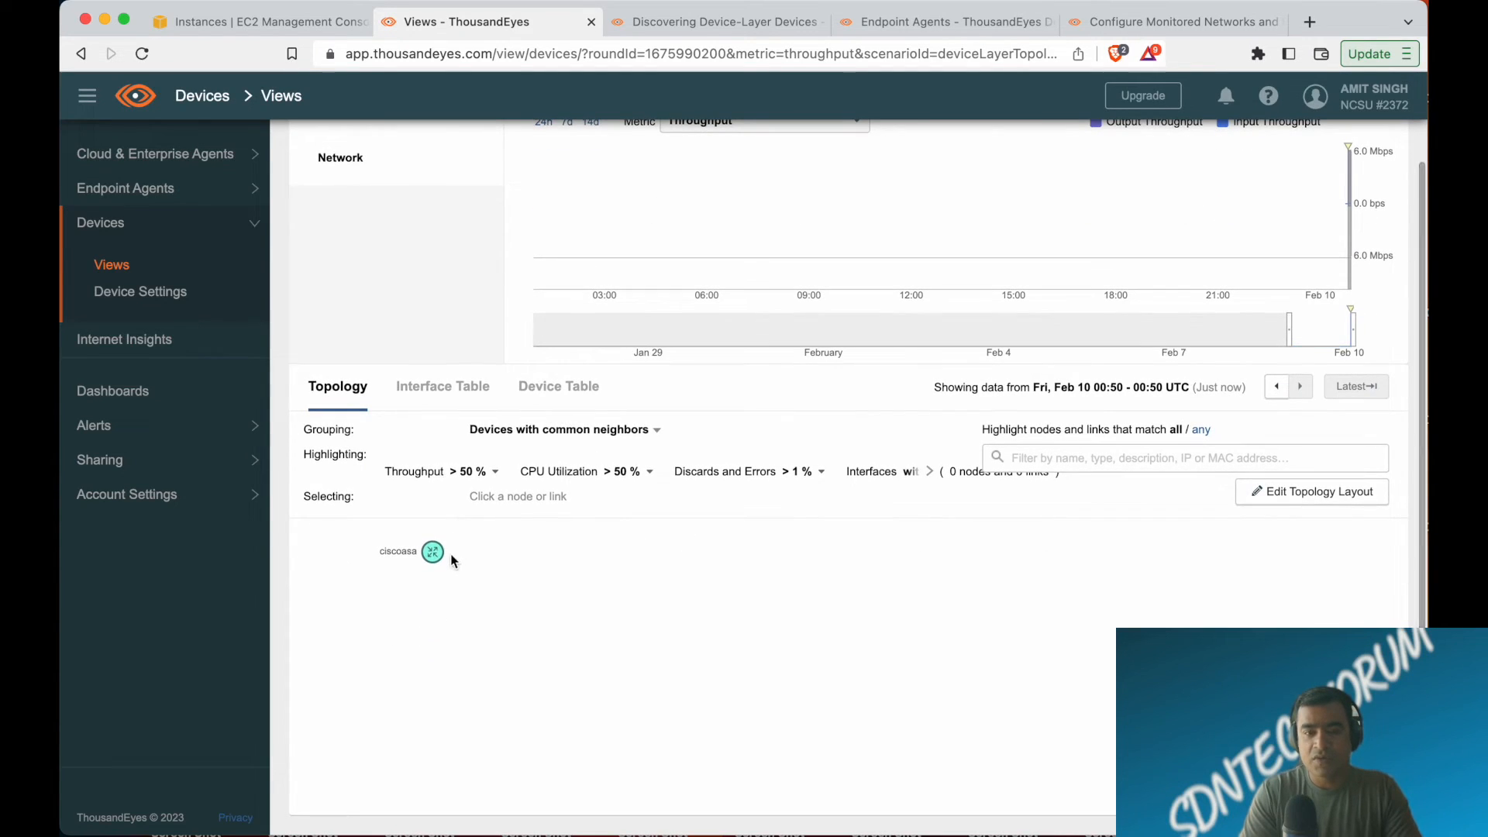
click(433, 551)
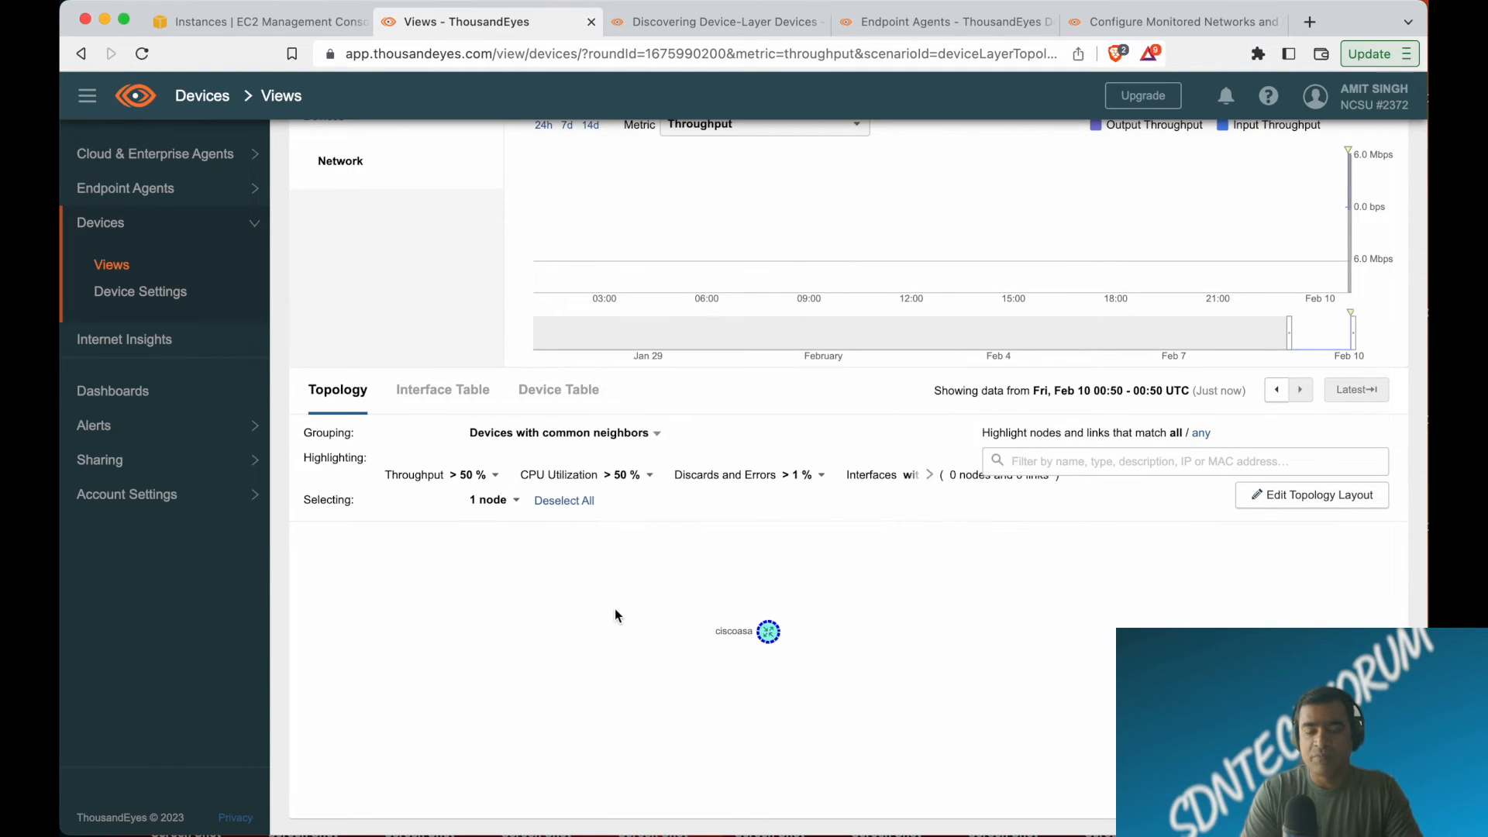
click(769, 630)
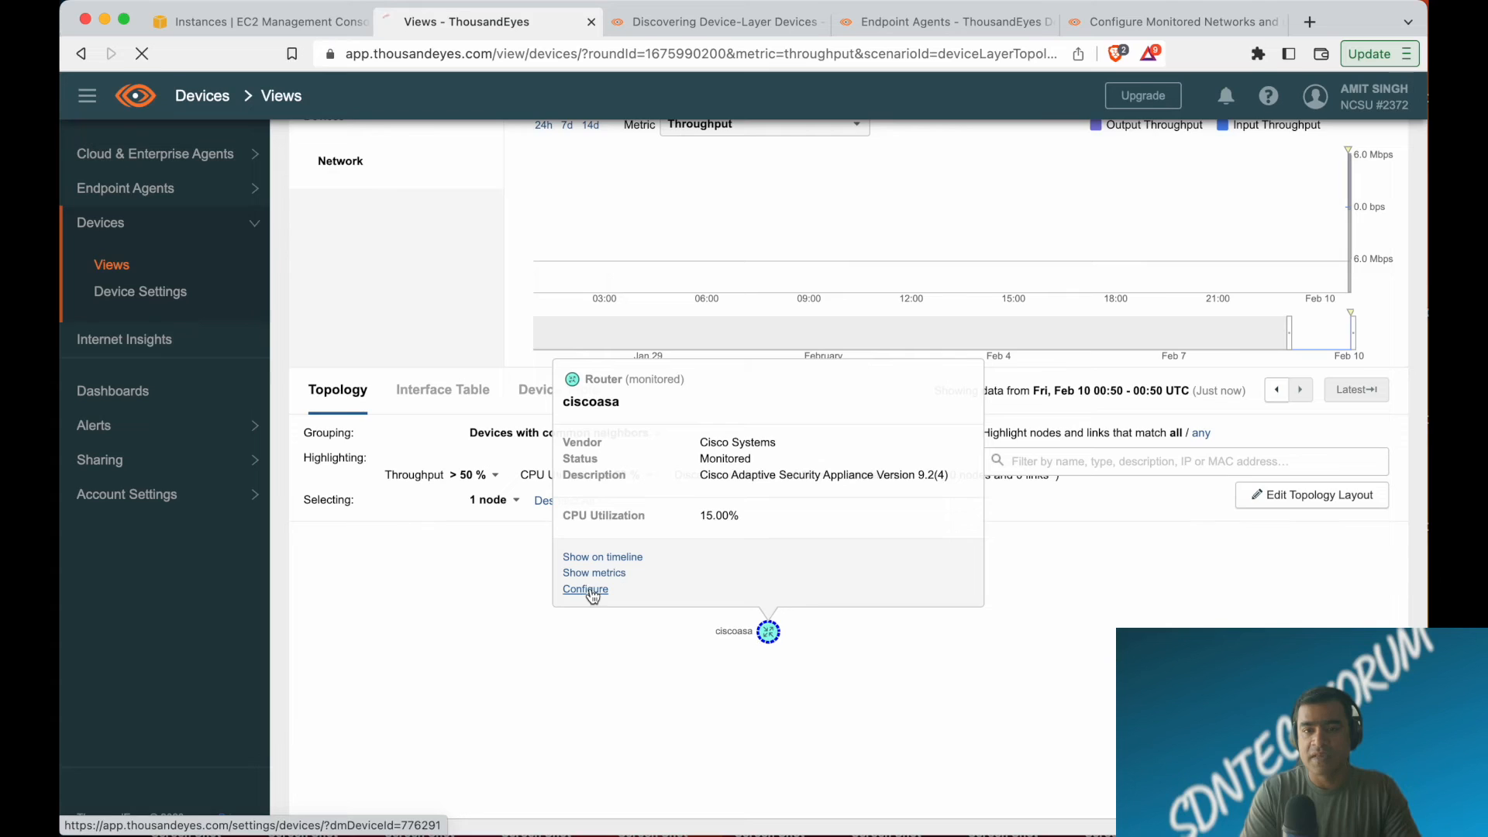
Review ciscoasa's configuration and advanced settings showing it online, then close the panel
click(585, 589)
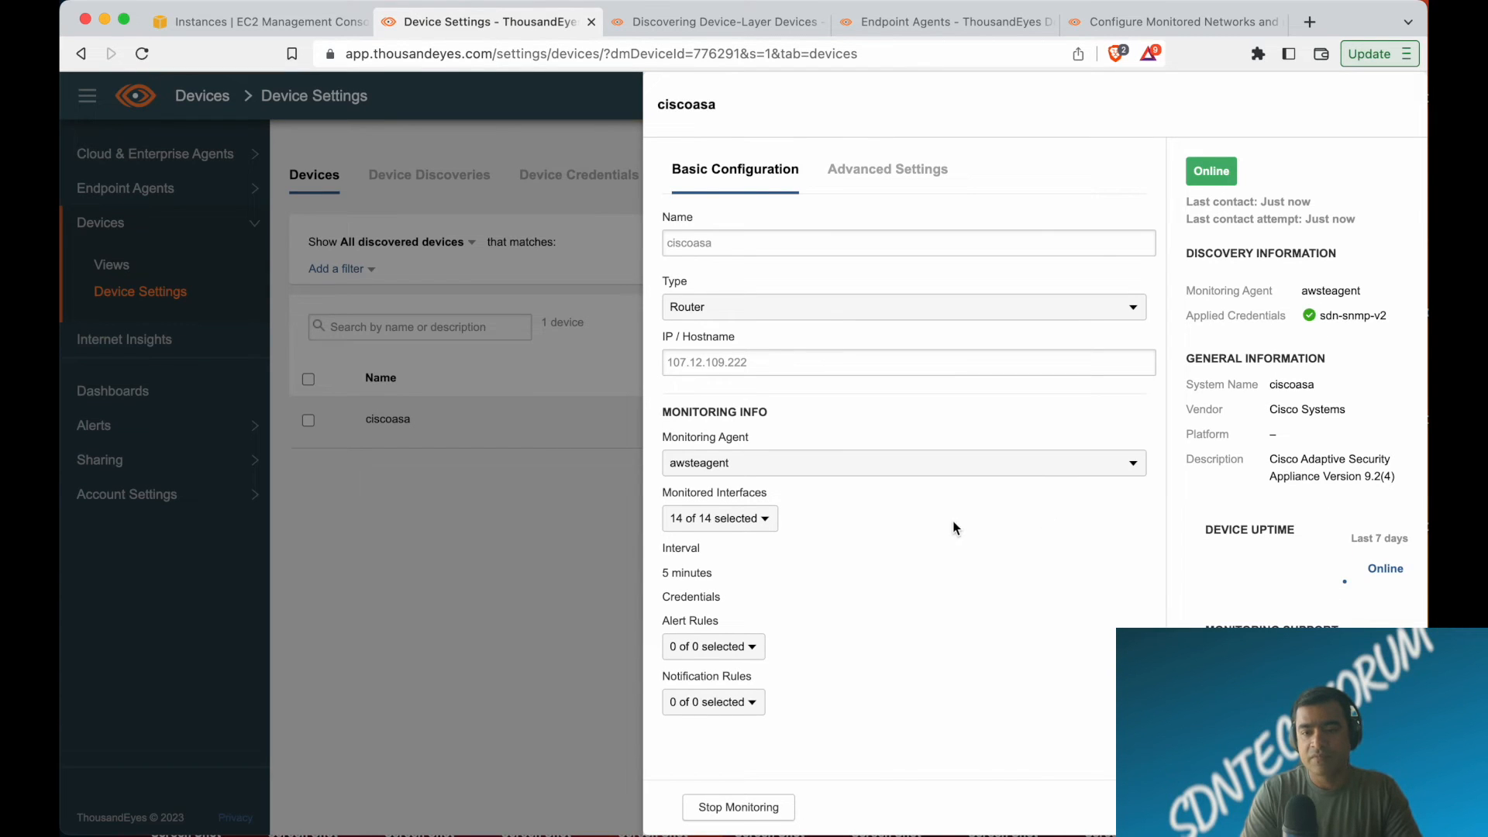
mouse_move(914, 558)
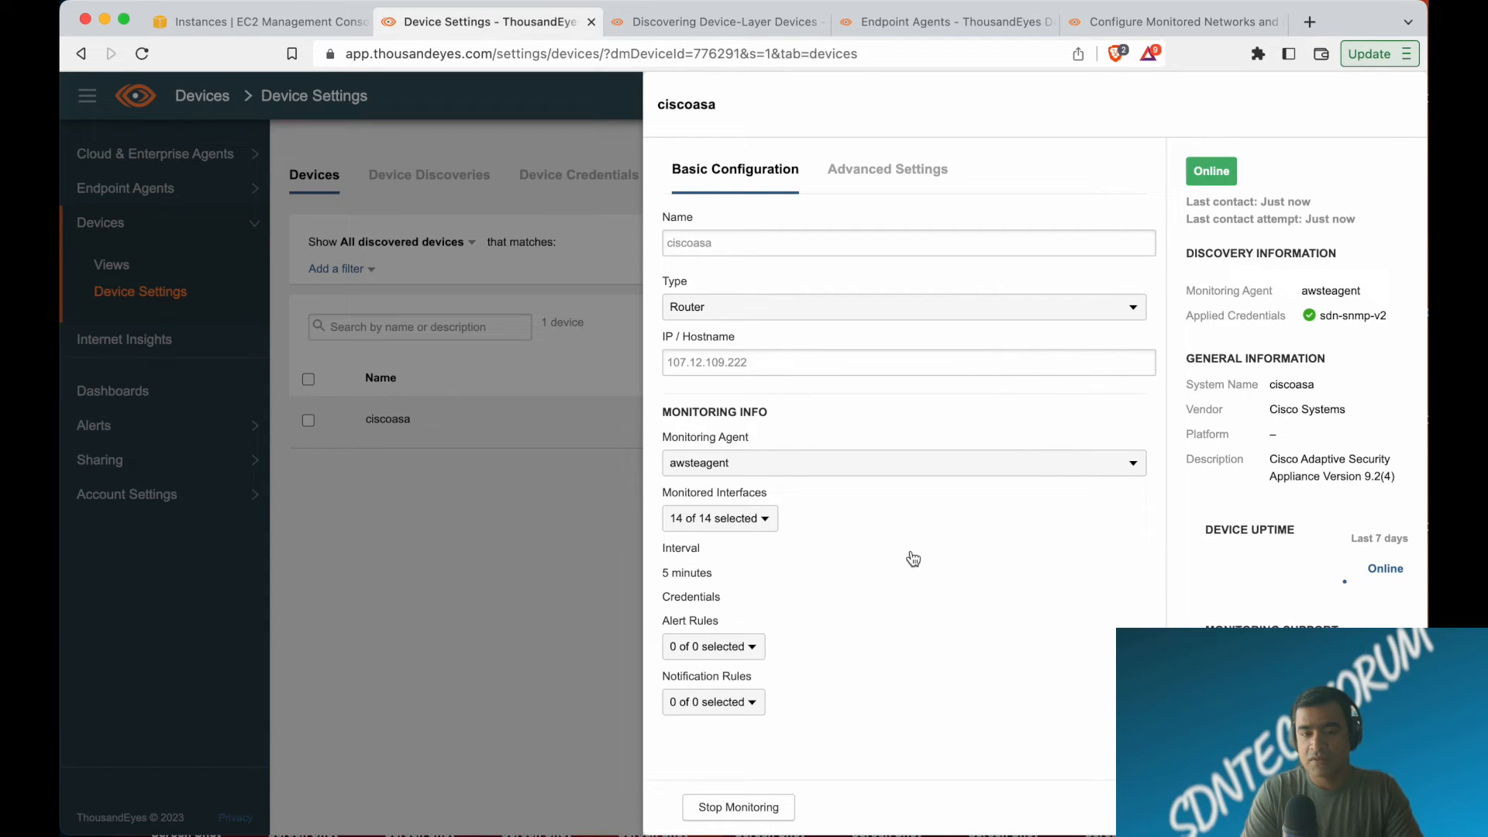
click(887, 169)
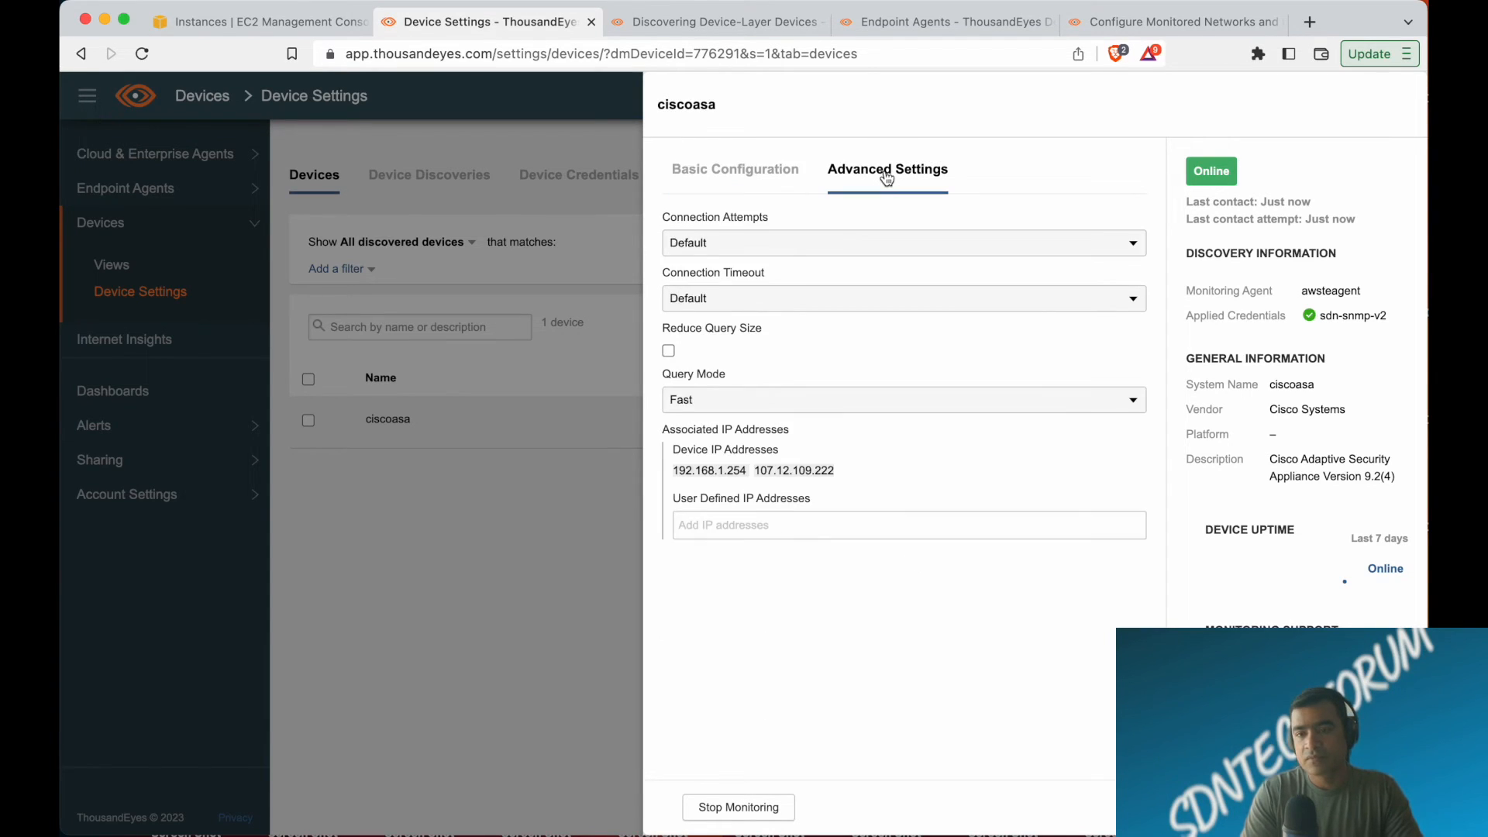
click(735, 169)
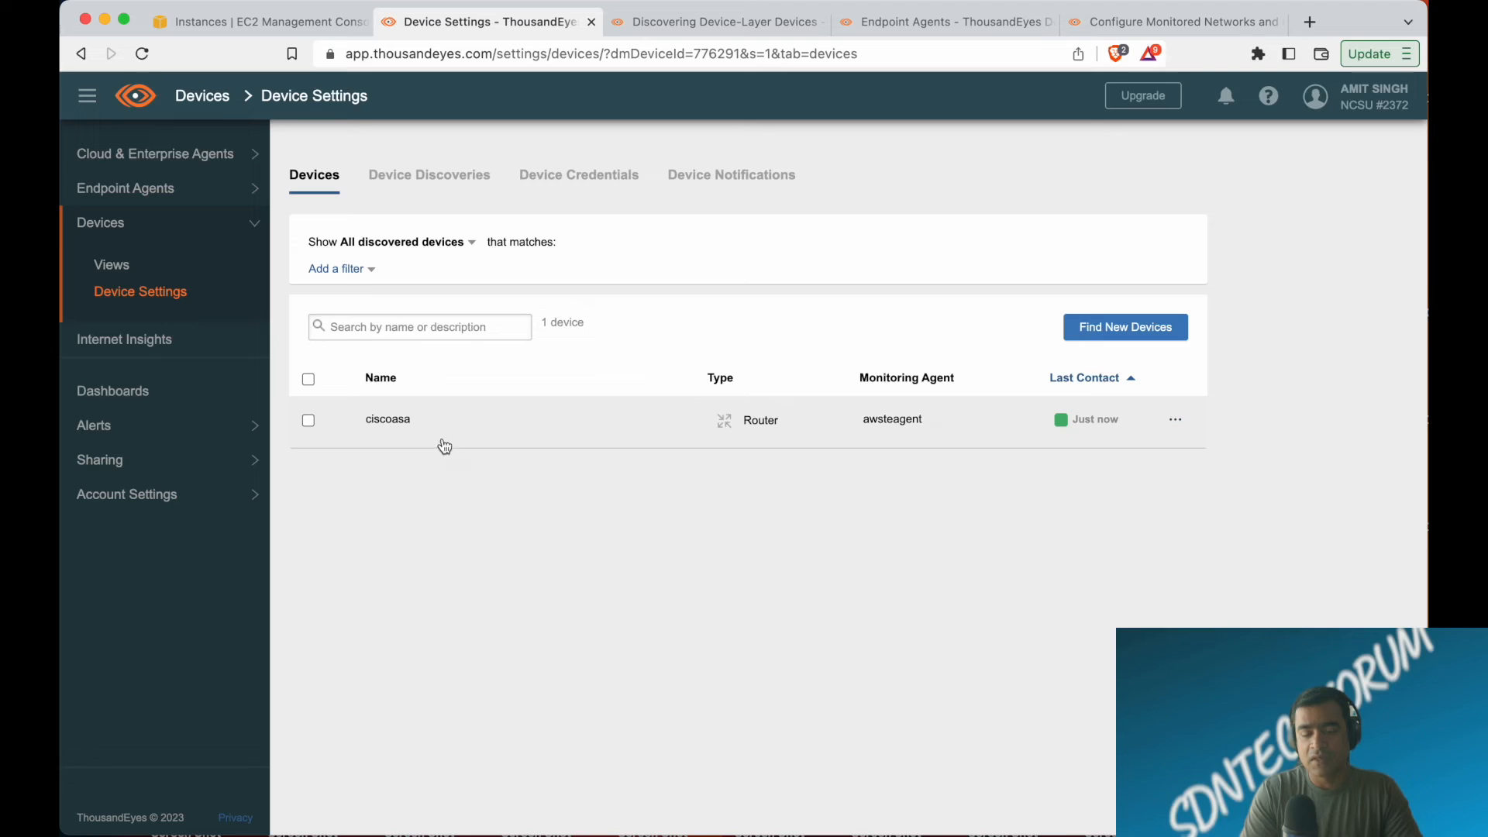
mouse_move(143, 275)
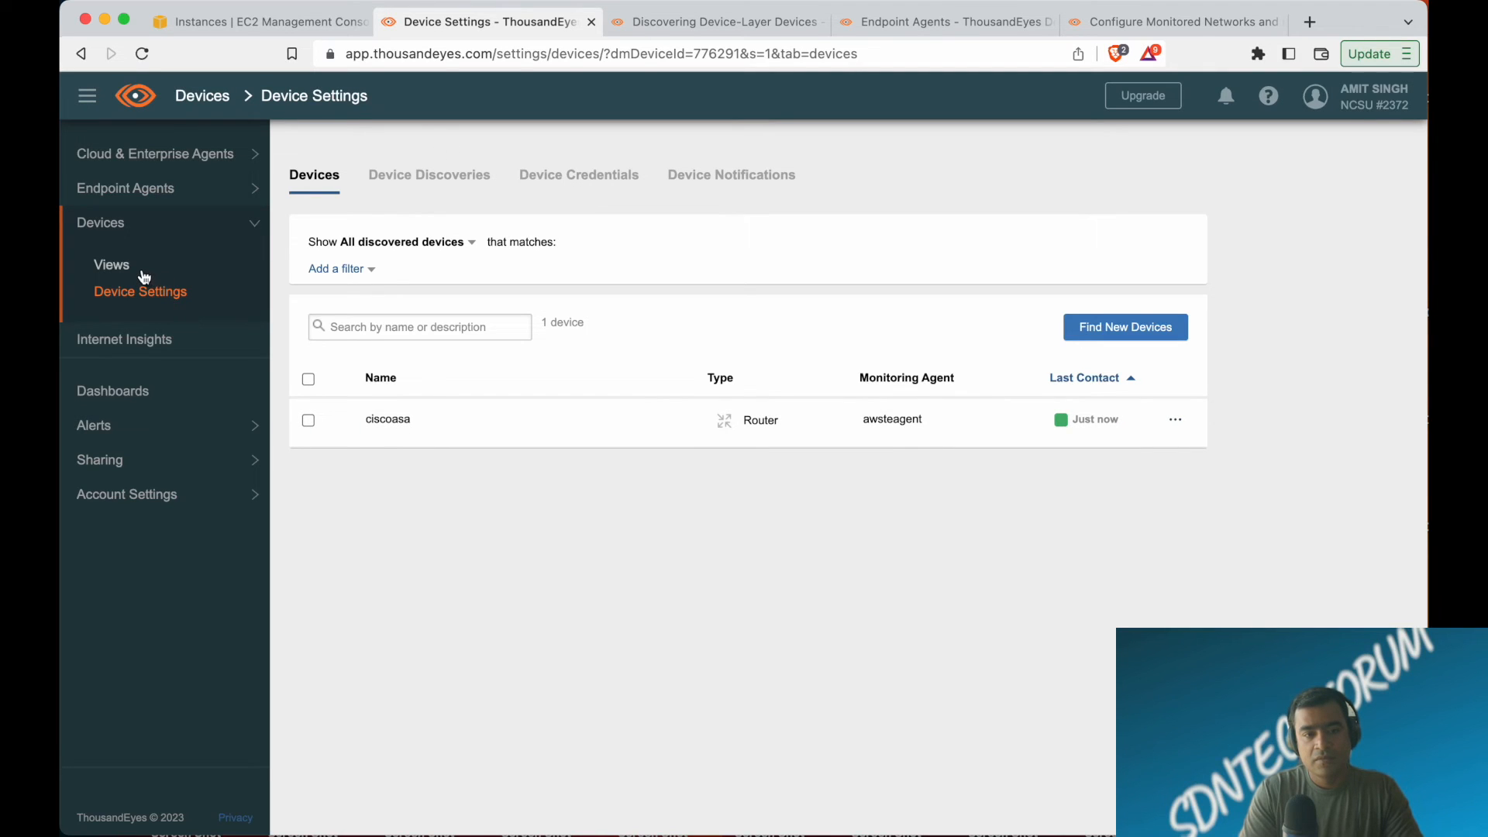
Return to Devices Views and reopen the ciscoasa node's details card
click(111, 263)
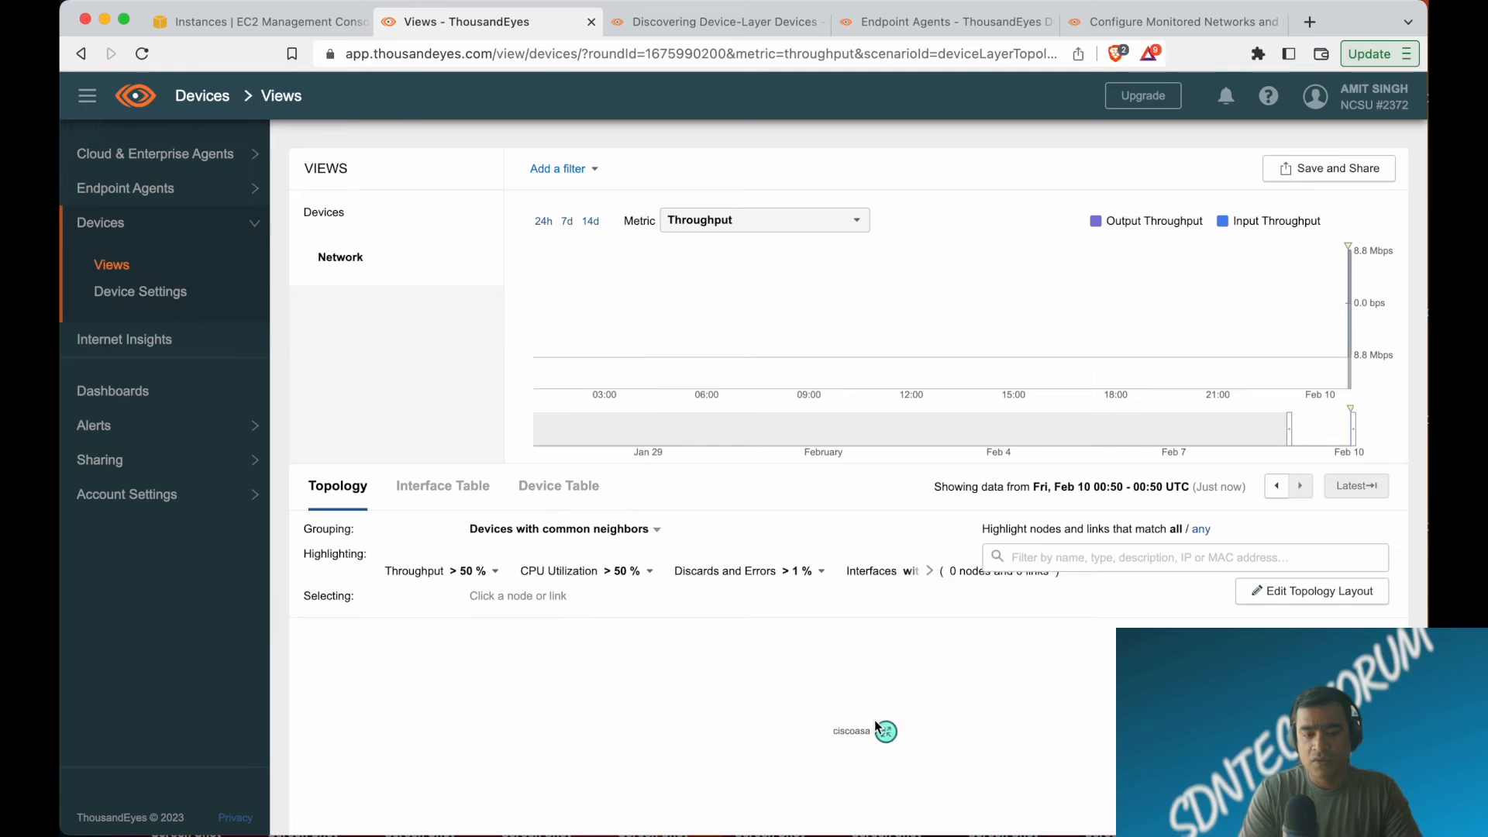
click(883, 730)
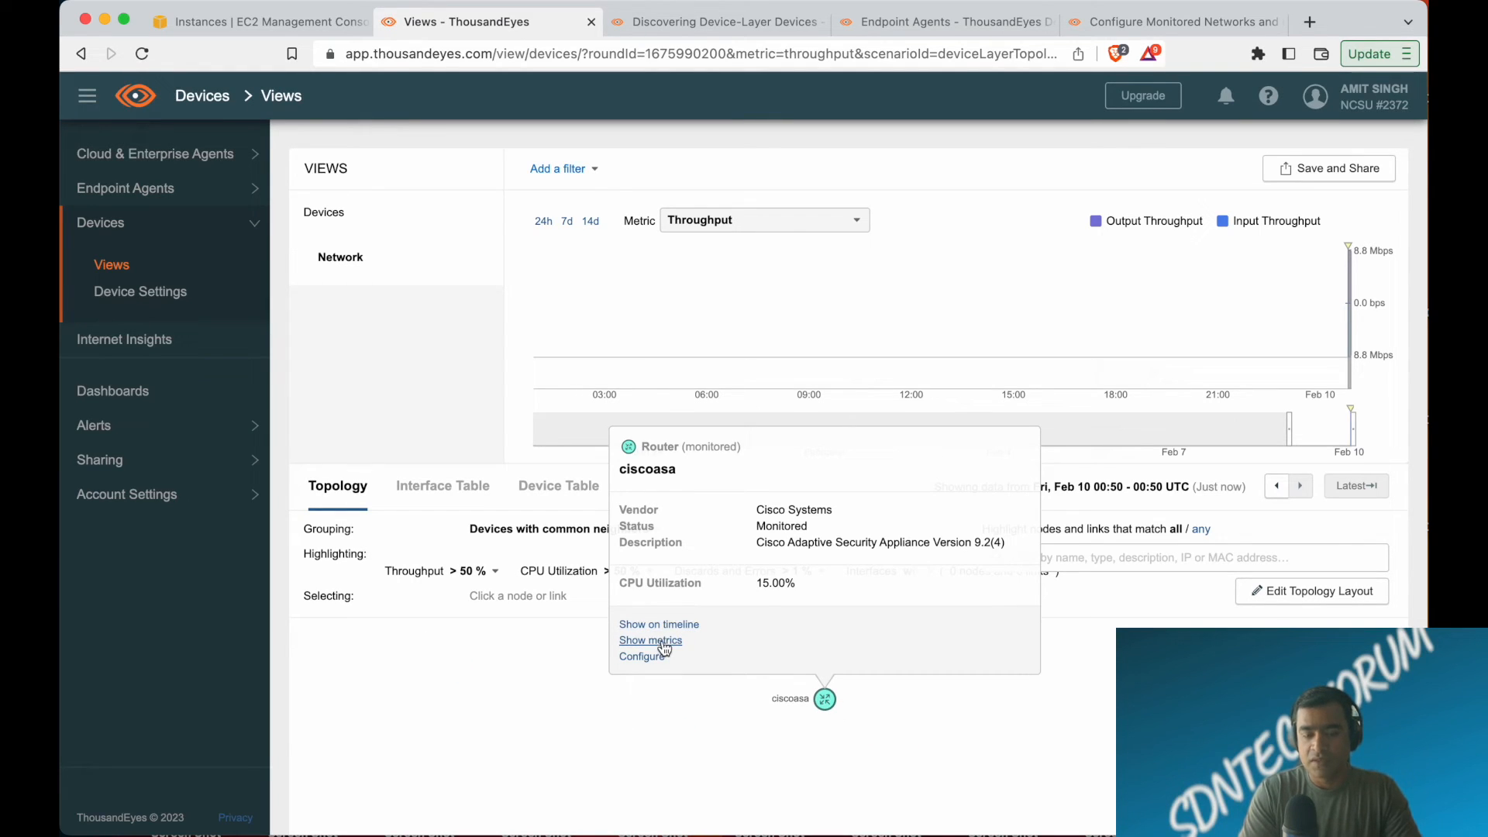
mouse_move(659, 630)
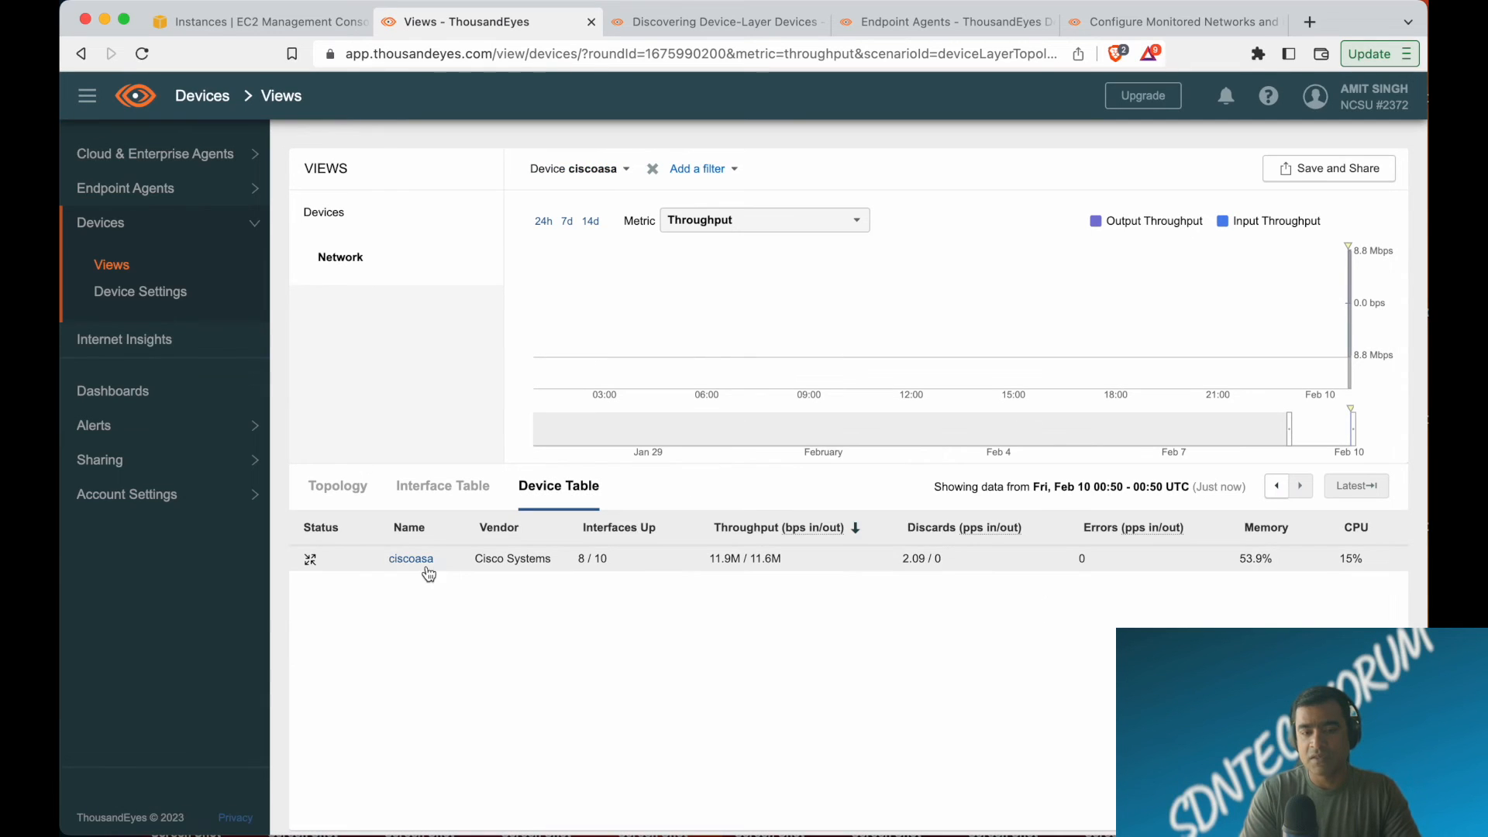
mouse_move(938, 571)
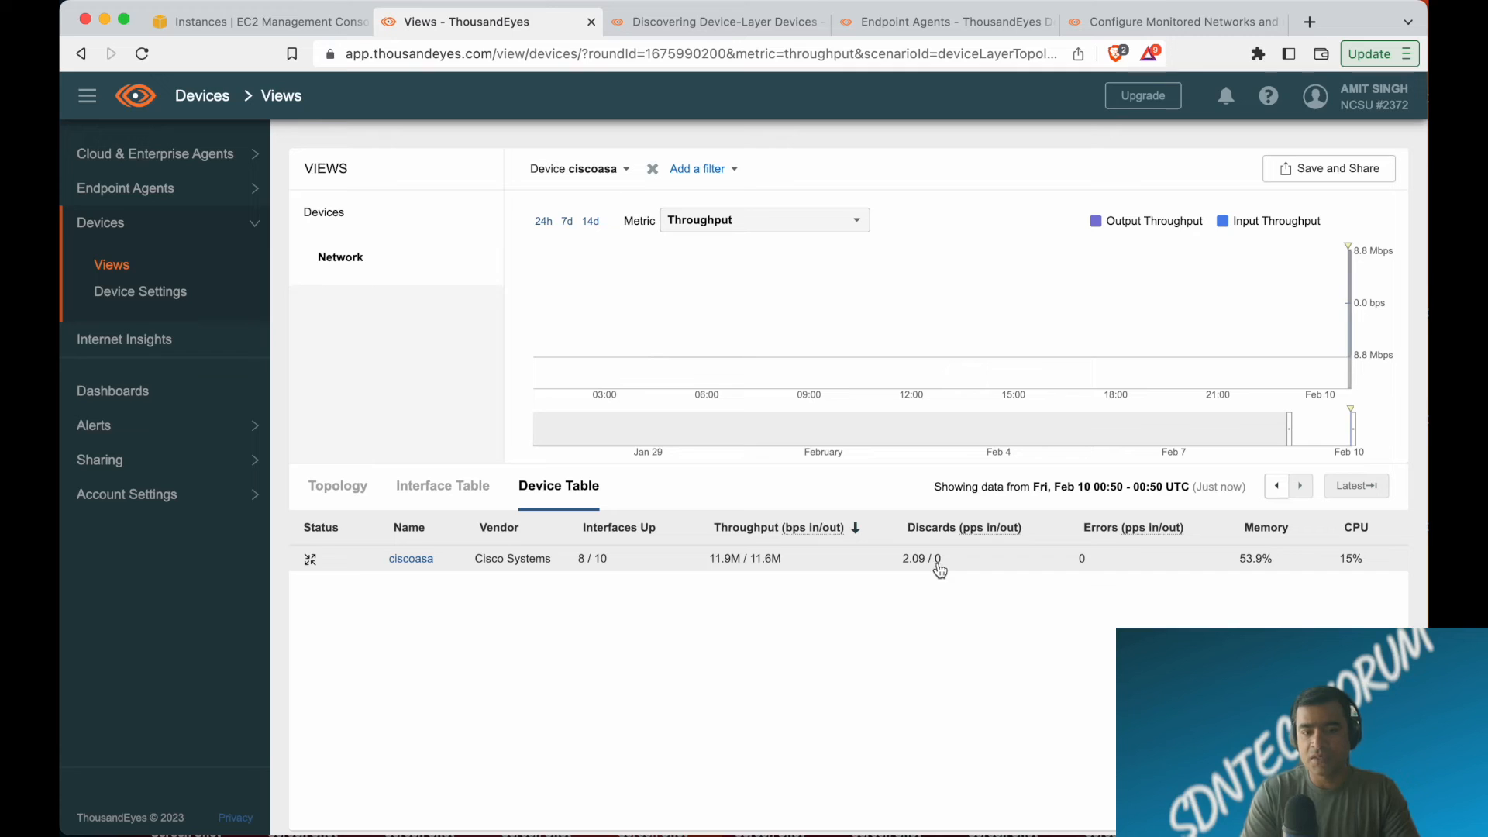
mouse_move(794, 591)
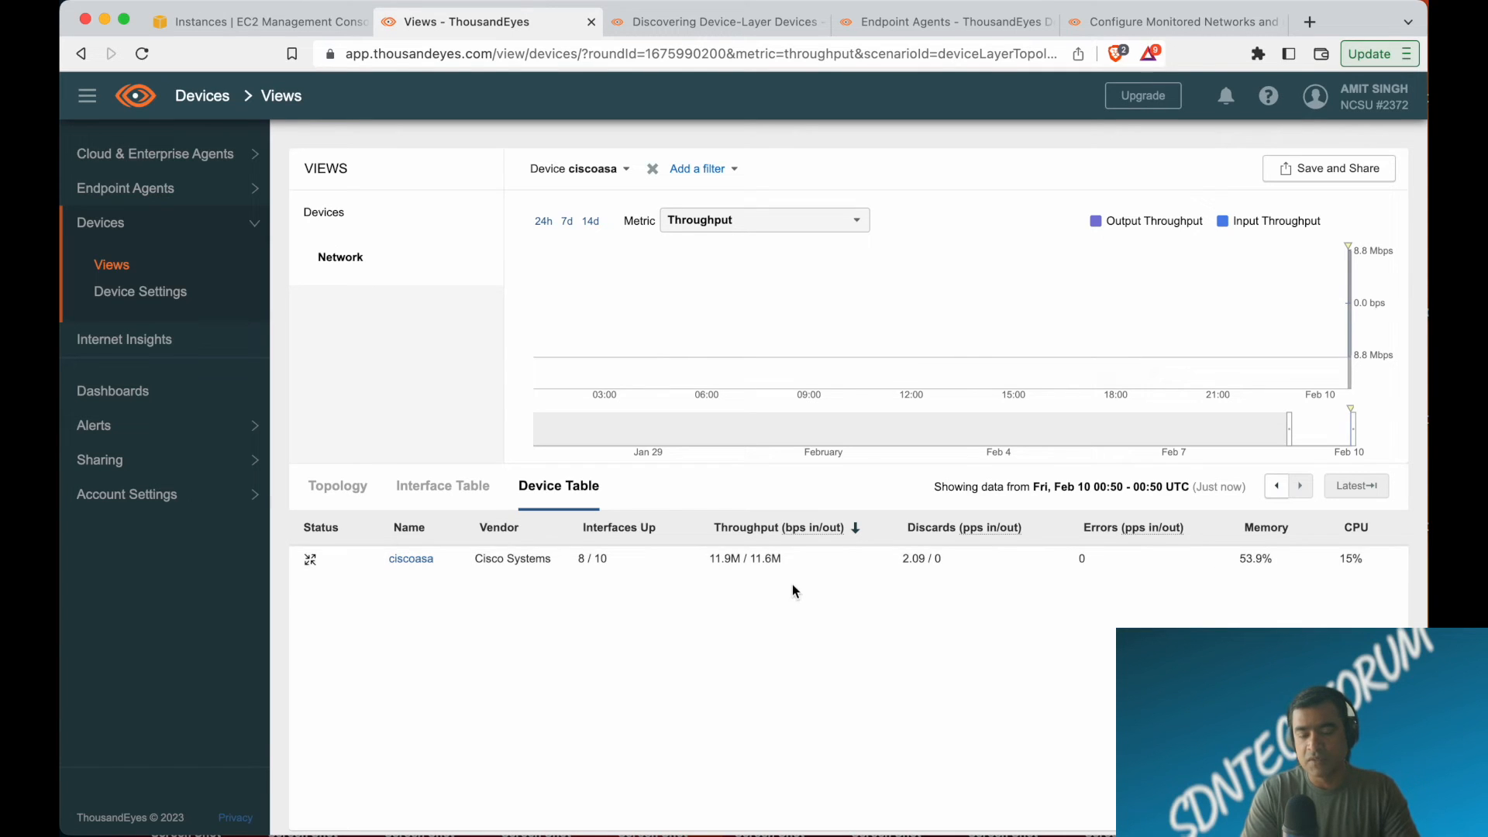
mouse_move(764, 565)
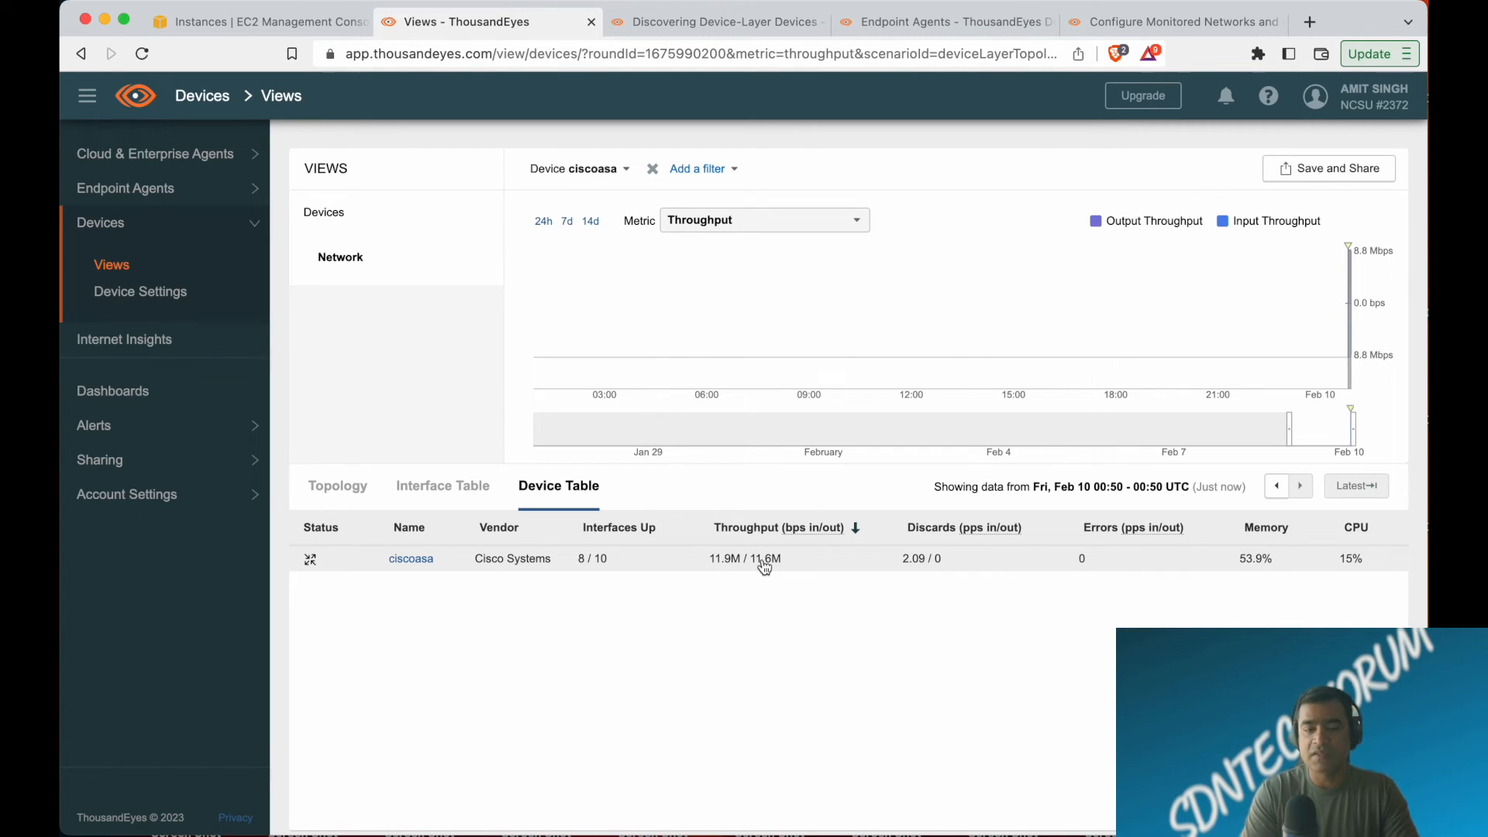
mouse_move(1214, 575)
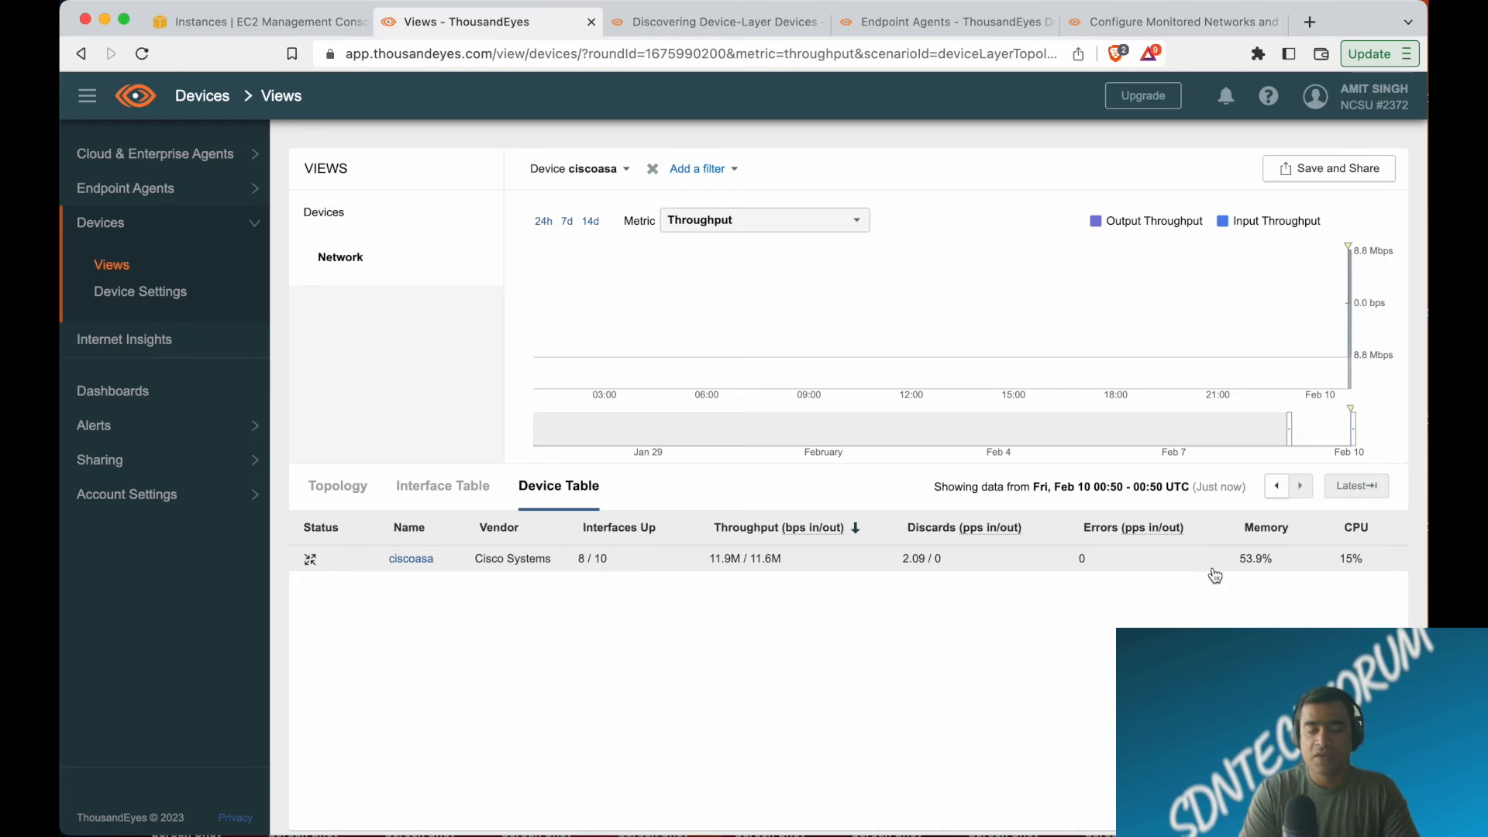
mouse_move(1226, 566)
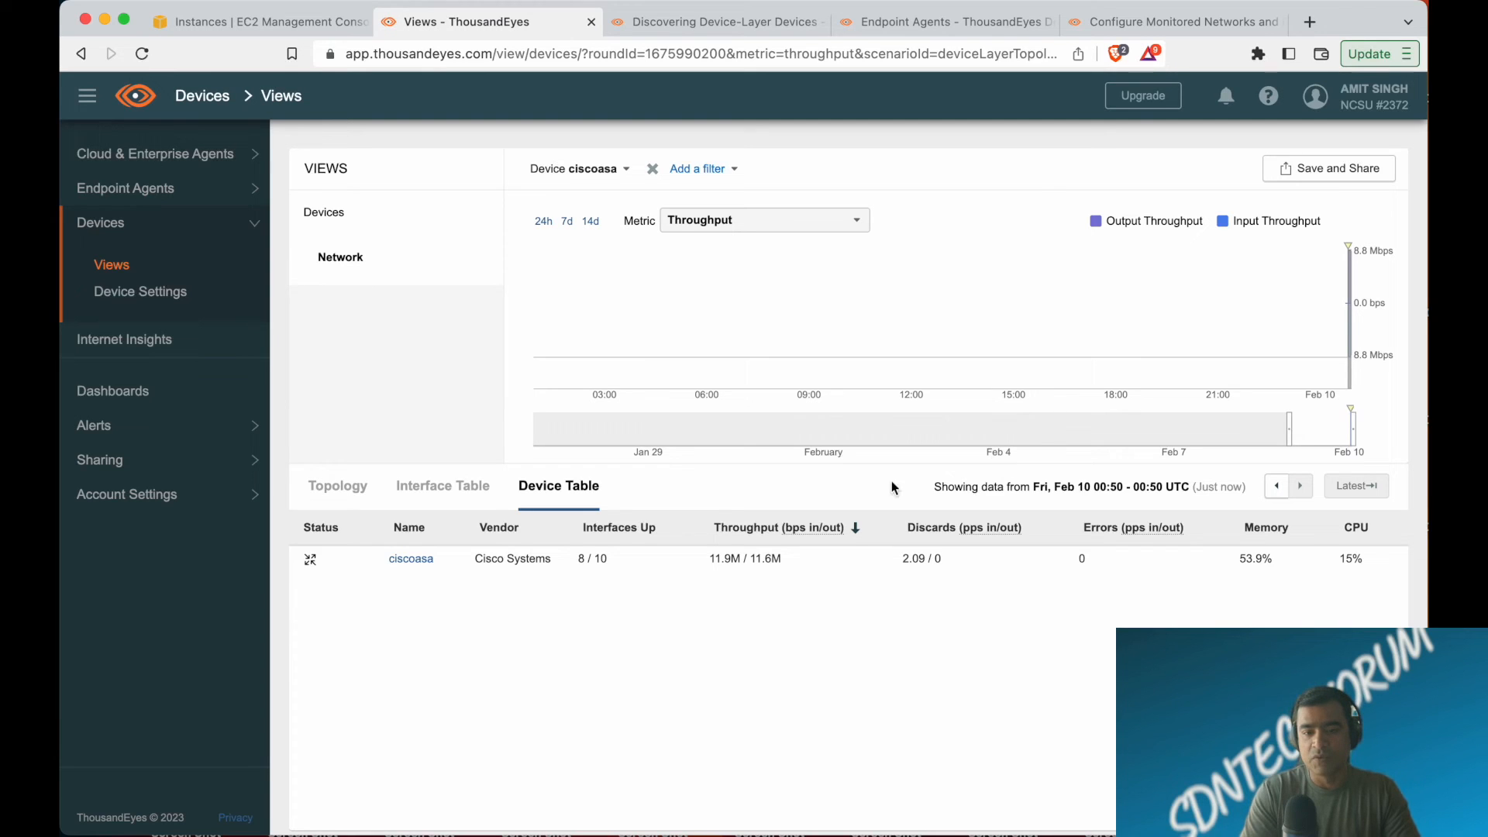
Show ciscoasa's interface table with per-interface throughput
click(442, 486)
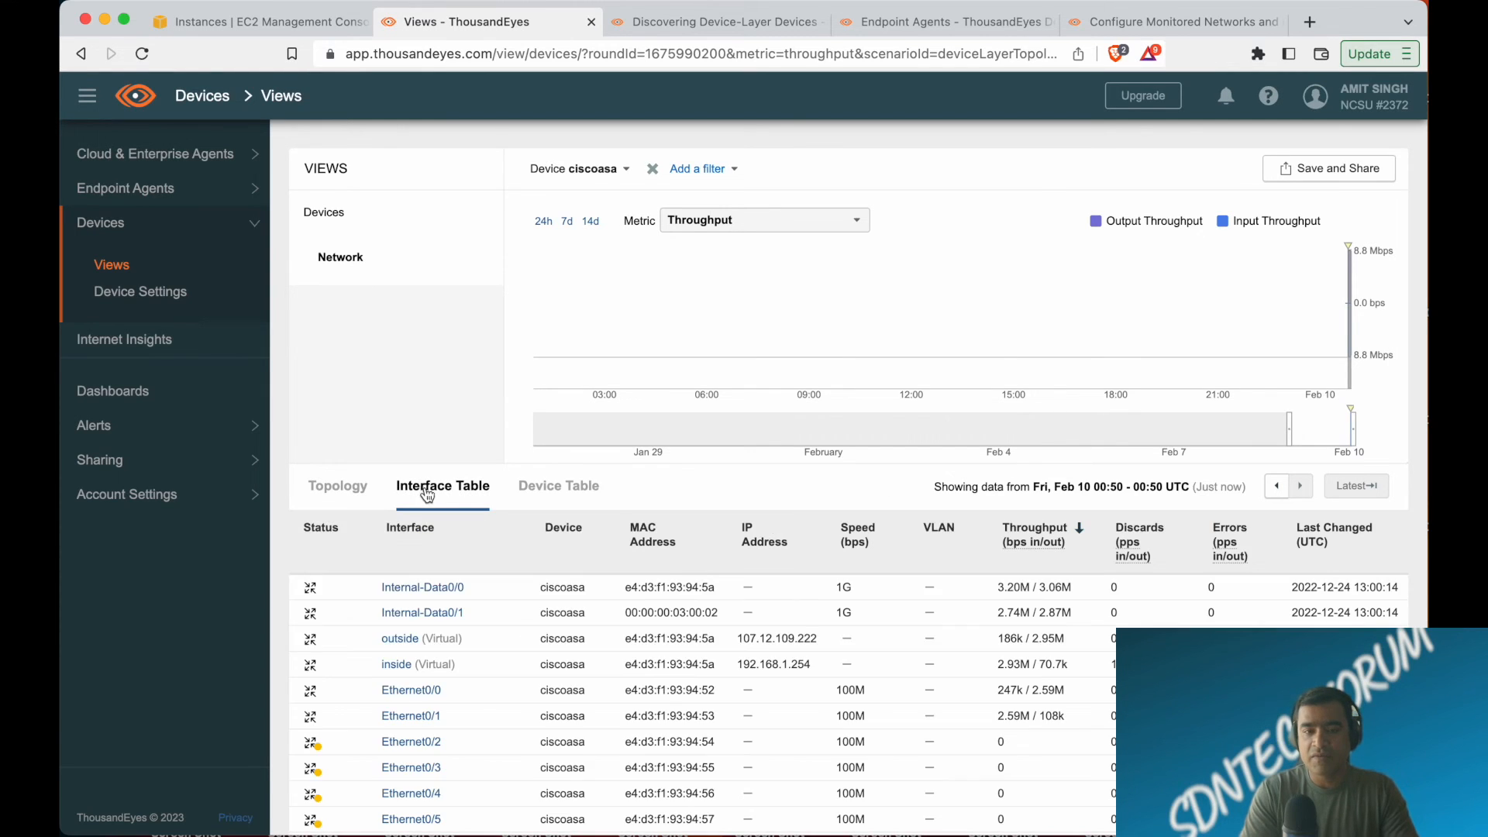
scroll(down, 3)
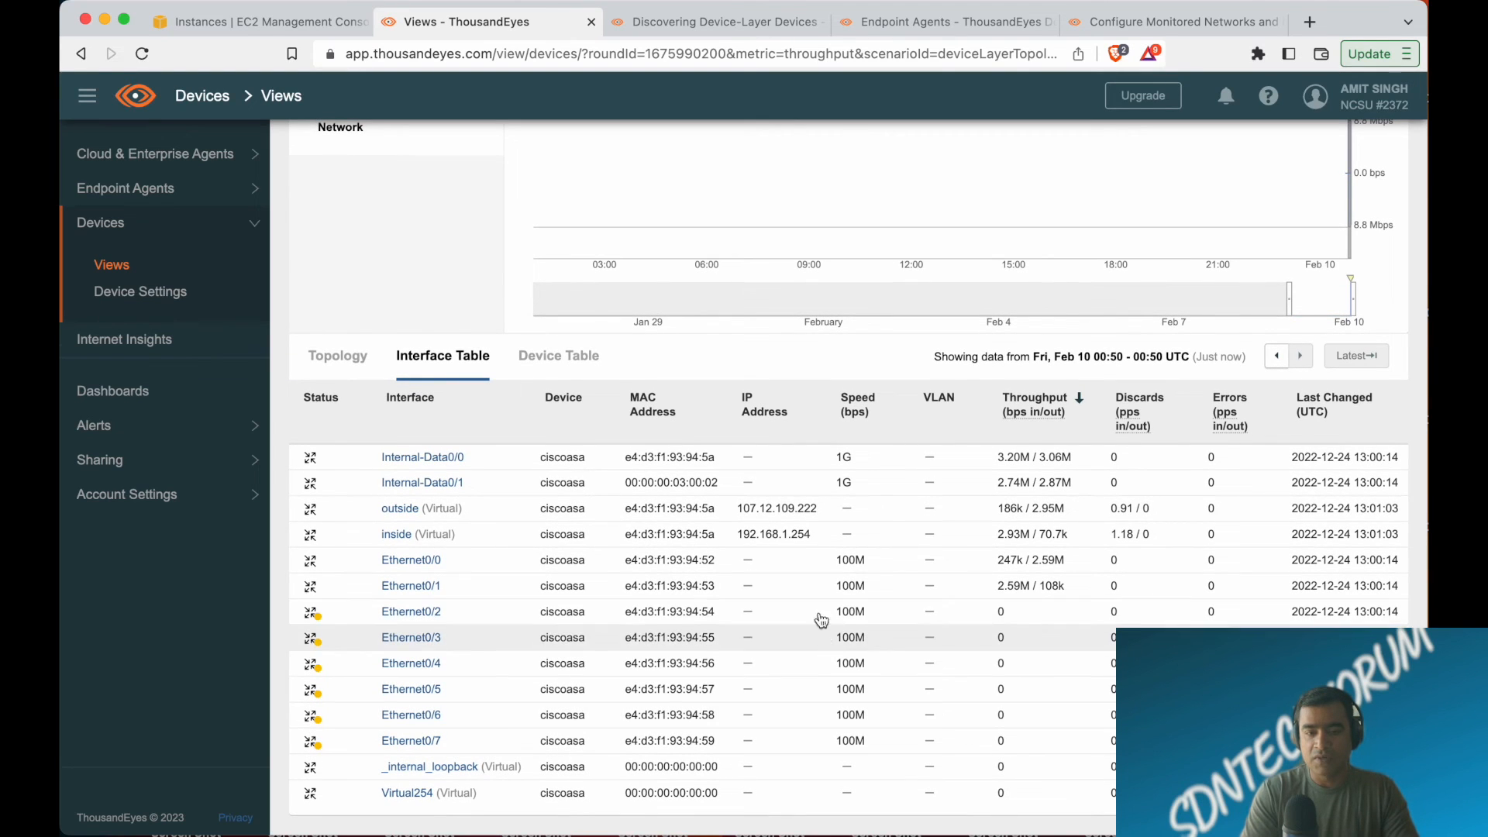
mouse_move(1041, 516)
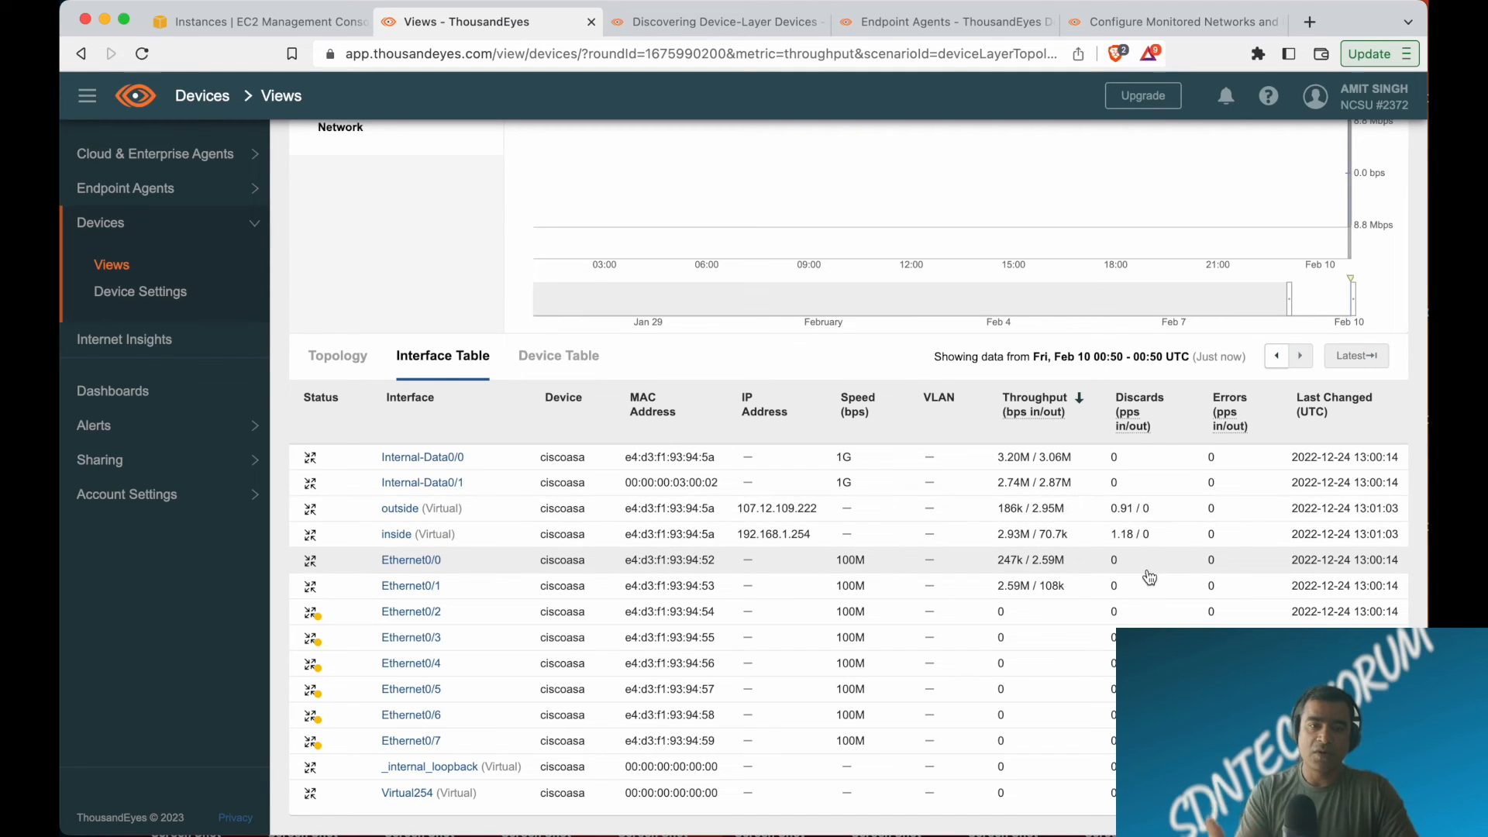
mouse_move(1229, 586)
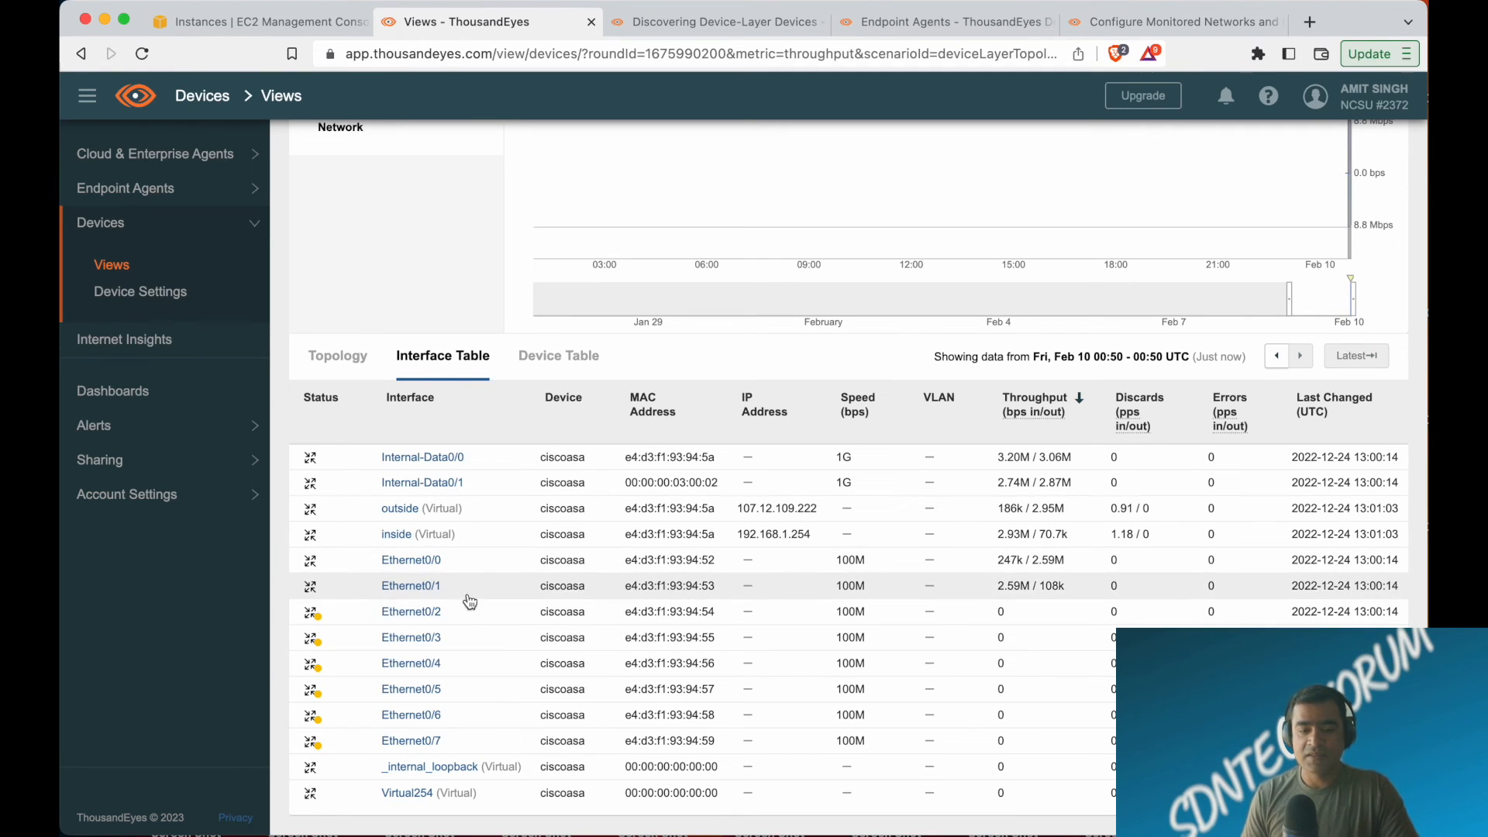
mouse_move(479, 767)
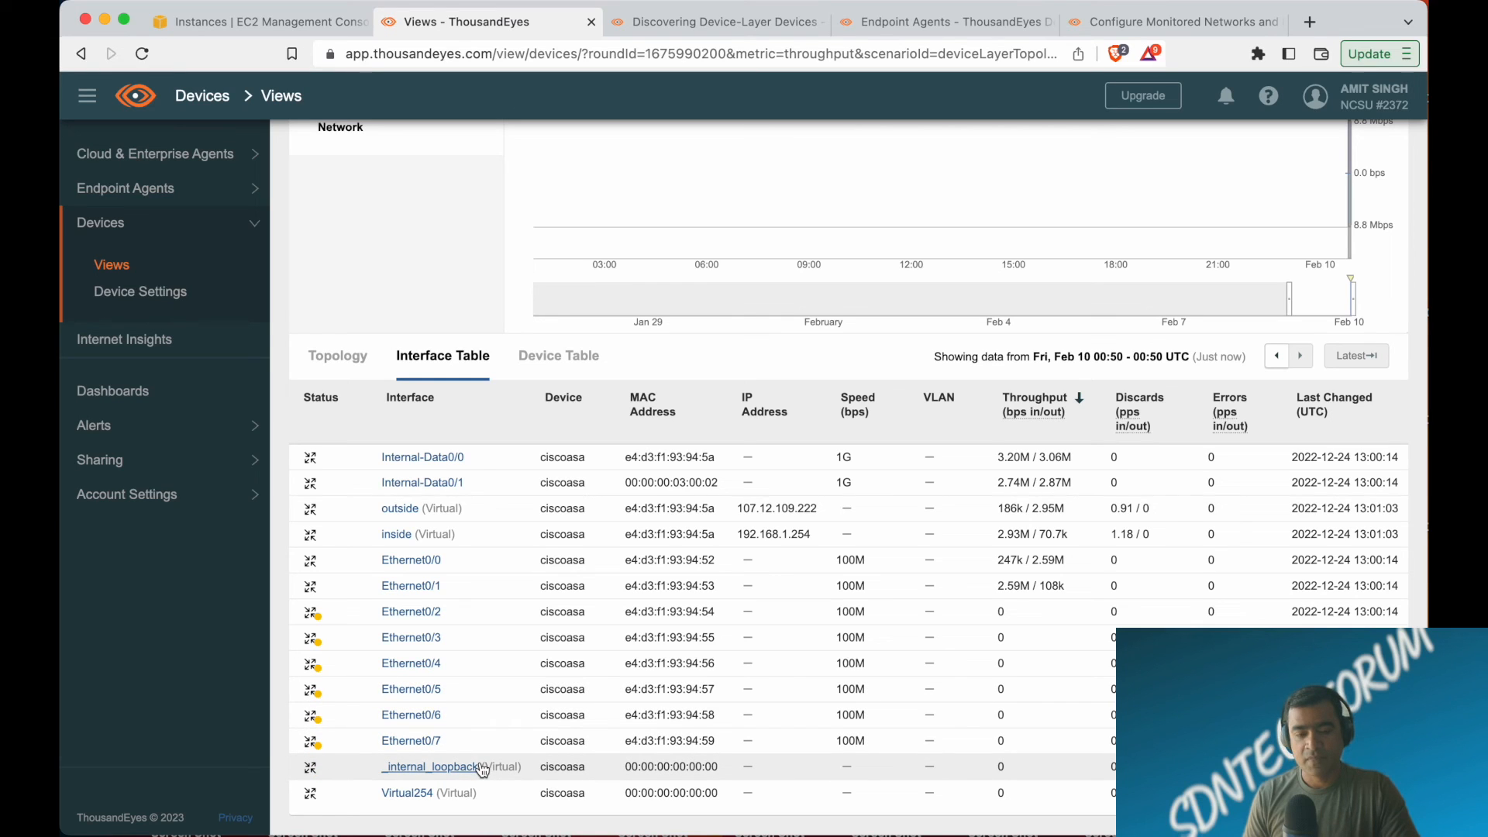
mouse_move(478, 560)
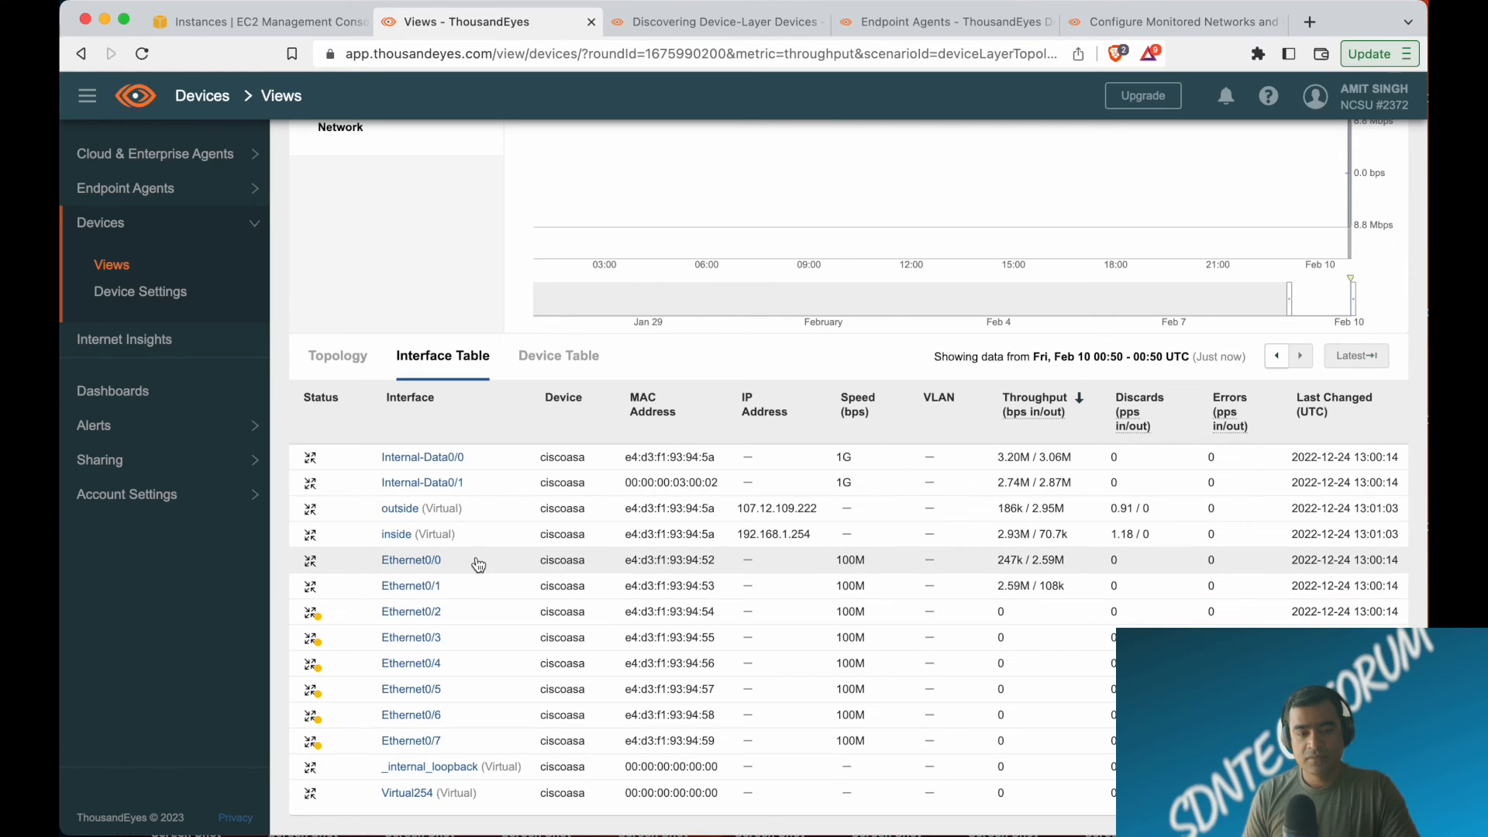
mouse_move(474, 586)
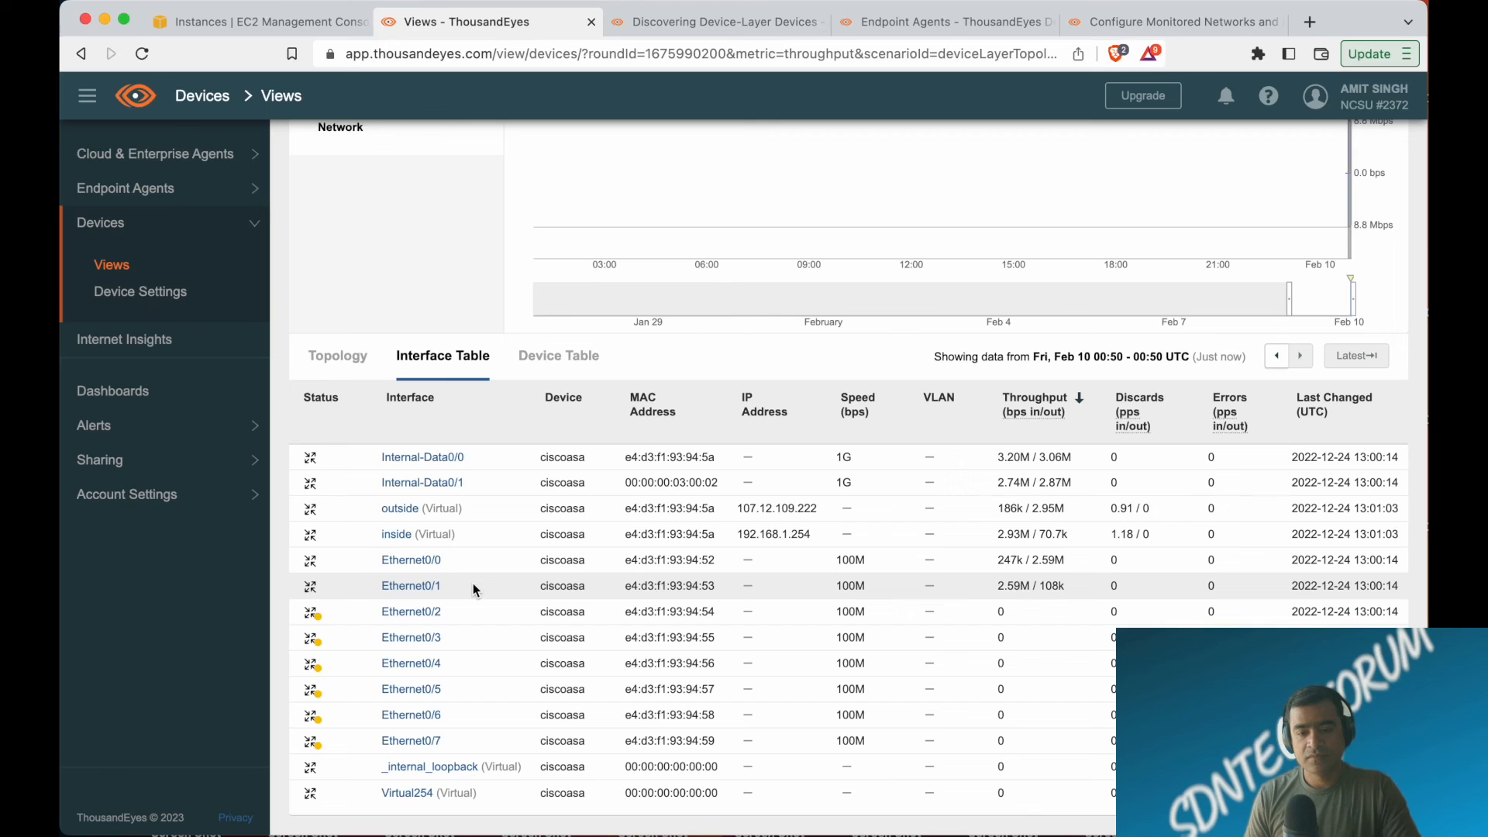
mouse_move(523, 521)
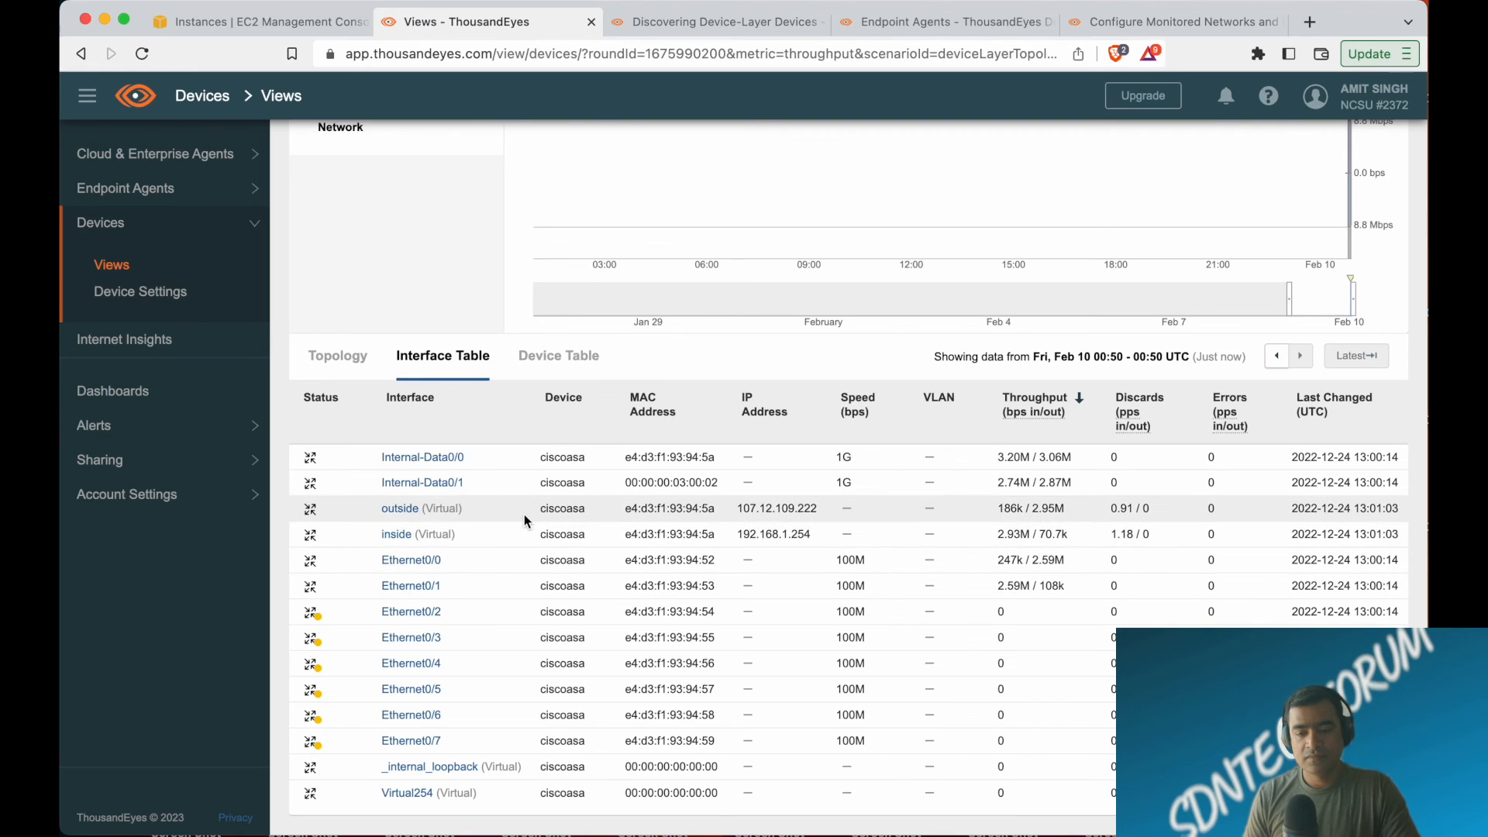
mouse_move(512, 585)
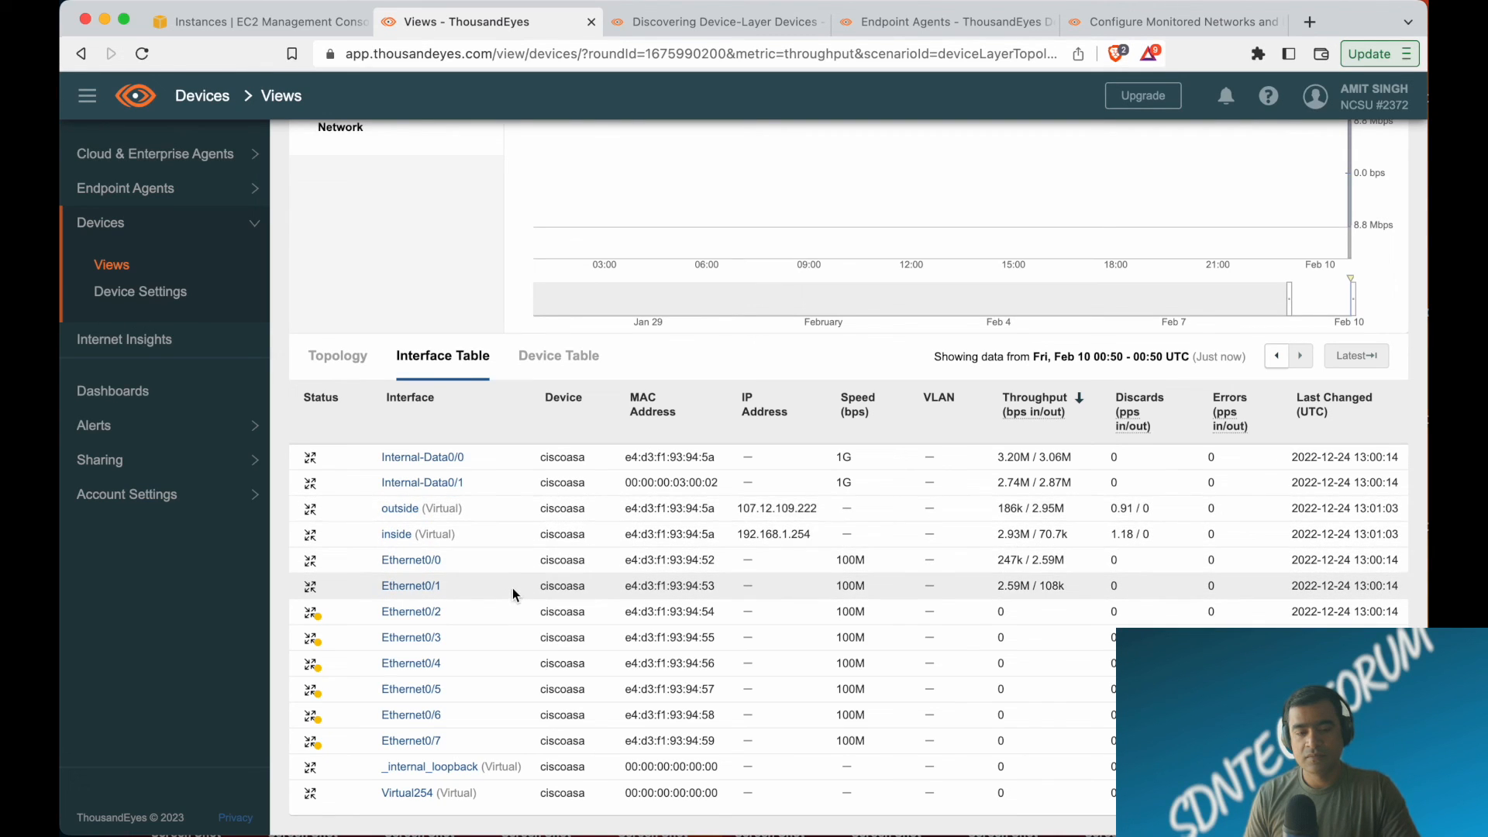
mouse_move(739, 663)
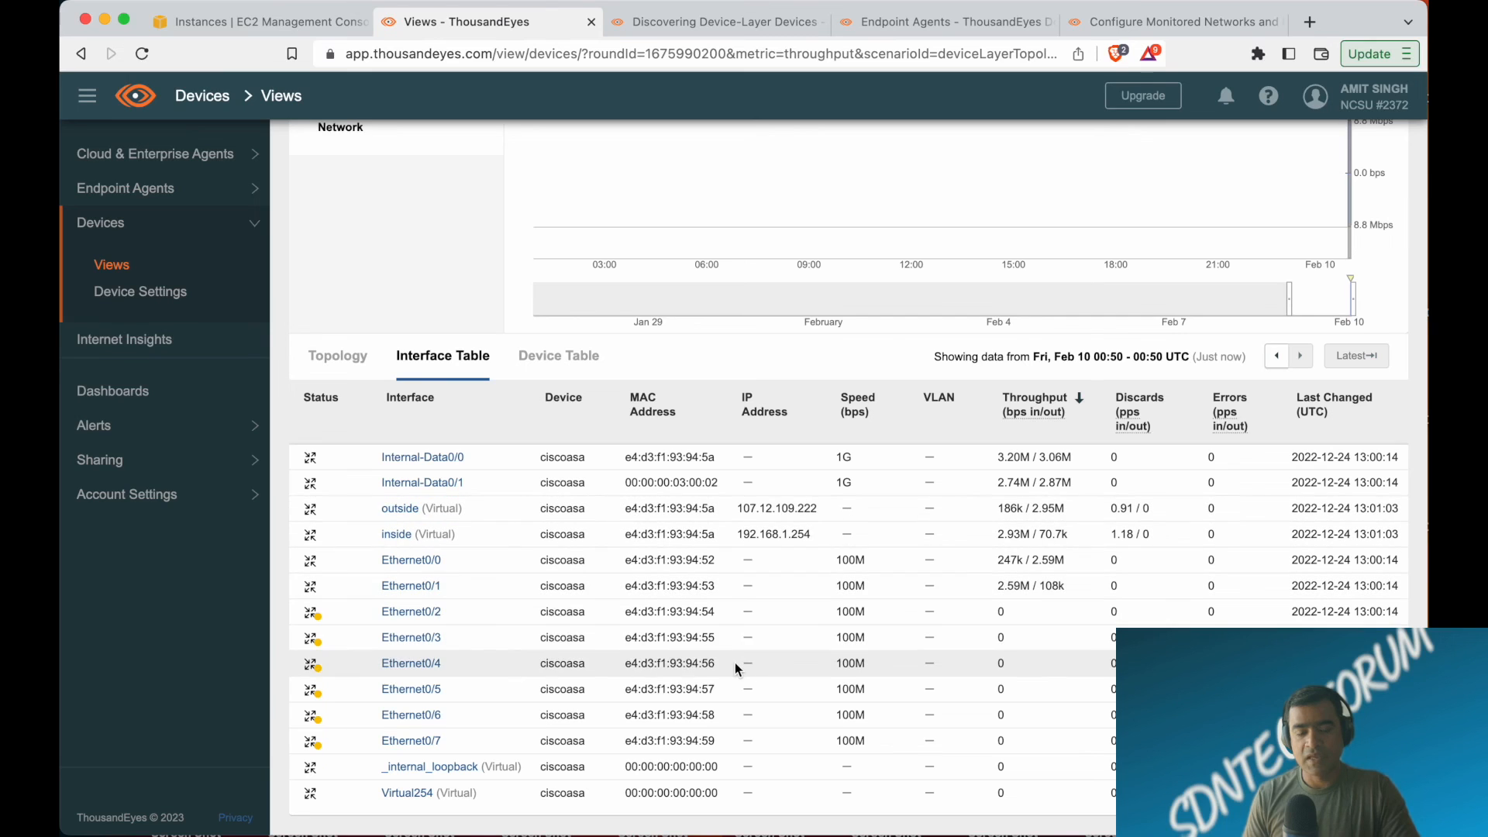
mouse_move(938, 689)
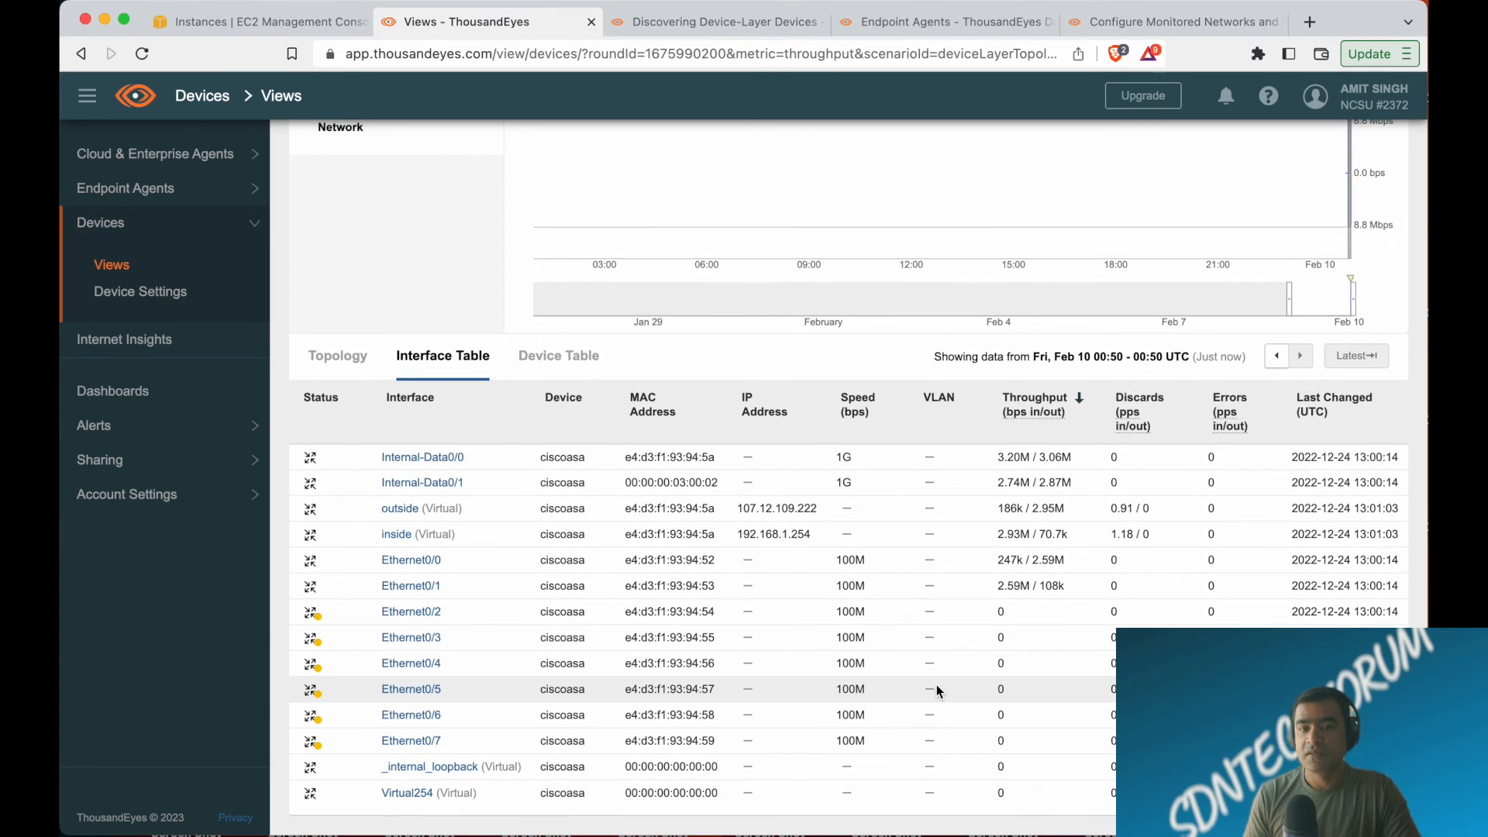
scroll(up, 3)
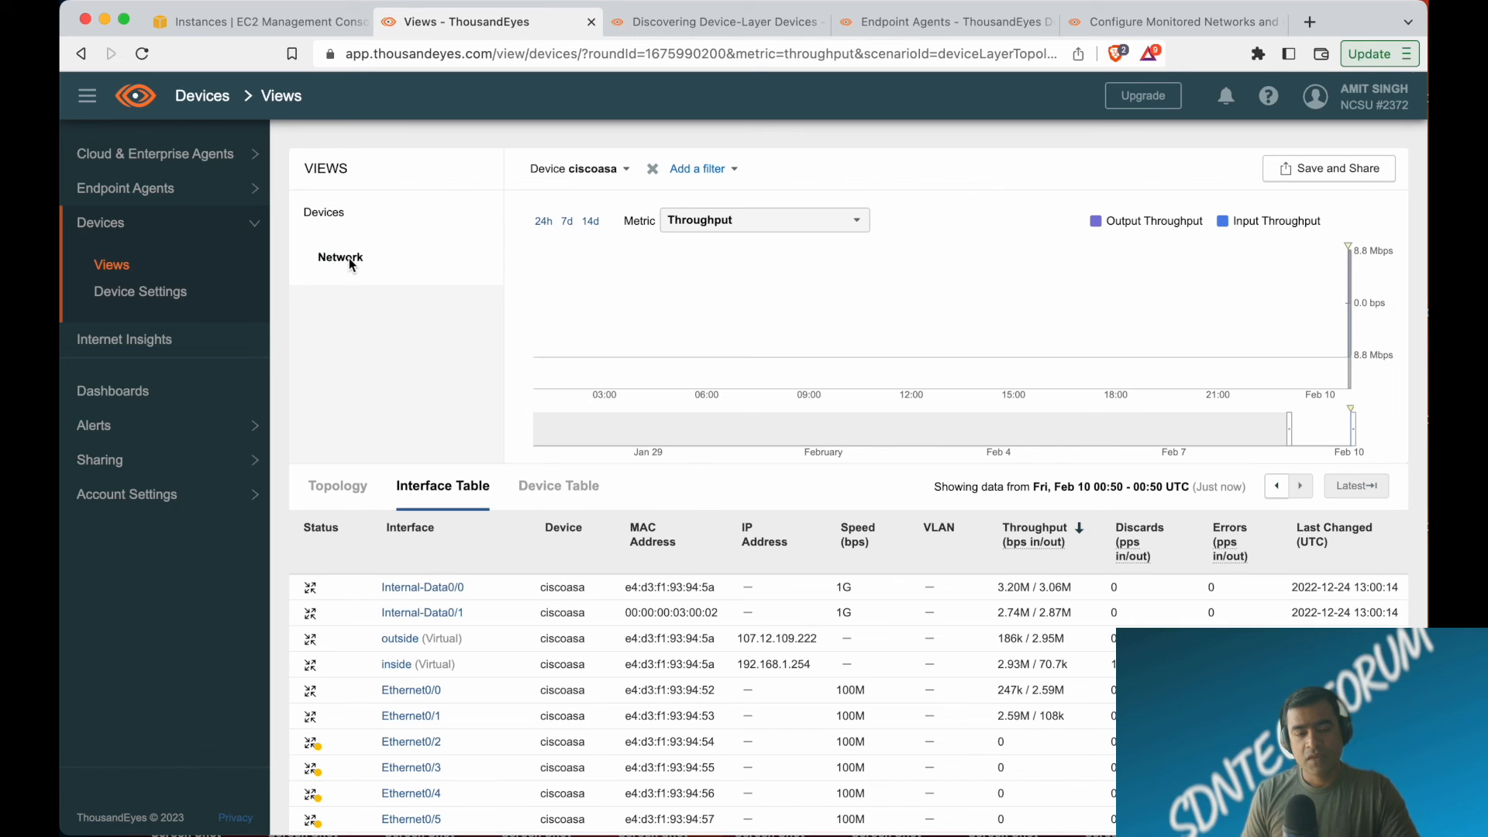
mouse_move(337, 485)
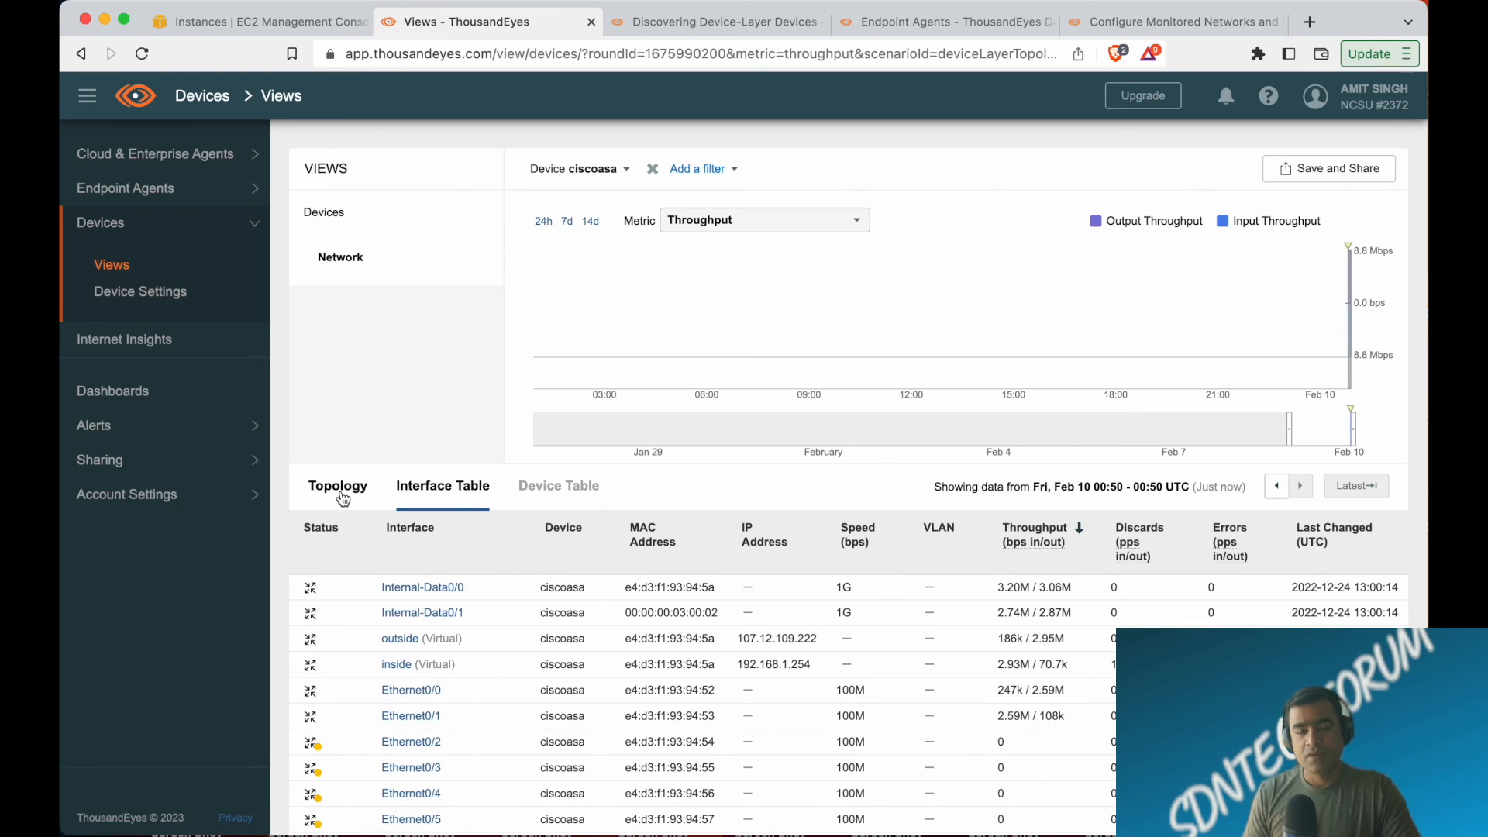
Show the Topology tab and switch the ciscoasa chart metric from Throughput to Discards
click(337, 485)
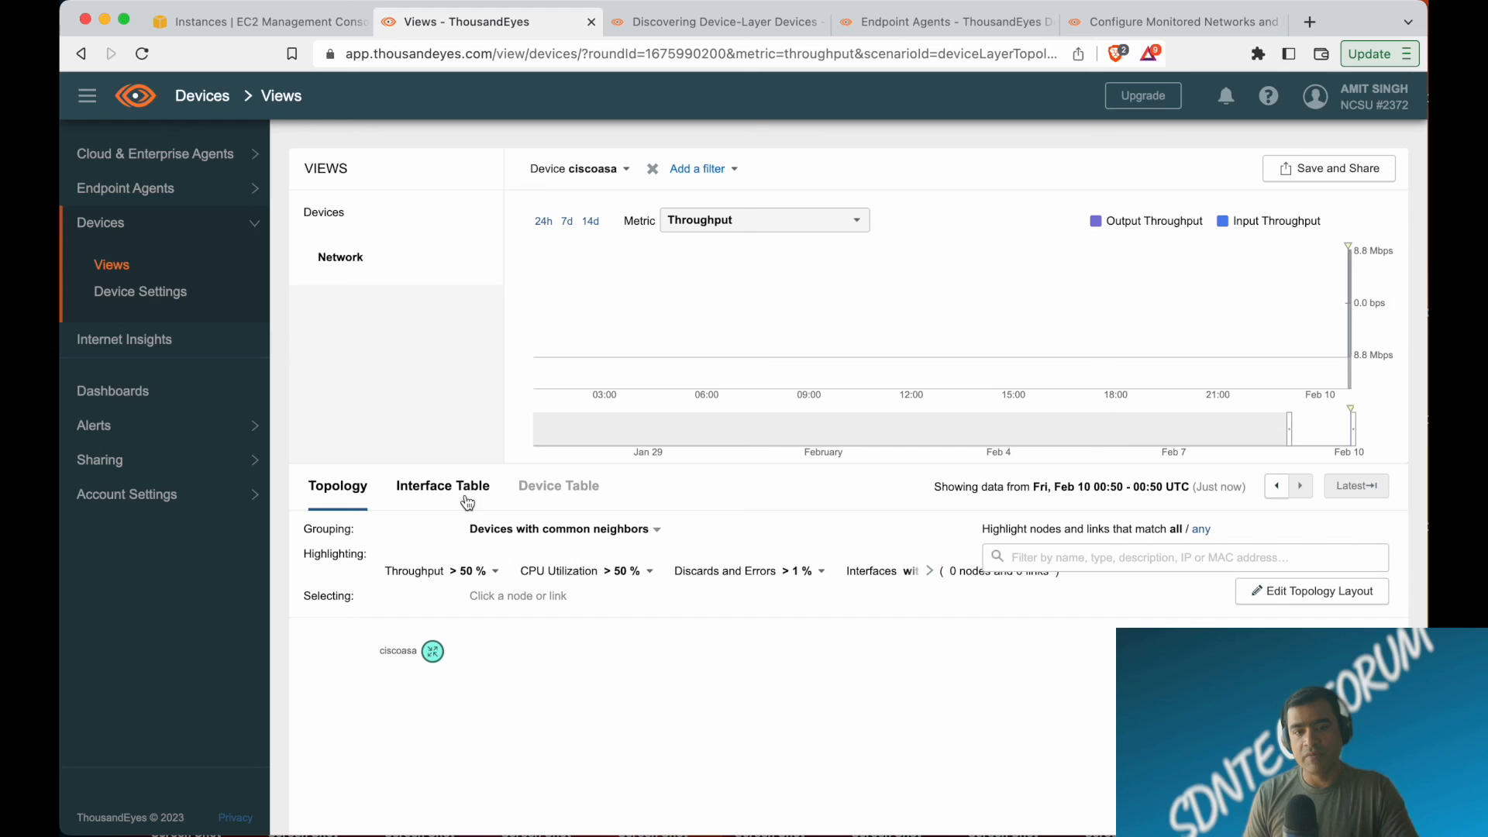
mouse_move(747, 247)
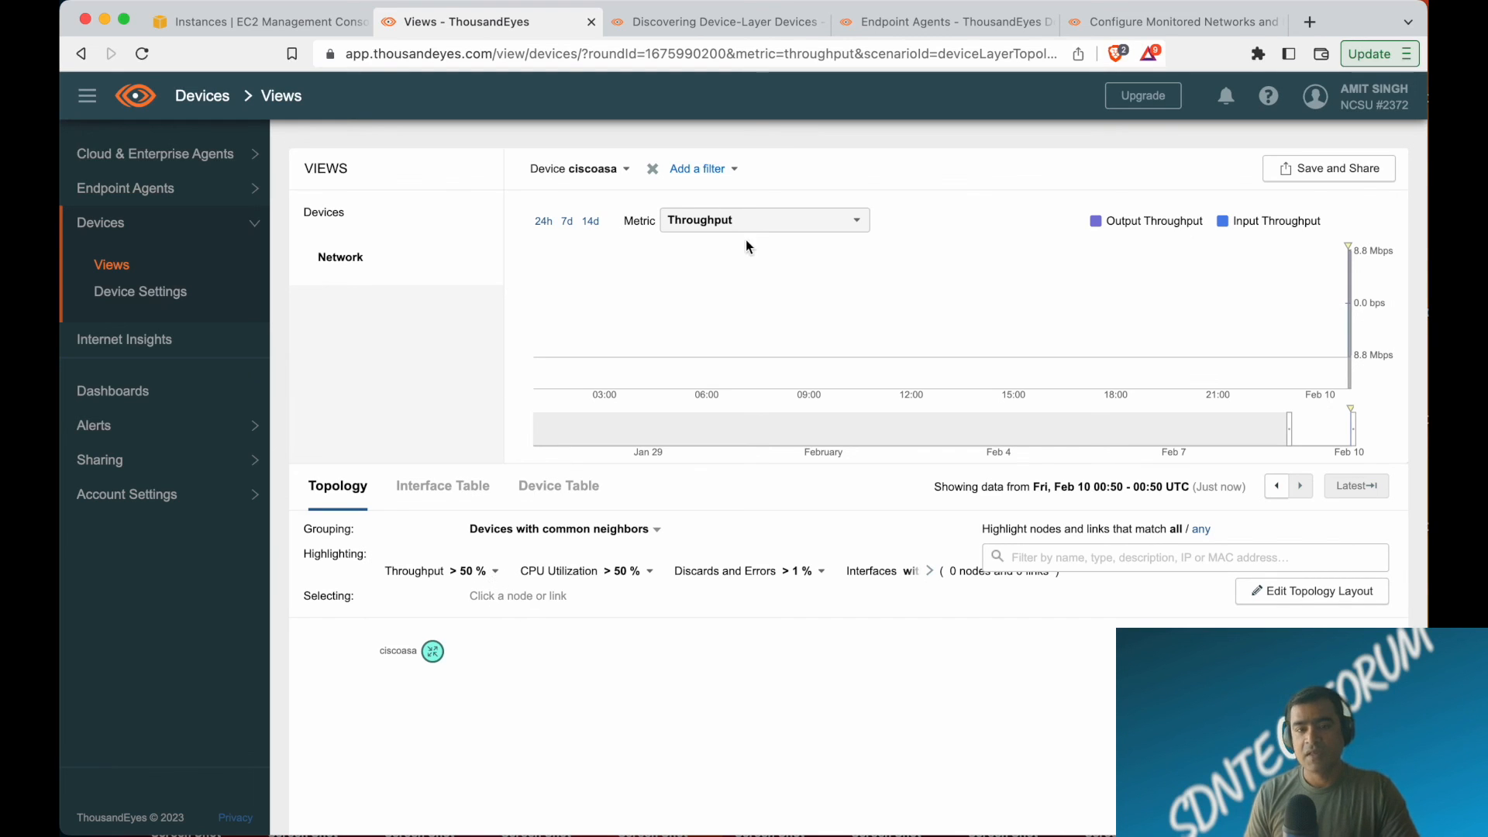
click(762, 220)
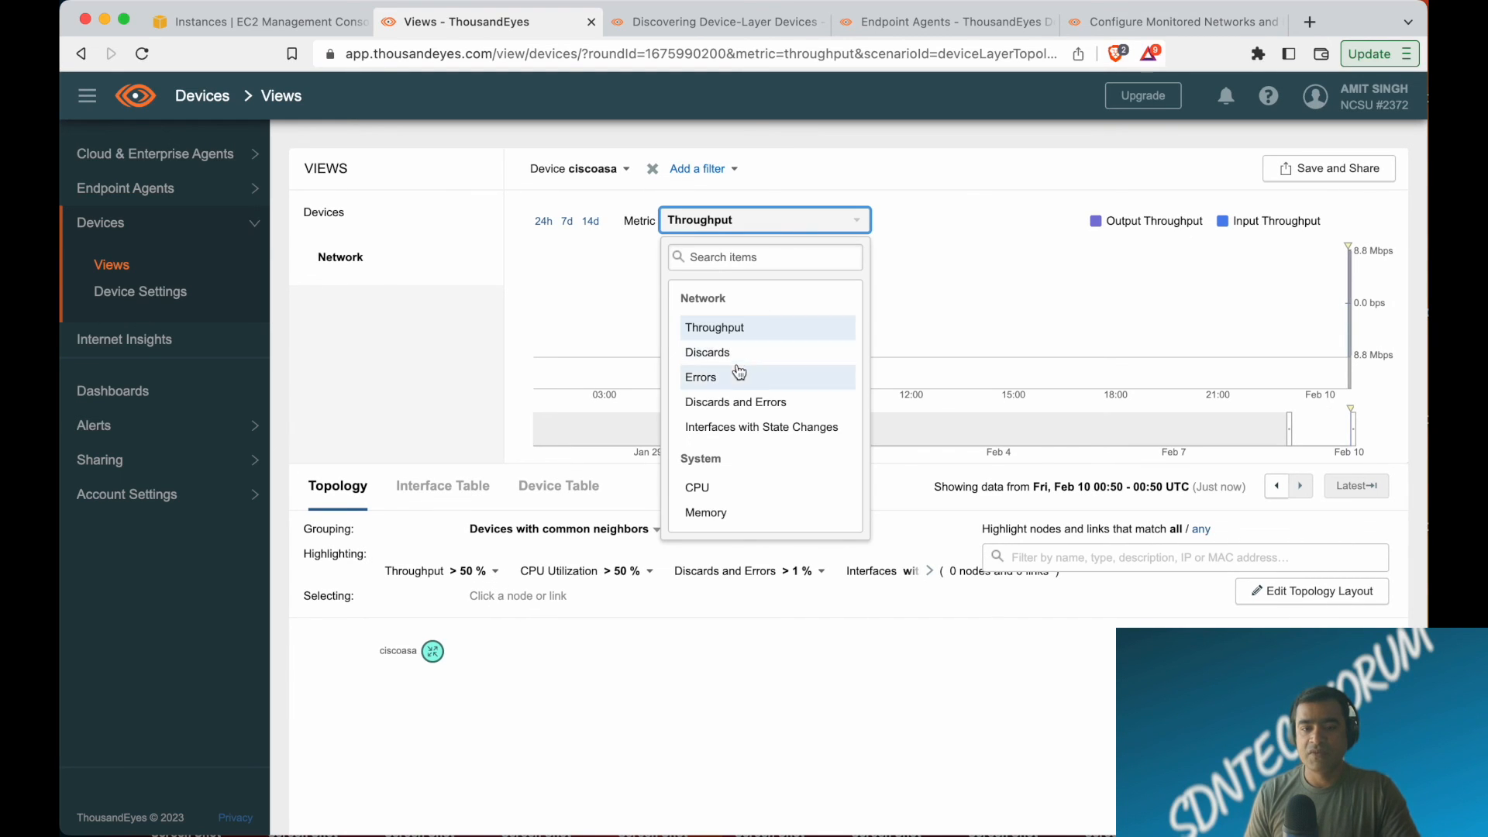
click(706, 352)
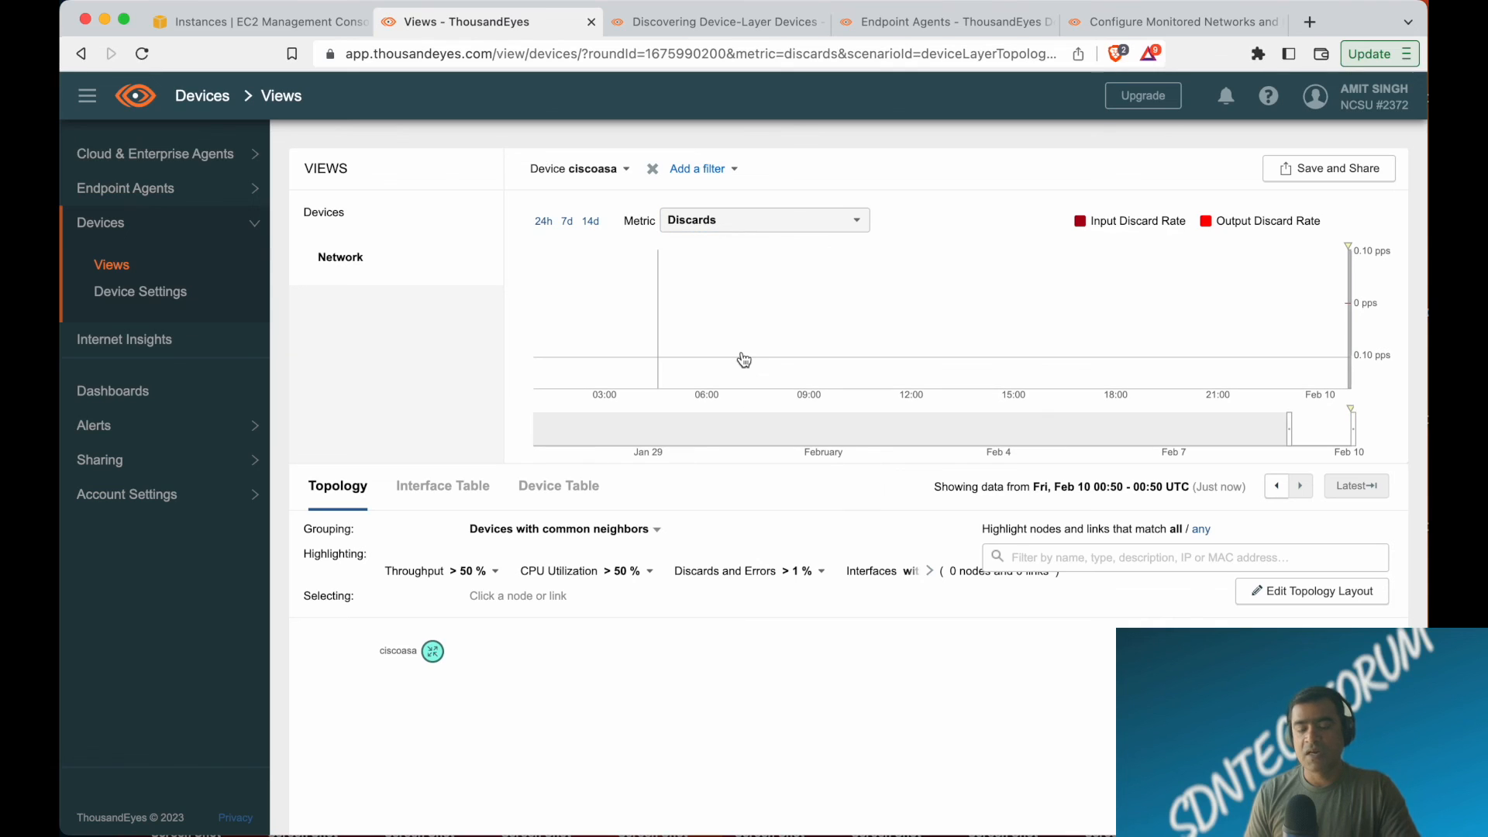
mouse_move(1318, 415)
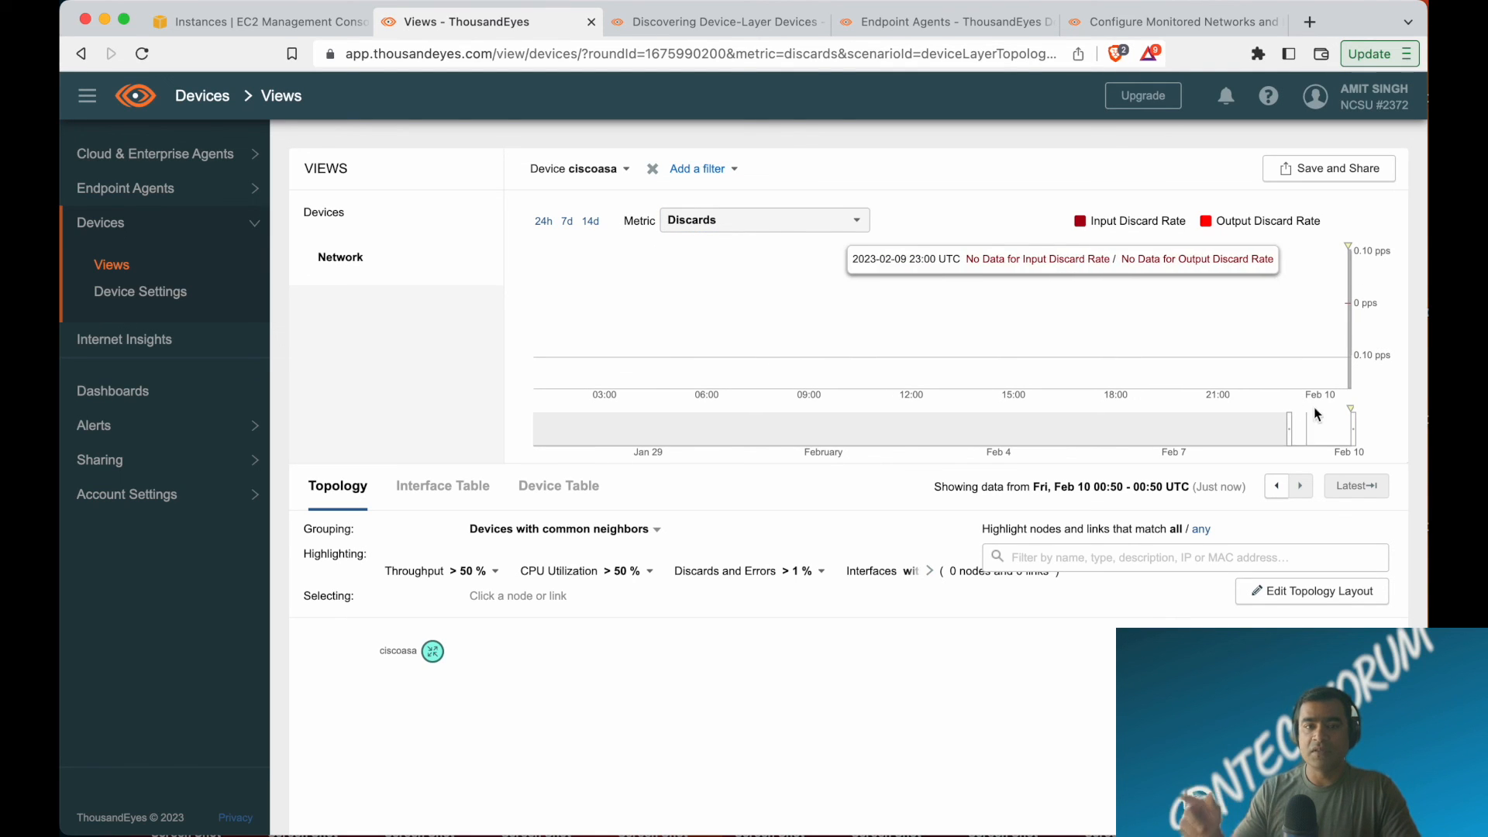
mouse_move(1327, 430)
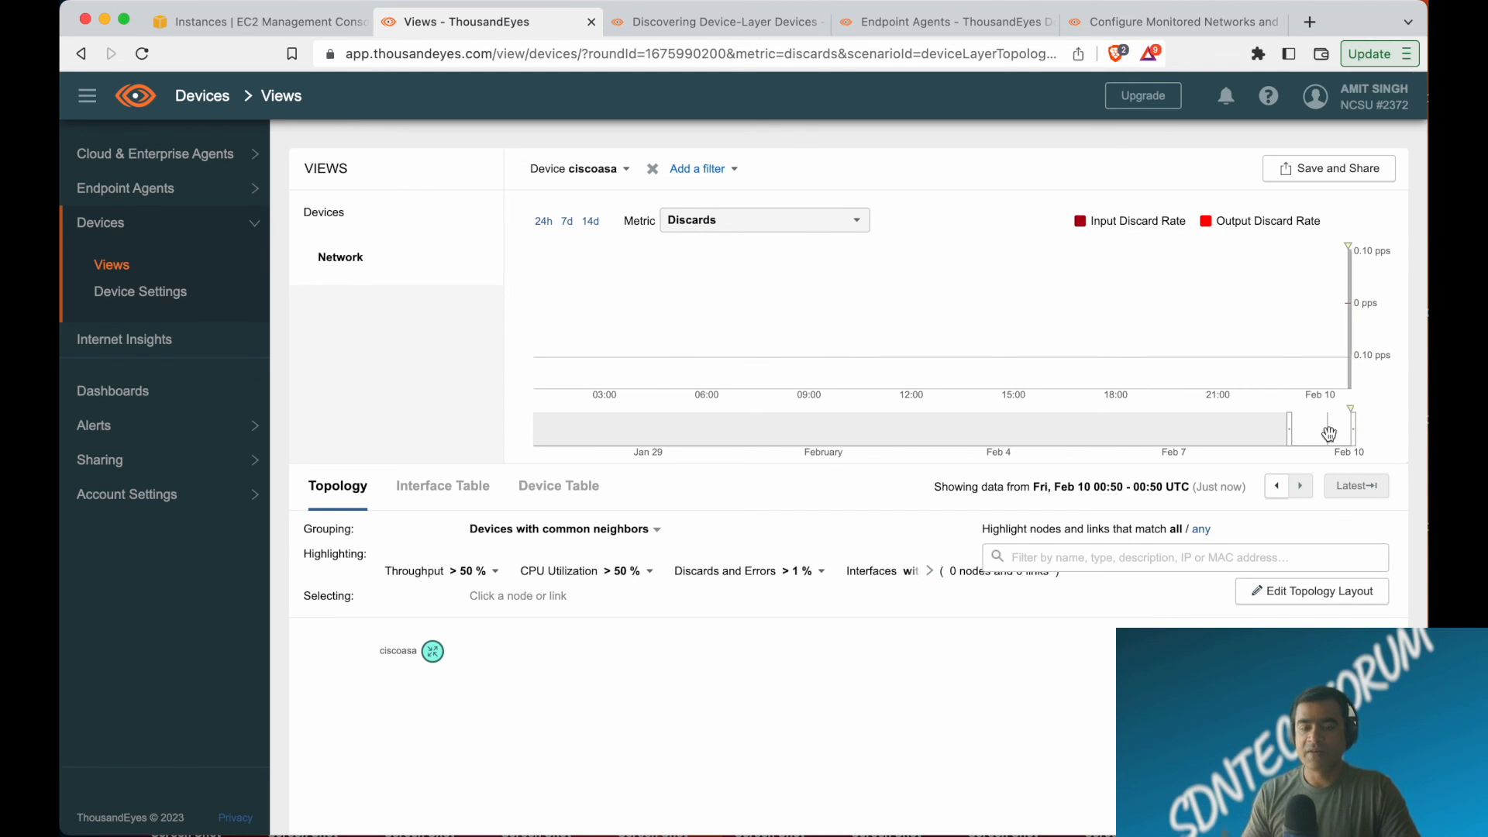
mouse_move(1348, 362)
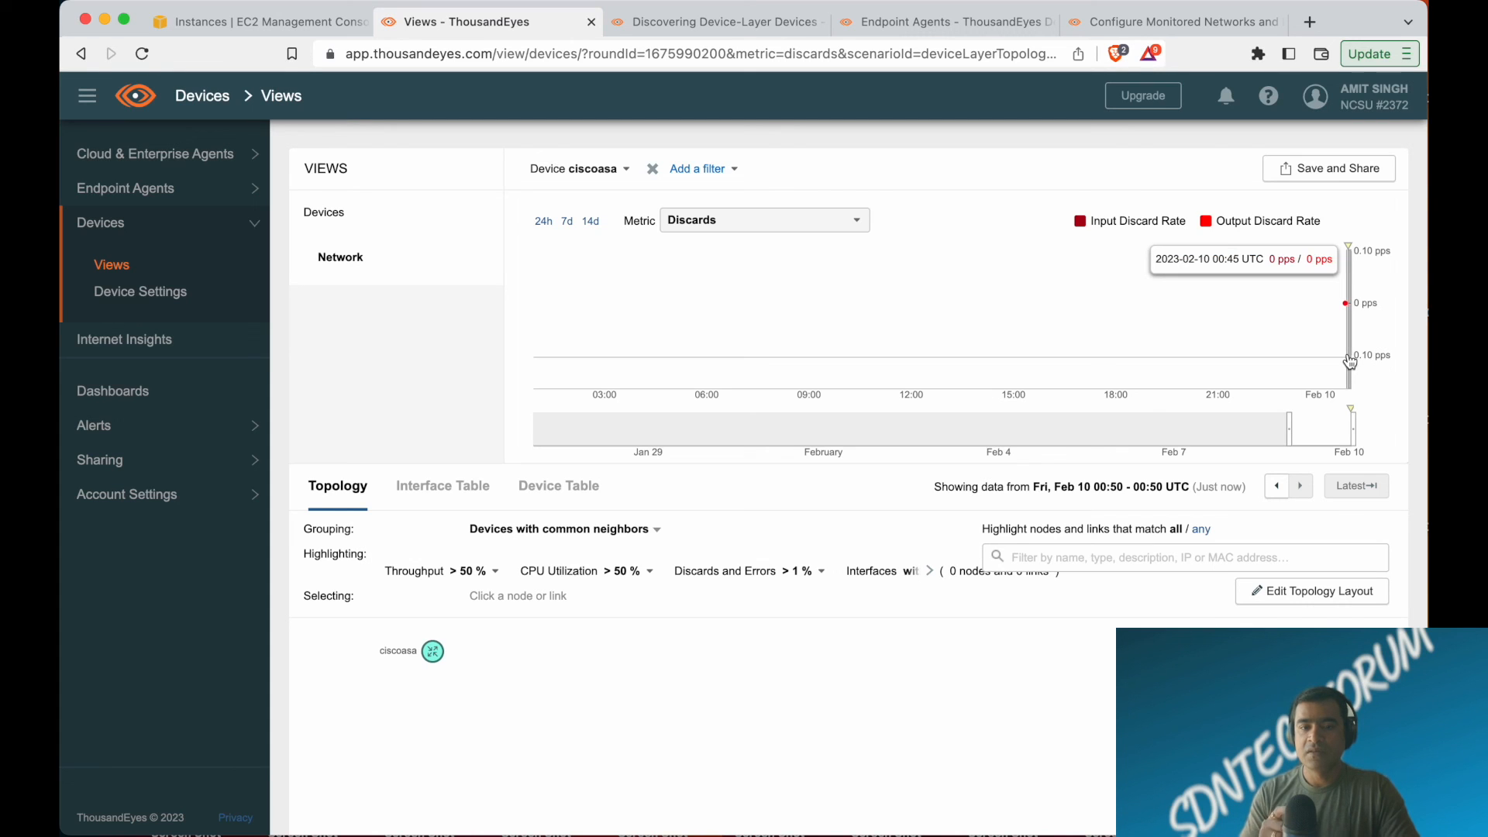
mouse_move(914, 327)
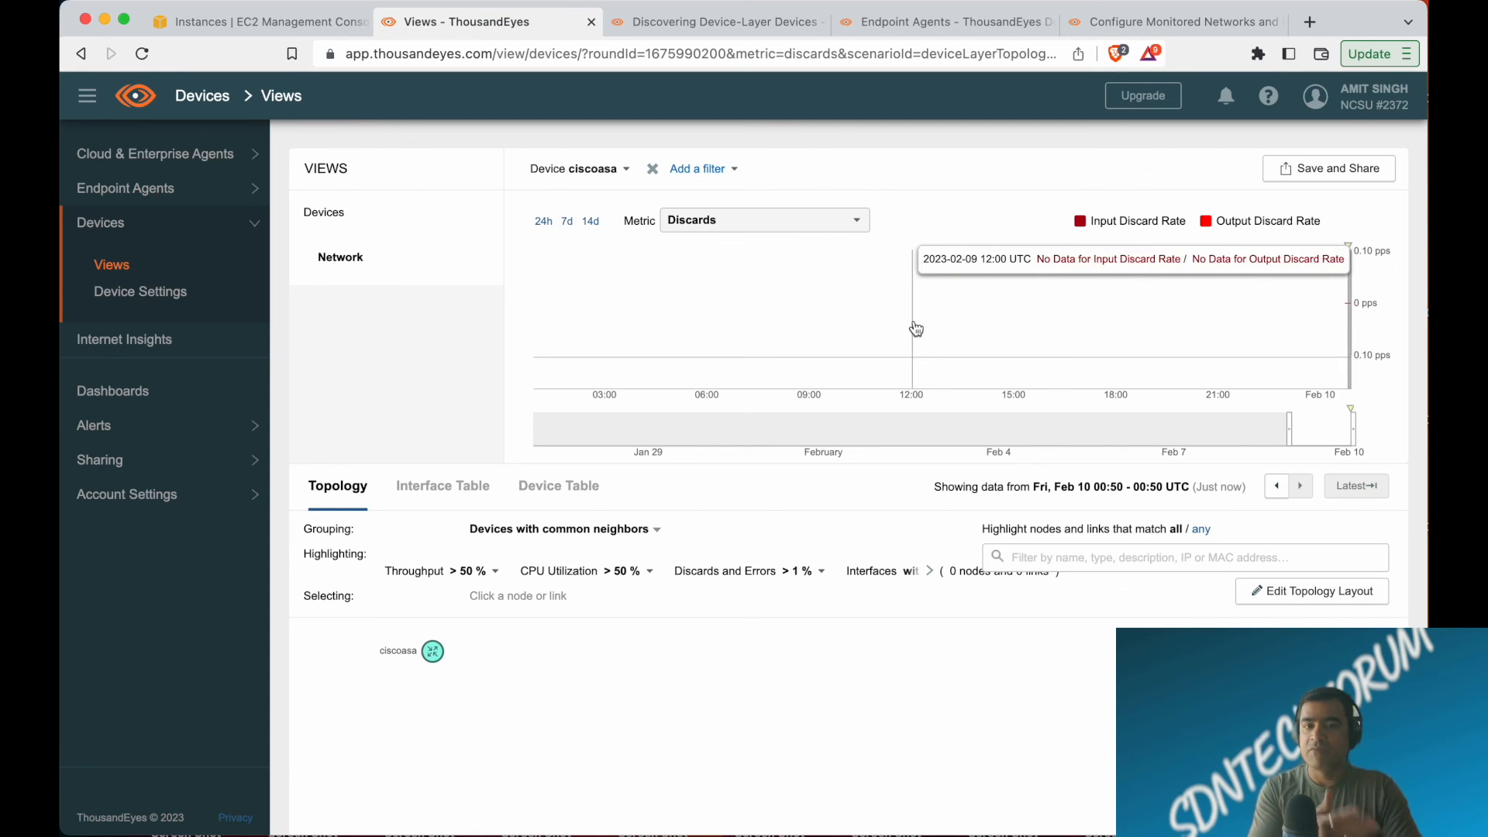
mouse_move(351, 380)
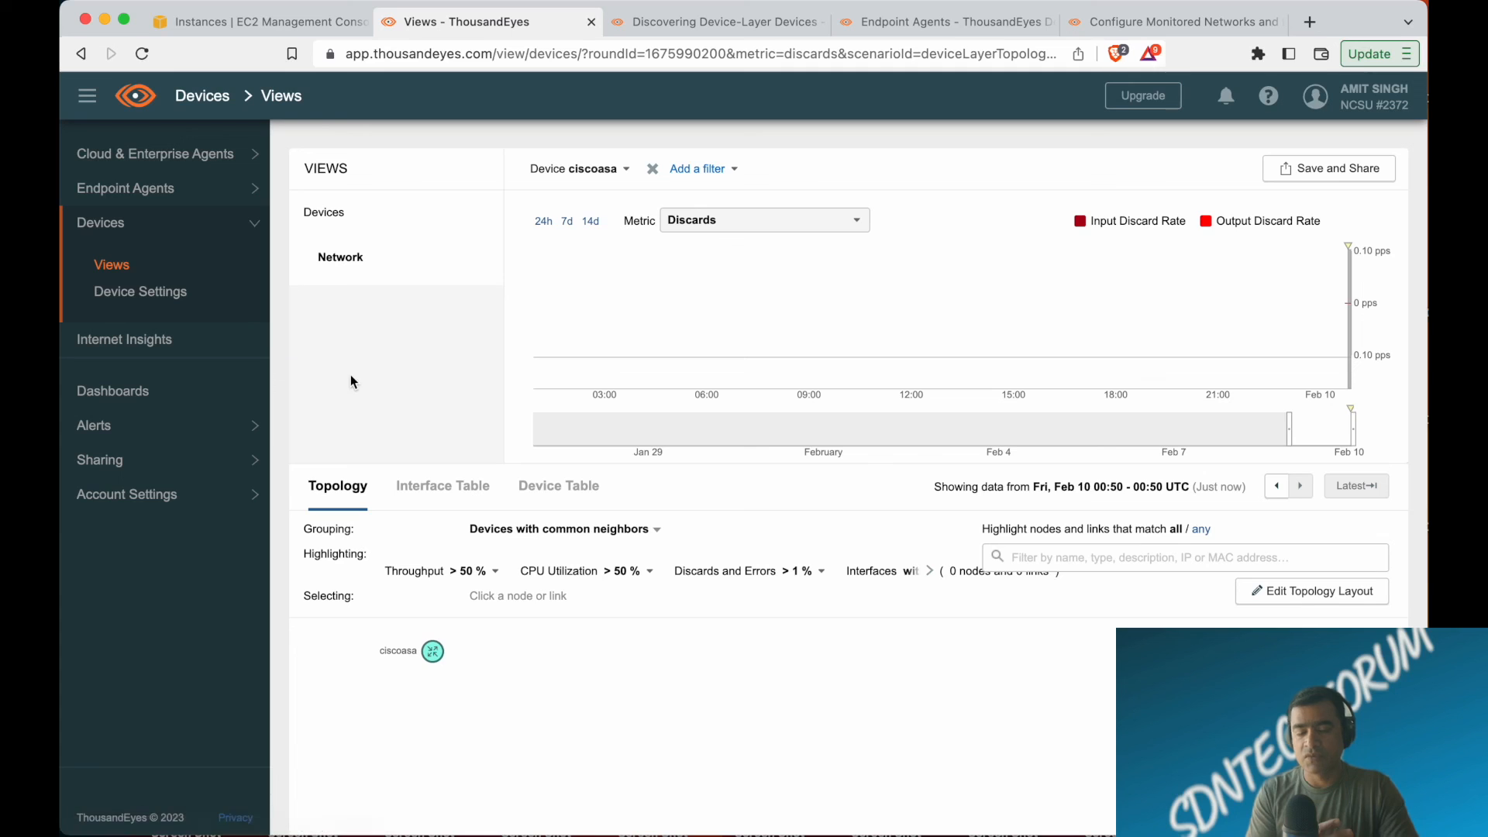
mouse_move(174, 245)
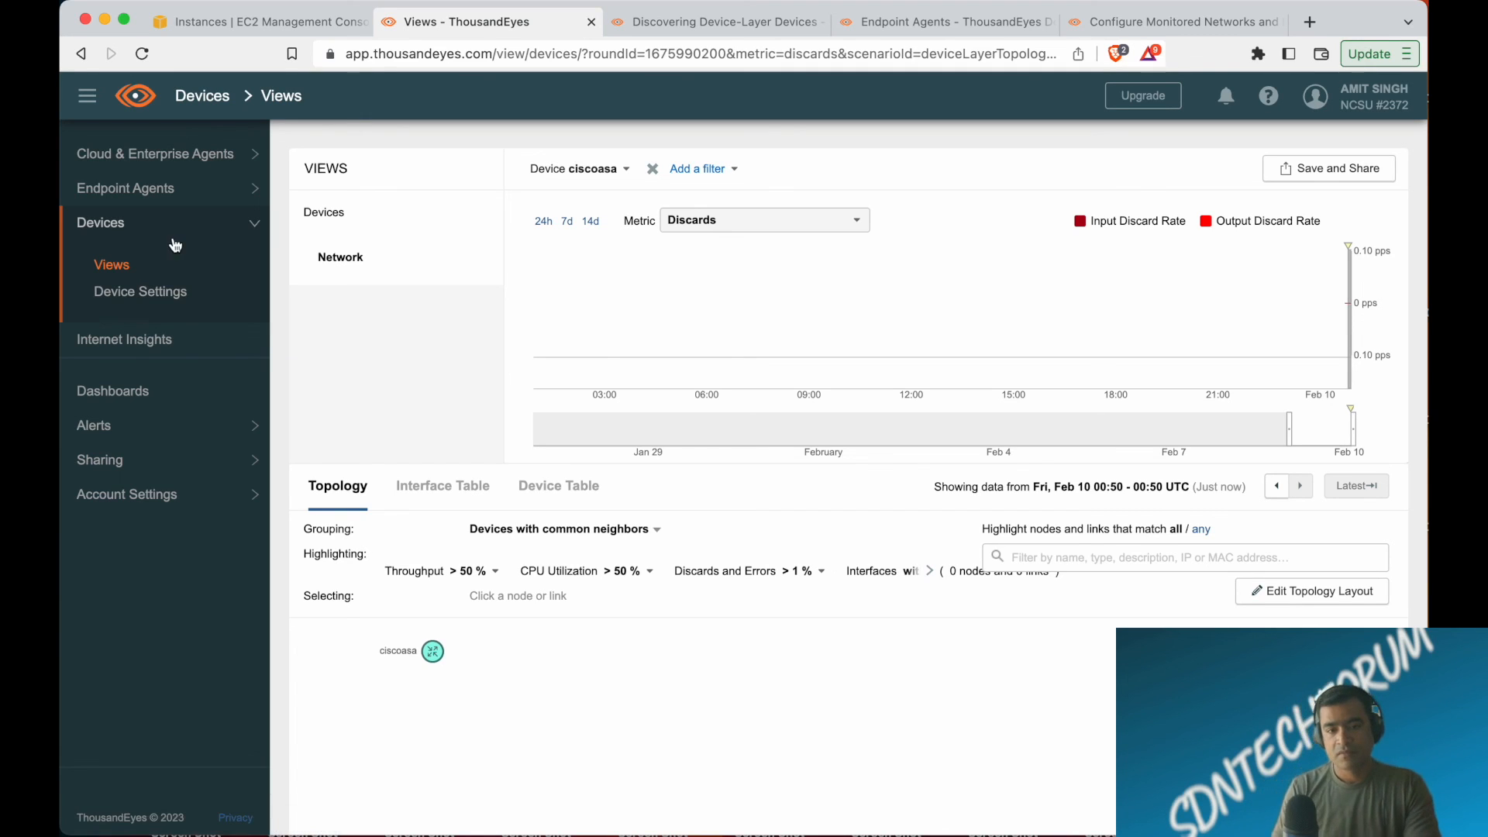
mouse_move(423, 381)
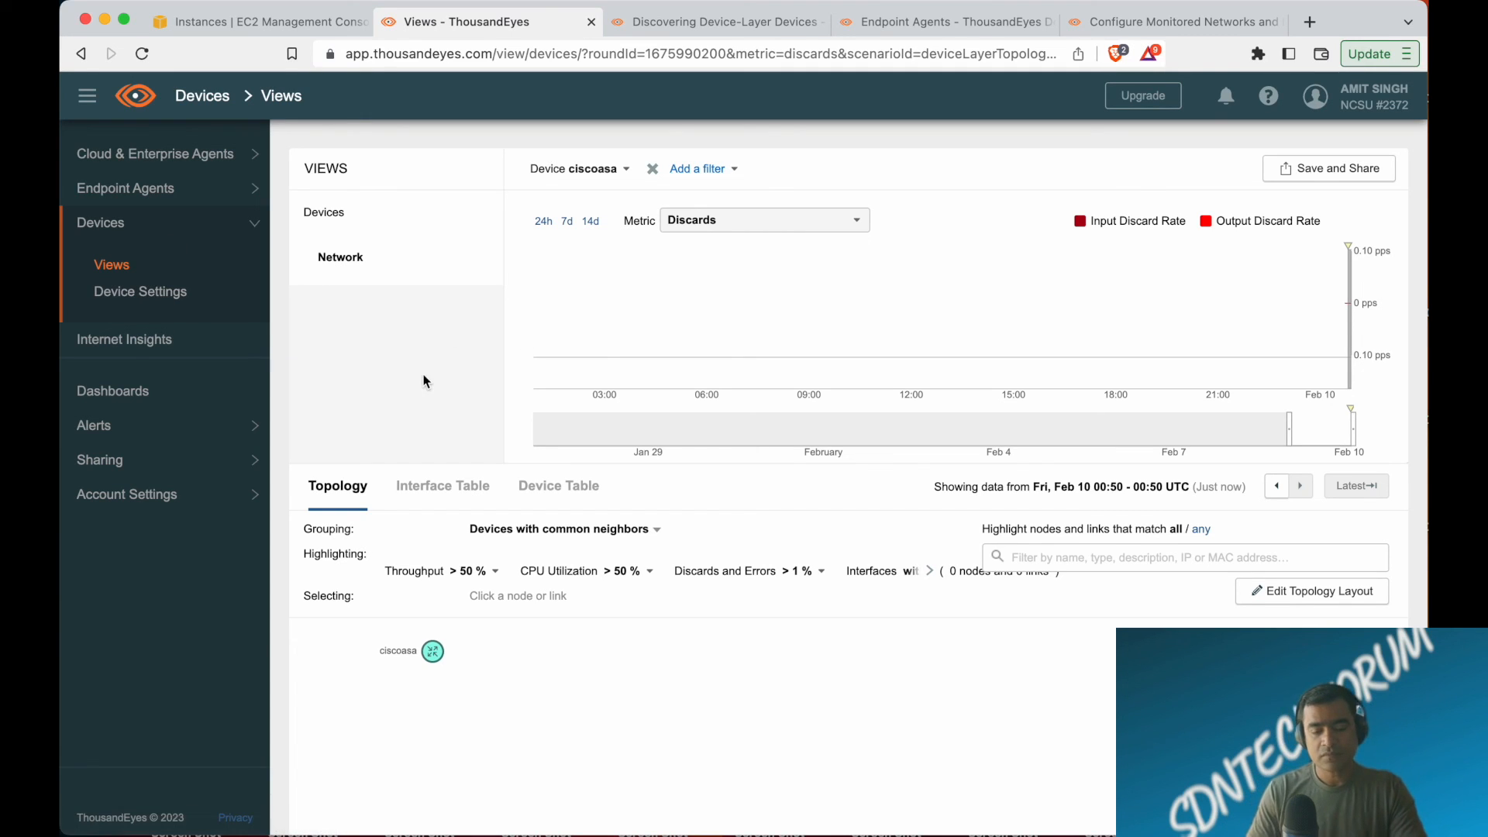